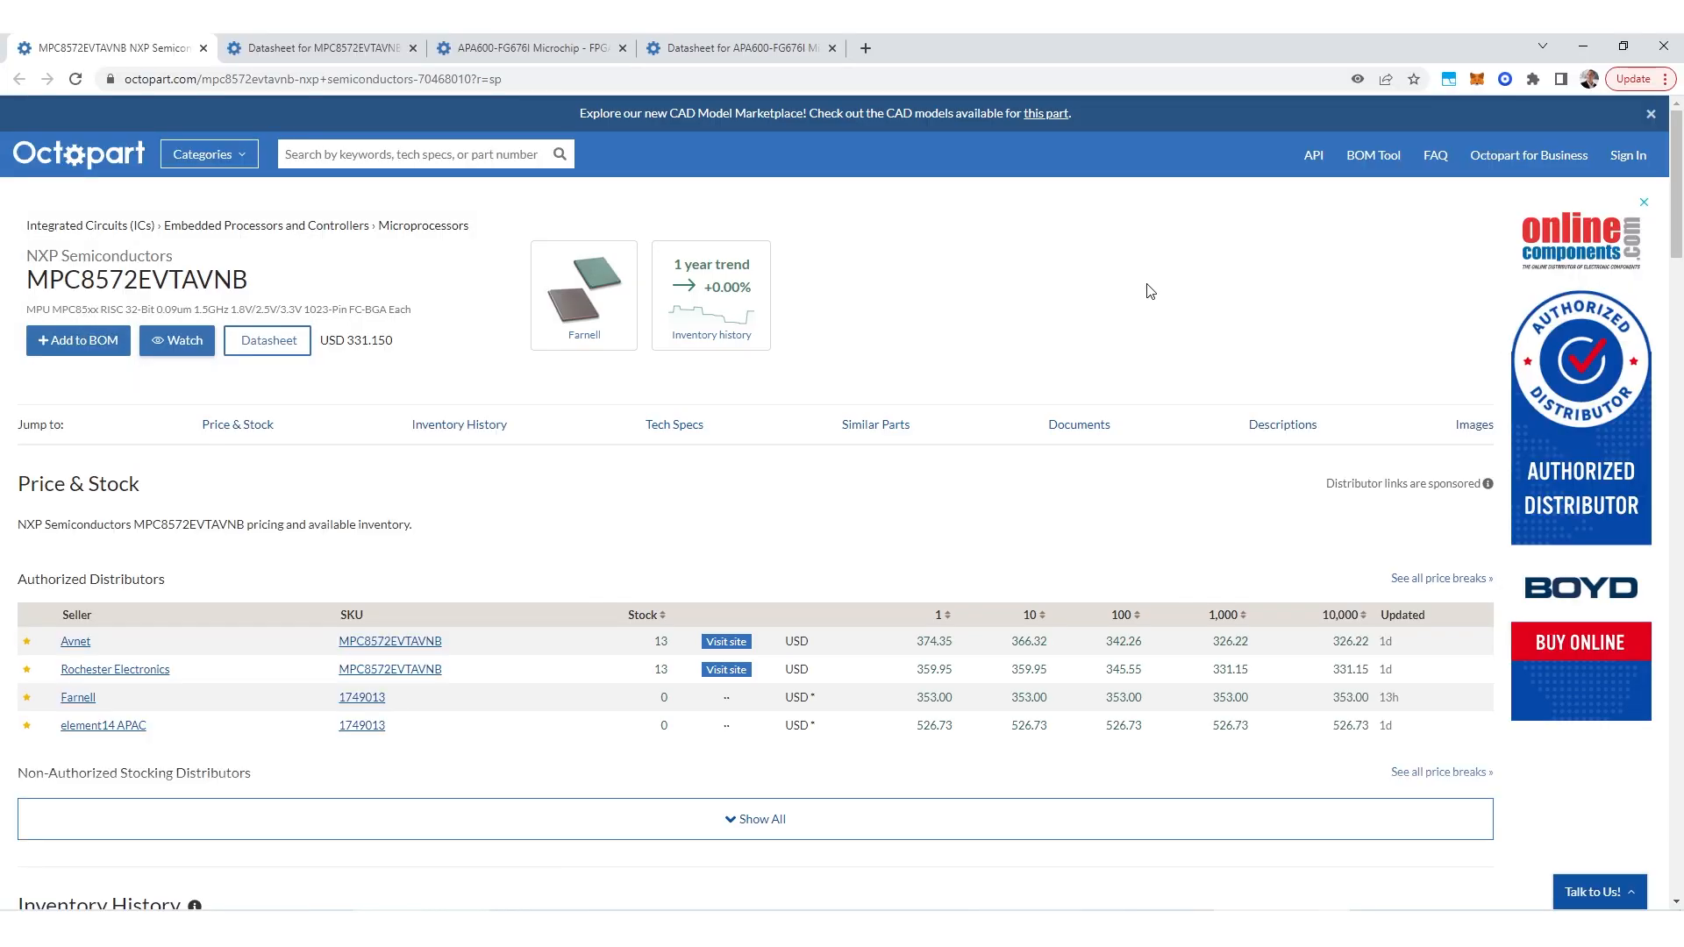
pyautogui.moveTo(989, 309)
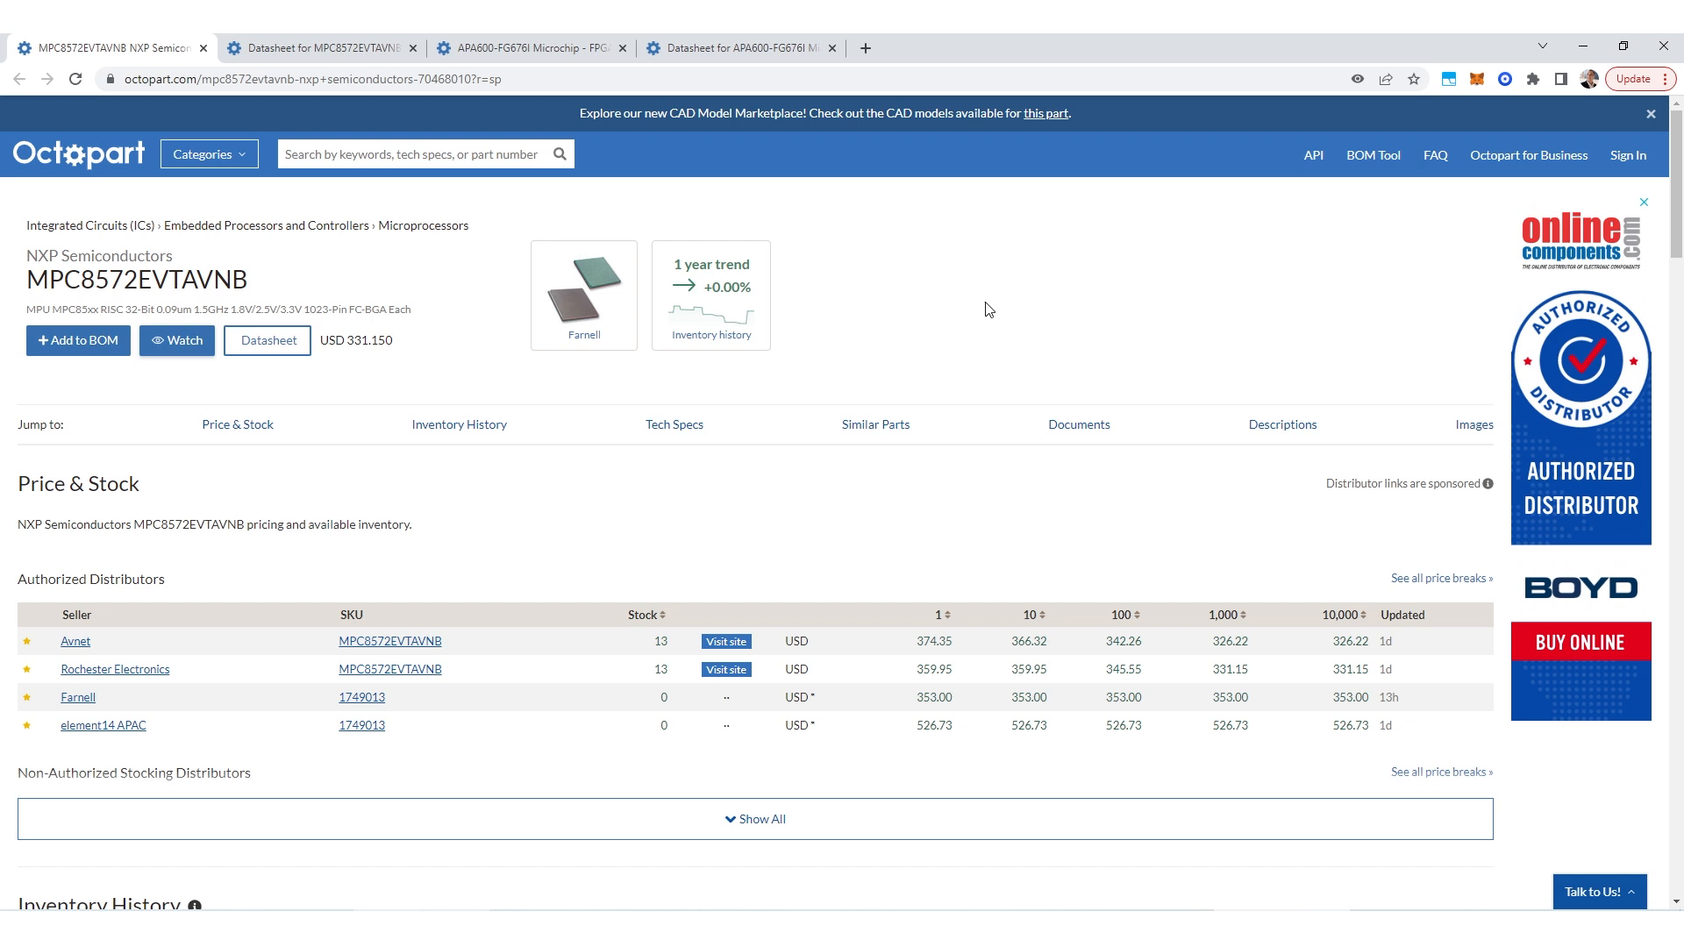
pyautogui.moveTo(994, 354)
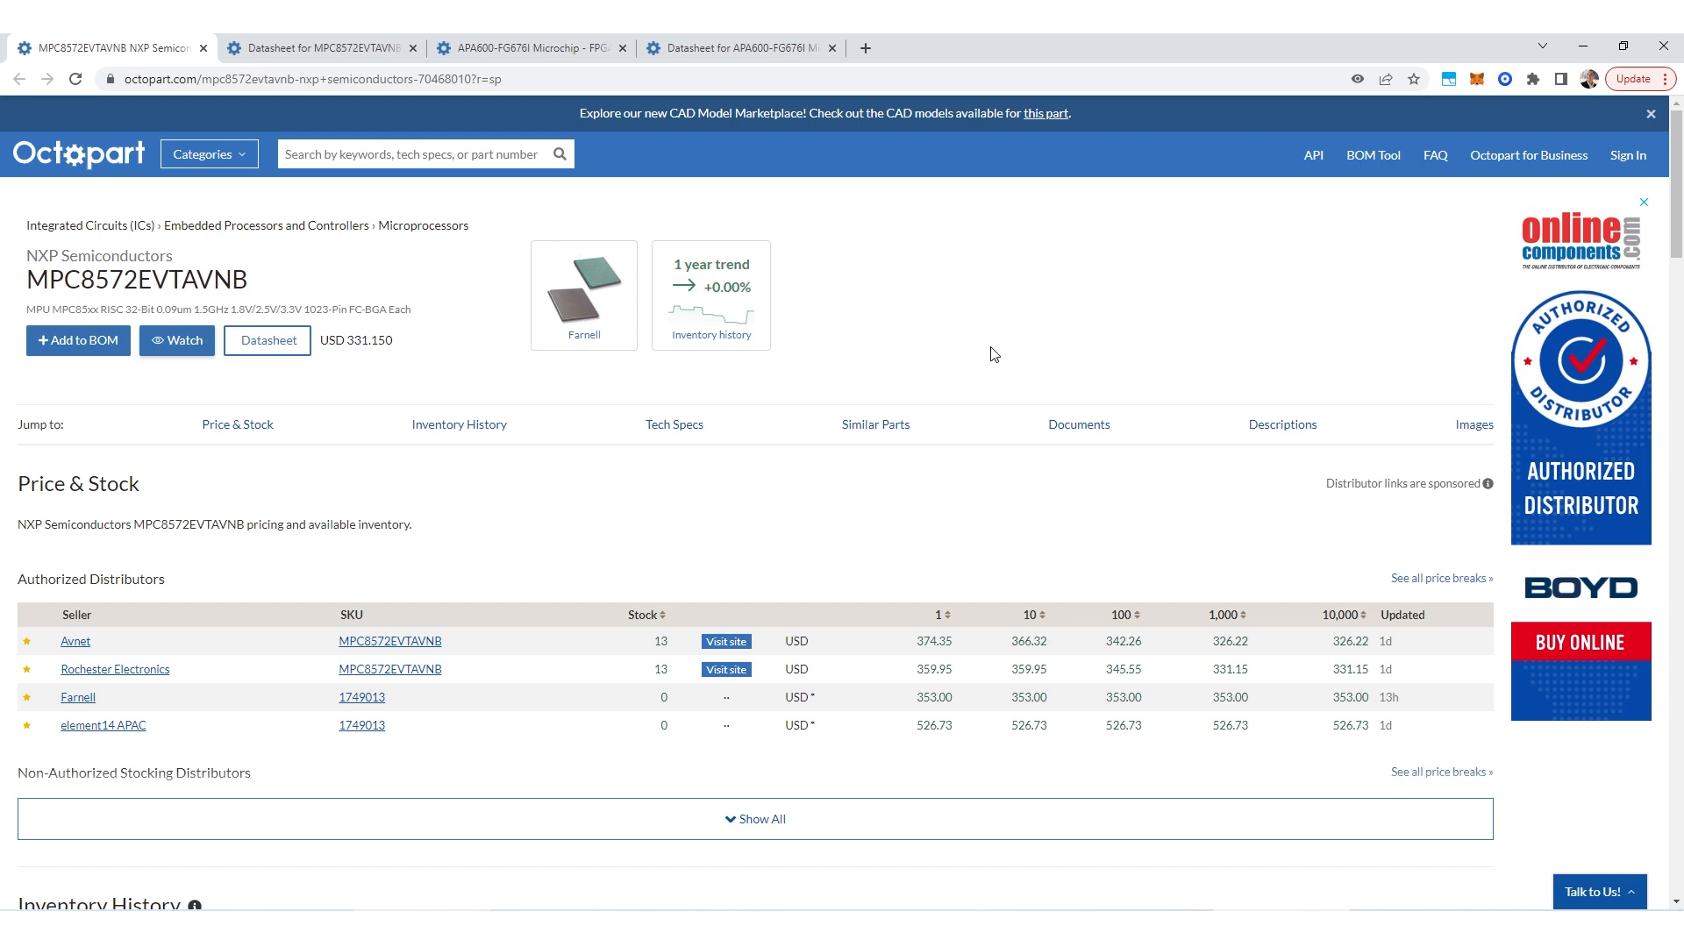
pyautogui.moveTo(967, 341)
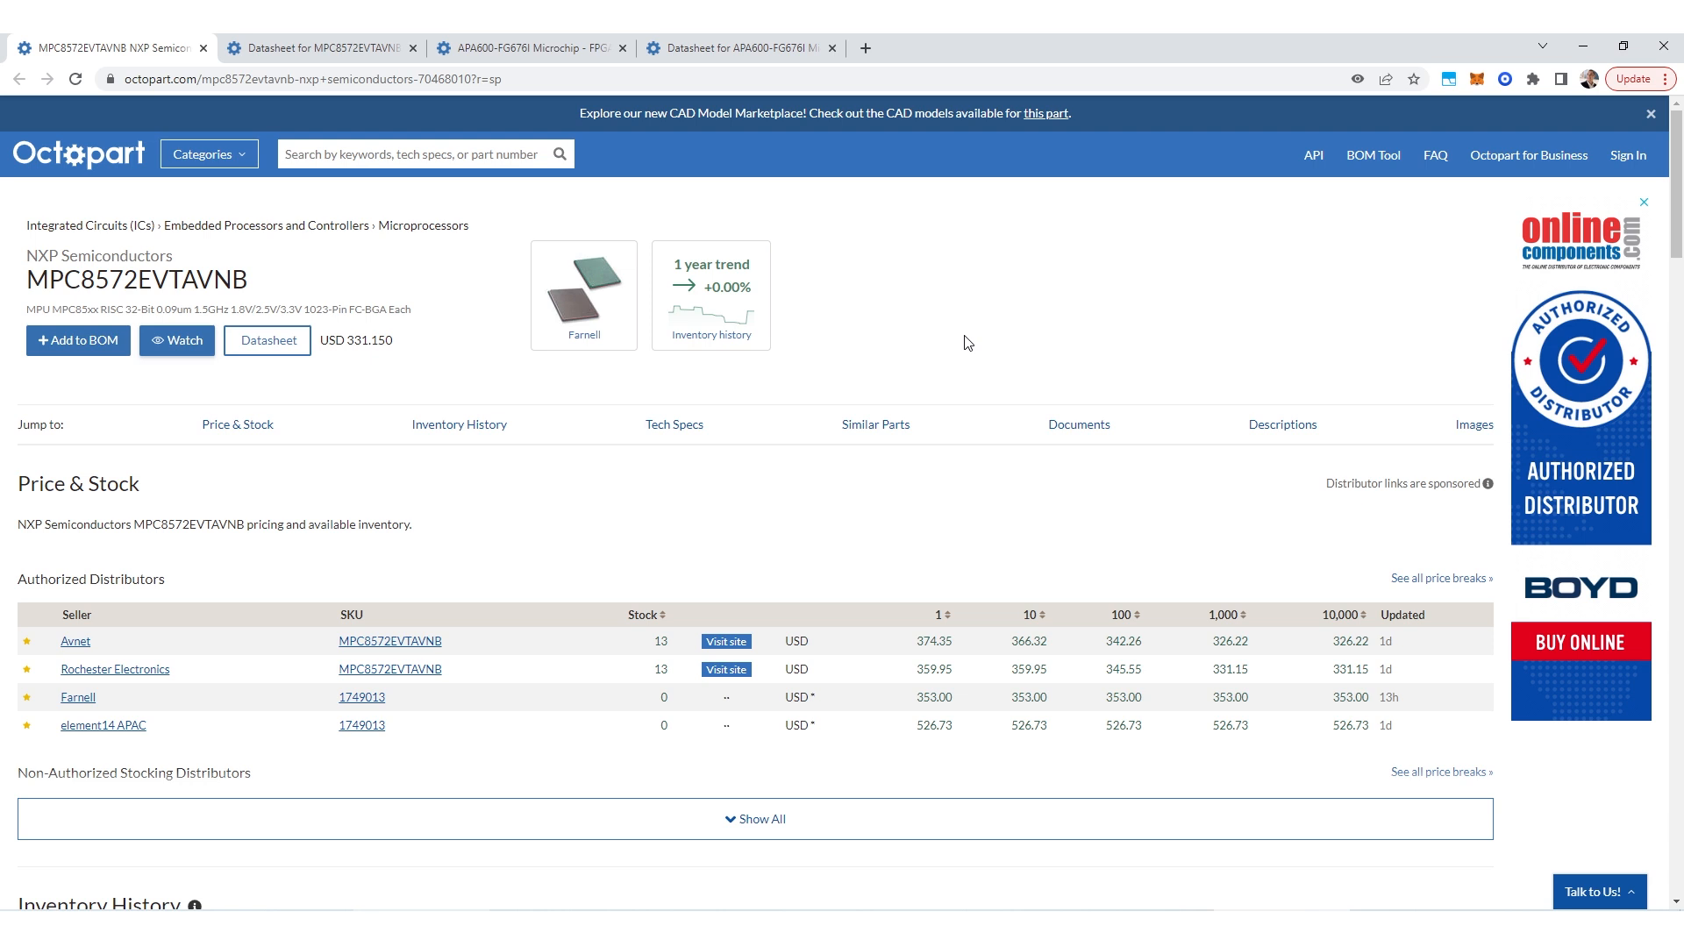
pyautogui.moveTo(966, 286)
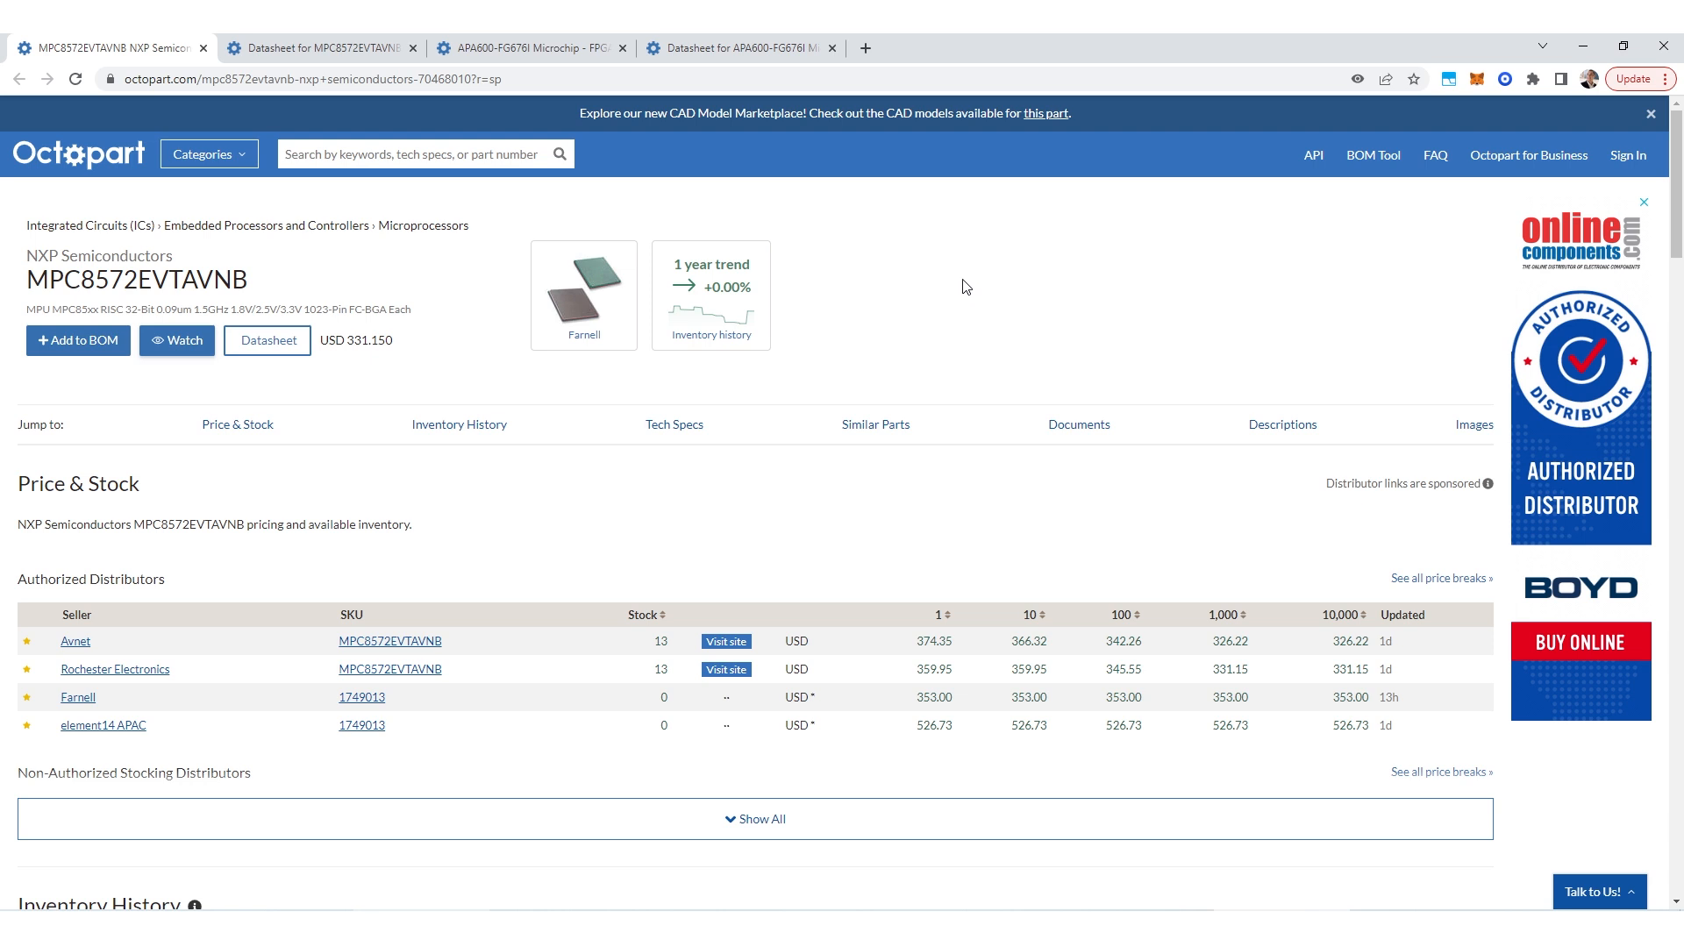
pyautogui.moveTo(258, 248)
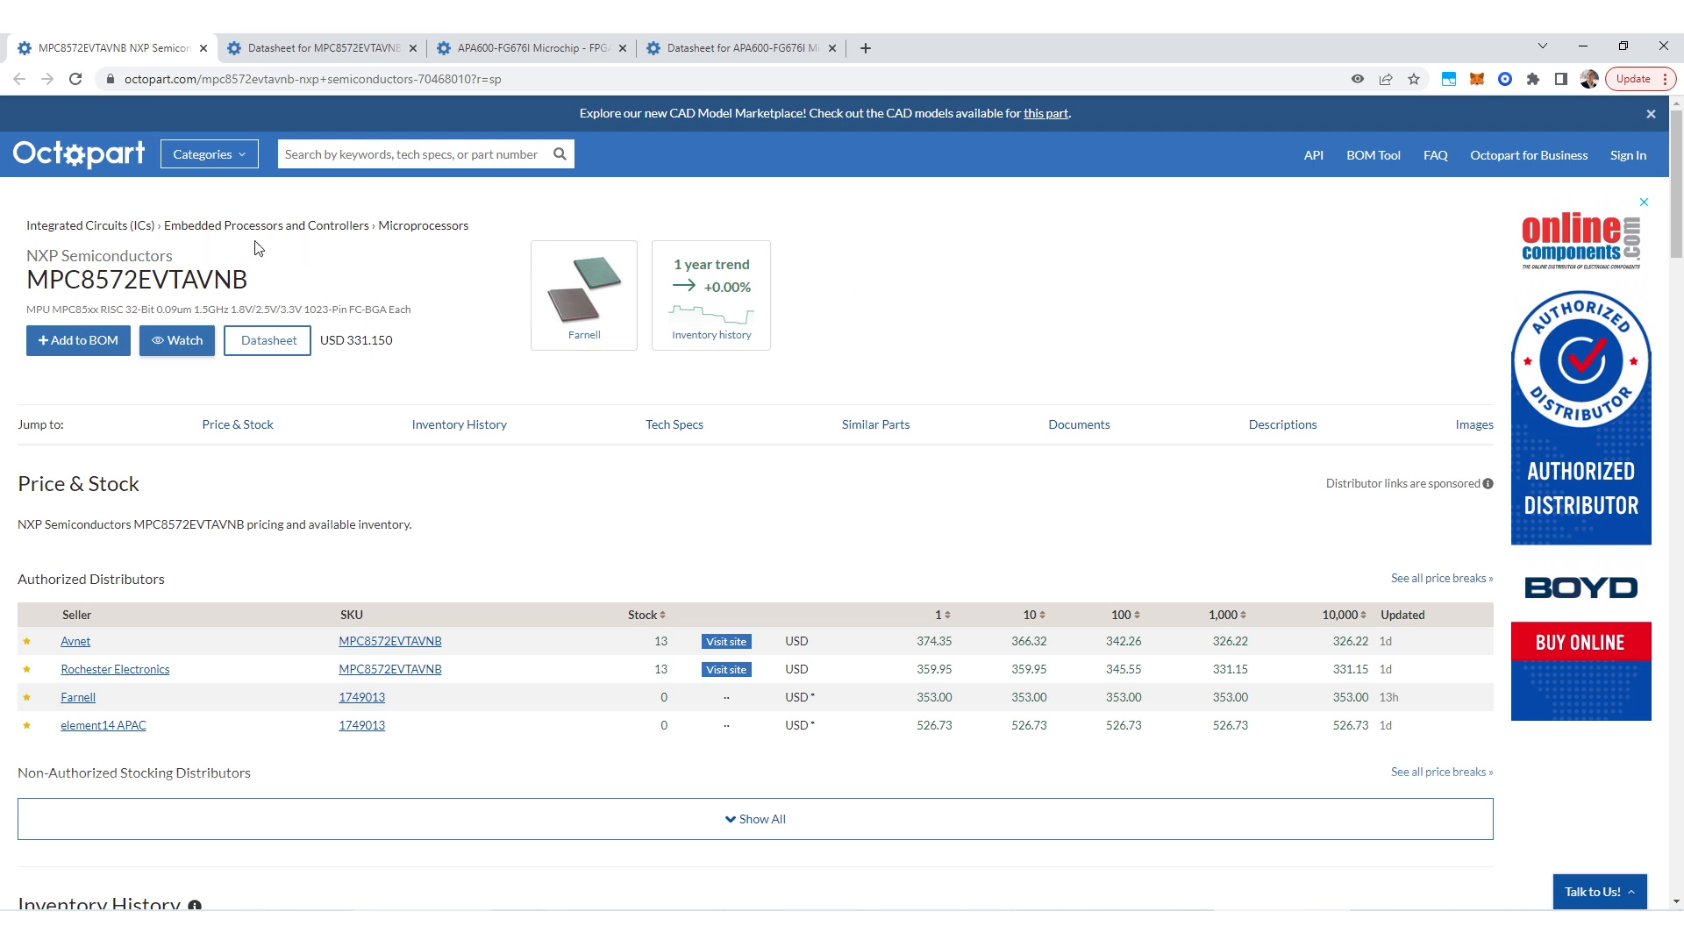
pyautogui.moveTo(19, 253)
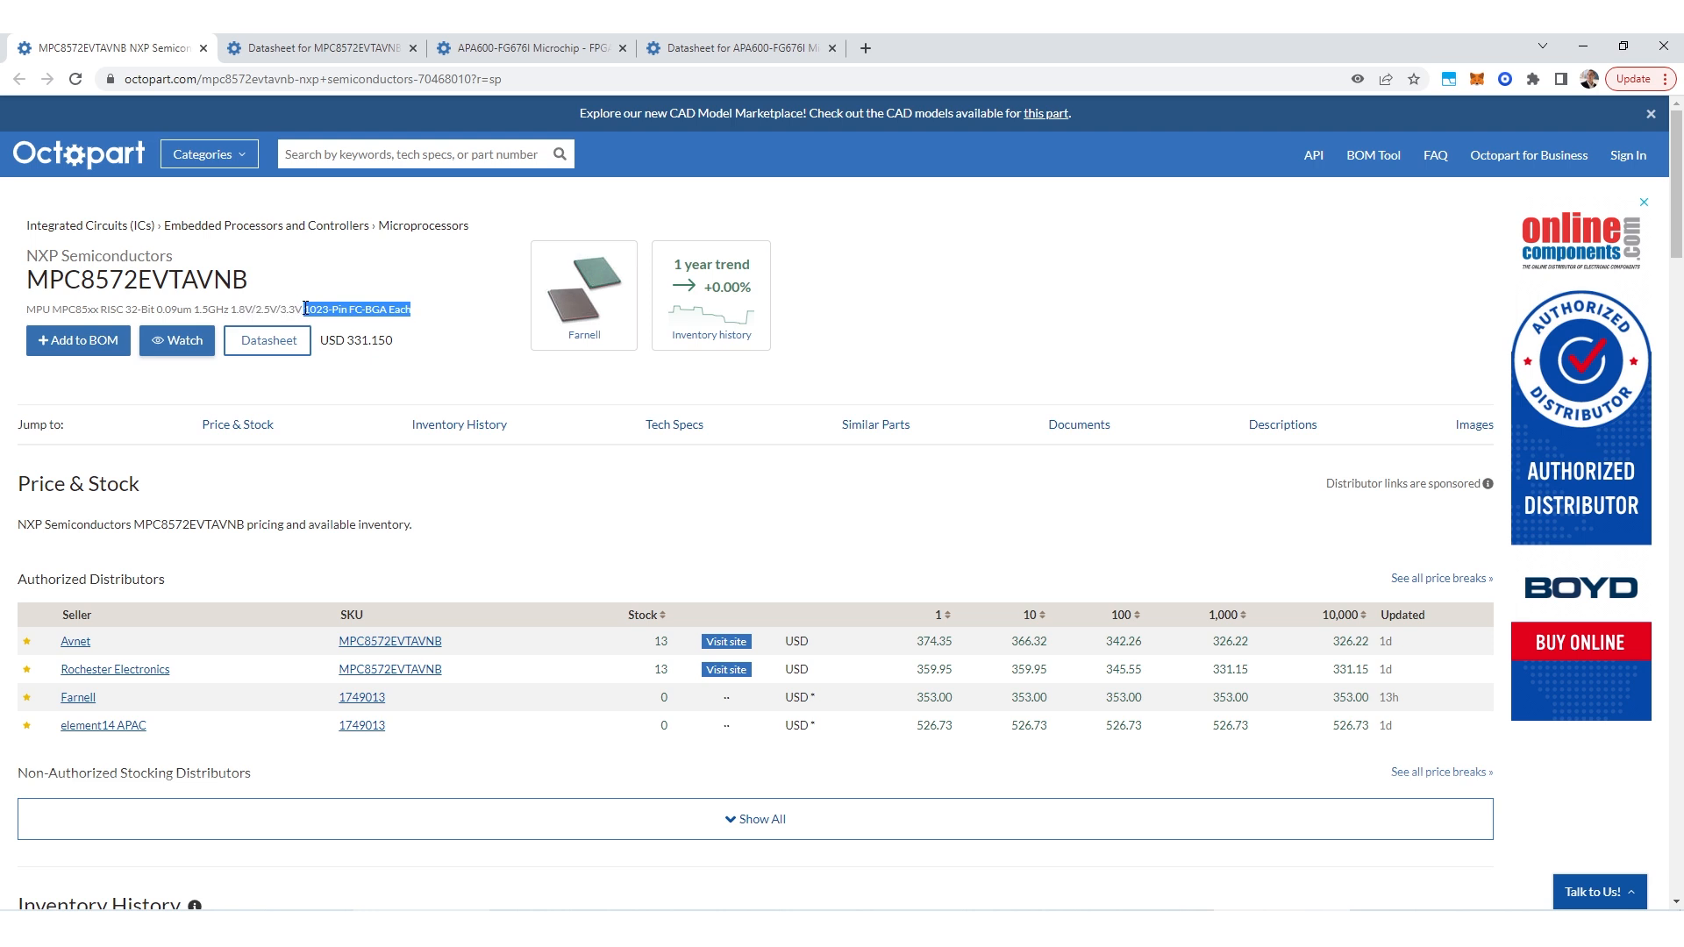
pyautogui.moveTo(425, 286)
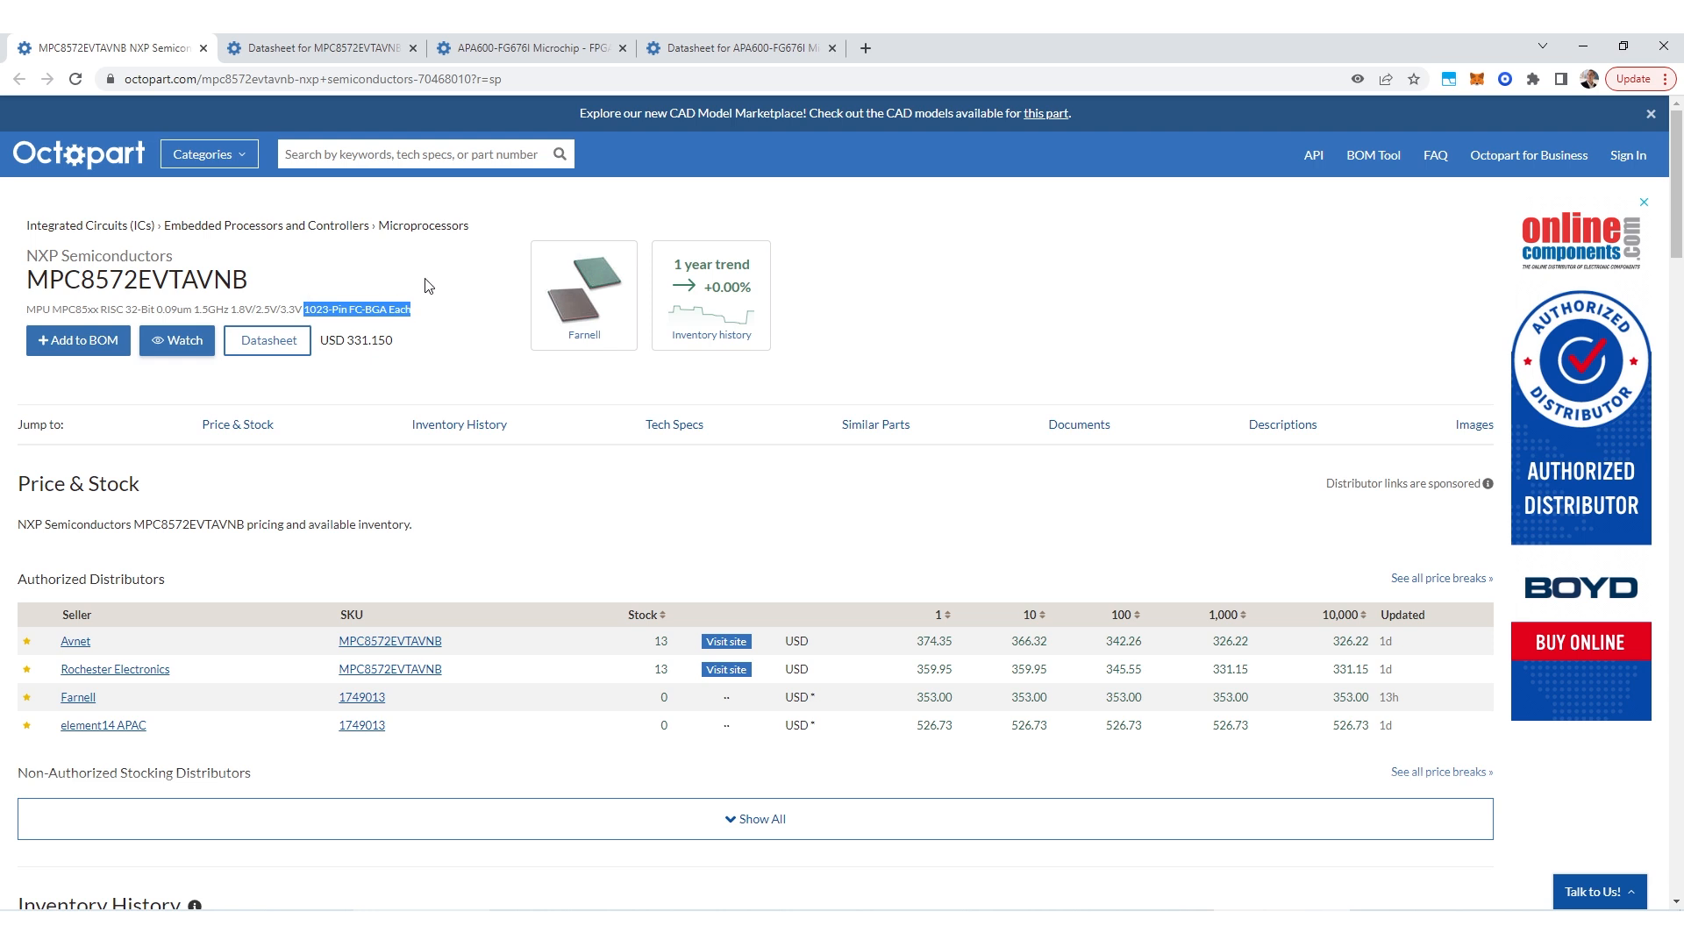
# Switch from the MPC8572EVTAVNB listing to the APA600-FG676I Microchip FPGA page.
pyautogui.click(526, 48)
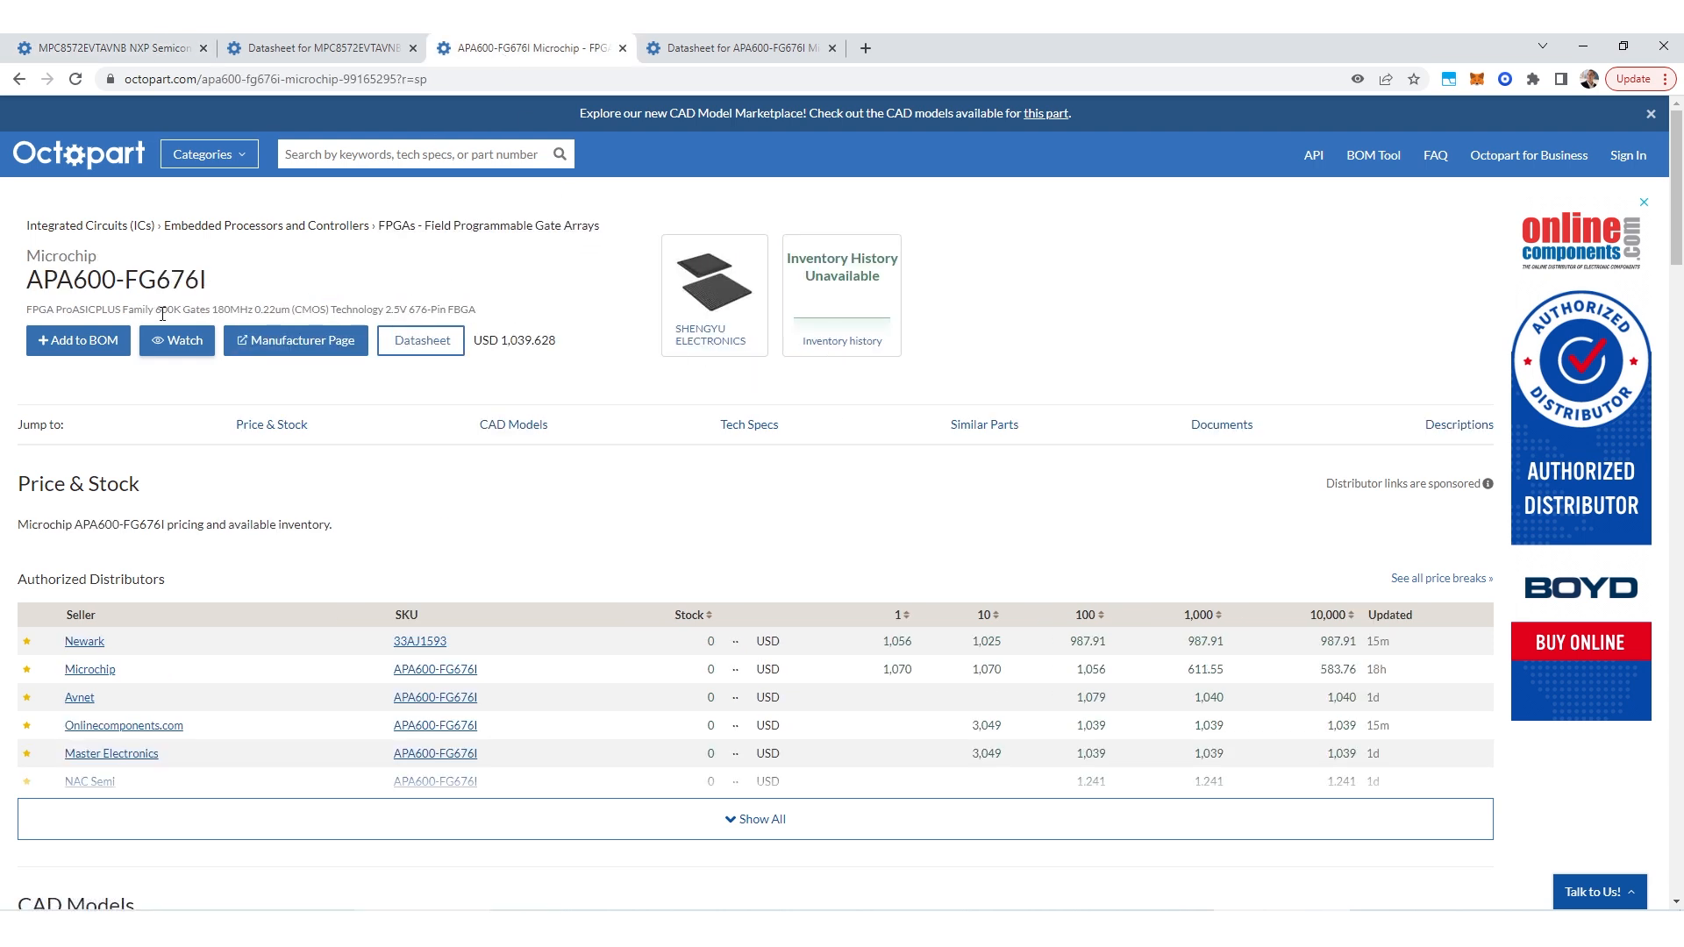
pyautogui.moveTo(292, 305)
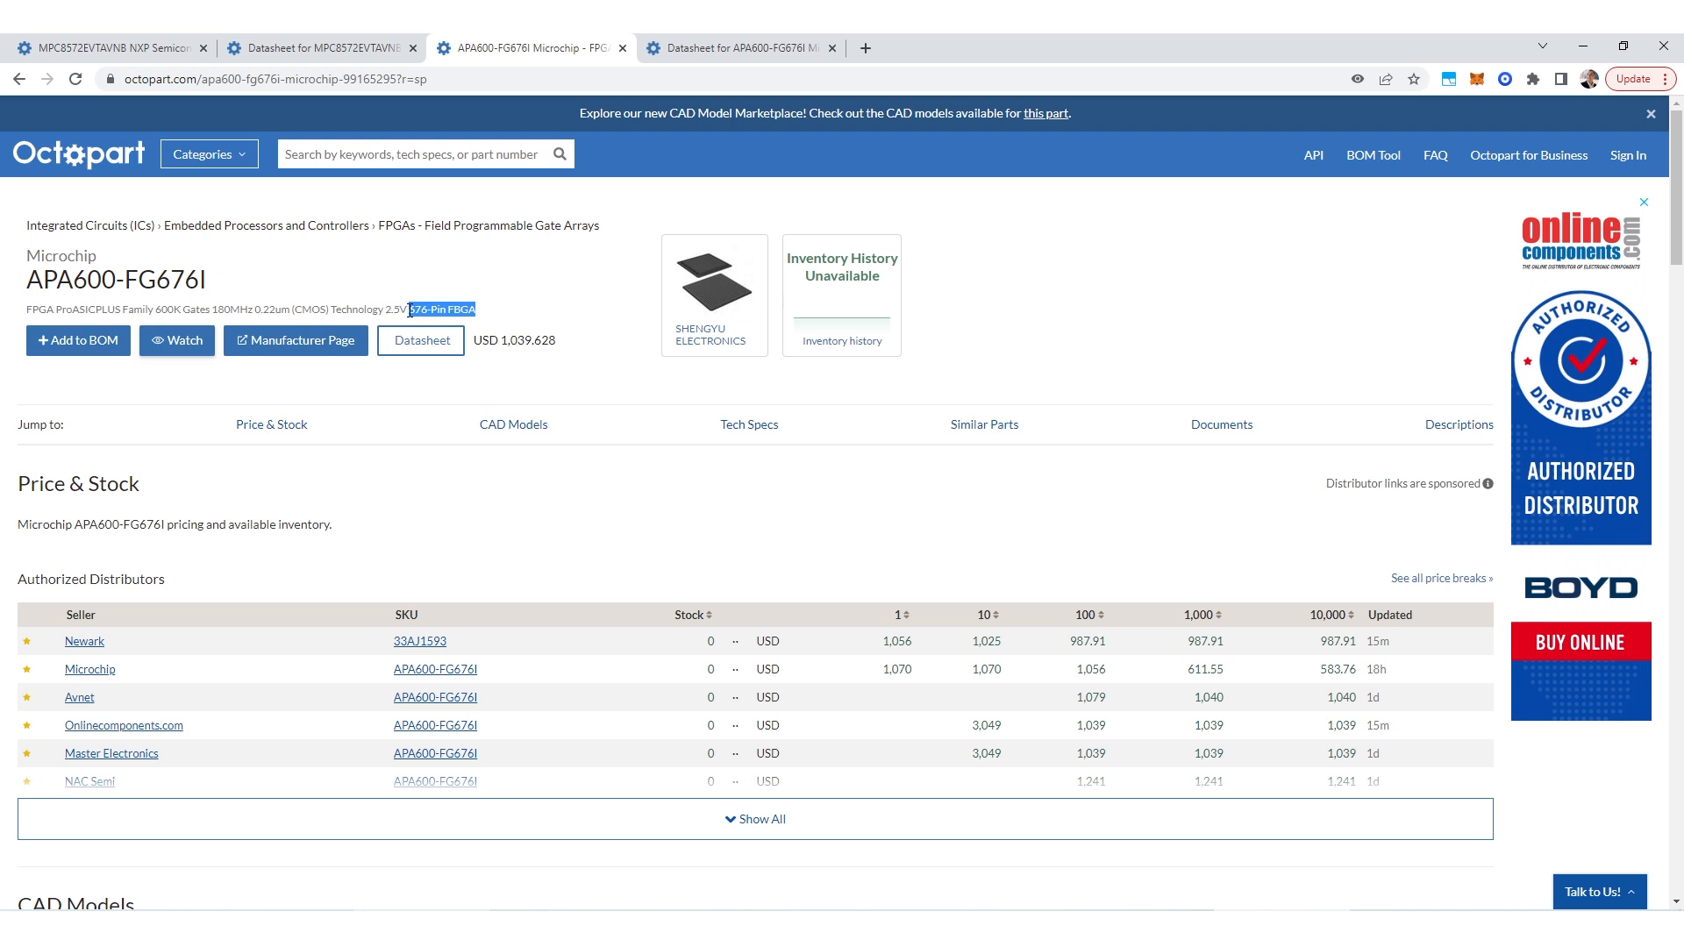
pyautogui.moveTo(559, 302)
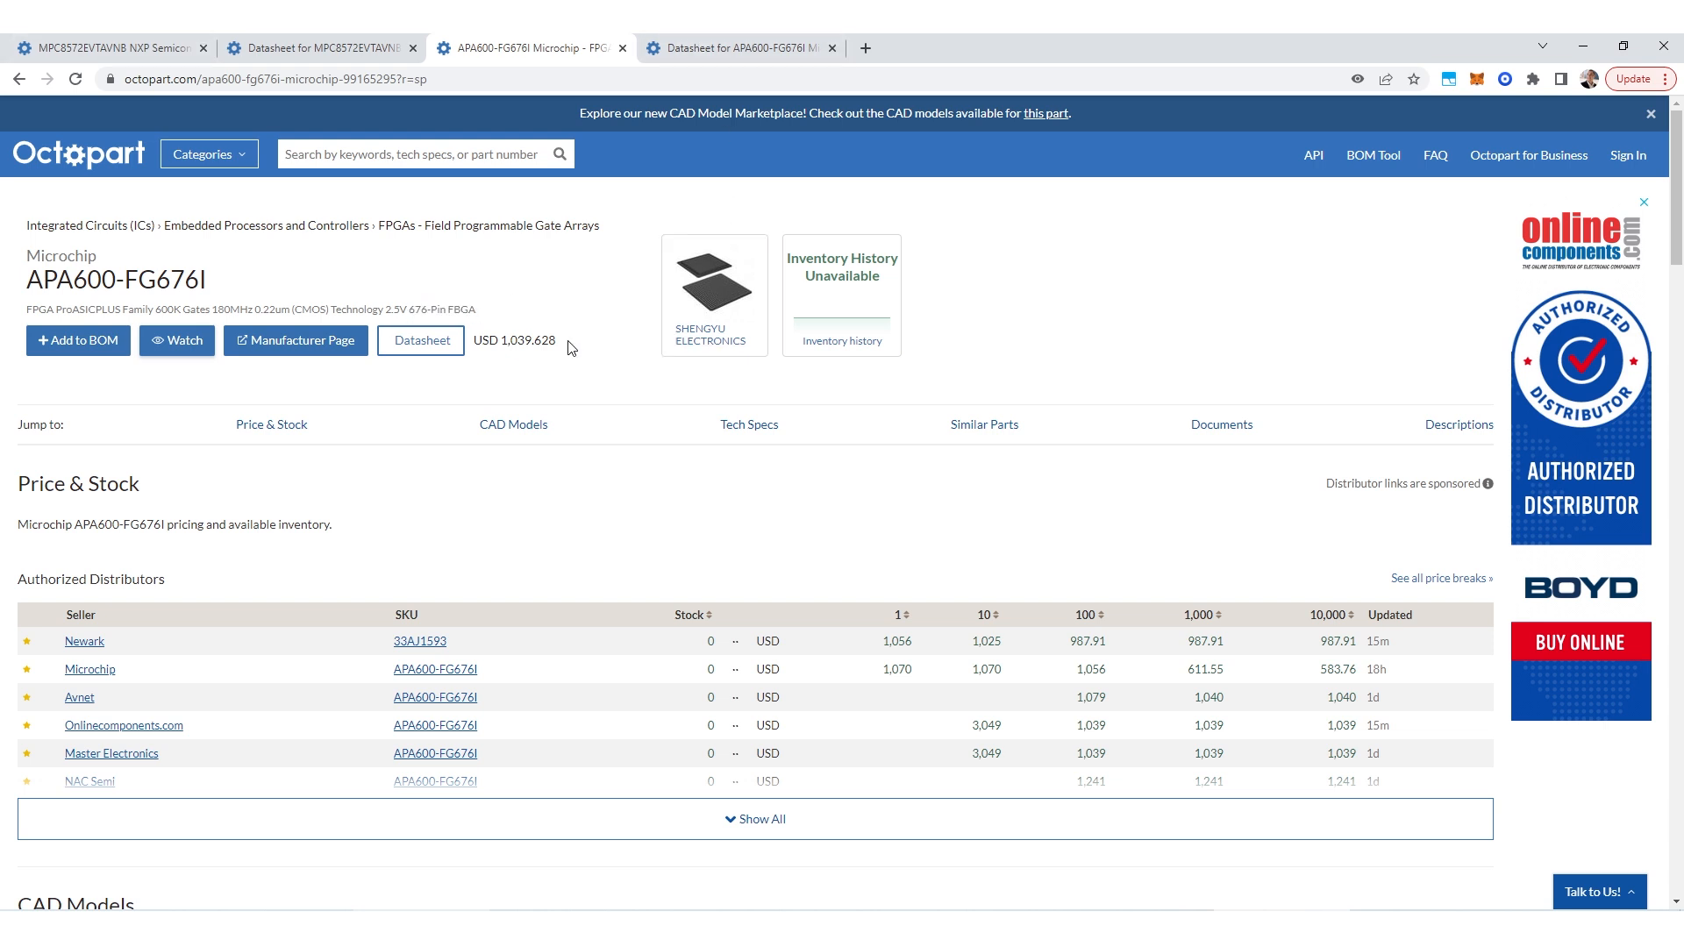
pyautogui.moveTo(616, 229)
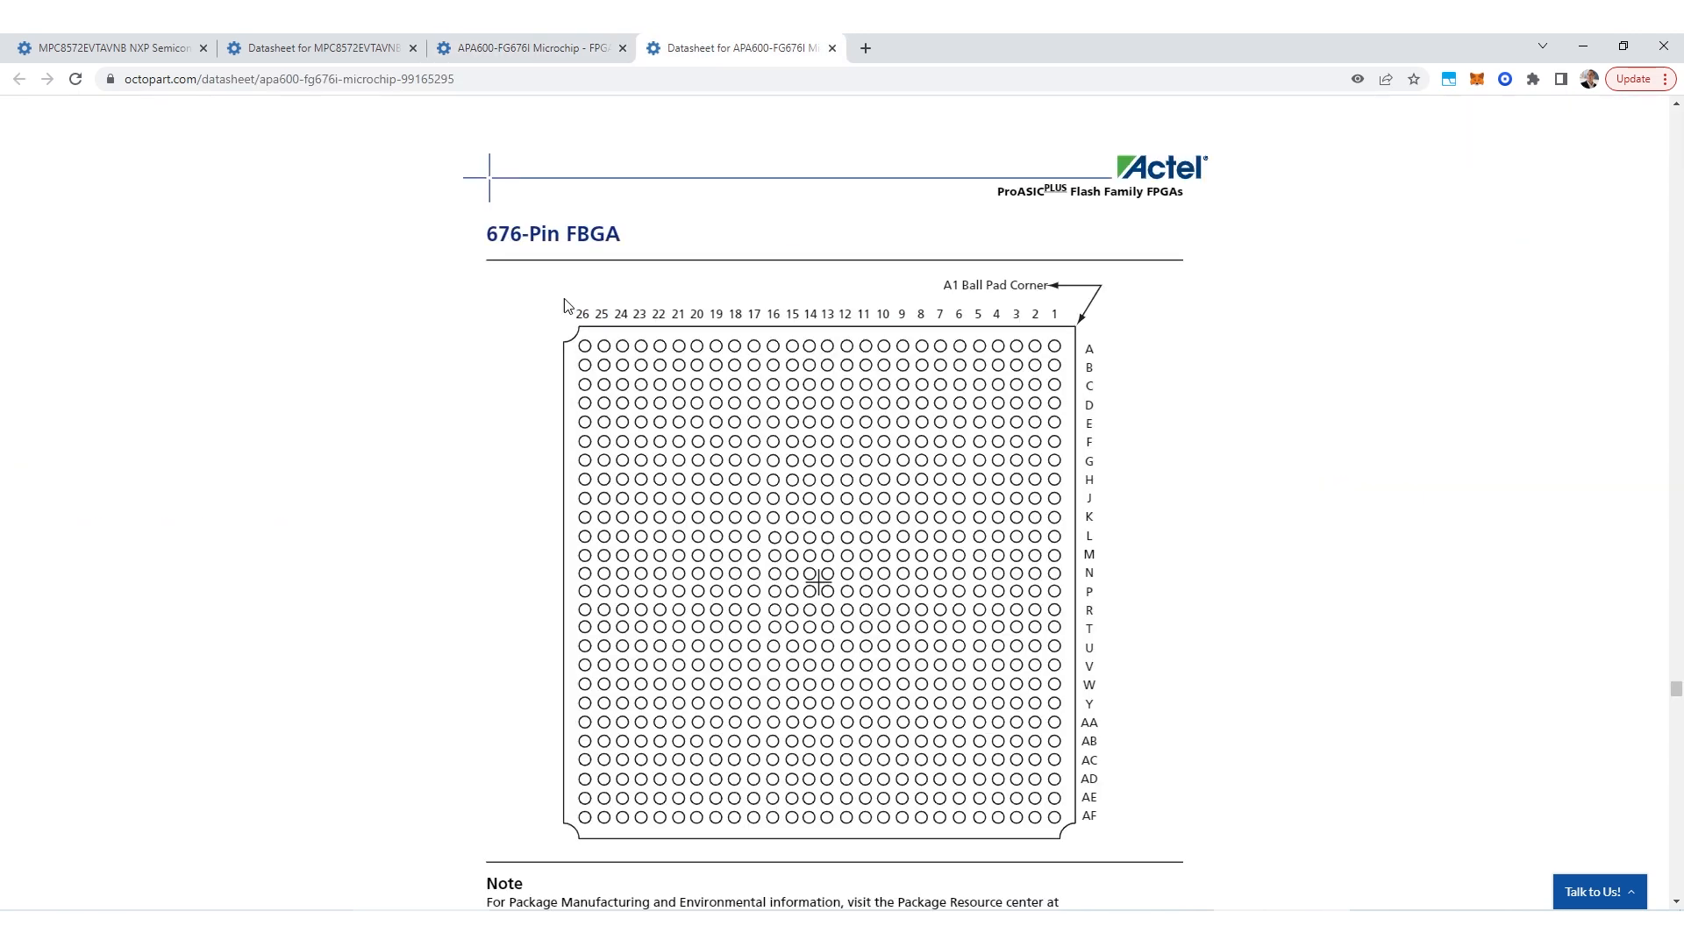
pyautogui.moveTo(357, 345)
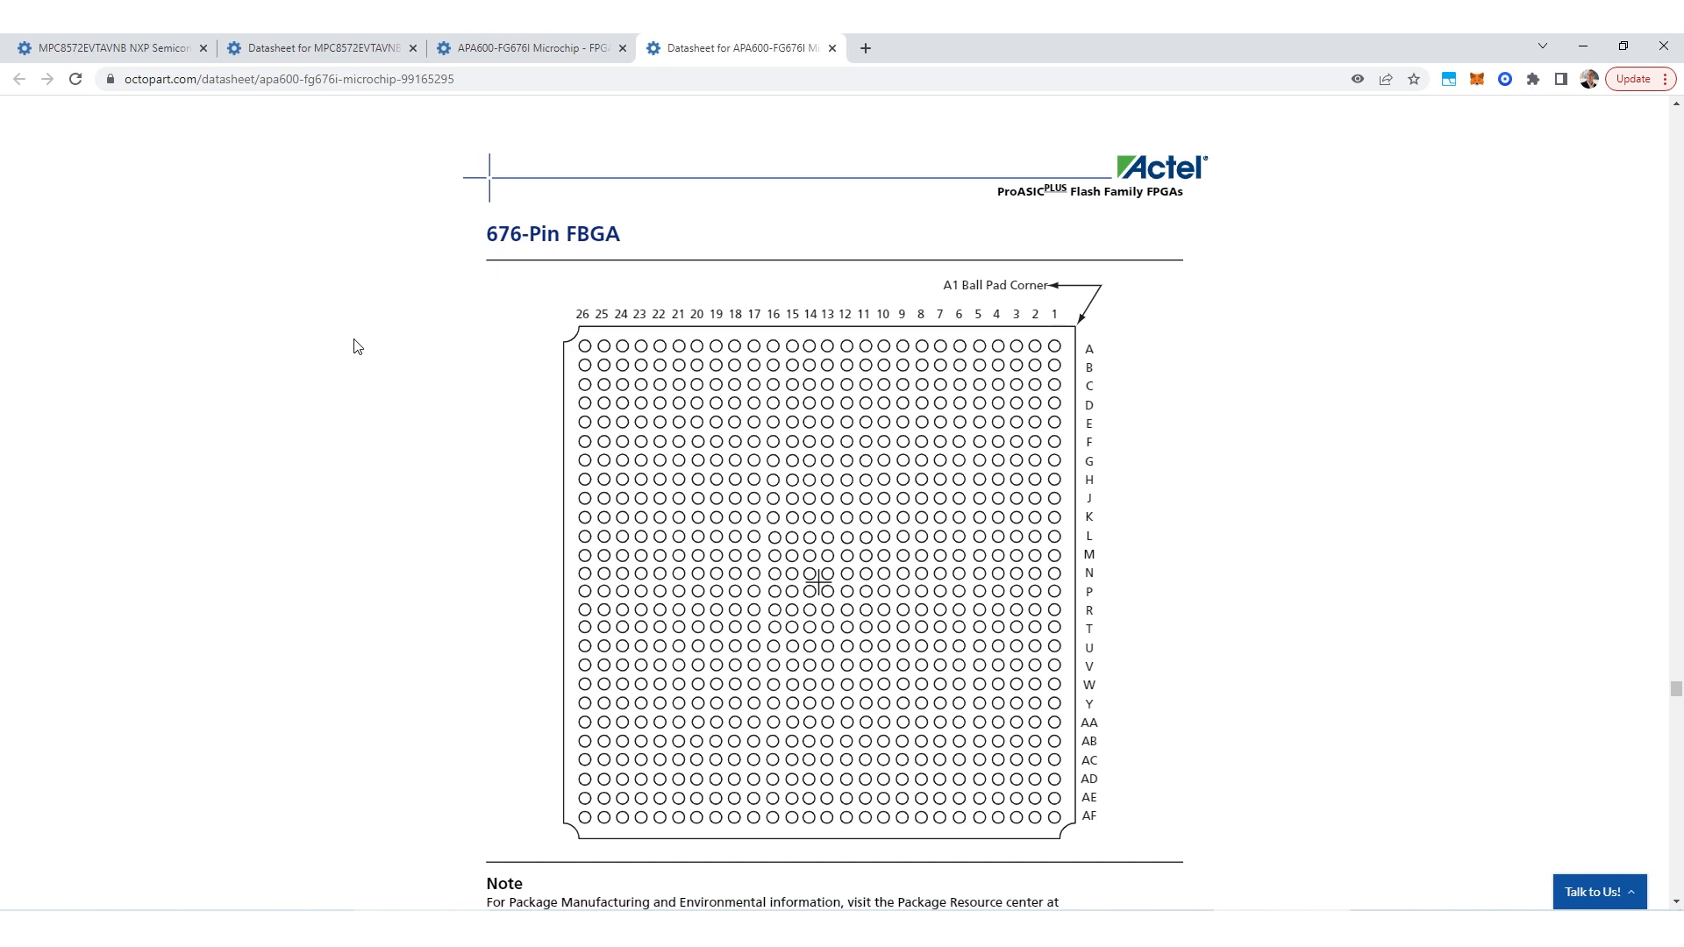
# Scroll past the 484-pin tables and 676-pin diagram to the 676-pin FBGA table.
pyautogui.scroll(-3)
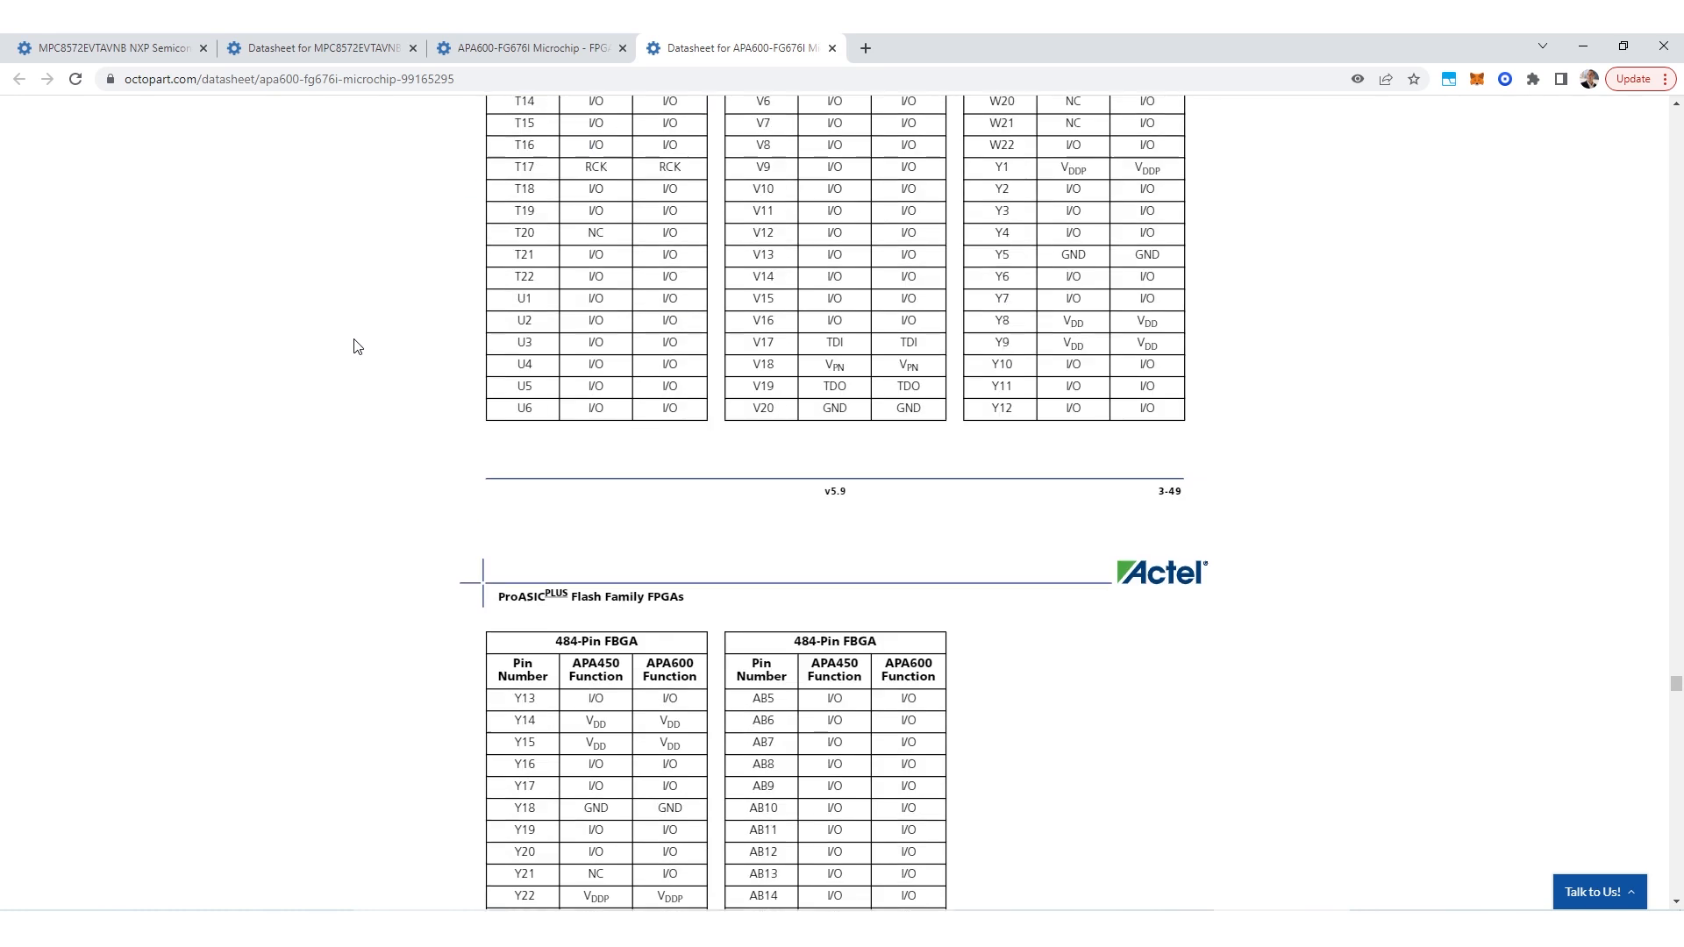
pyautogui.scroll(3)
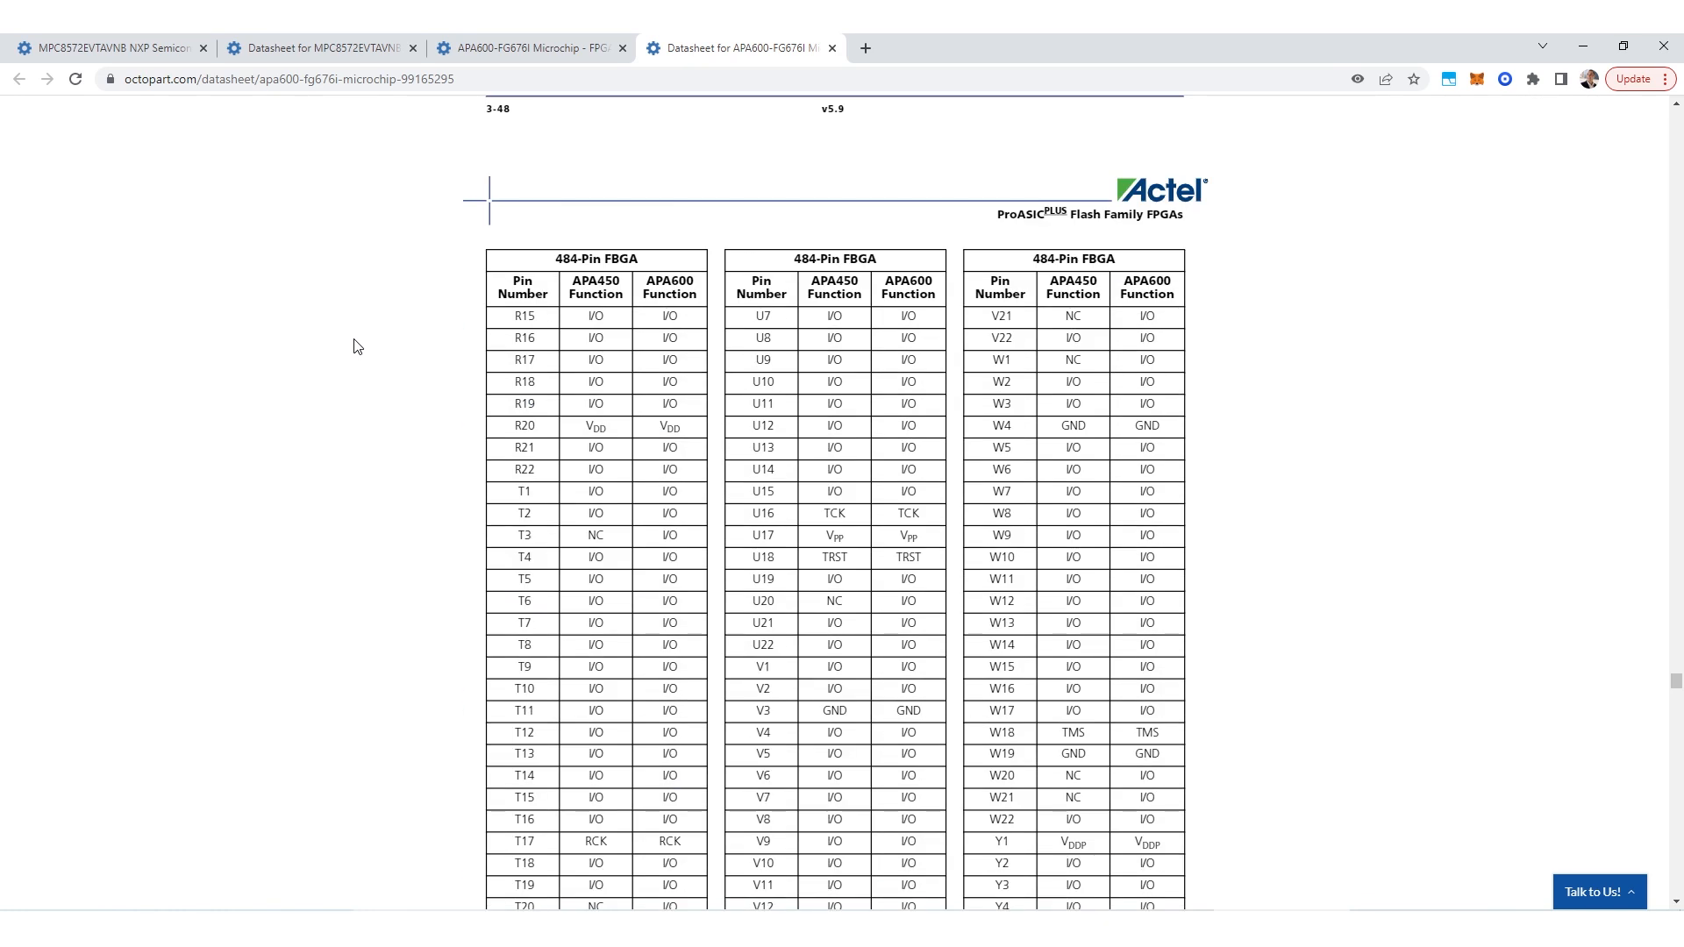
pyautogui.moveTo(535, 253)
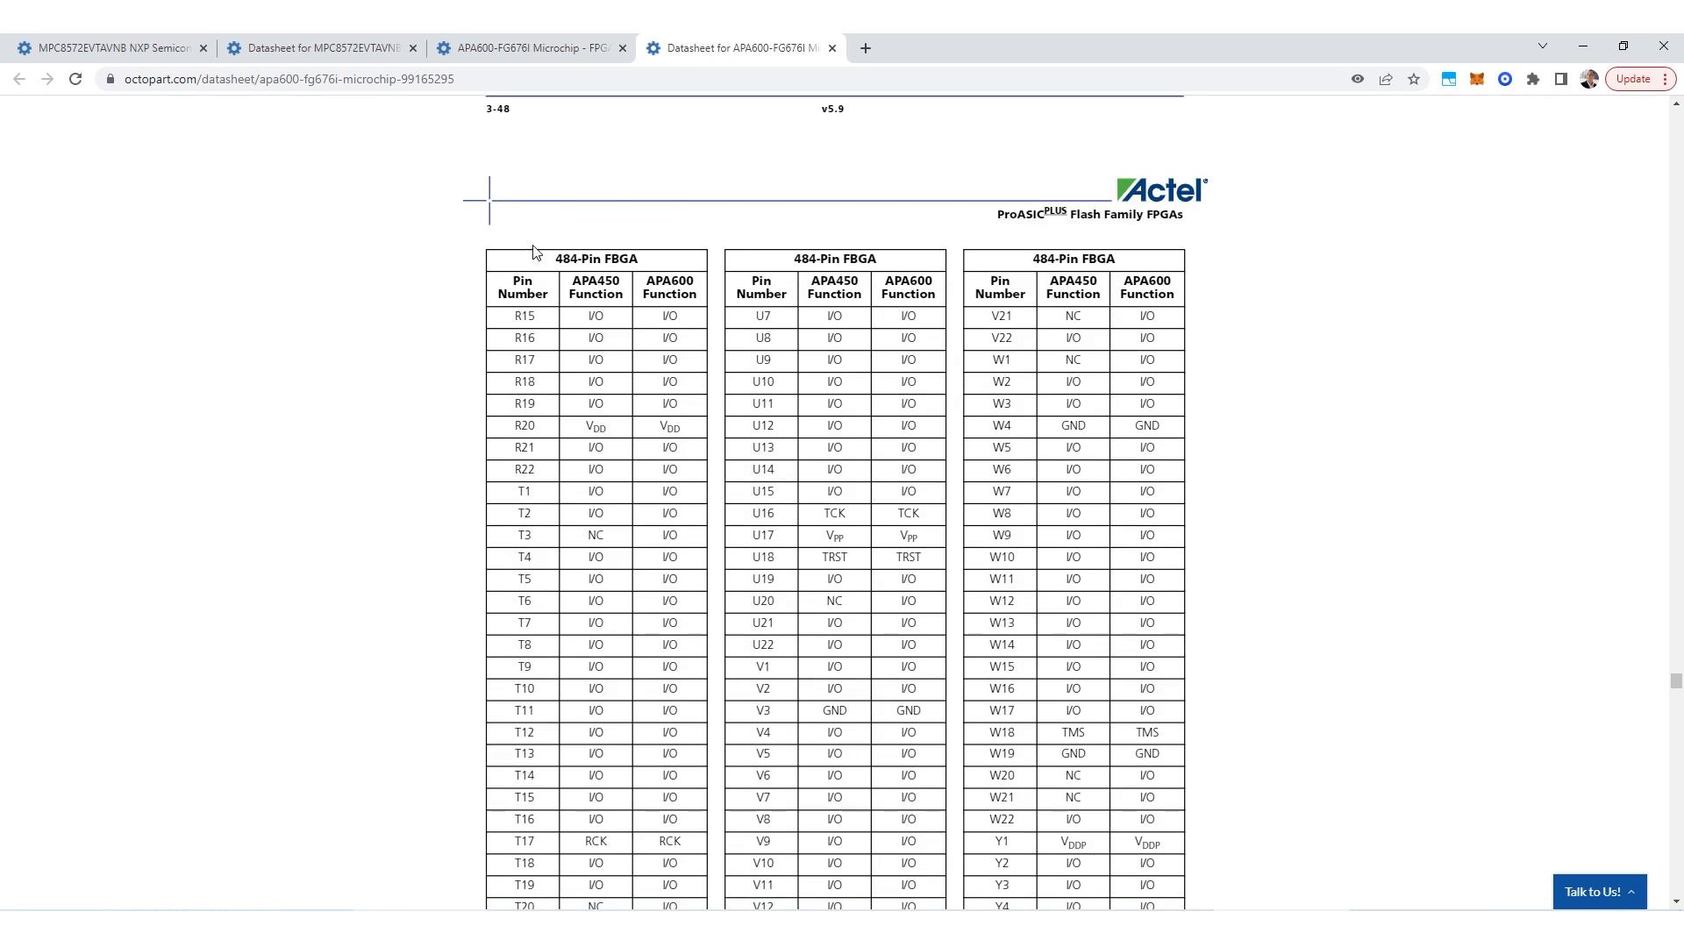
pyautogui.moveTo(385, 377)
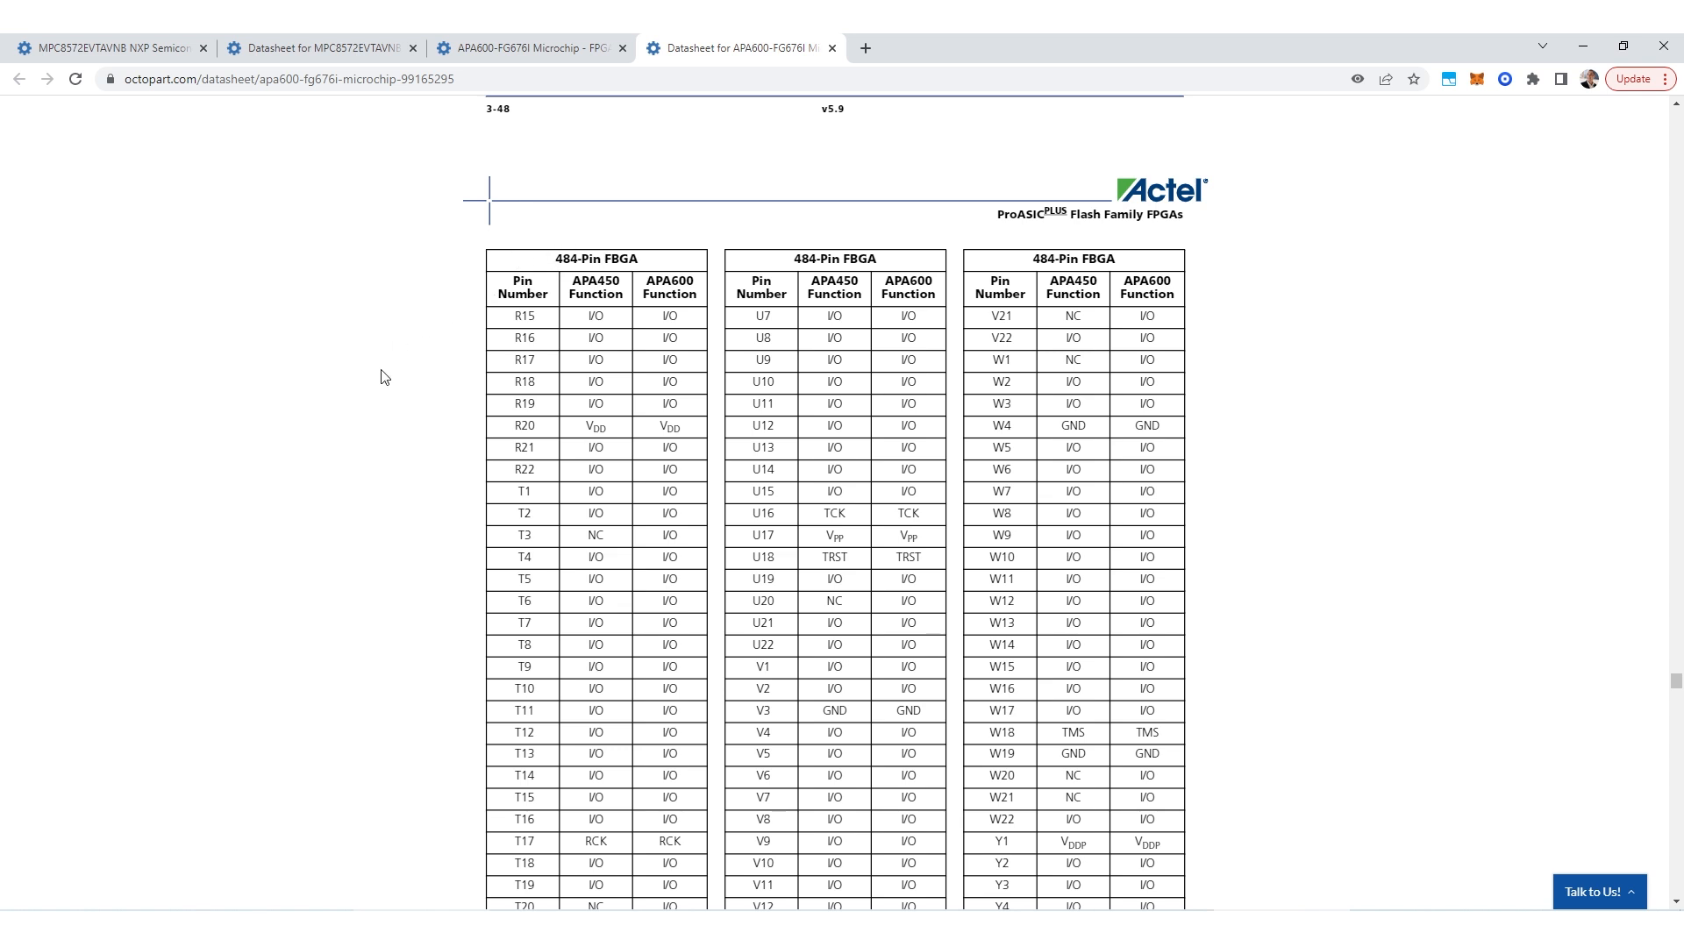
pyautogui.moveTo(421, 400)
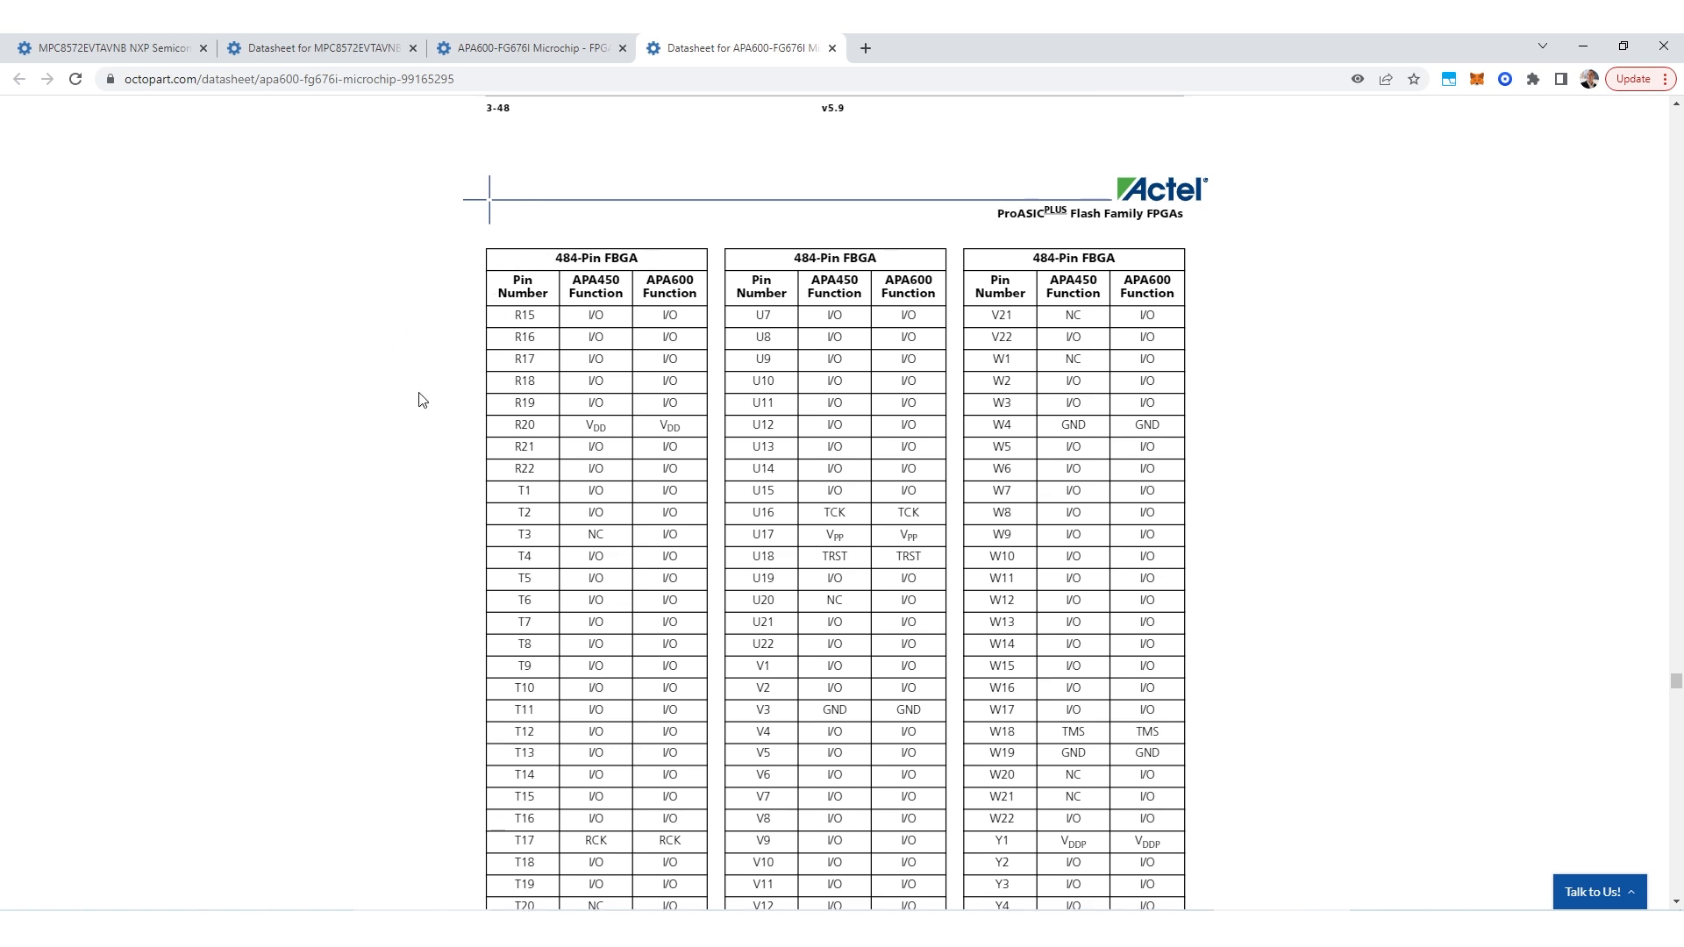
pyautogui.scroll(-3)
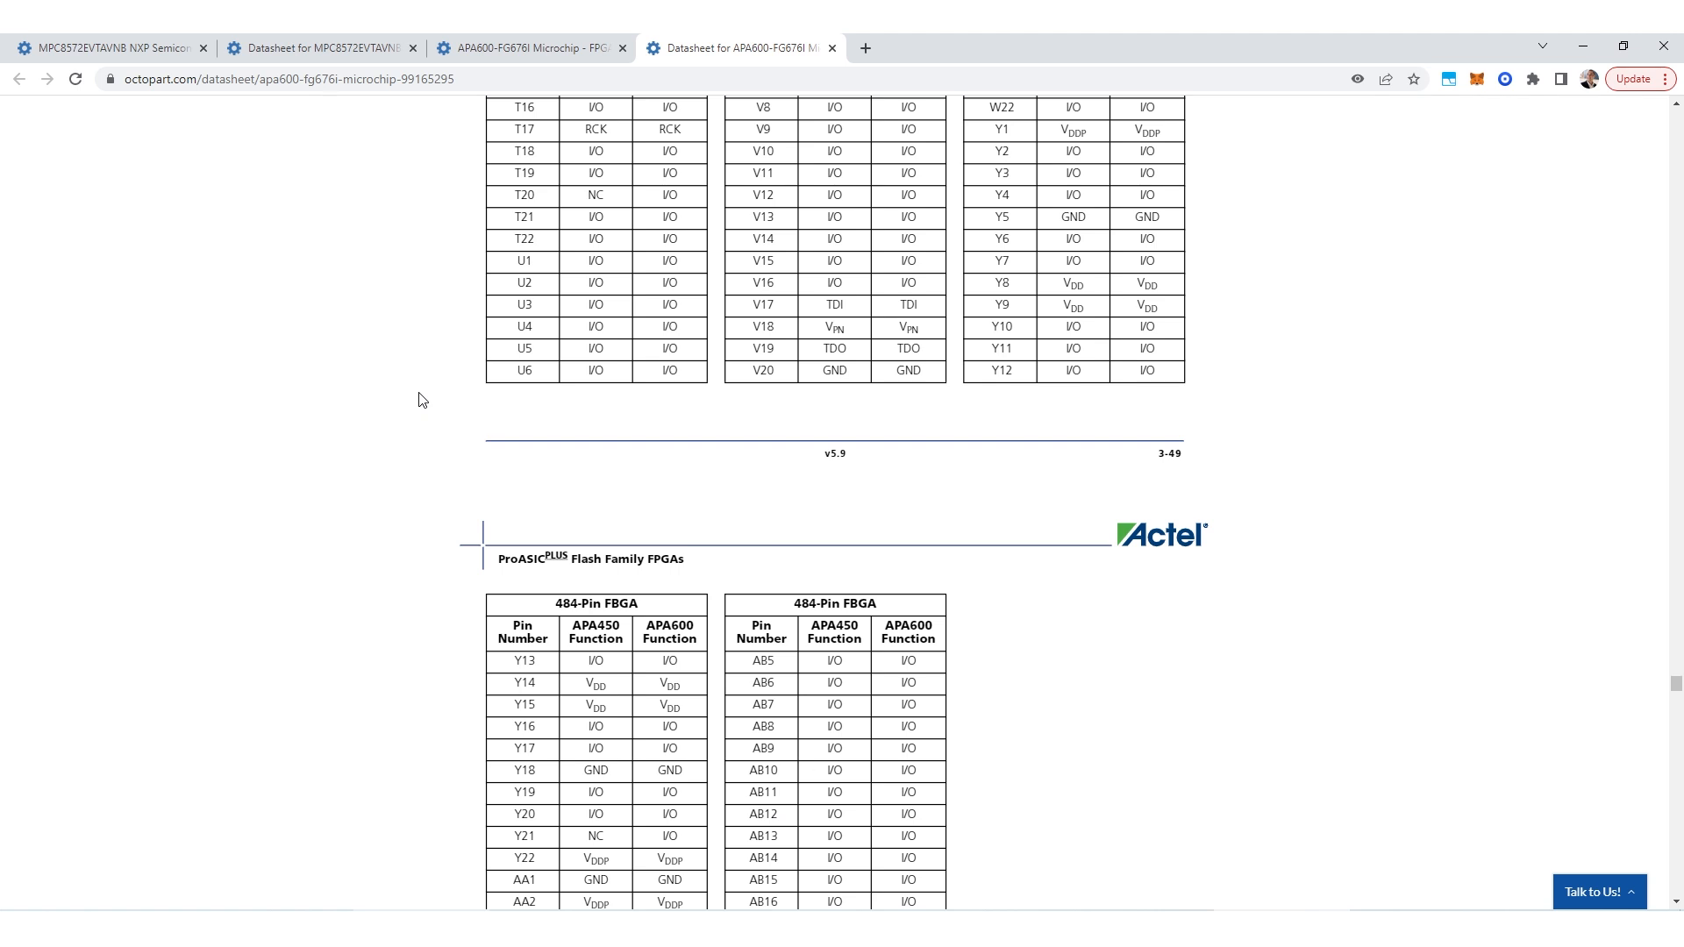
pyautogui.scroll(-3)
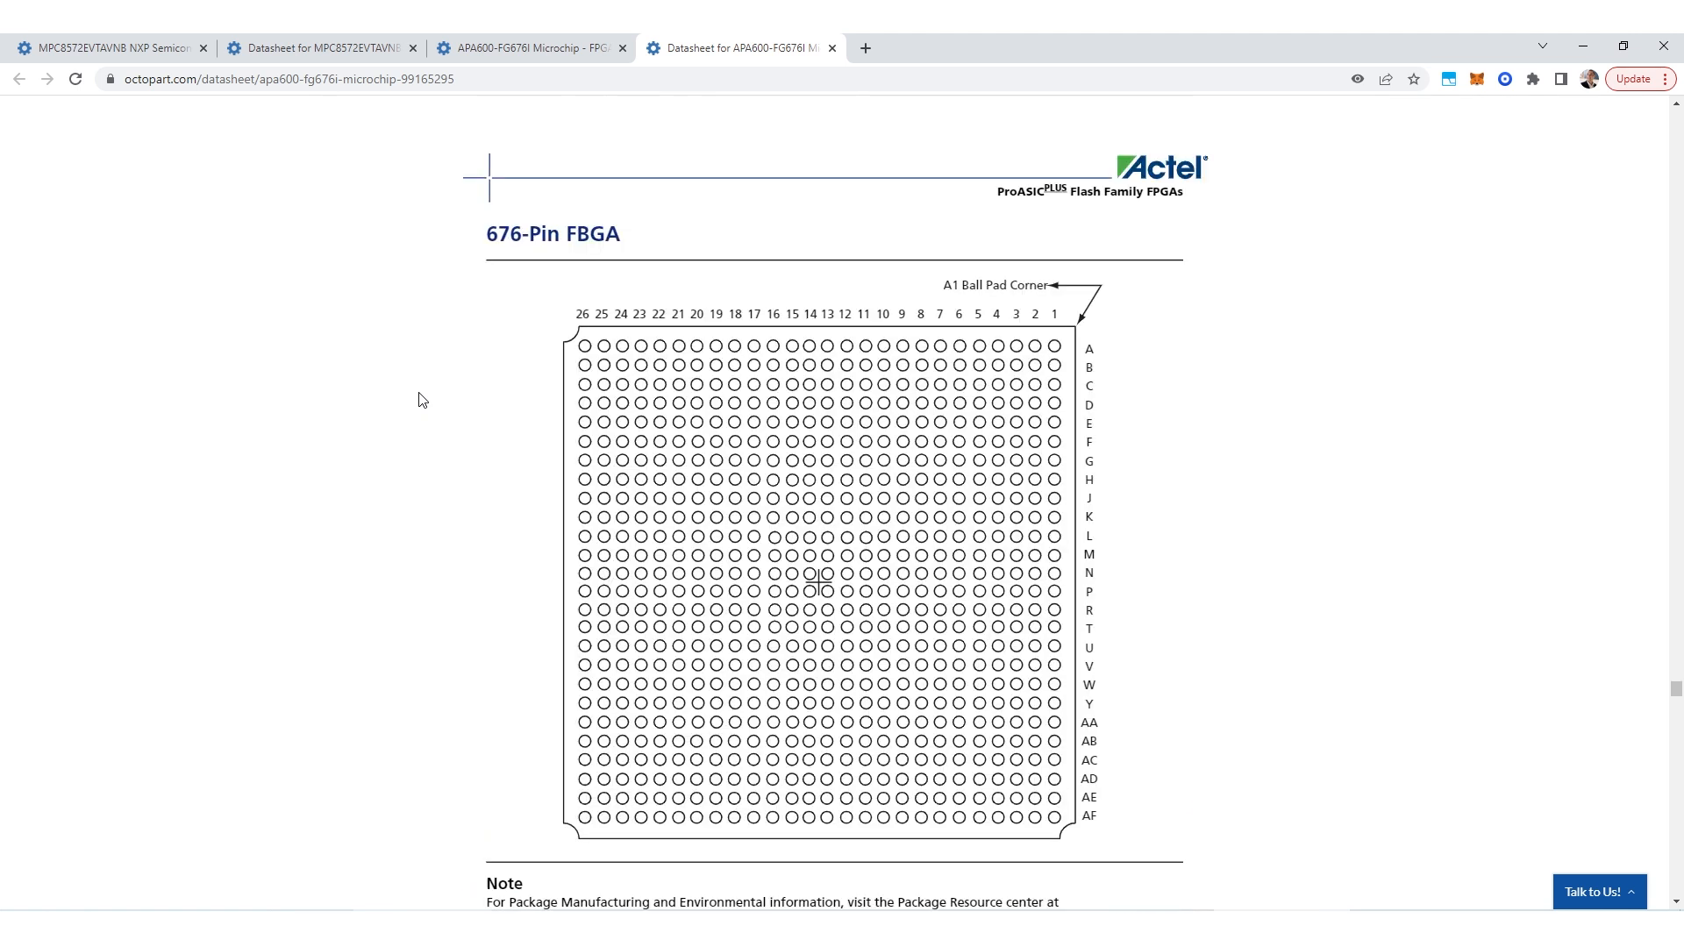
pyautogui.scroll(-3)
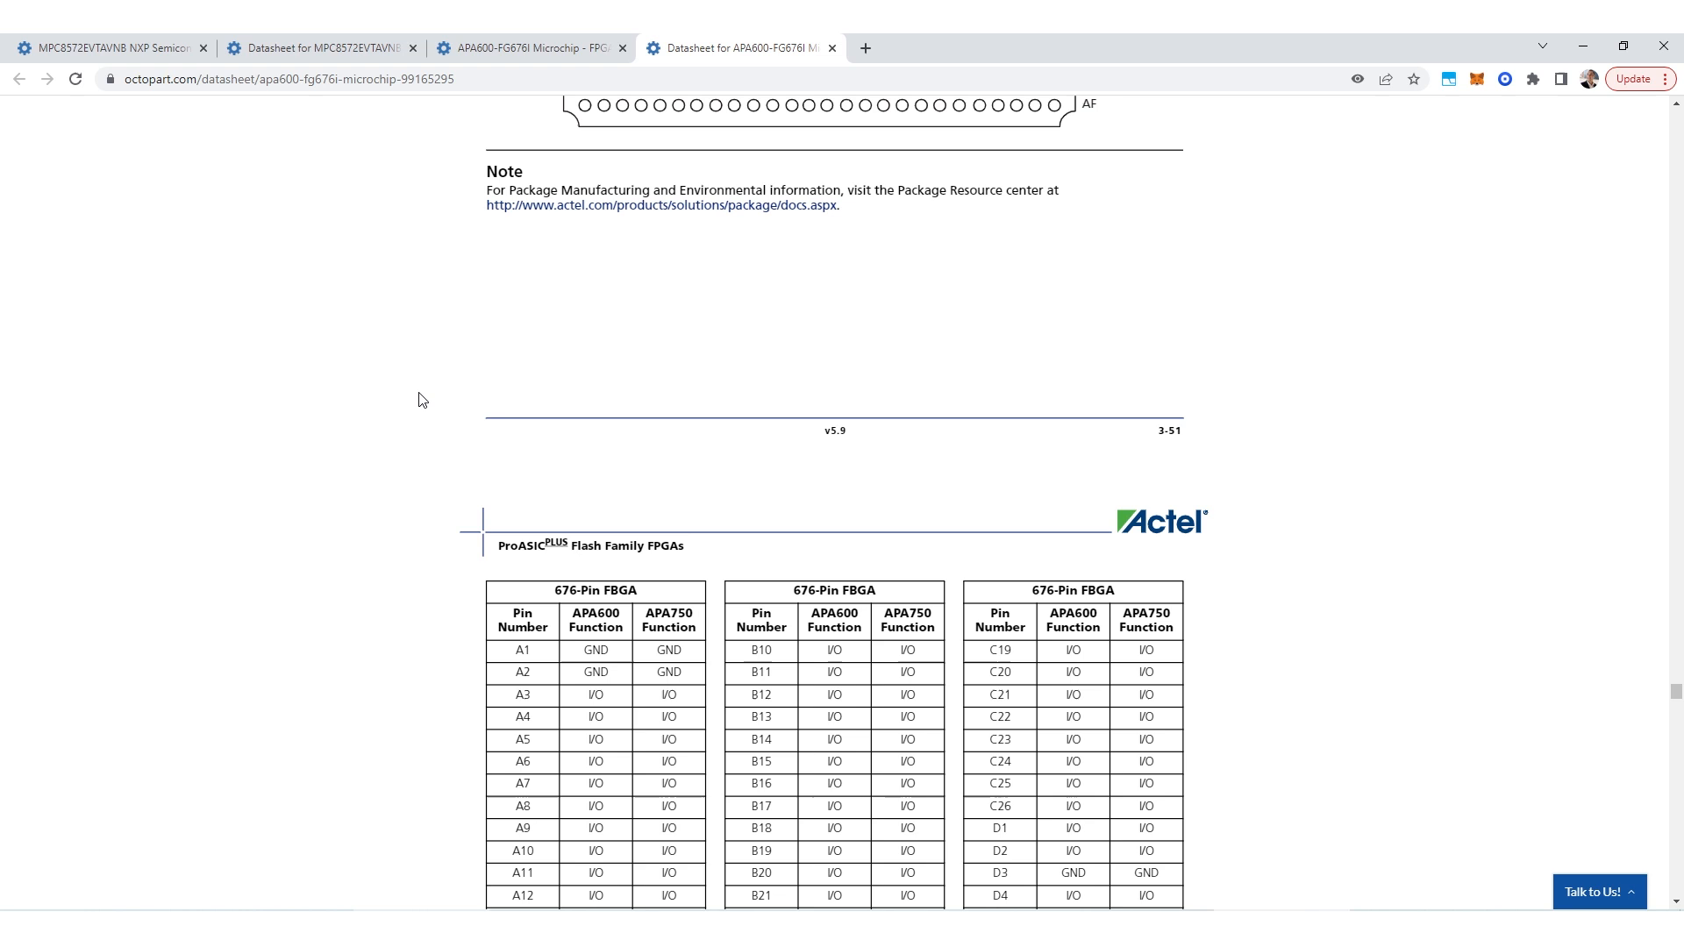
# Review the 676-pin FBGA ball map and early pin-function rows, clearing a text selection.
pyautogui.scroll(-3)
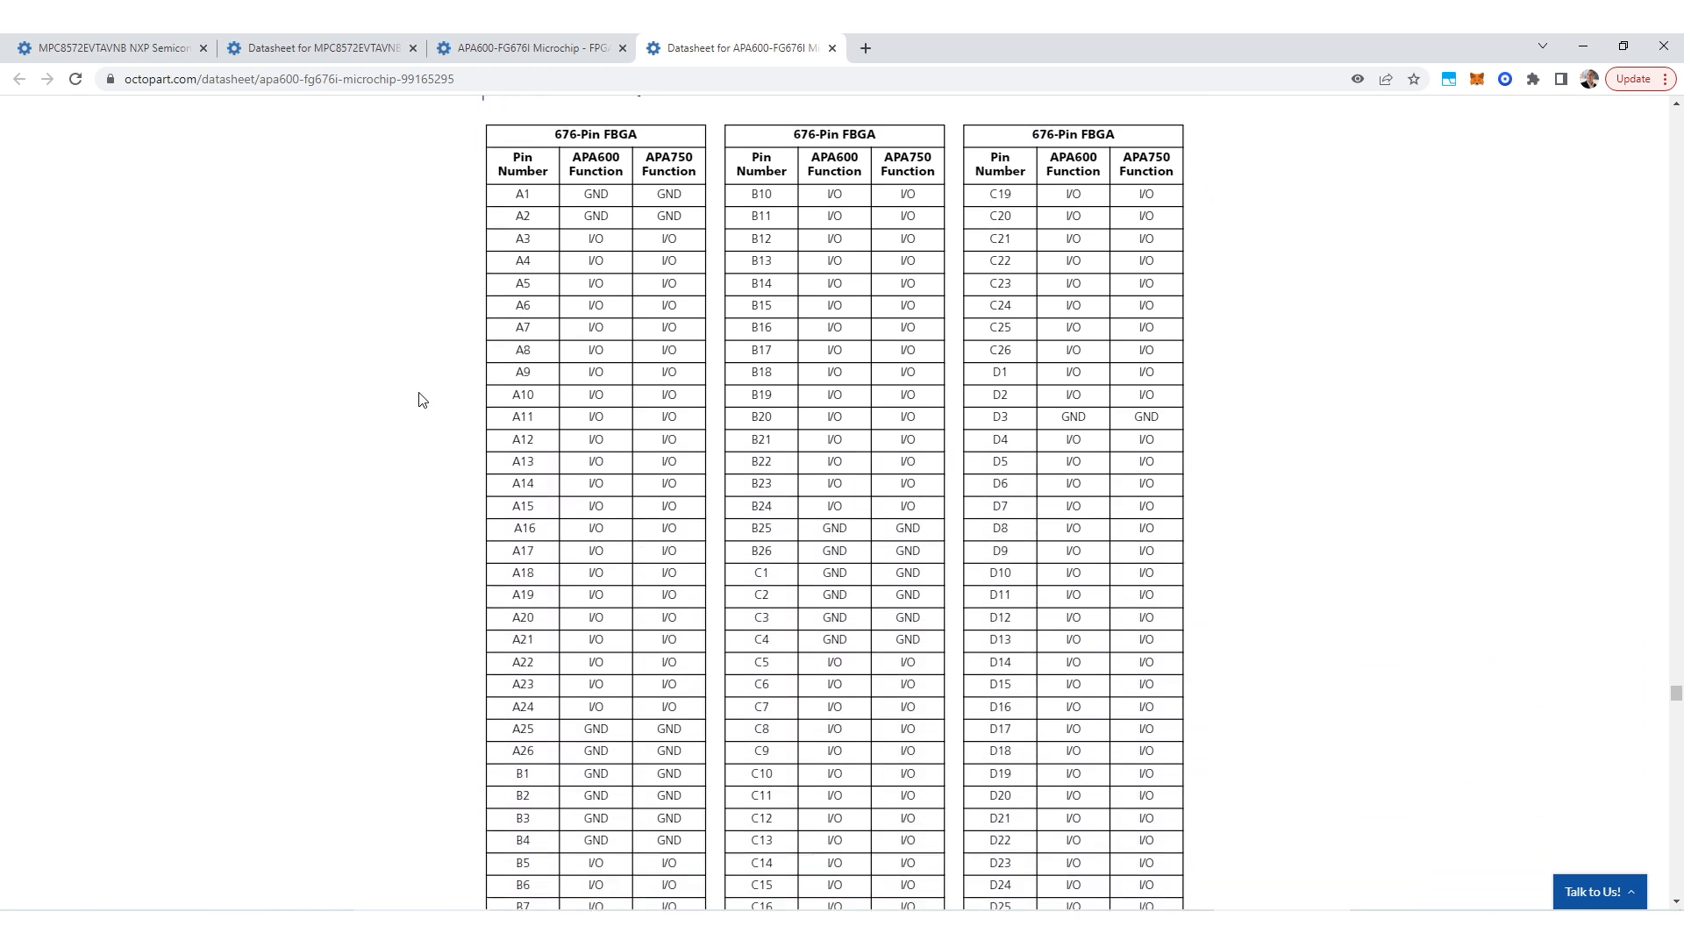
pyautogui.scroll(-3)
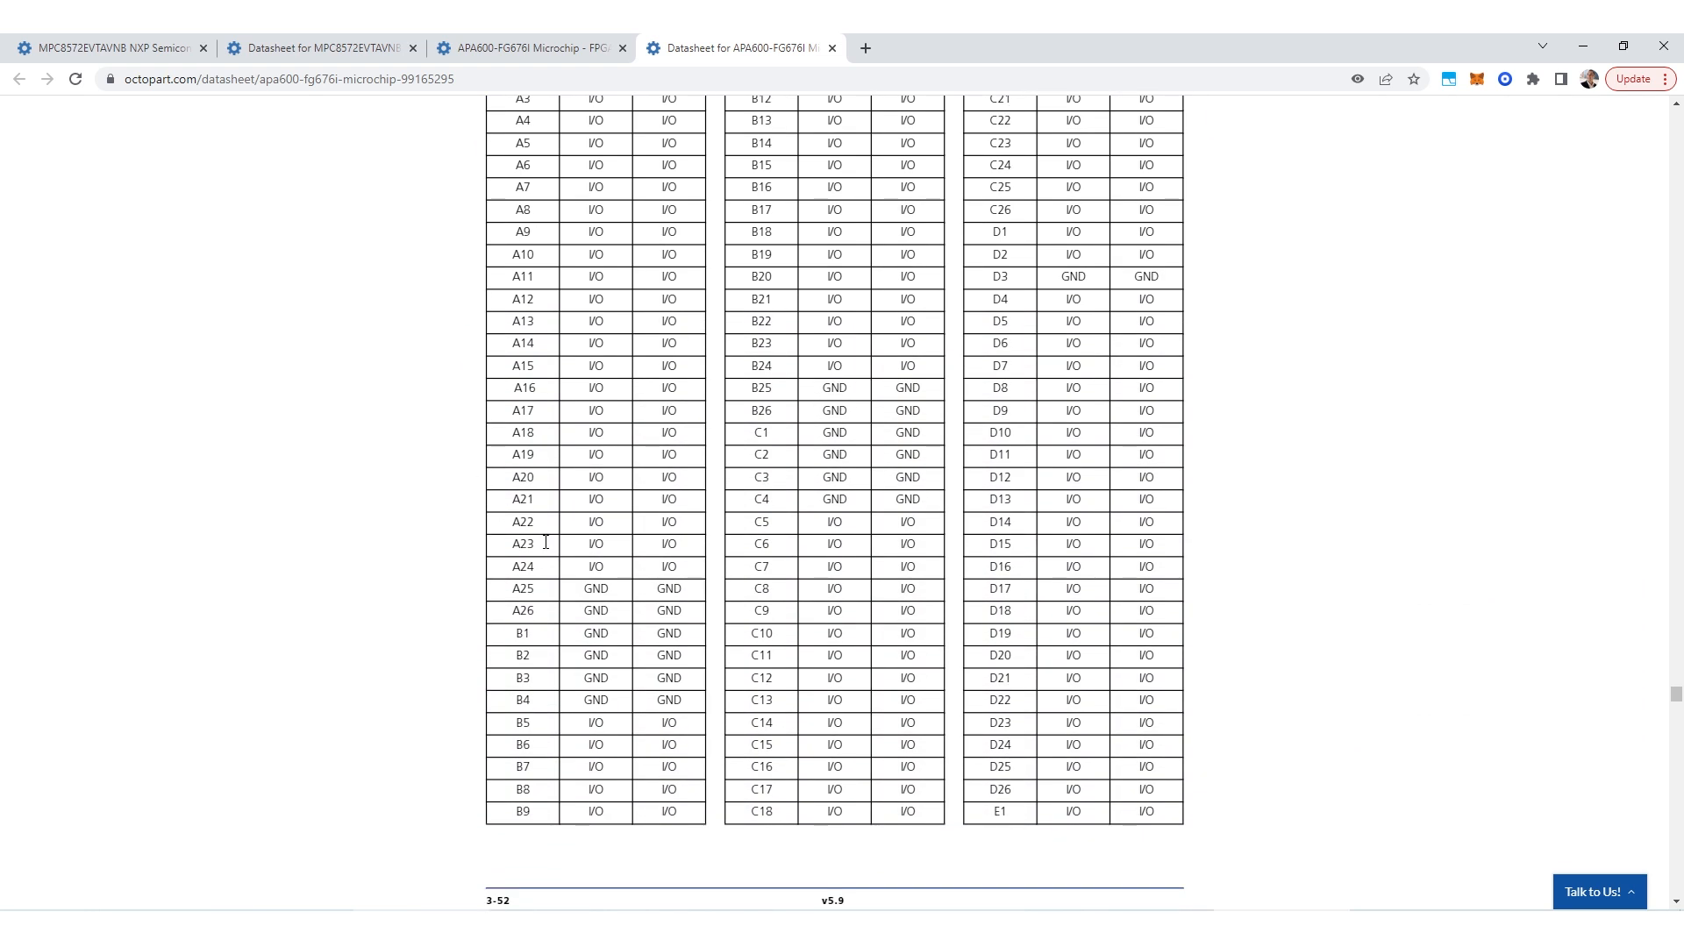
pyautogui.scroll(3)
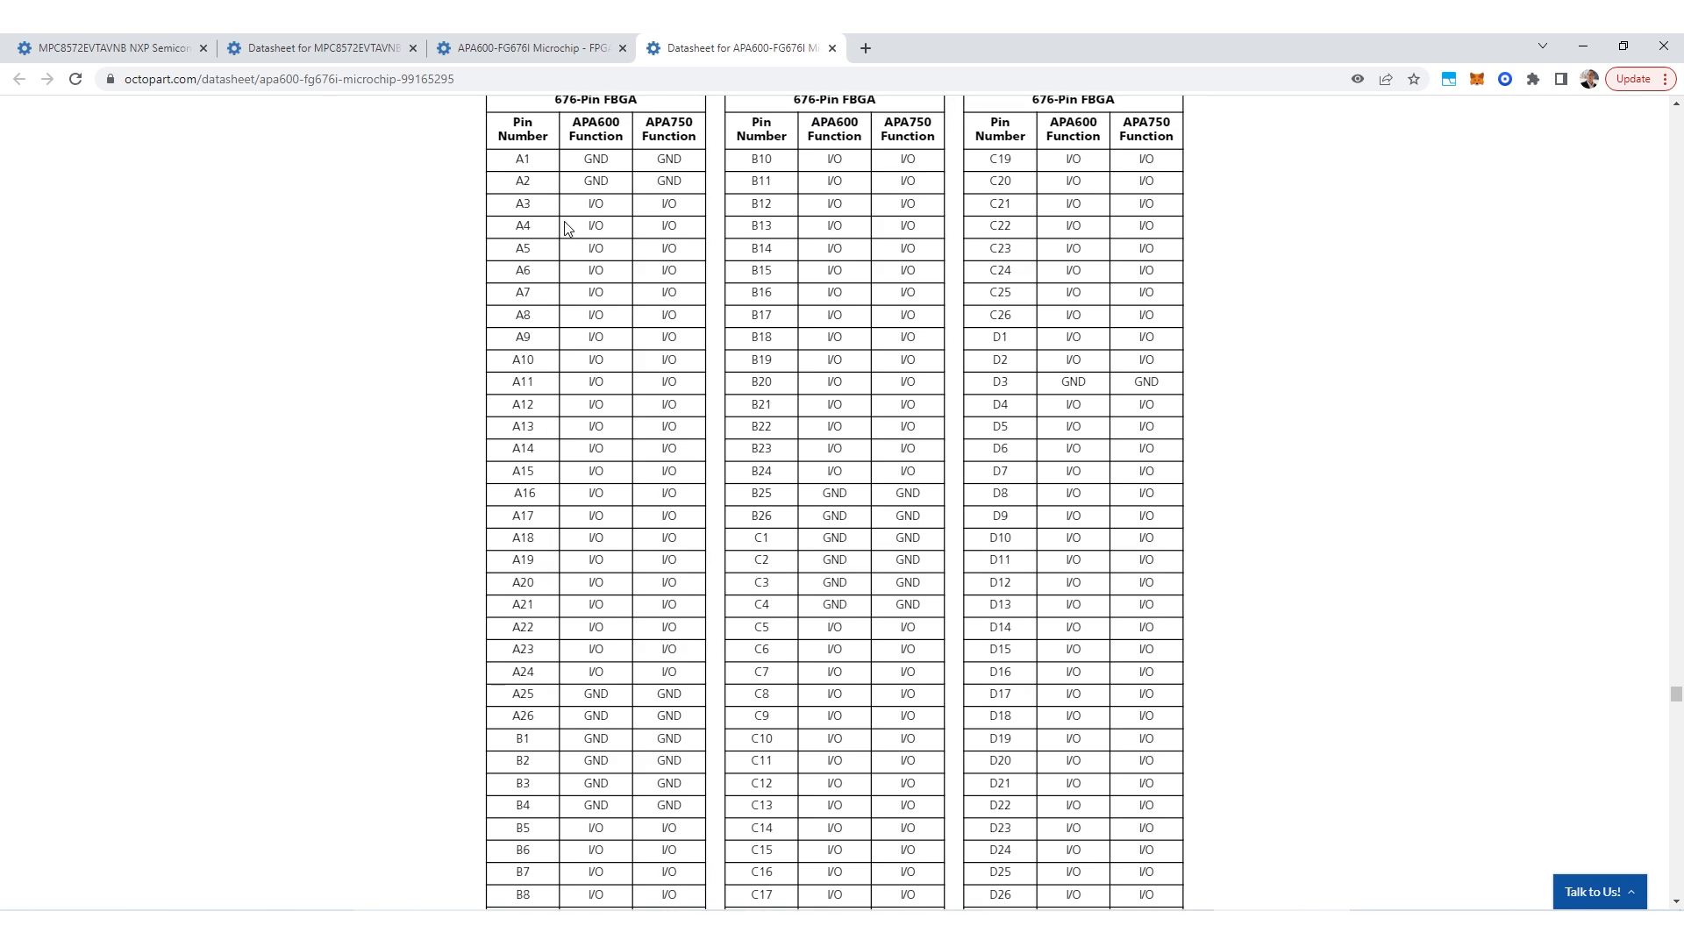
pyautogui.scroll(-3)
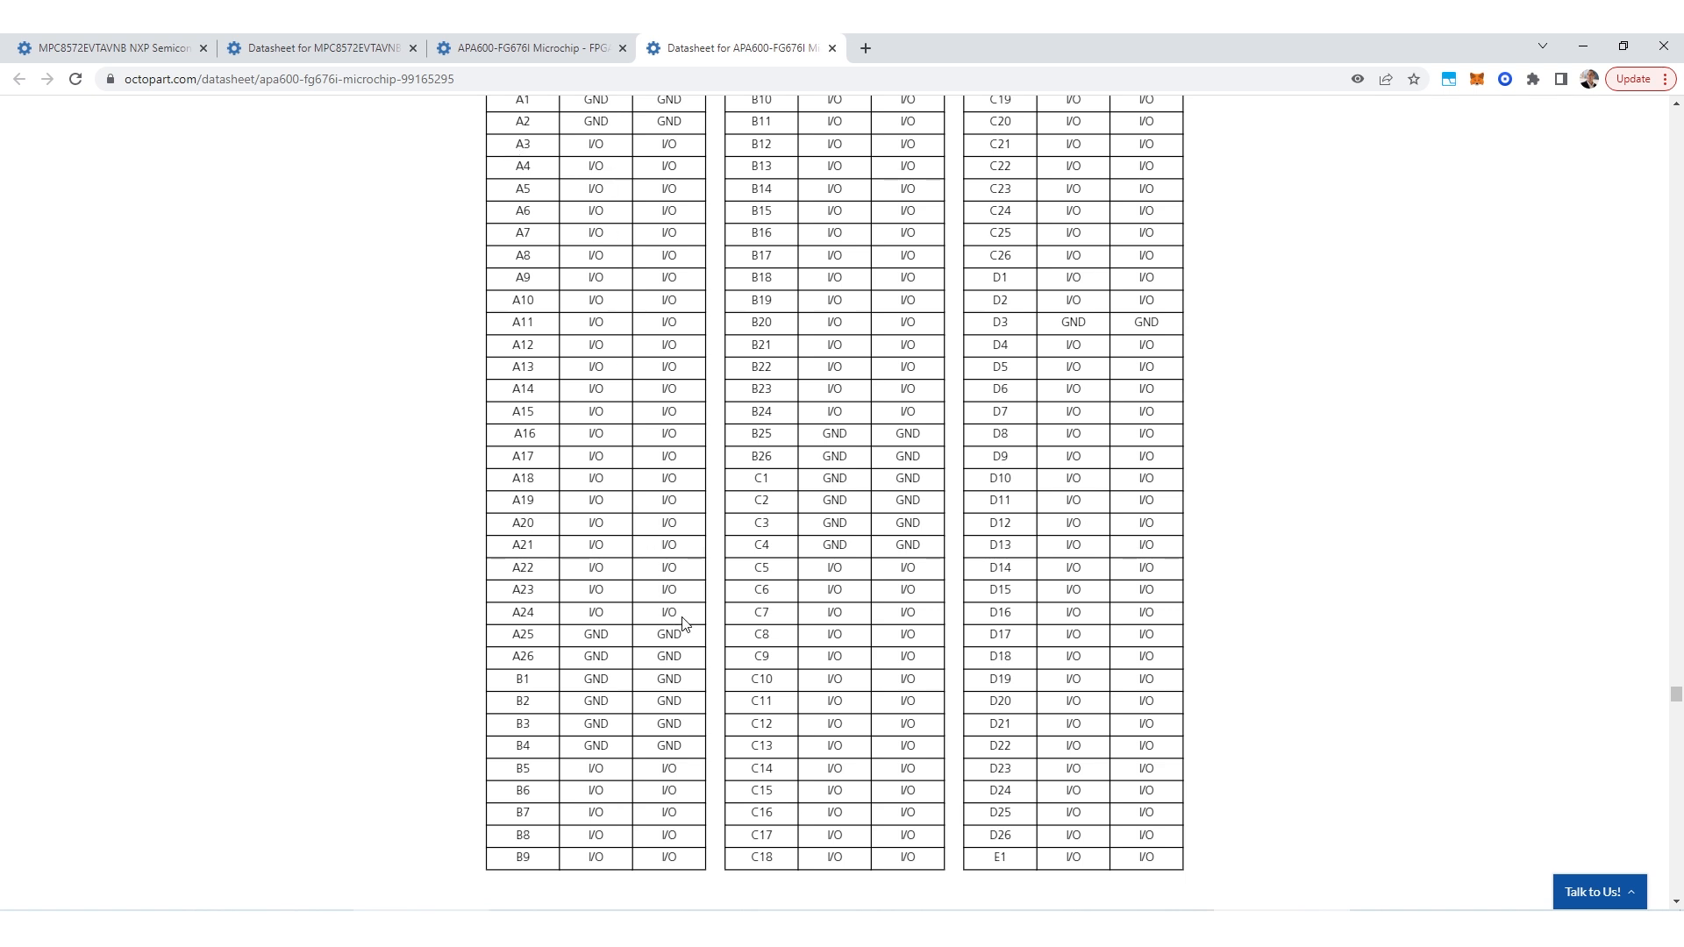
pyautogui.moveTo(511, 148)
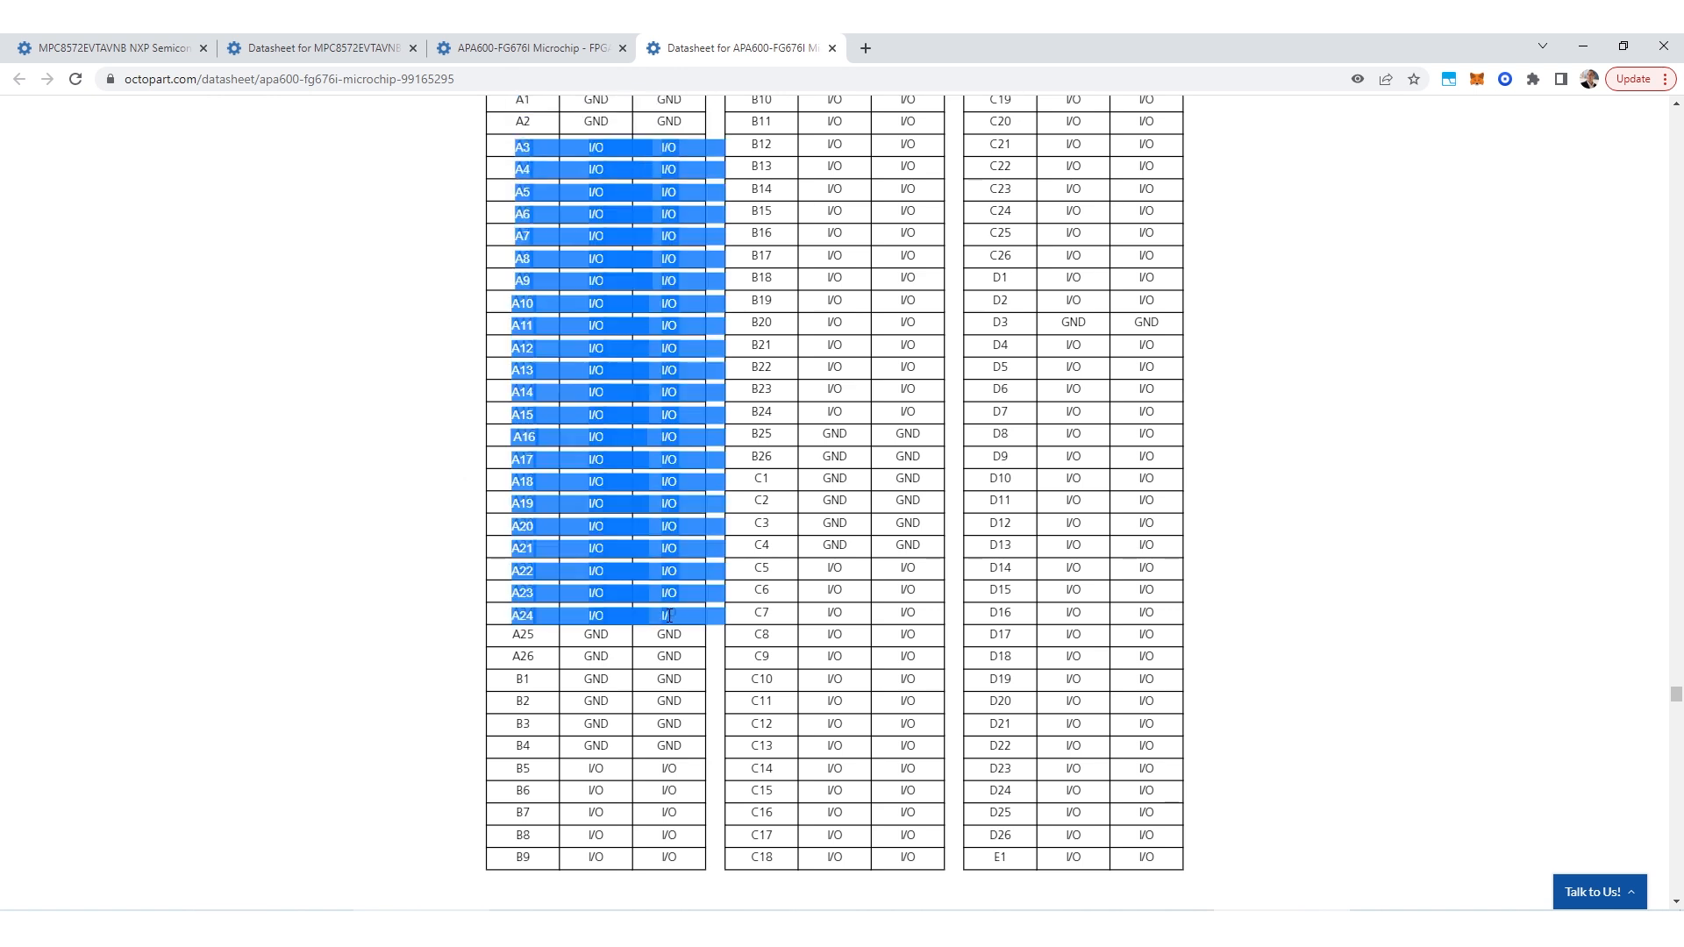
pyautogui.click(1243, 415)
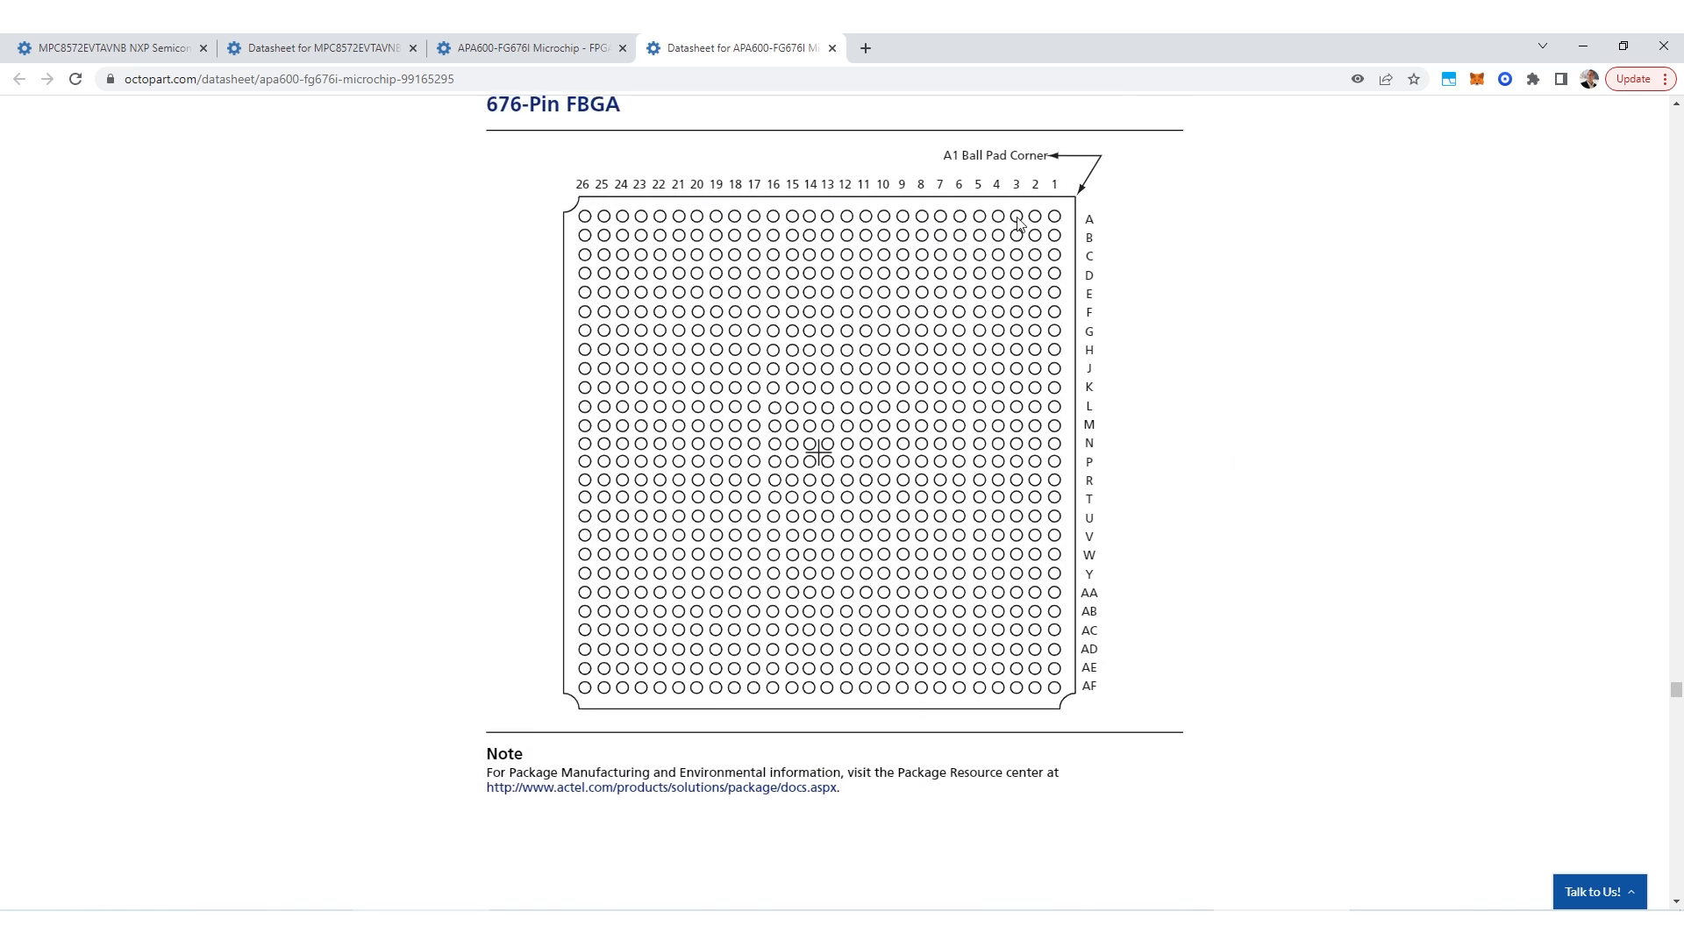
pyautogui.moveTo(979, 222)
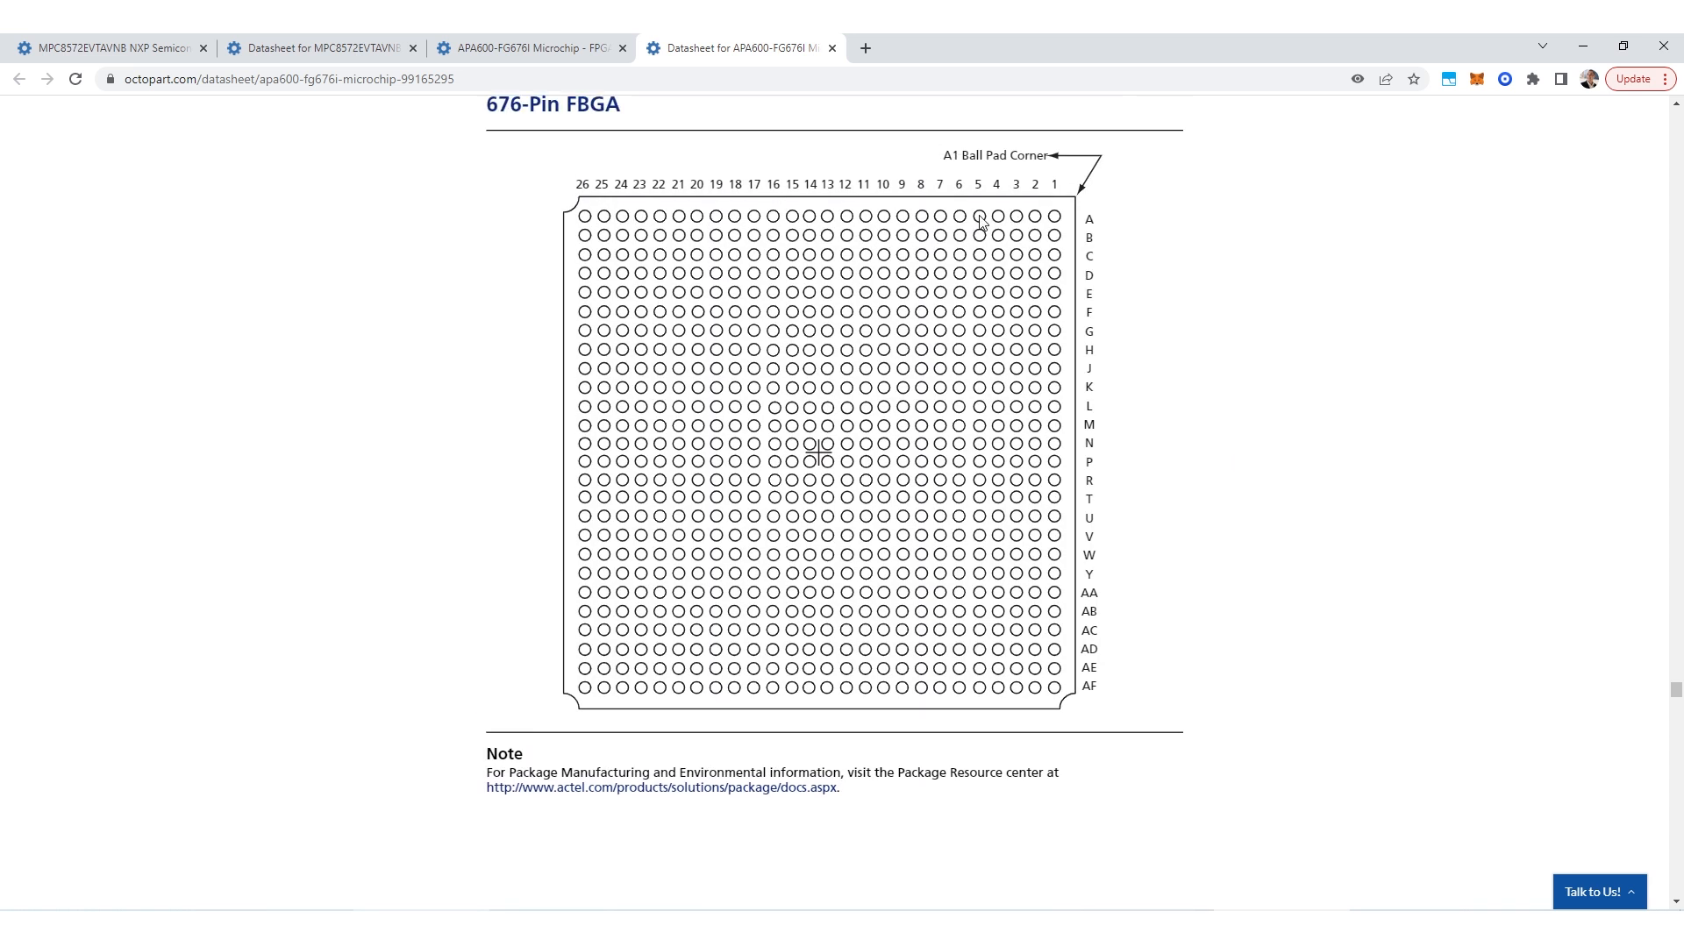
pyautogui.moveTo(717, 220)
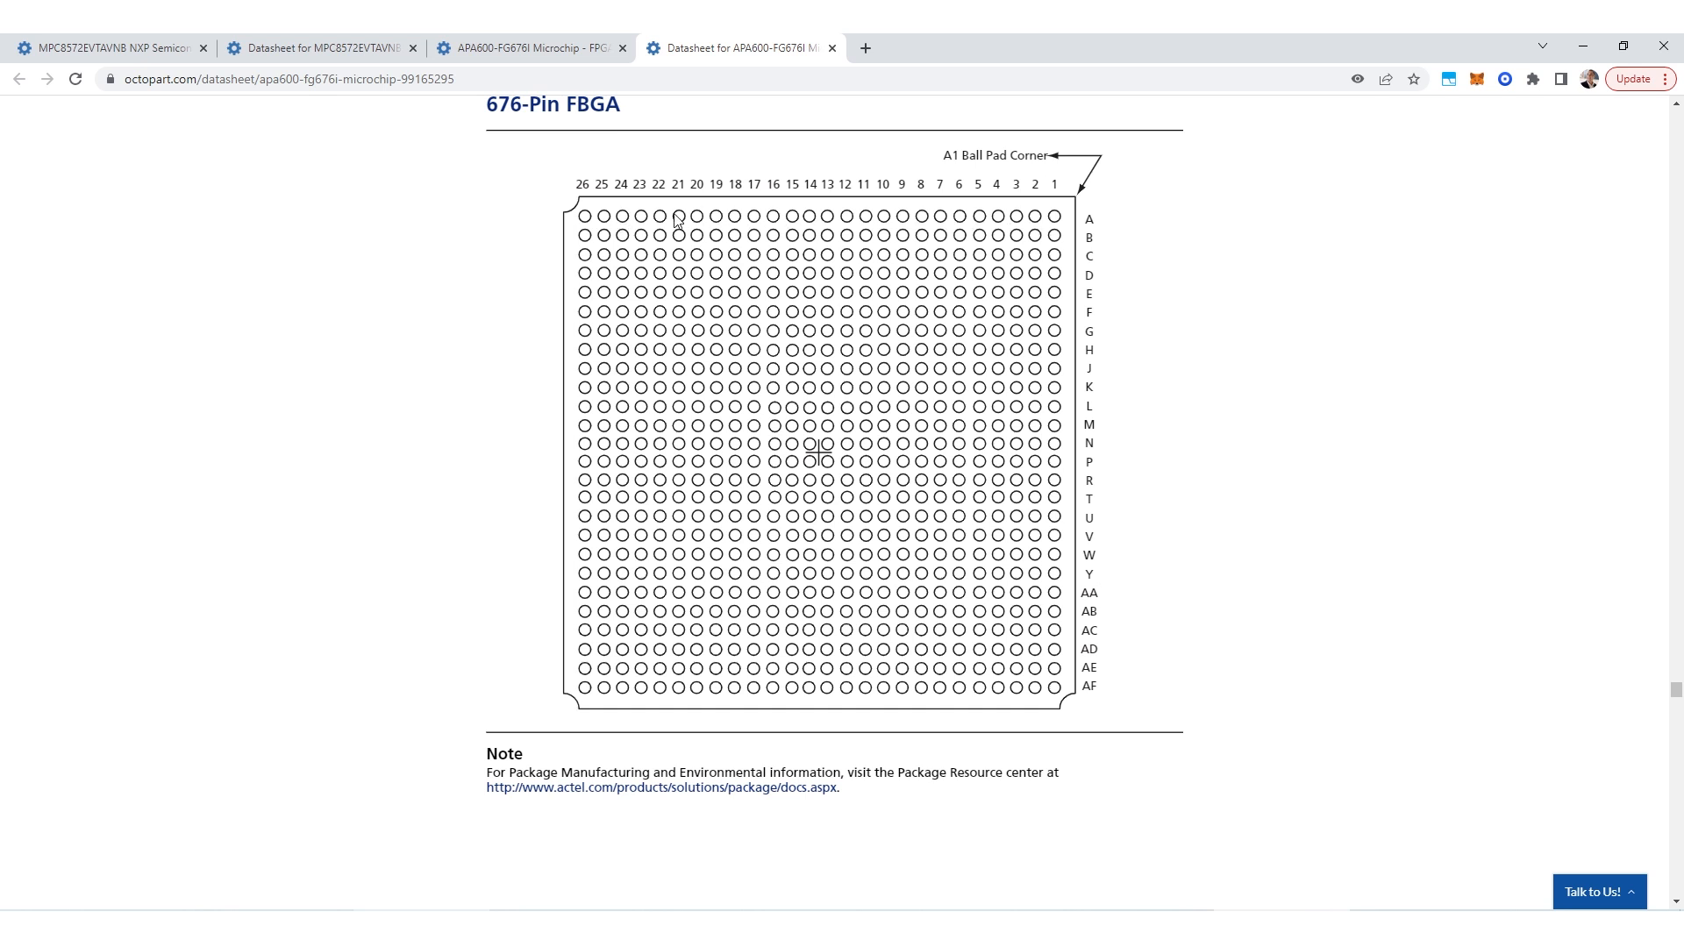
pyautogui.moveTo(1080, 294)
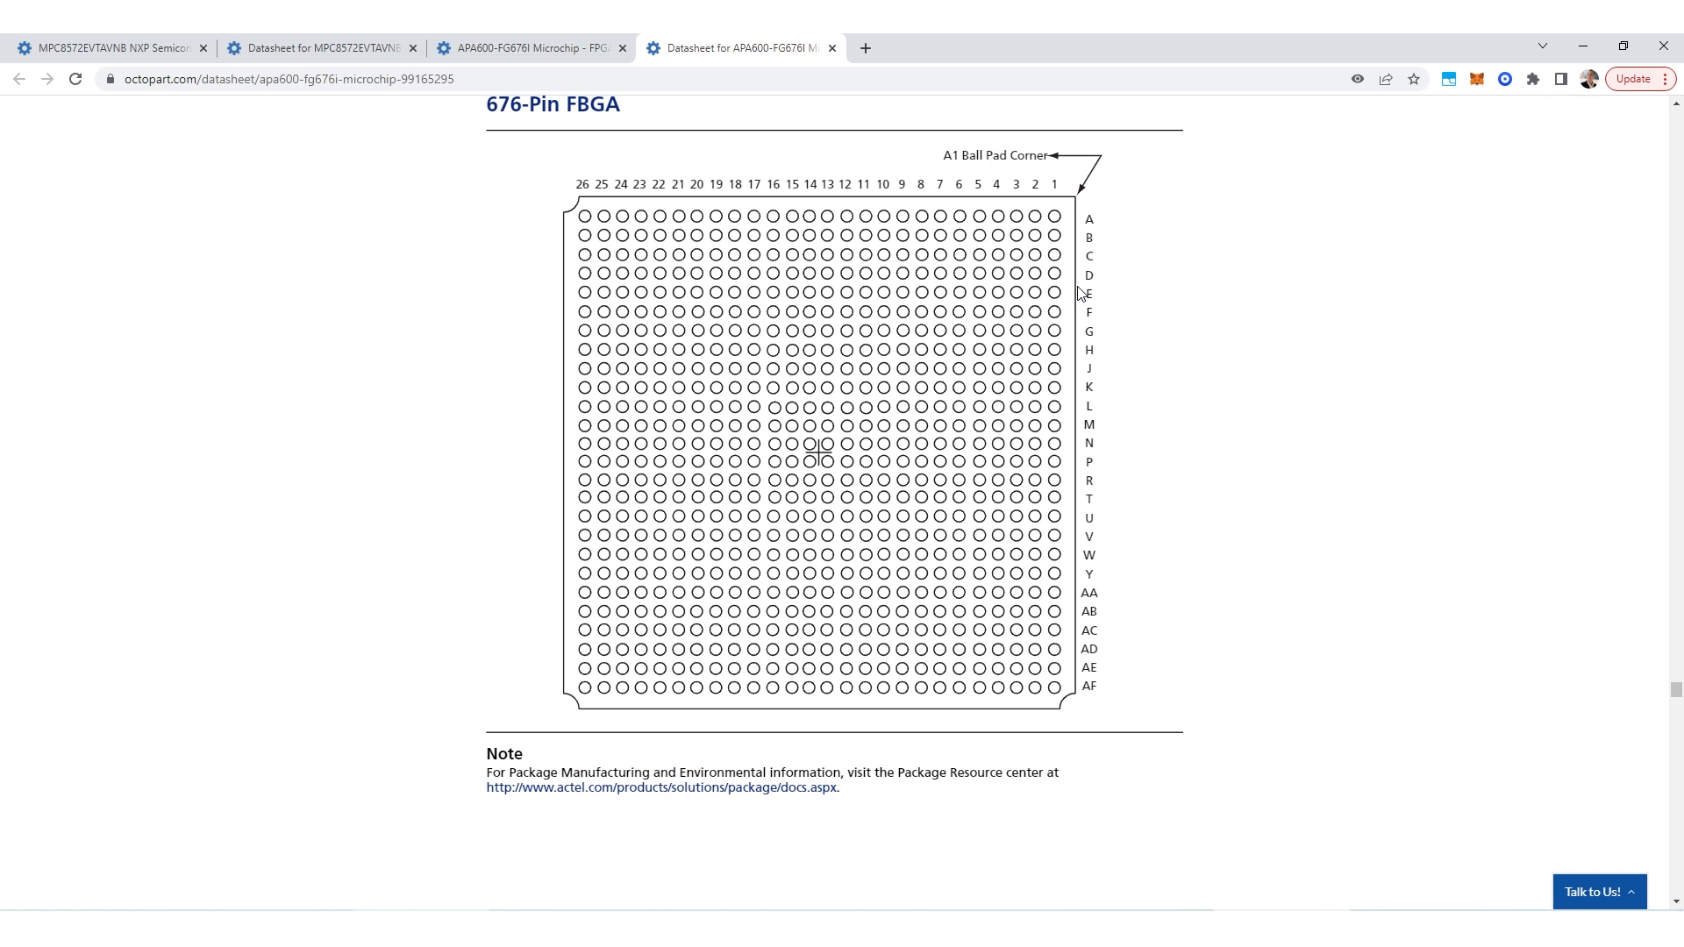
pyautogui.scroll(-3)
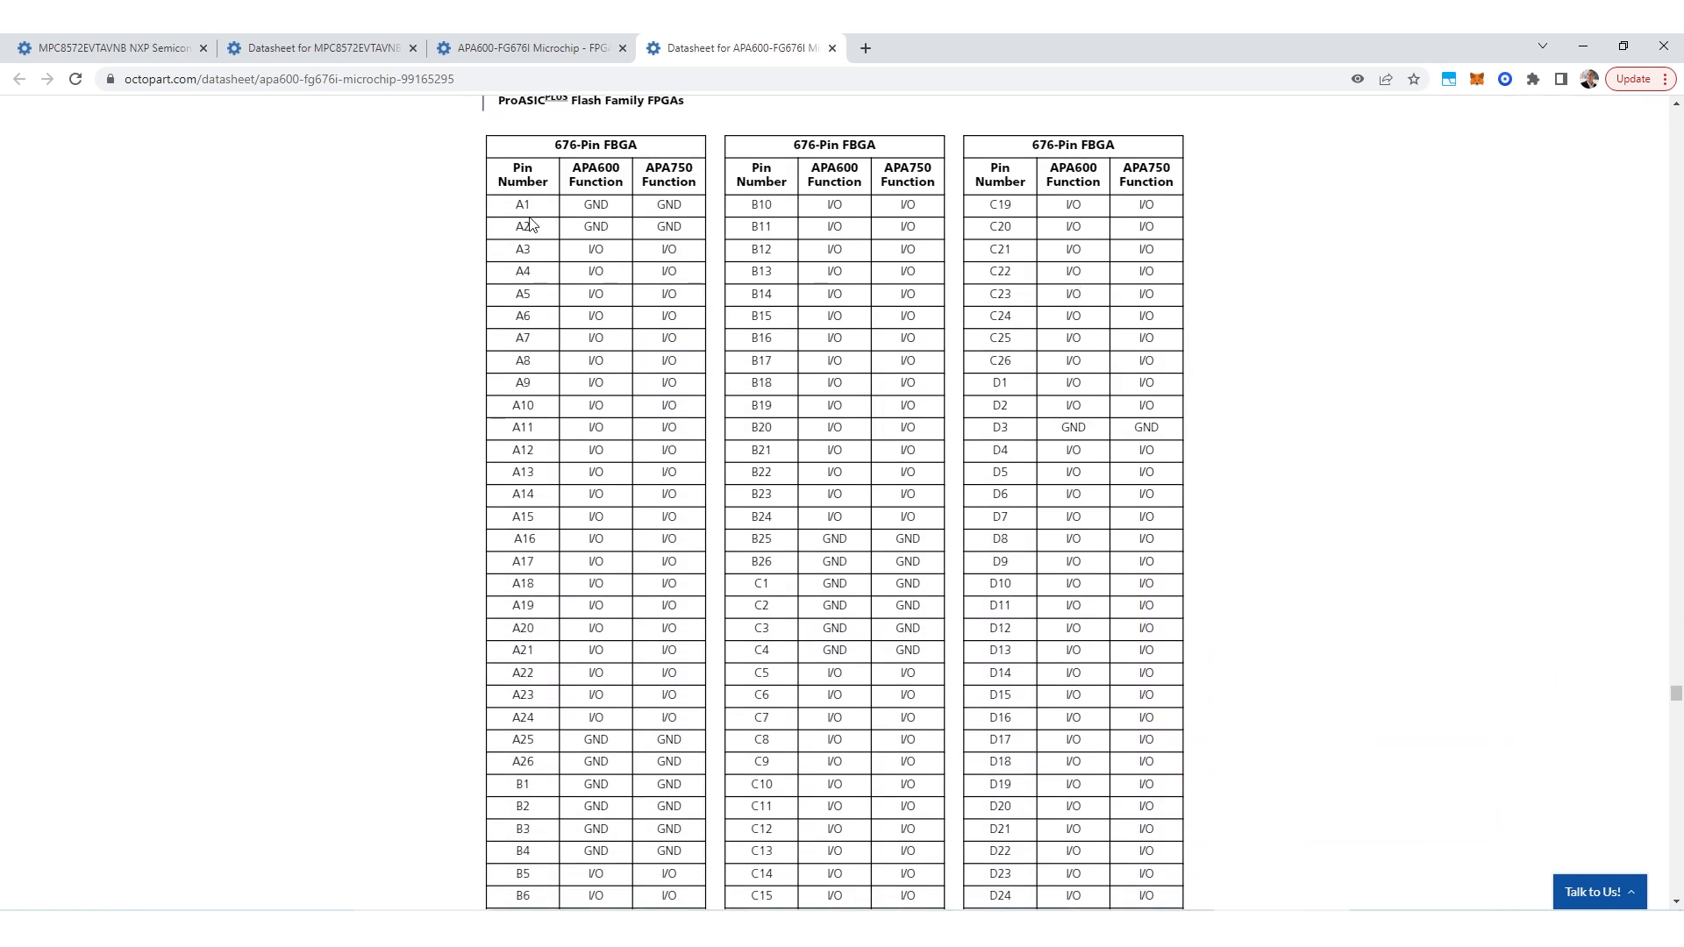
pyautogui.moveTo(640, 252)
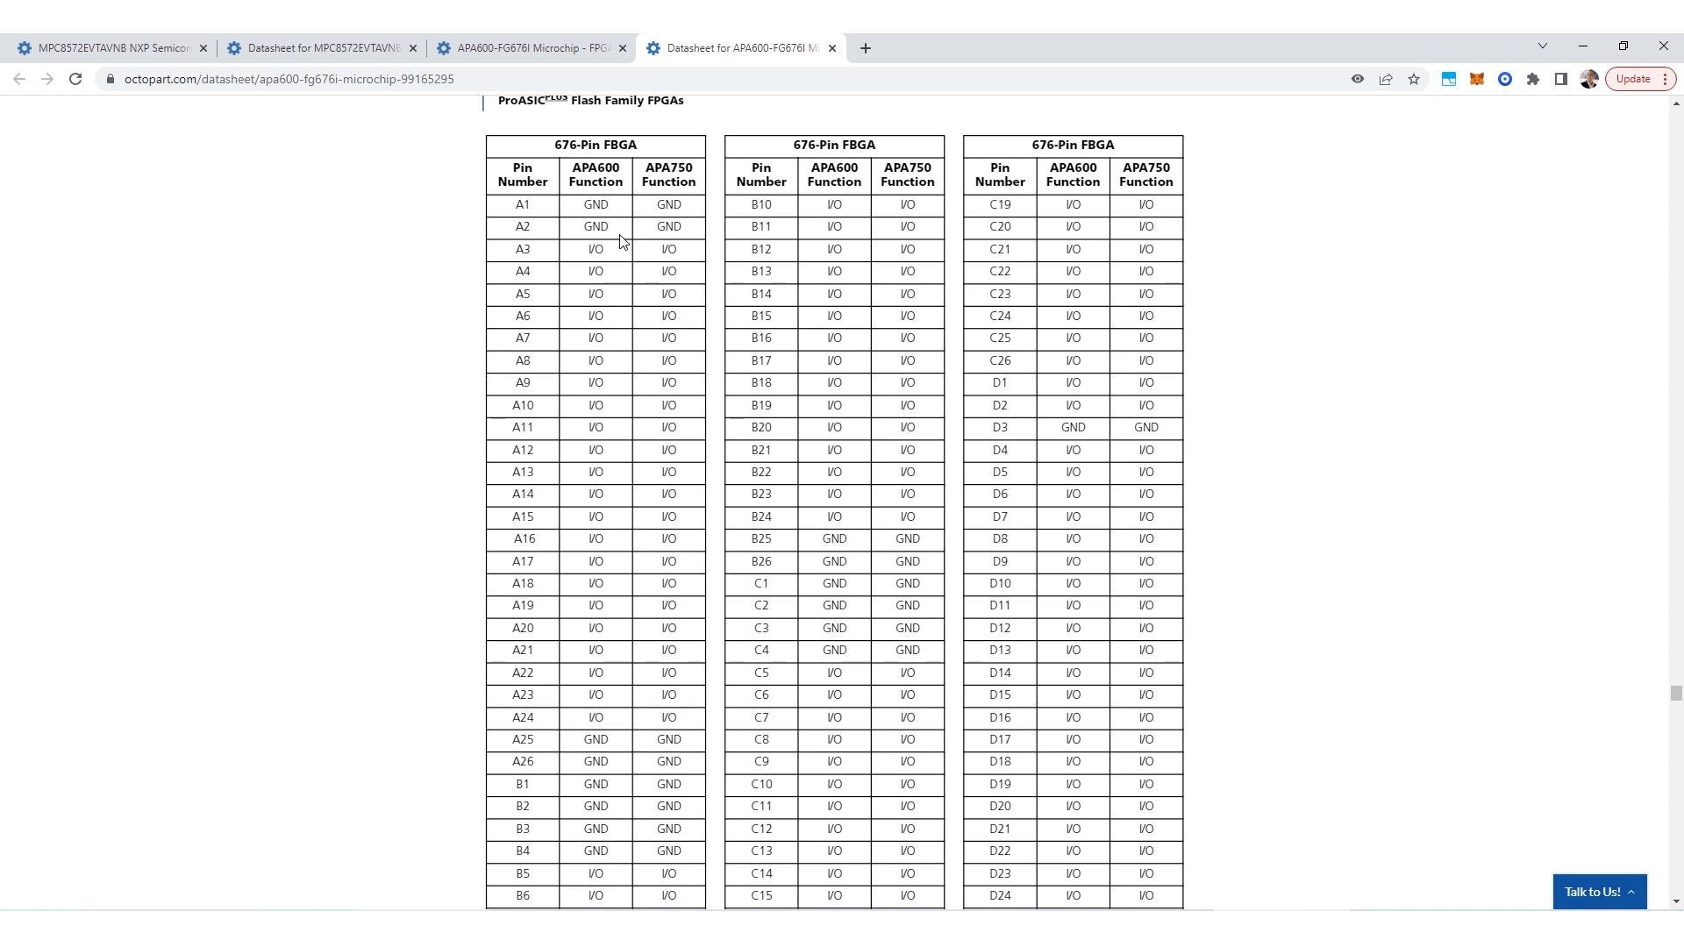
pyautogui.moveTo(1329, 556)
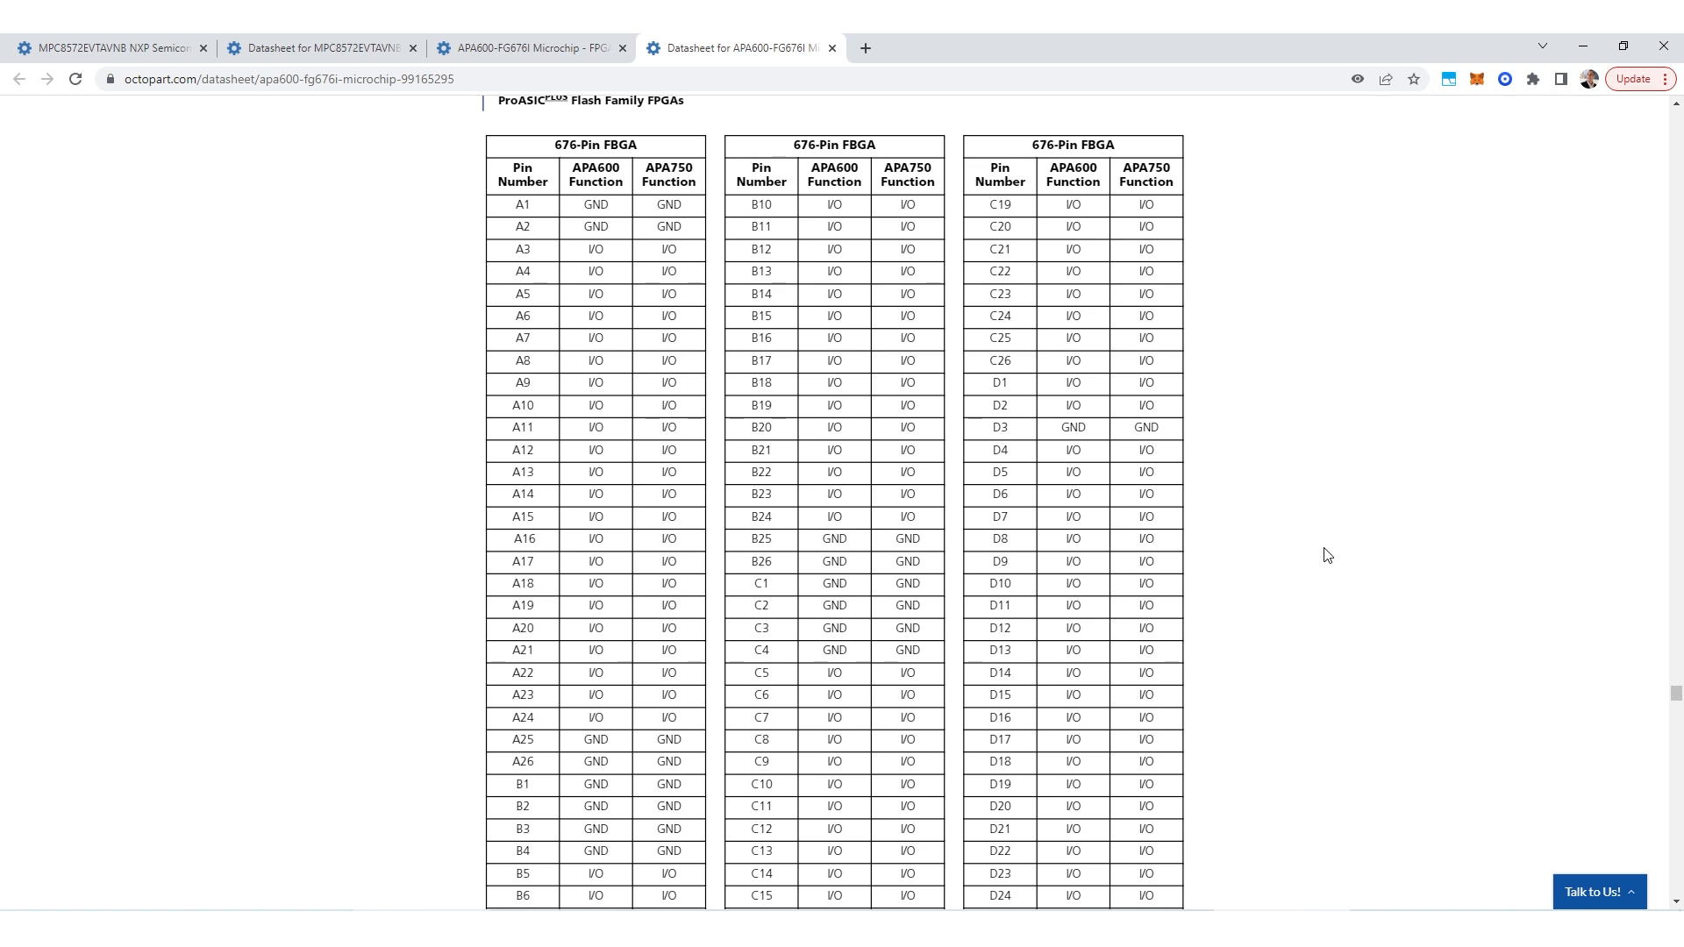
pyautogui.scroll(3)
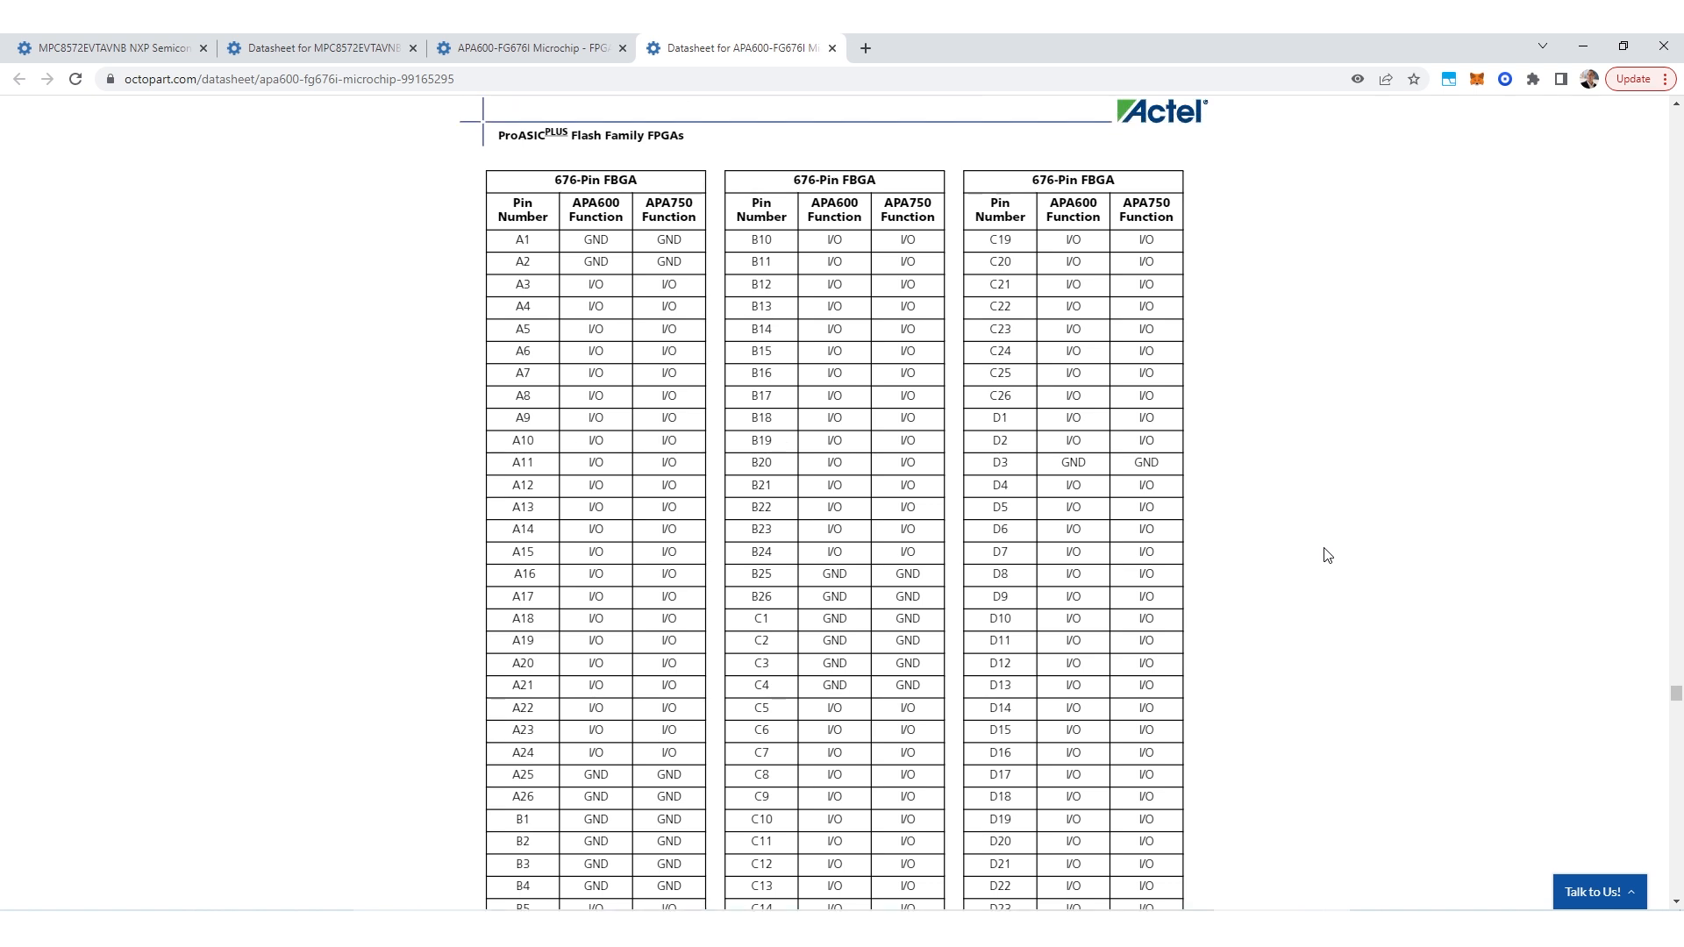
pyautogui.scroll(-3)
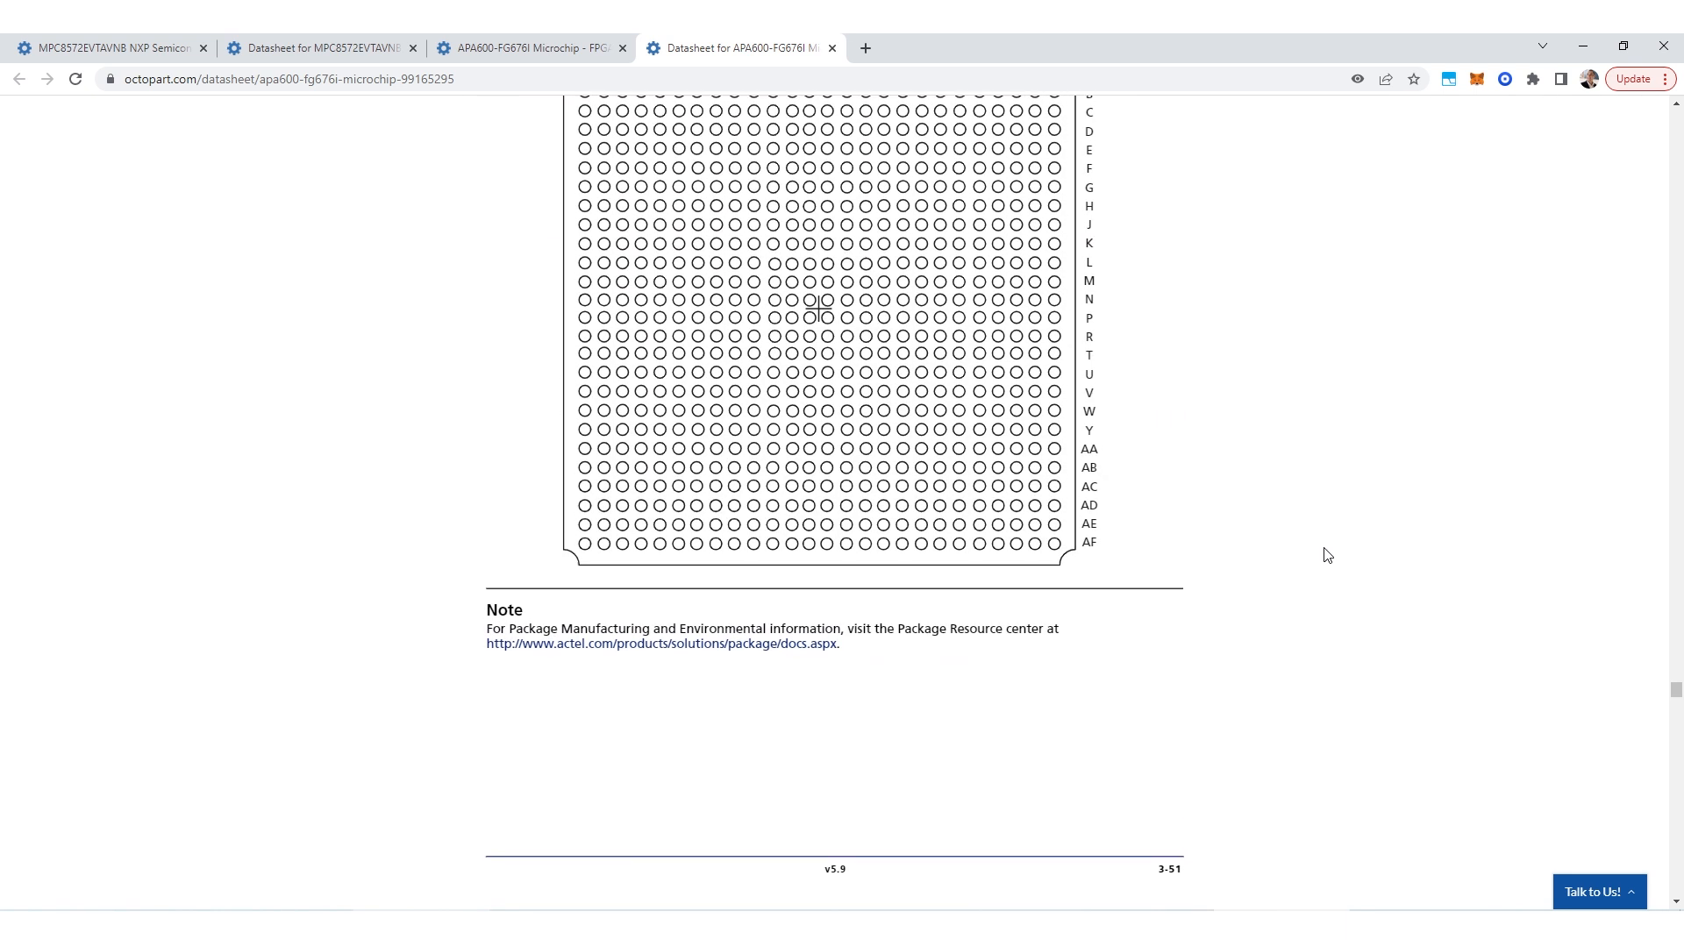
pyautogui.scroll(3)
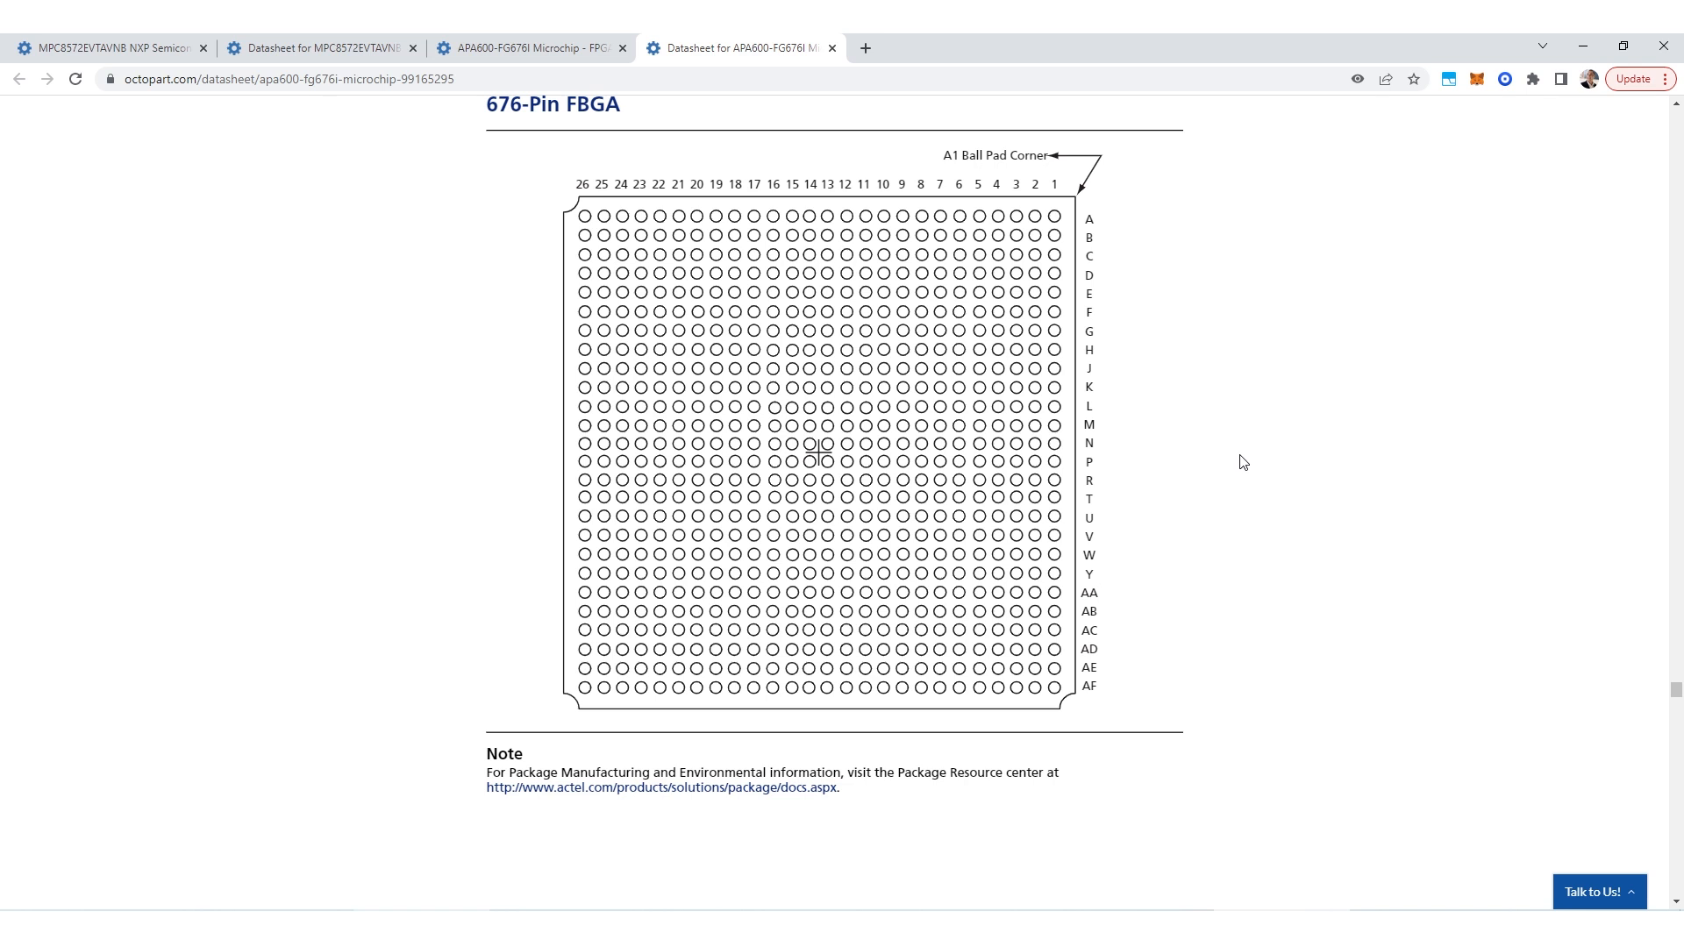
# Scroll on through the pinout tables to the page covering pins E2 through H22.
pyautogui.scroll(-3)
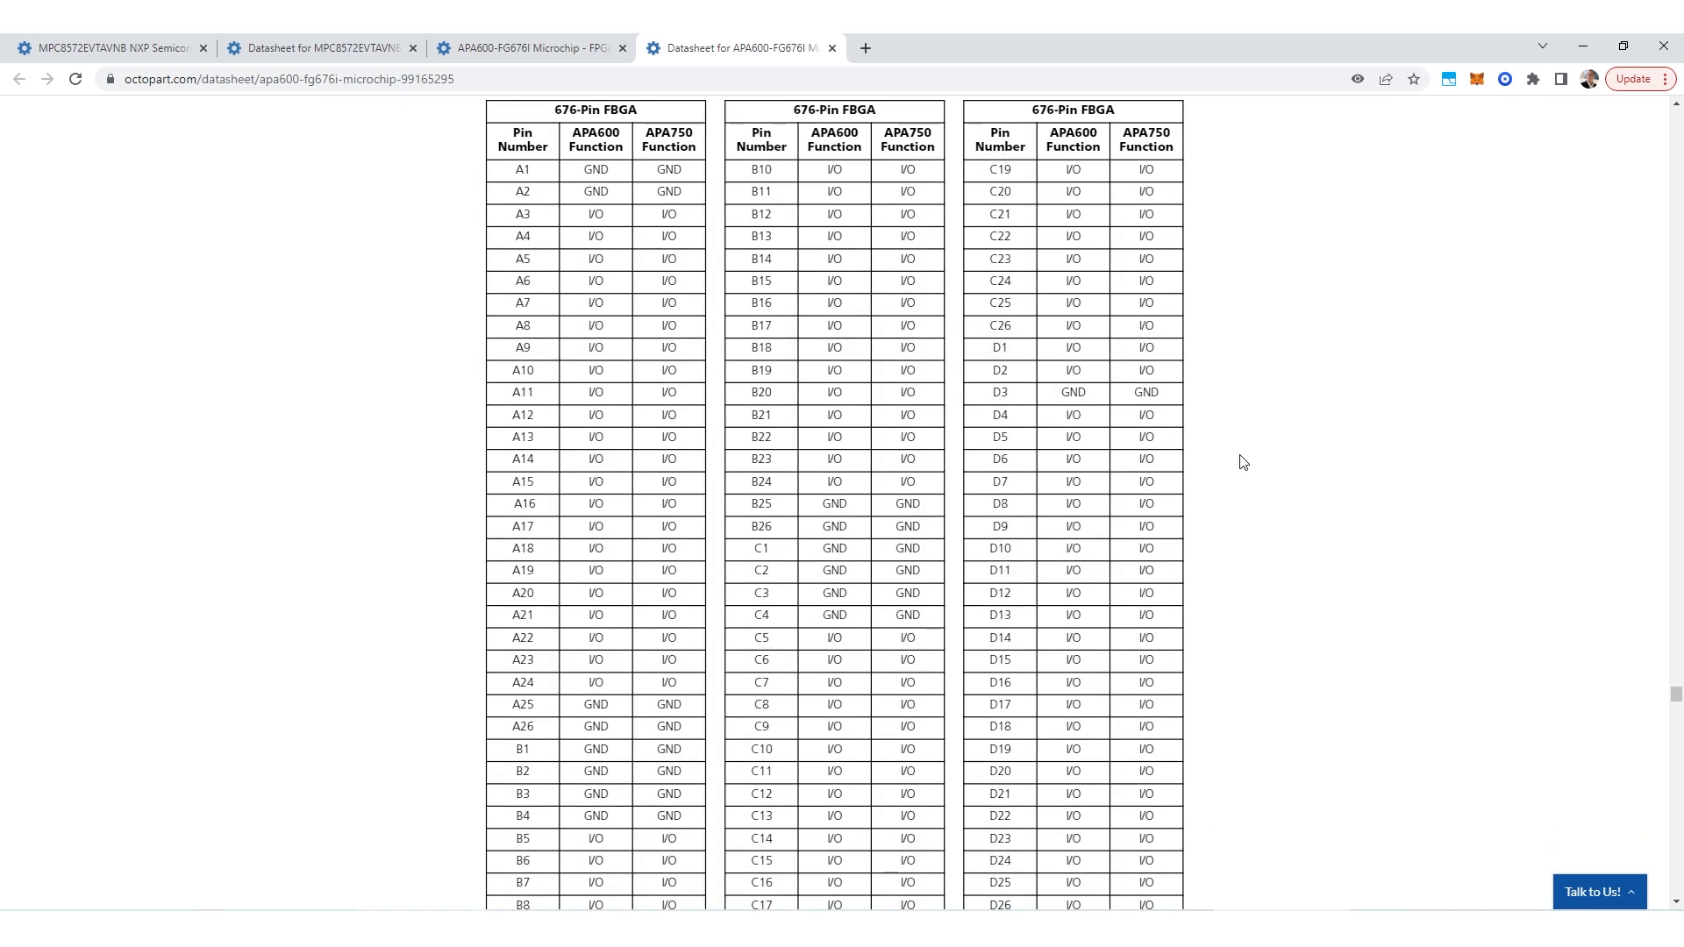
pyautogui.moveTo(656, 723)
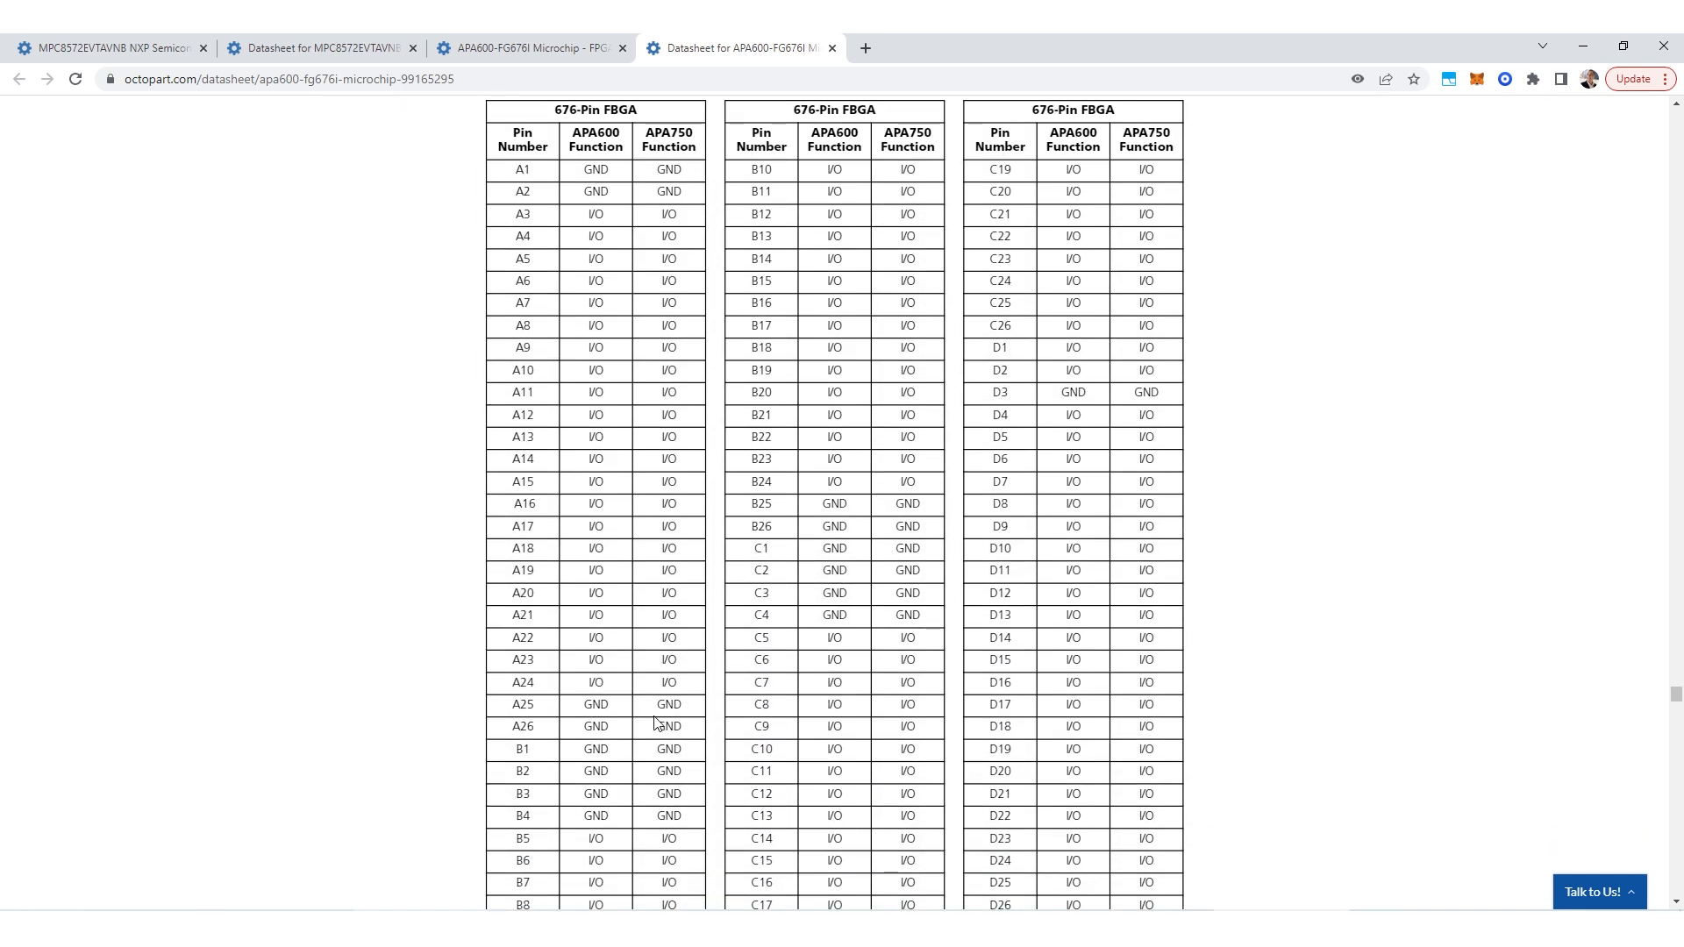
pyautogui.moveTo(717, 746)
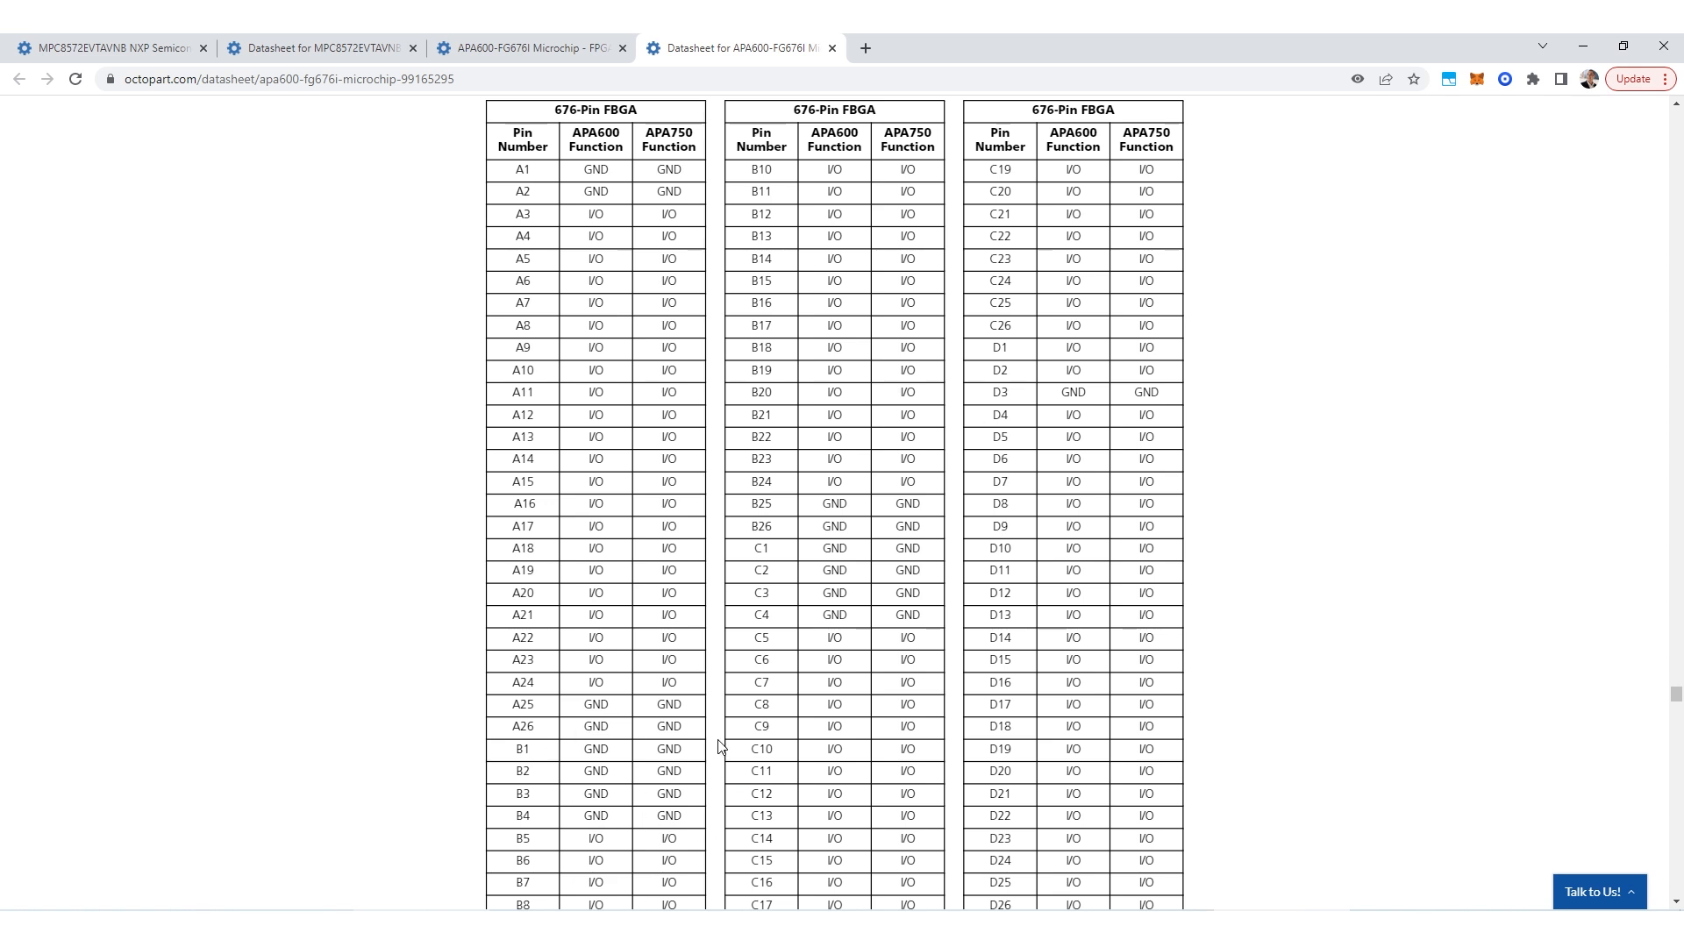
pyautogui.moveTo(729, 269)
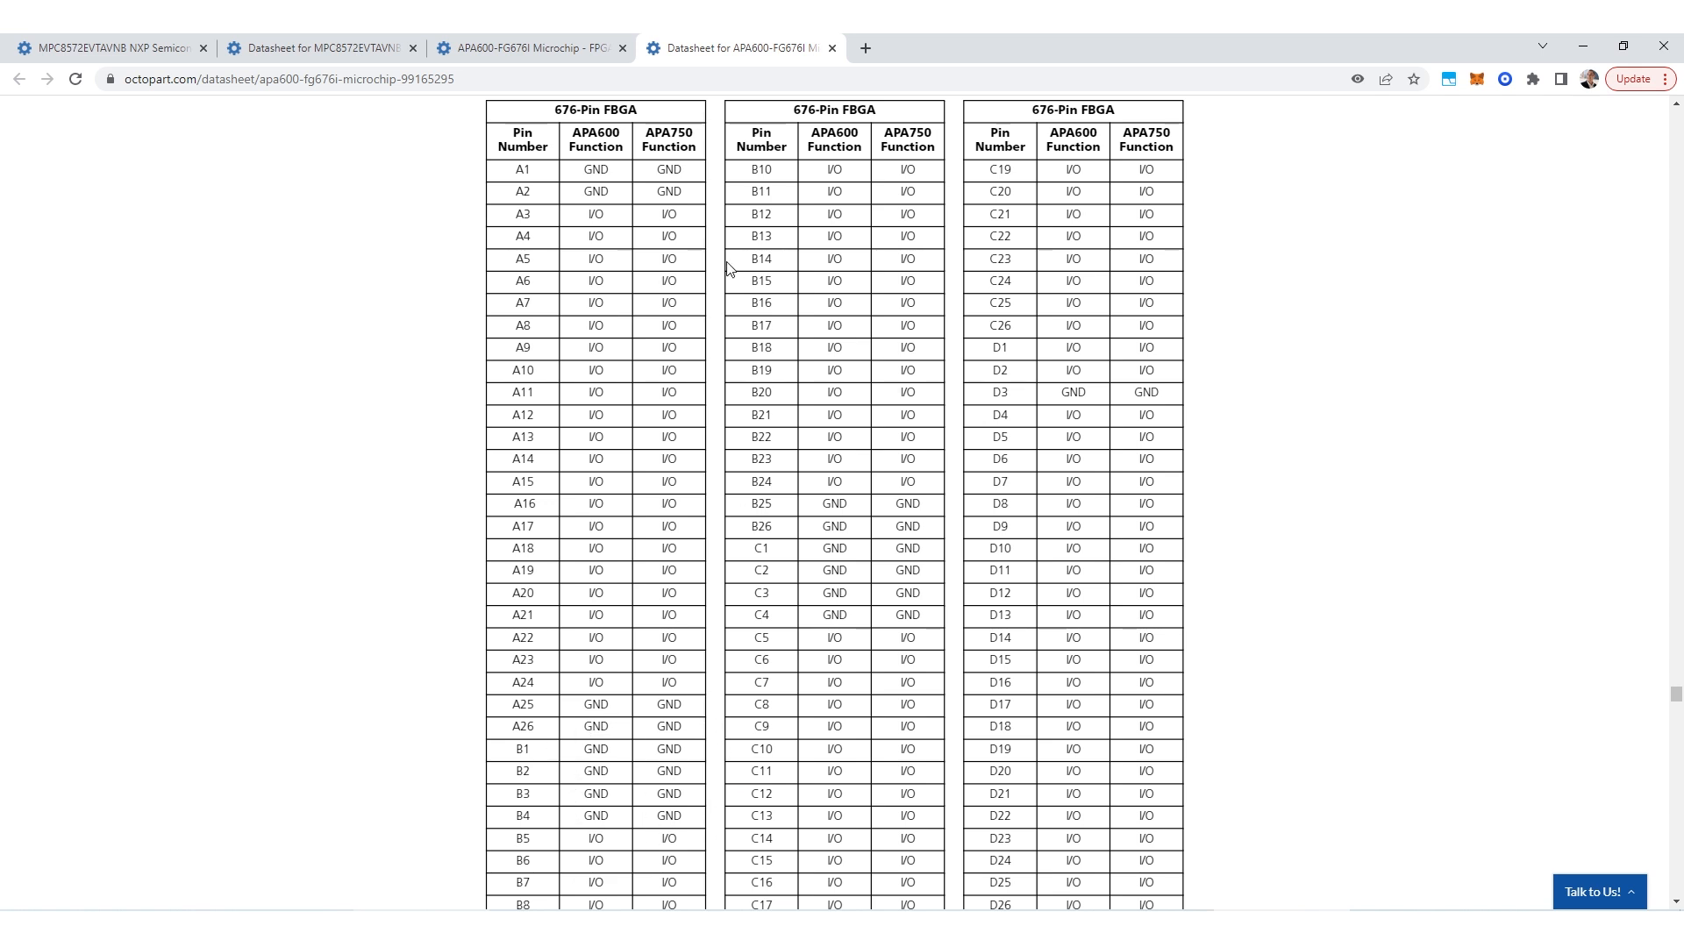
pyautogui.scroll(-3)
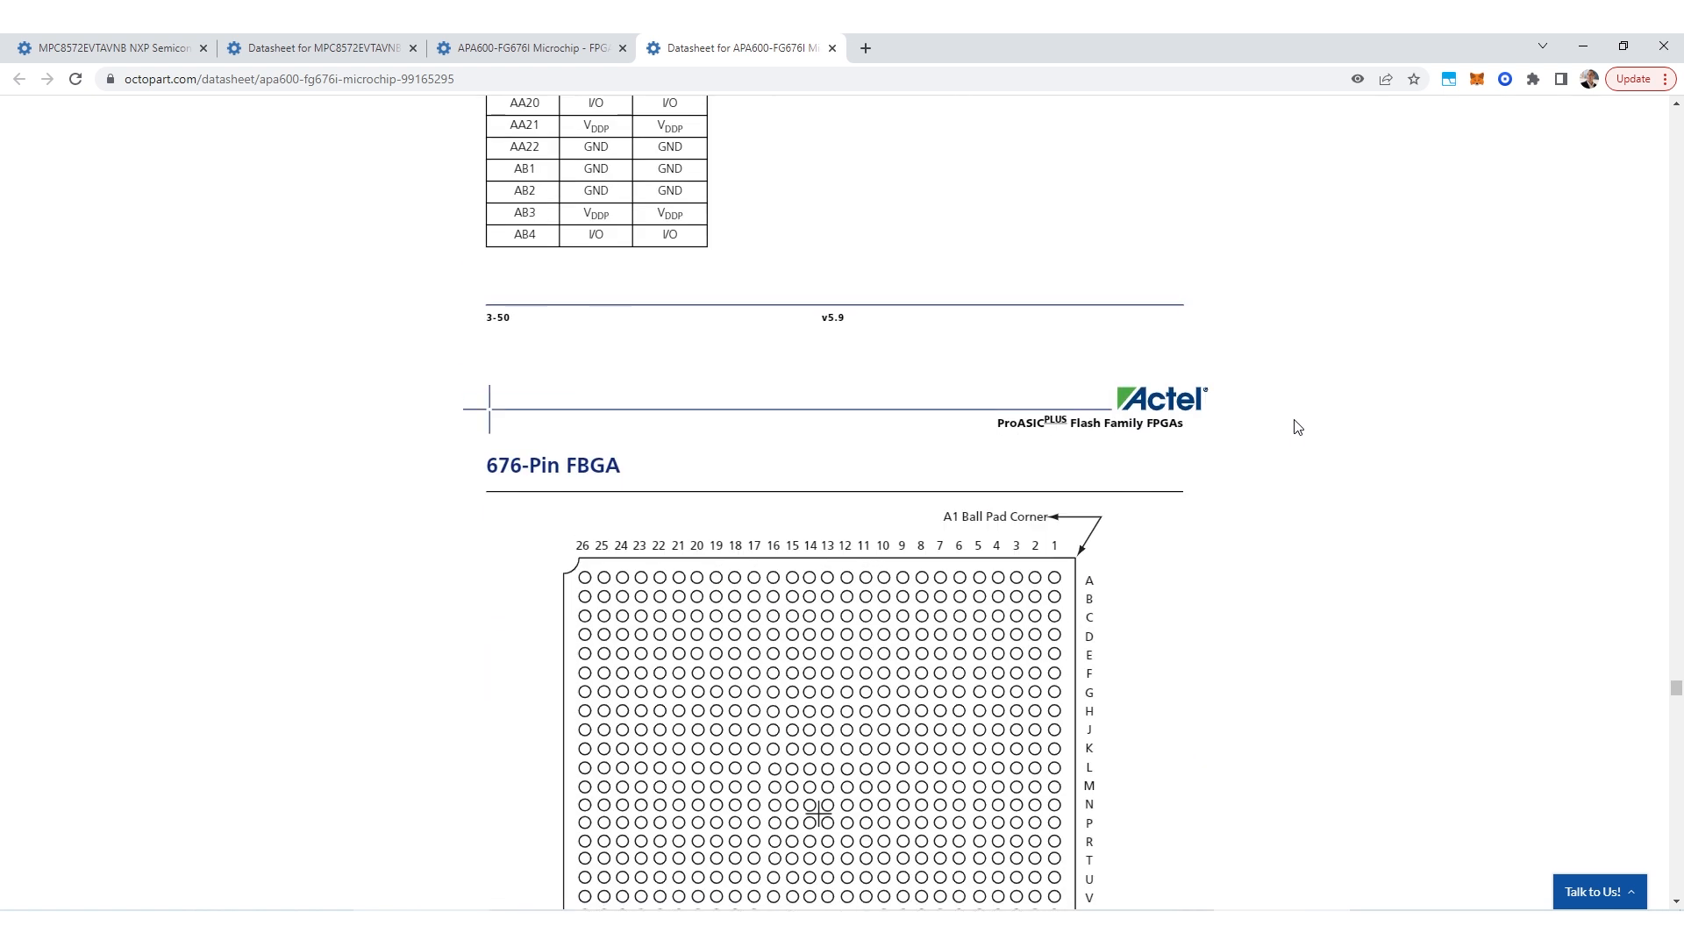
pyautogui.scroll(-3)
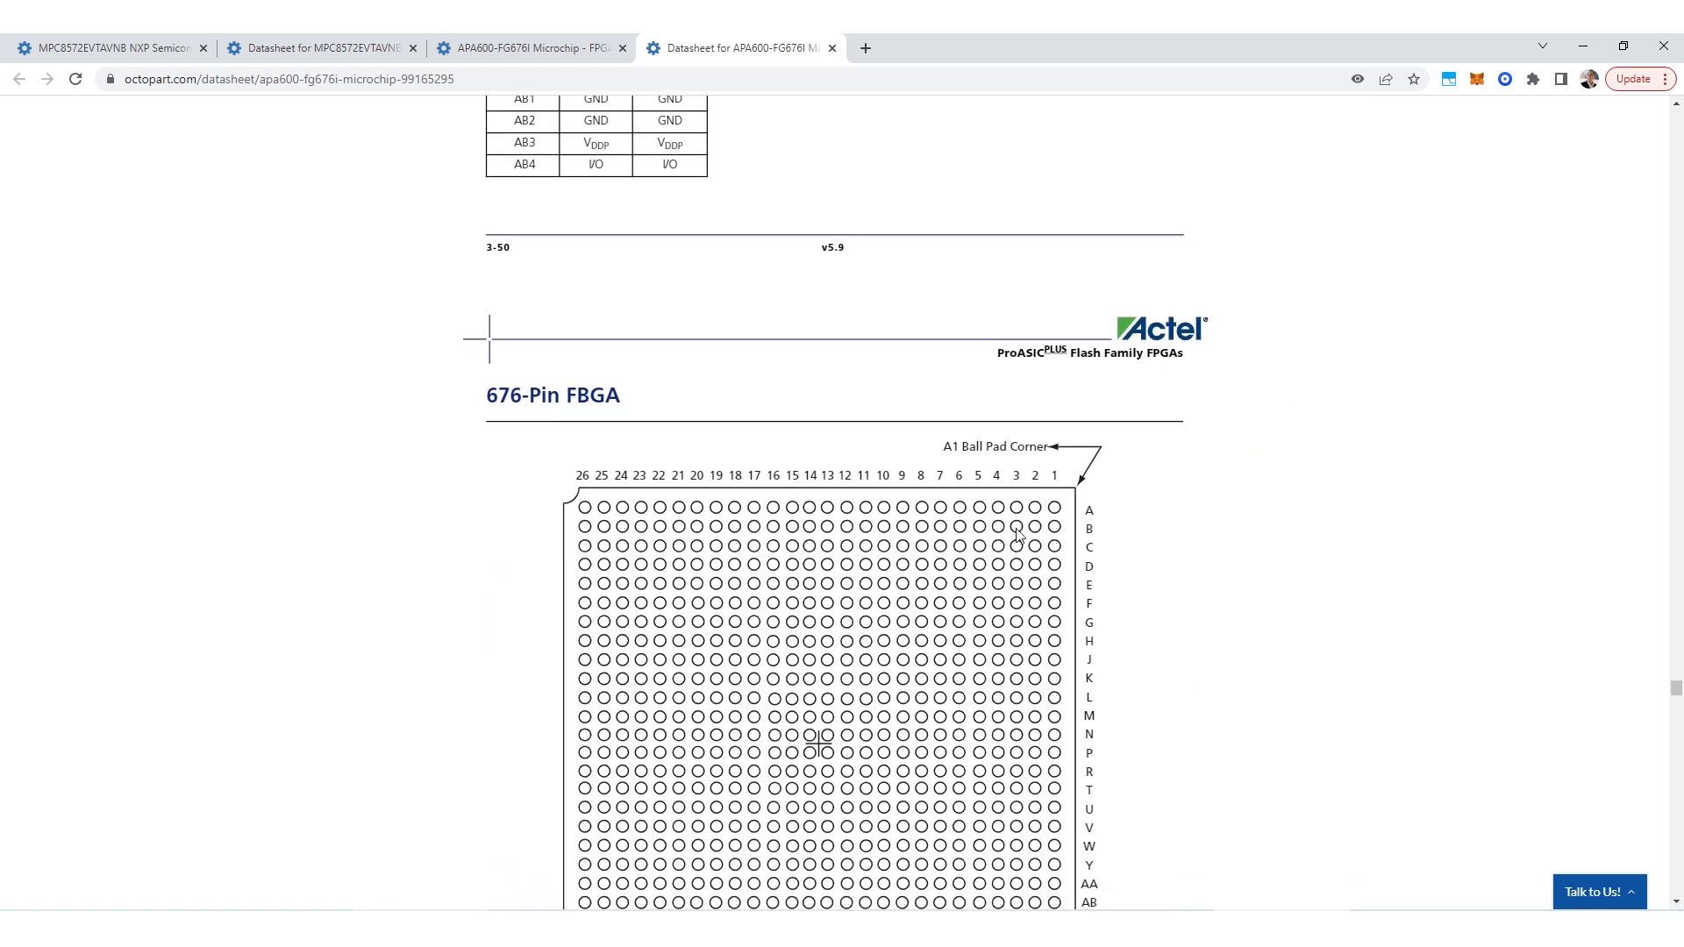
pyautogui.scroll(-3)
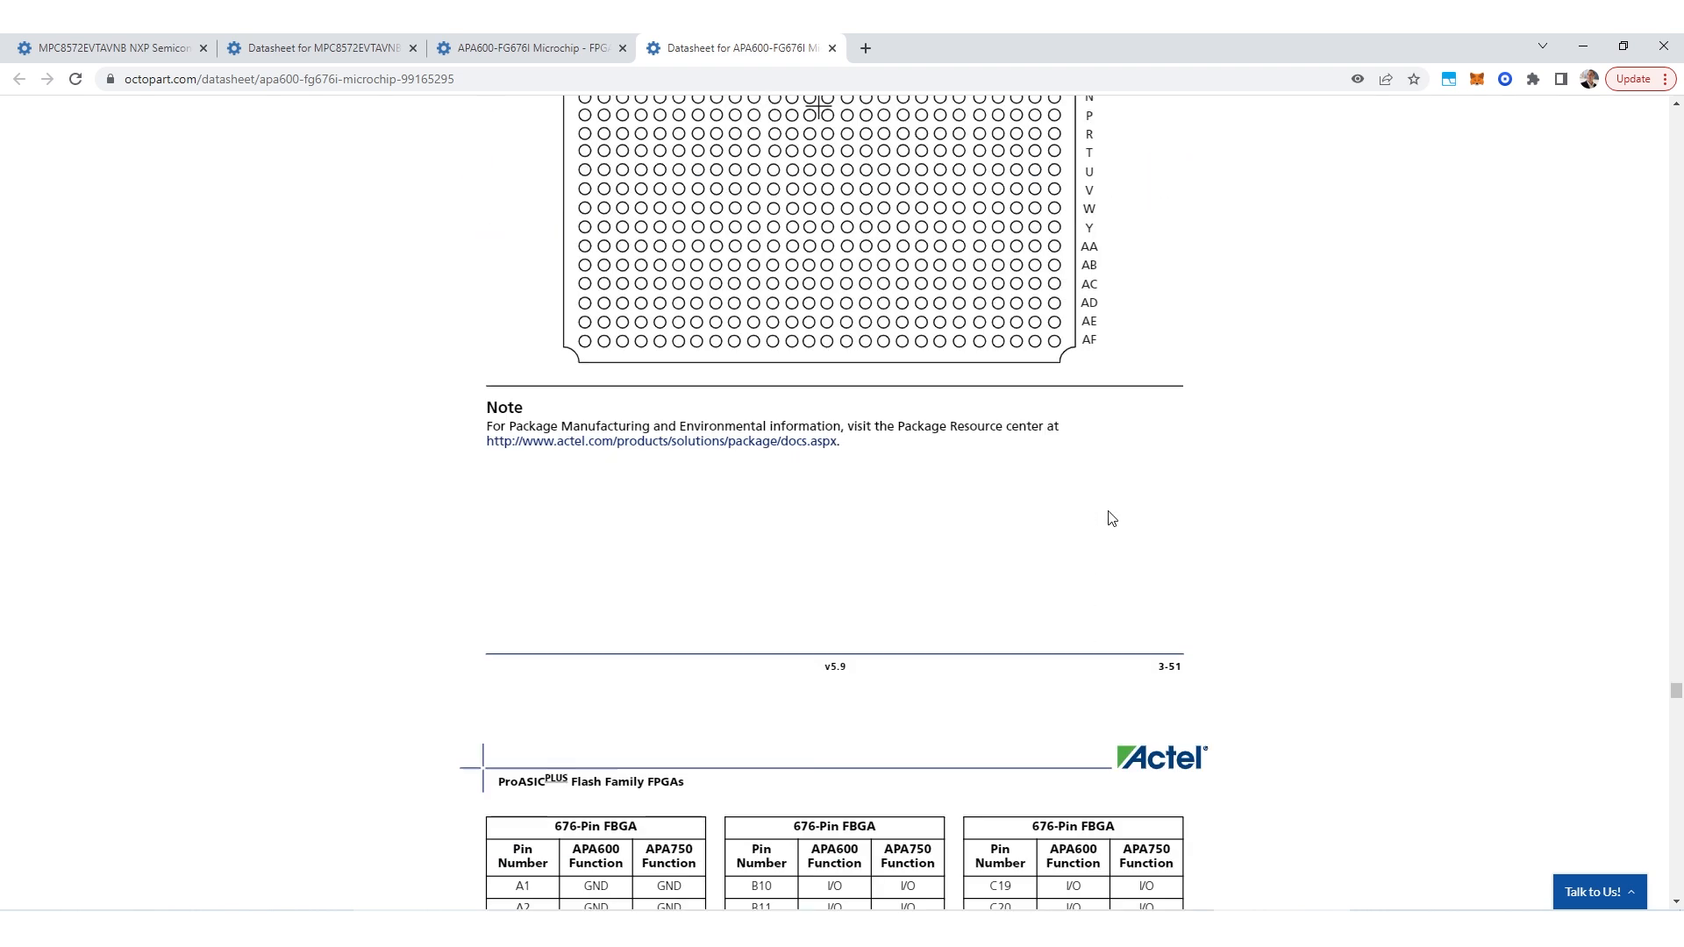
pyautogui.scroll(-3)
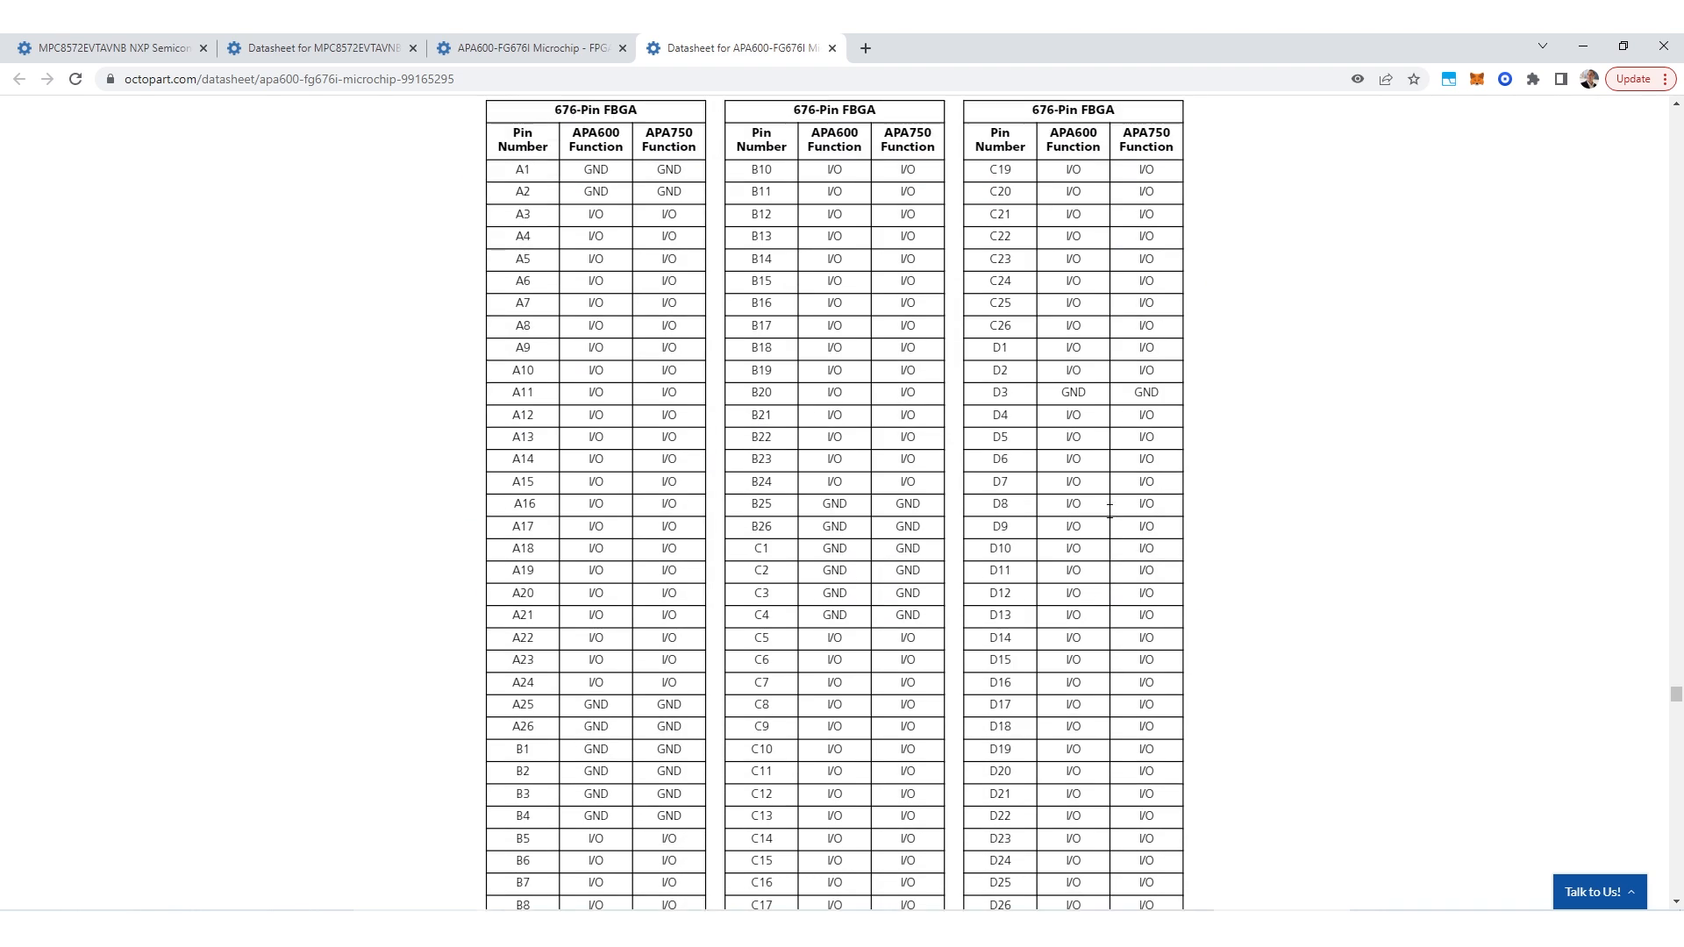
pyautogui.moveTo(637, 211)
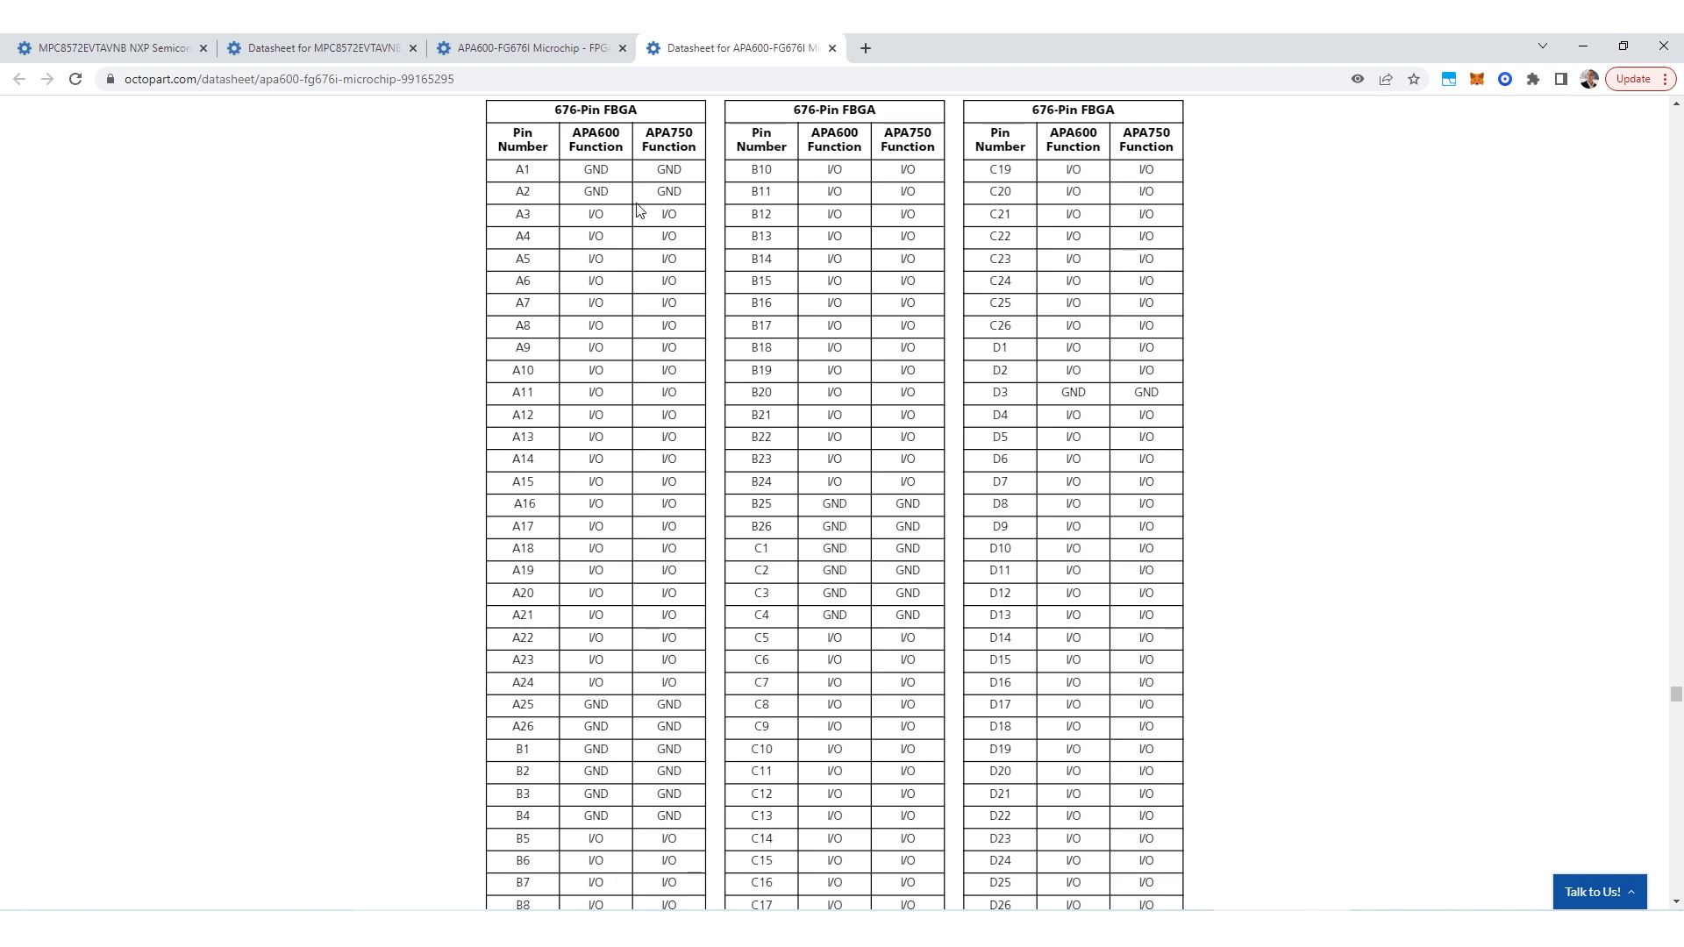
pyautogui.scroll(-3)
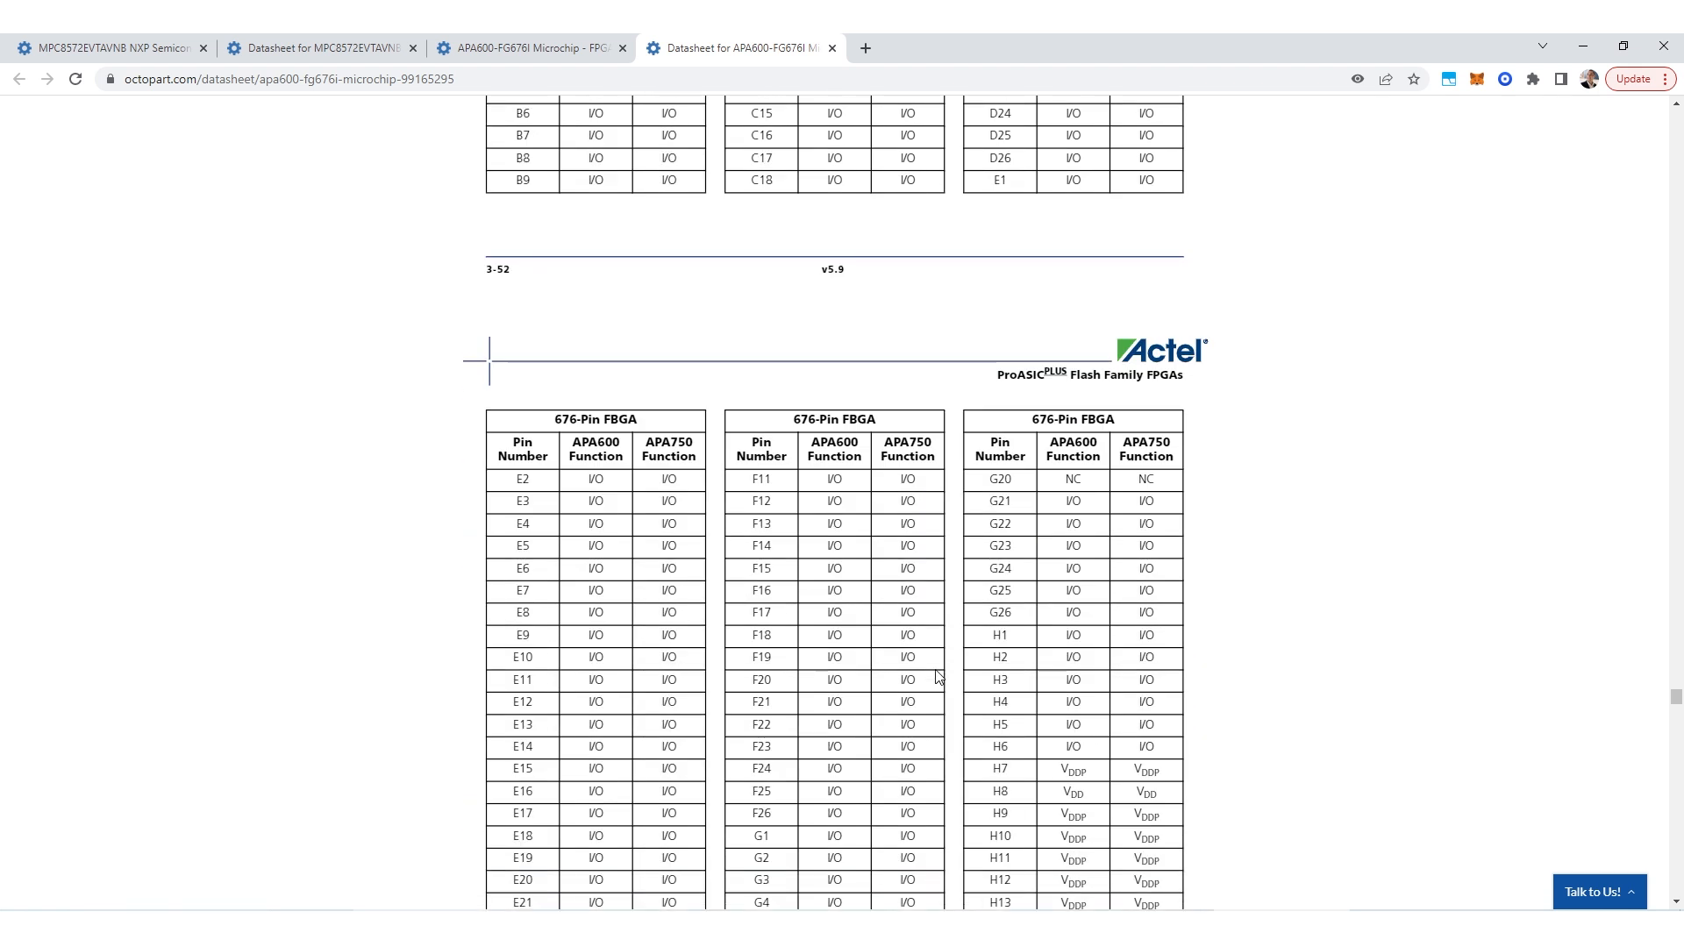
pyautogui.scroll(-3)
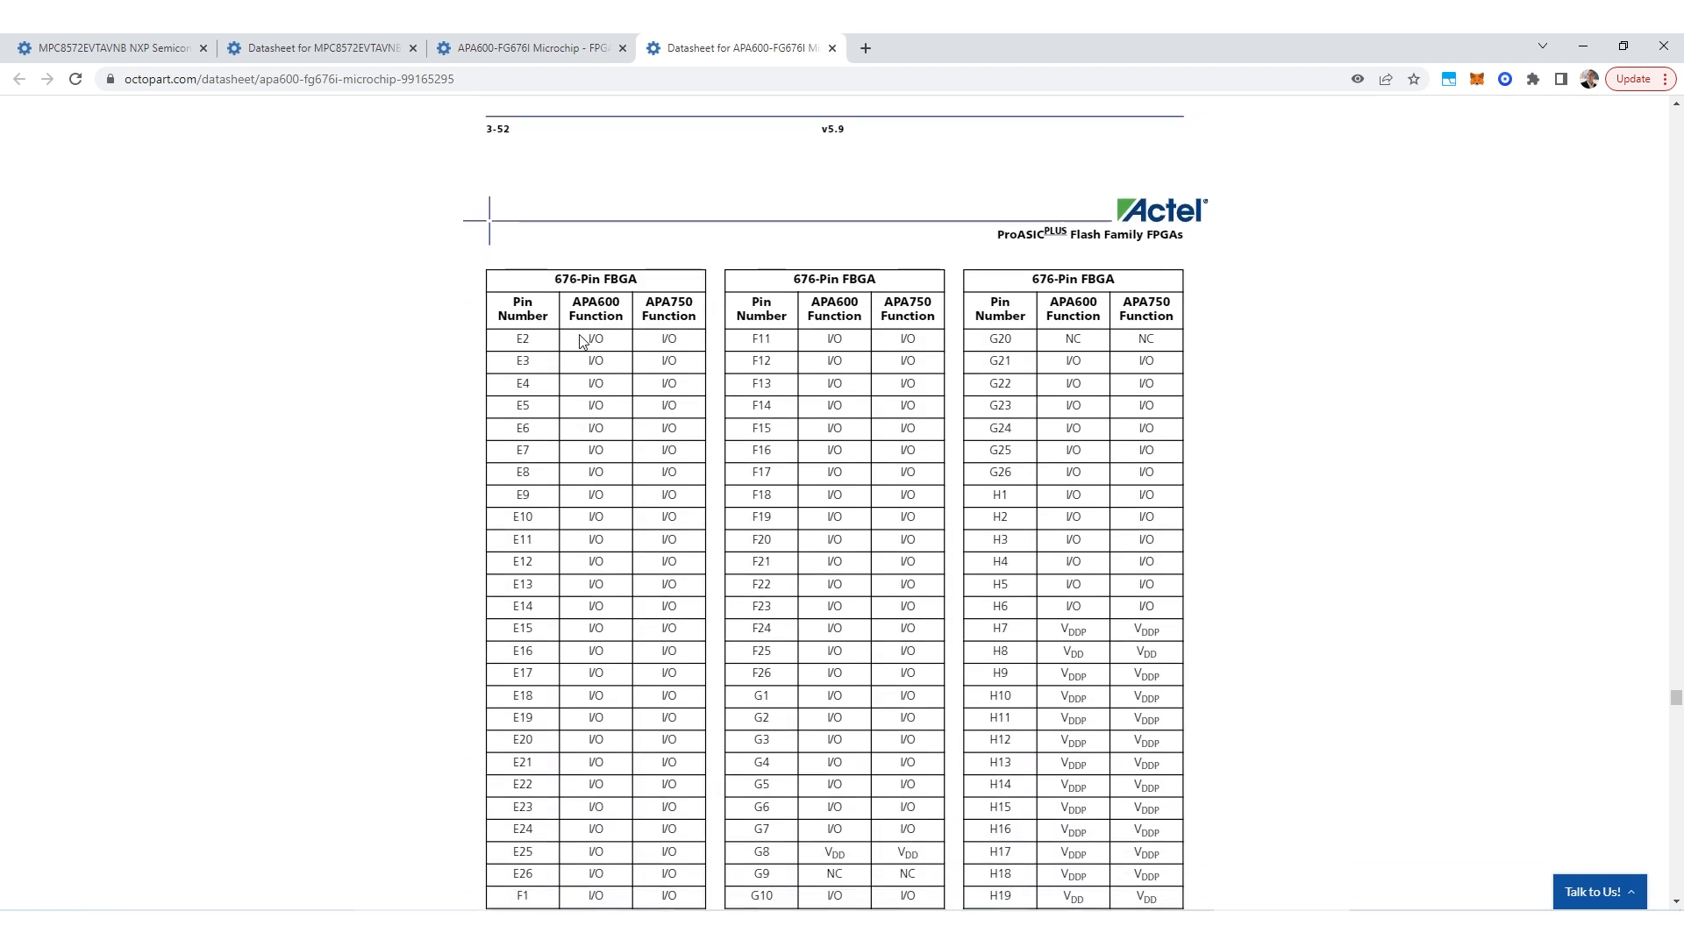
pyautogui.scroll(-3)
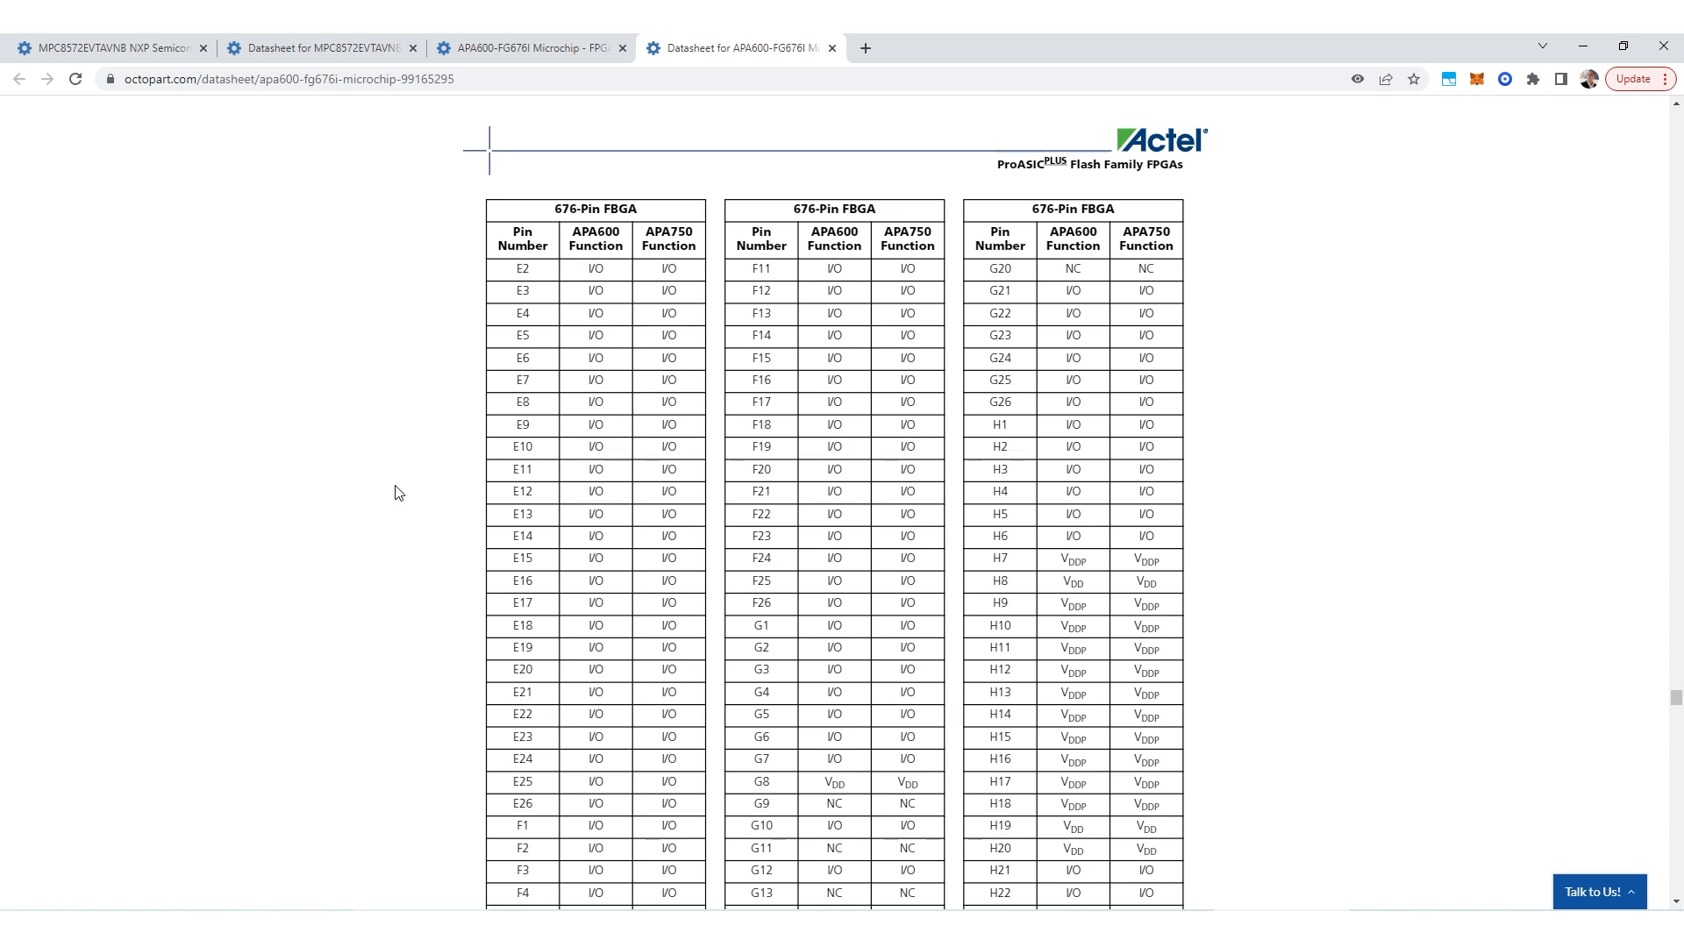
pyautogui.moveTo(592, 283)
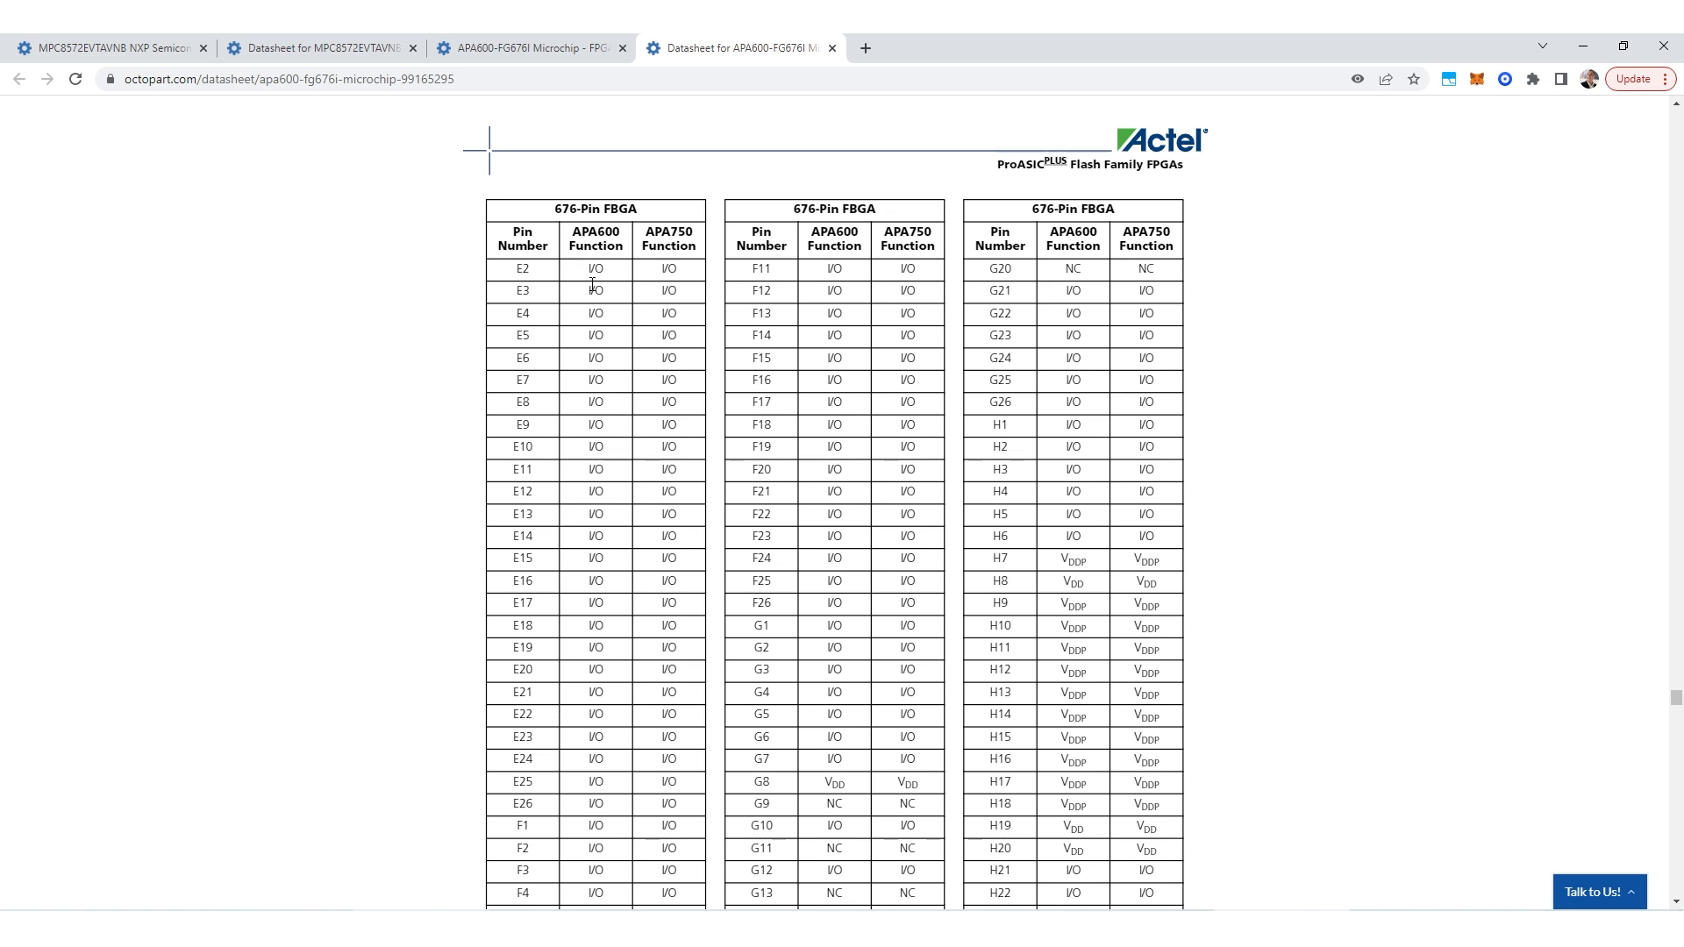
pyautogui.moveTo(631, 331)
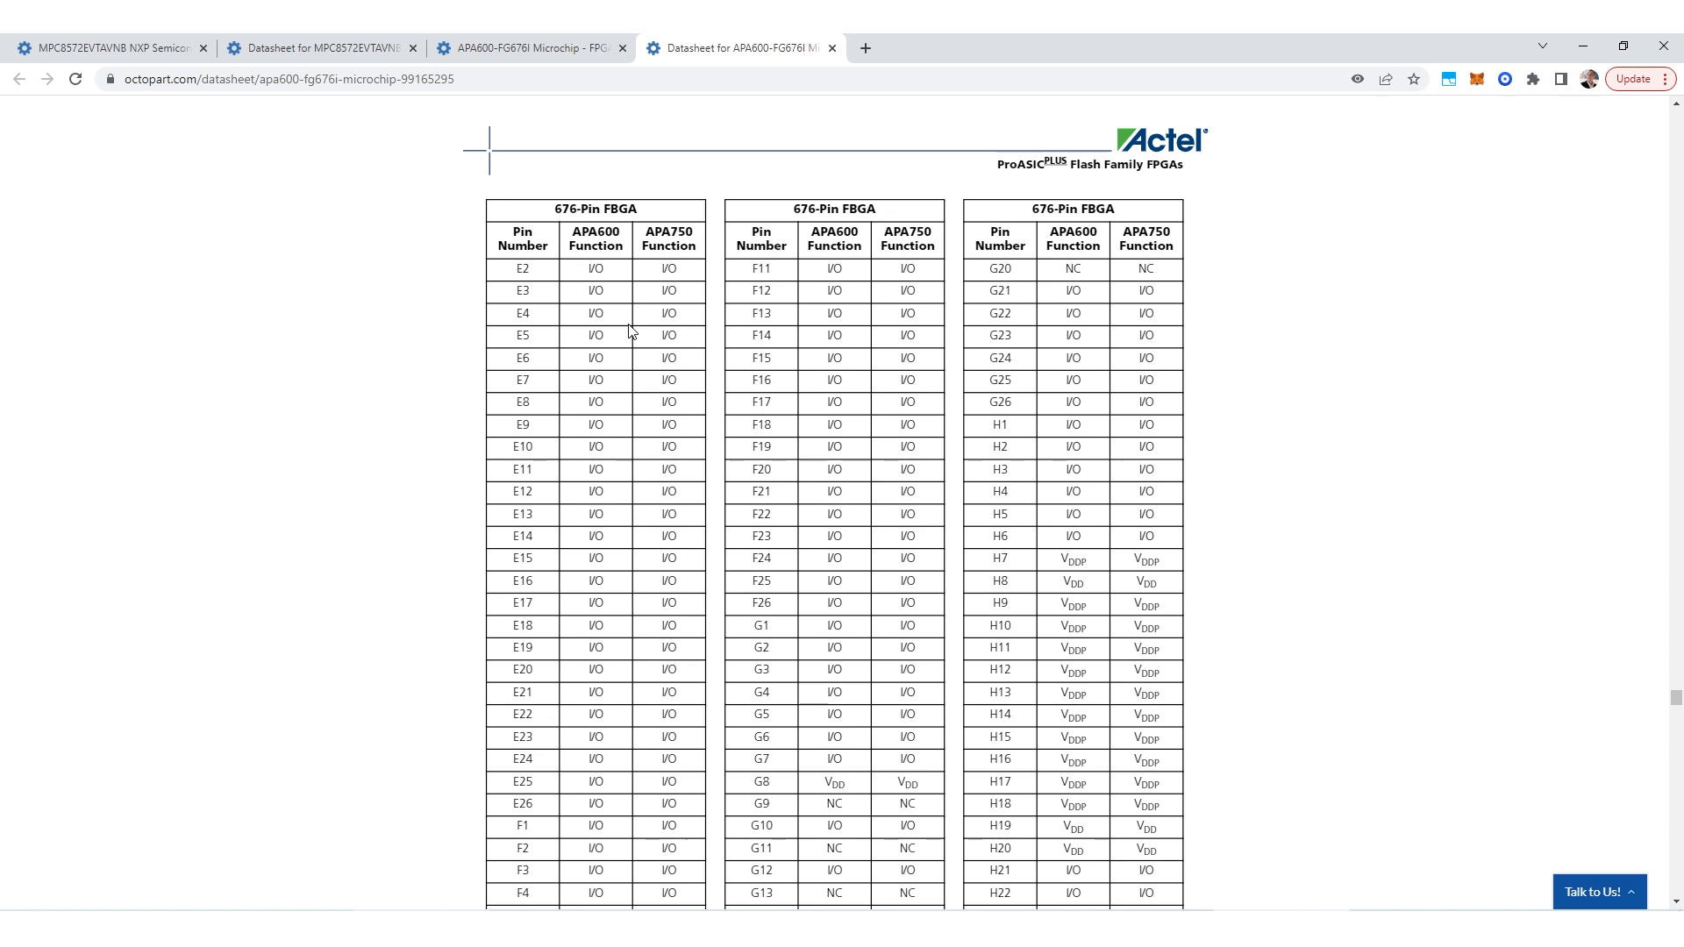
pyautogui.moveTo(470, 379)
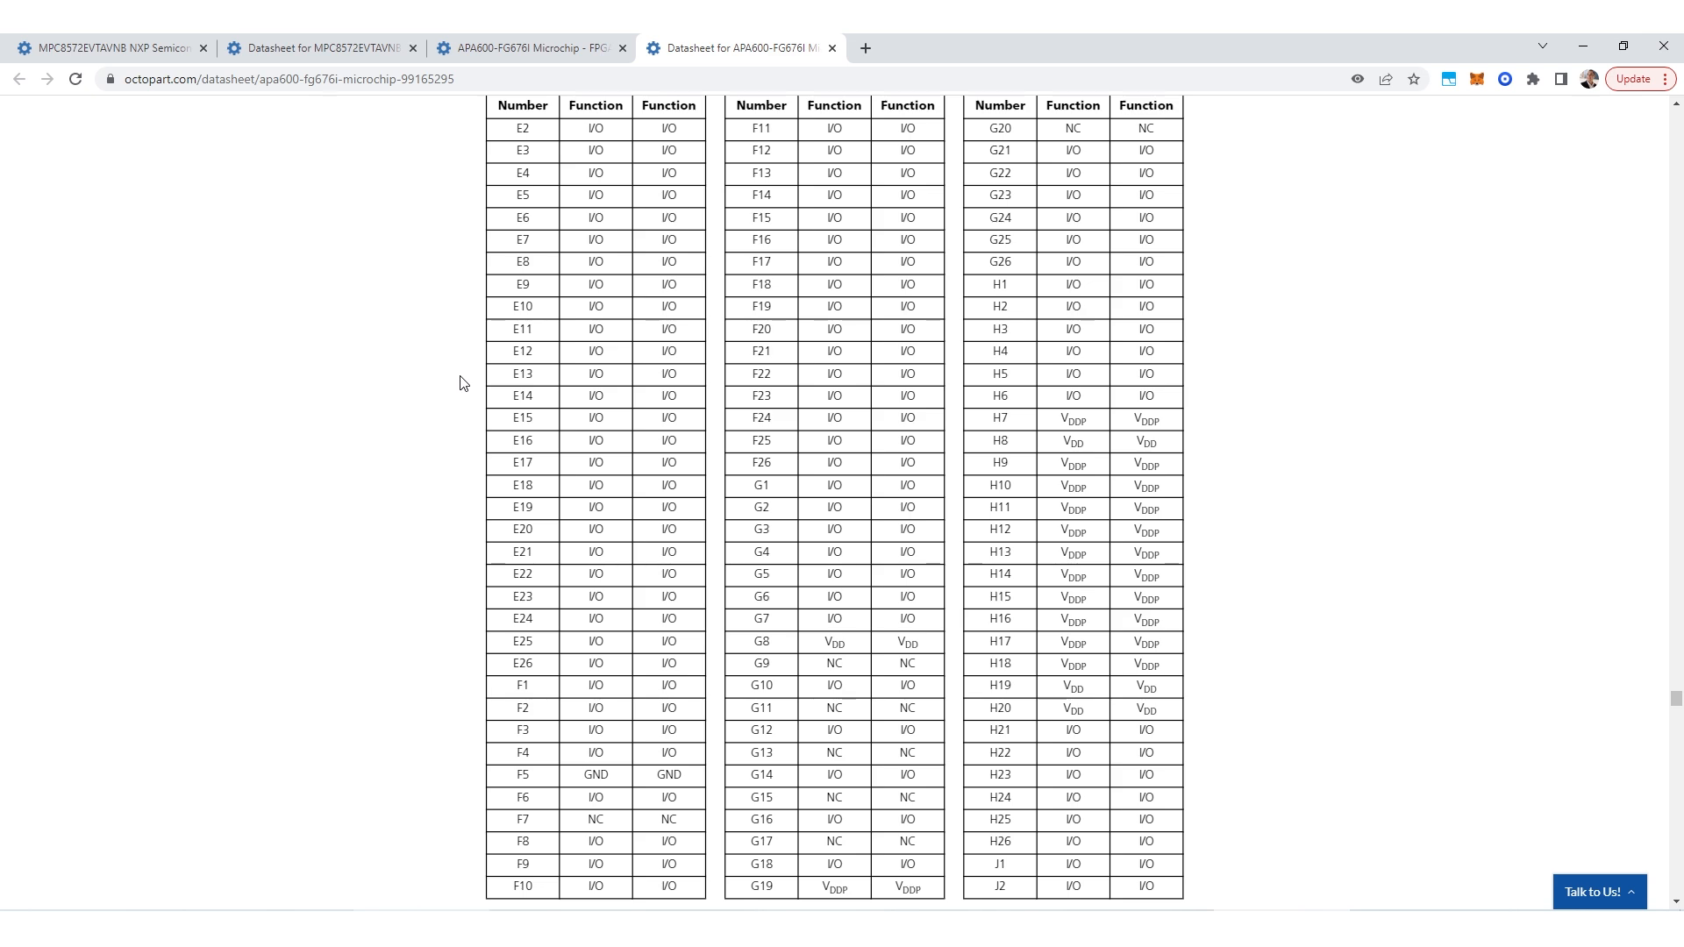
pyautogui.moveTo(1060, 422)
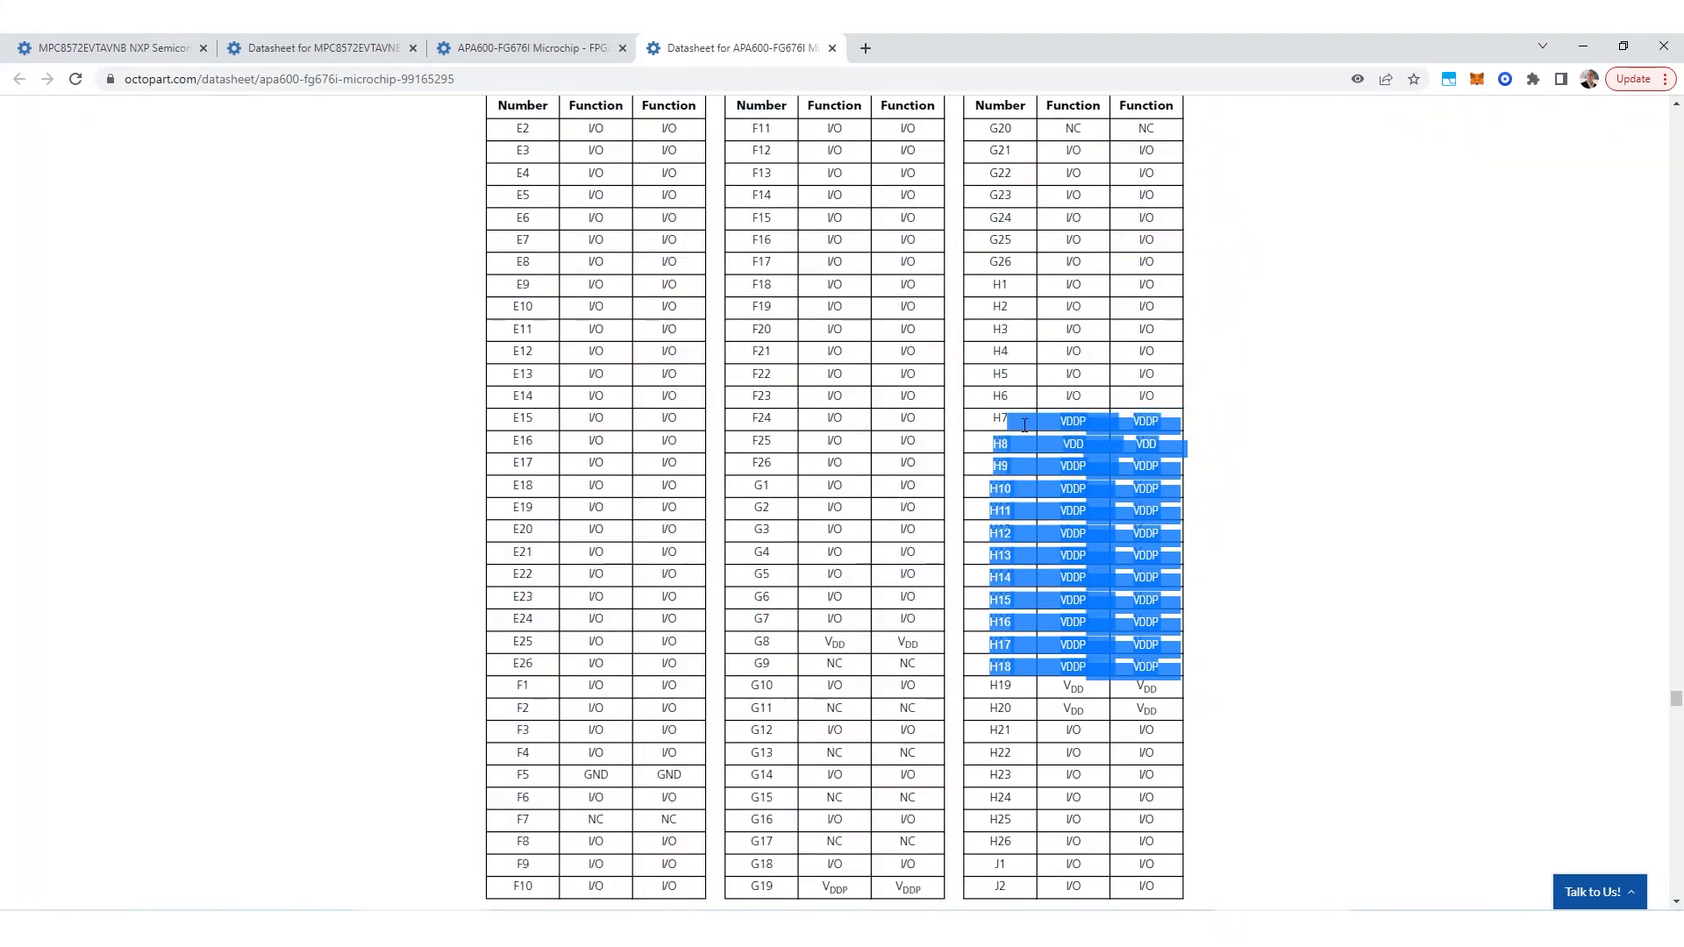
pyautogui.moveTo(1232, 666)
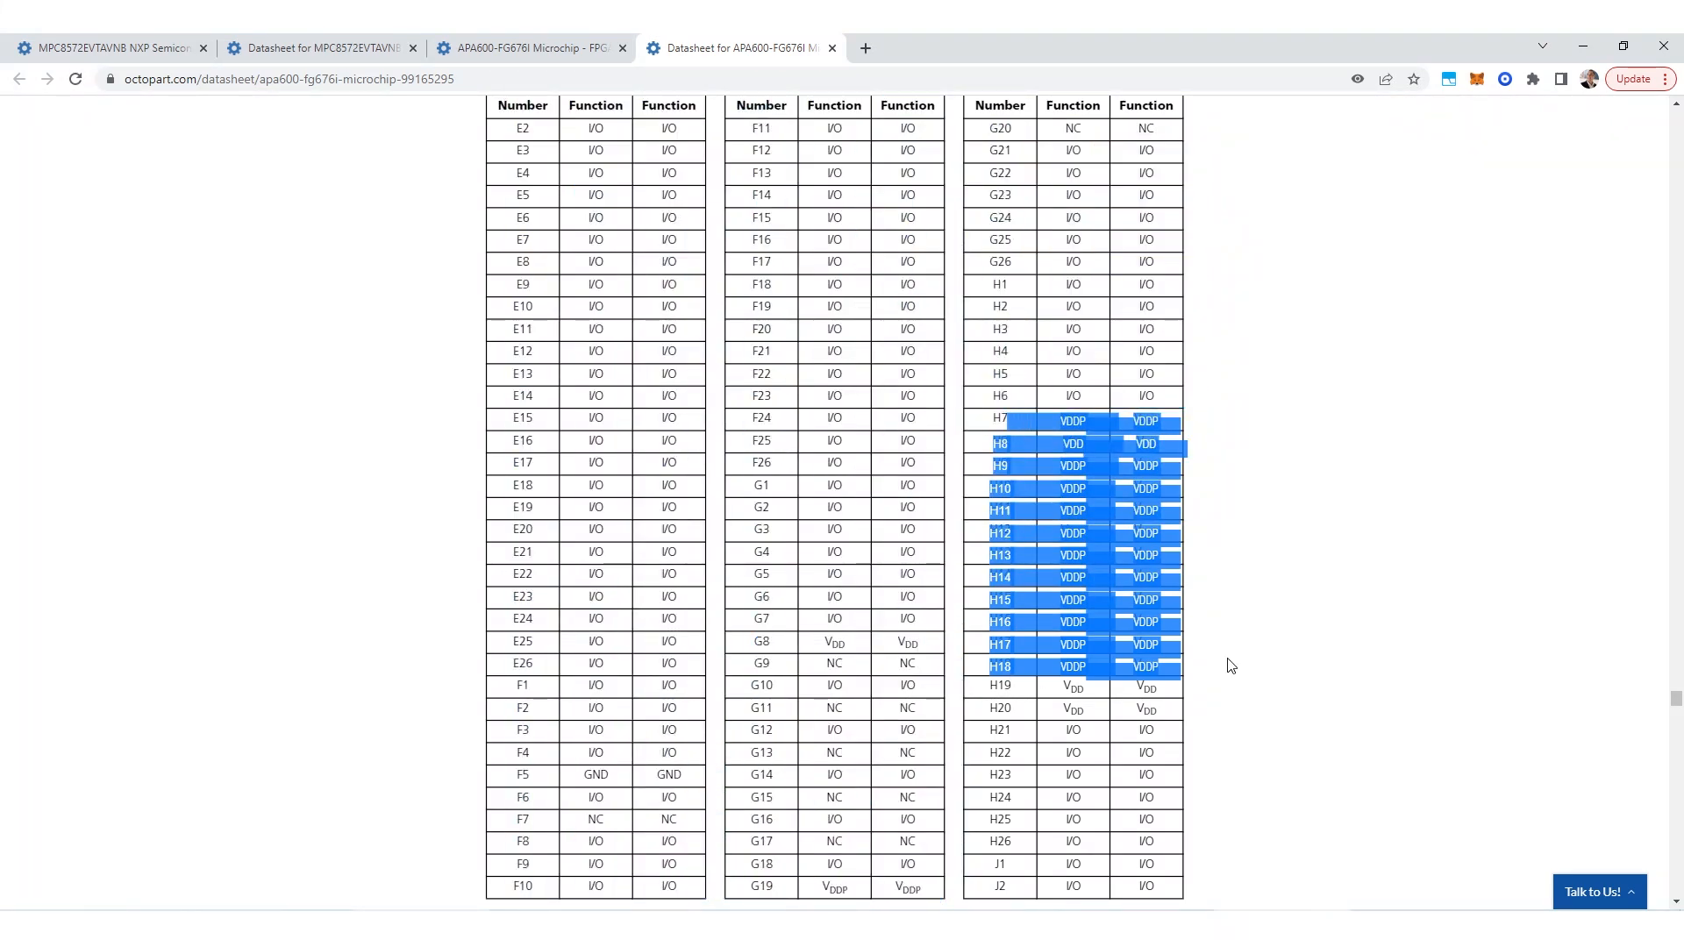
# Clear the highlighted run of H7–H18 VDDP power pins in the pin table.
pyautogui.click(1255, 674)
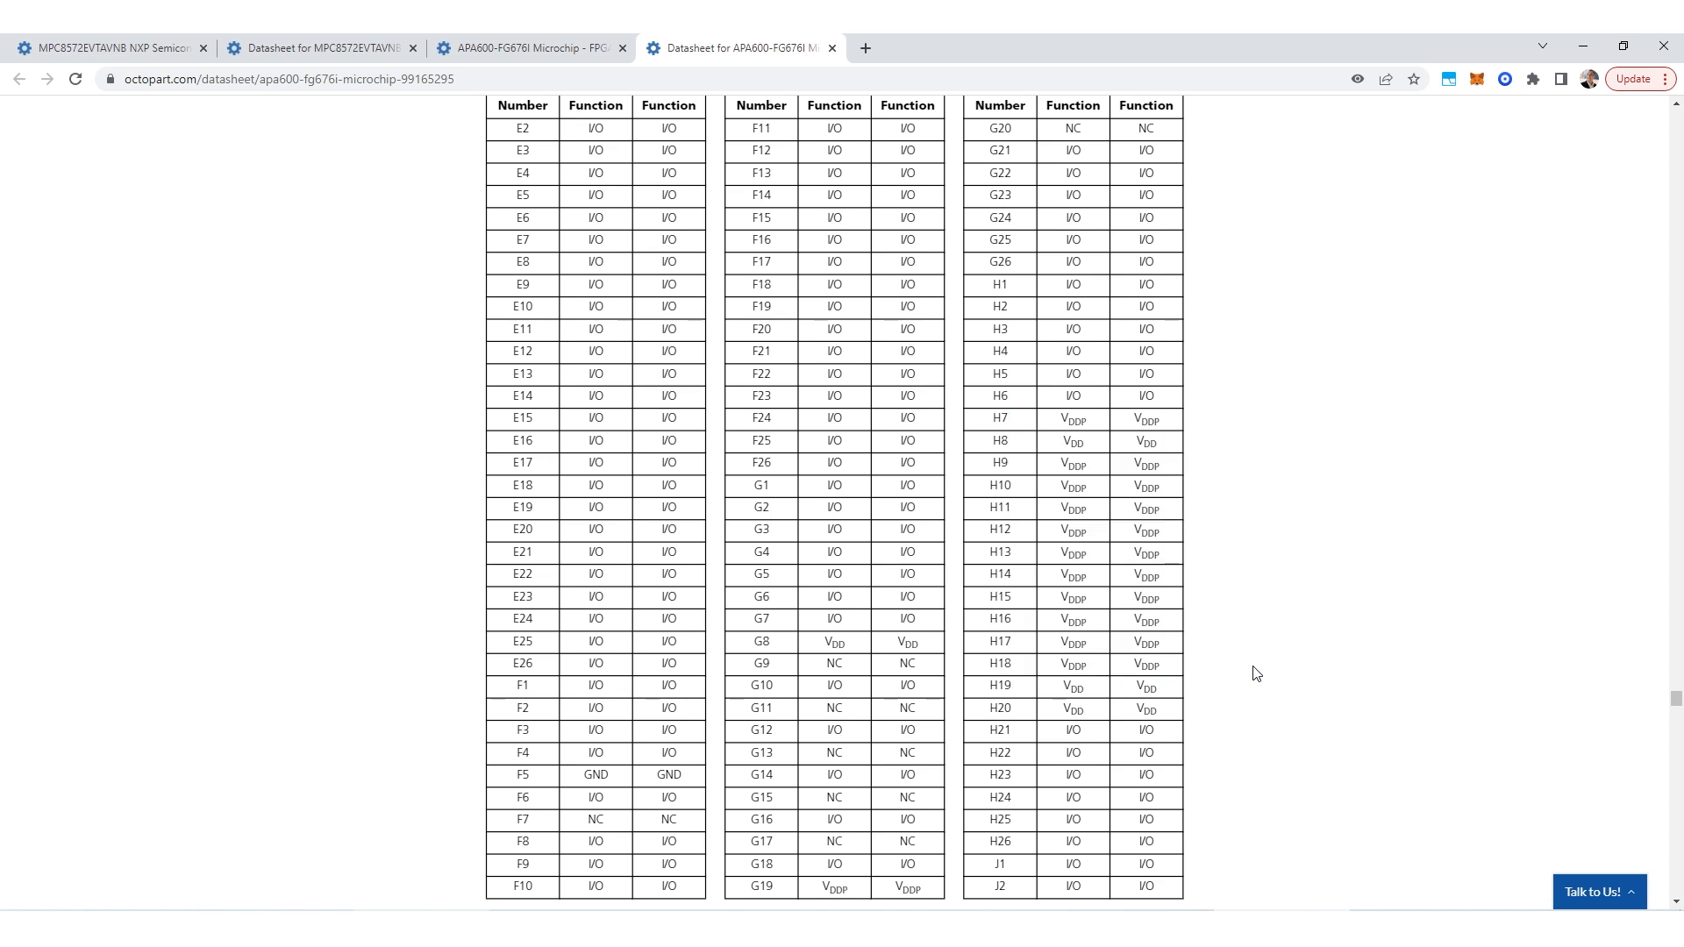
pyautogui.moveTo(638, 351)
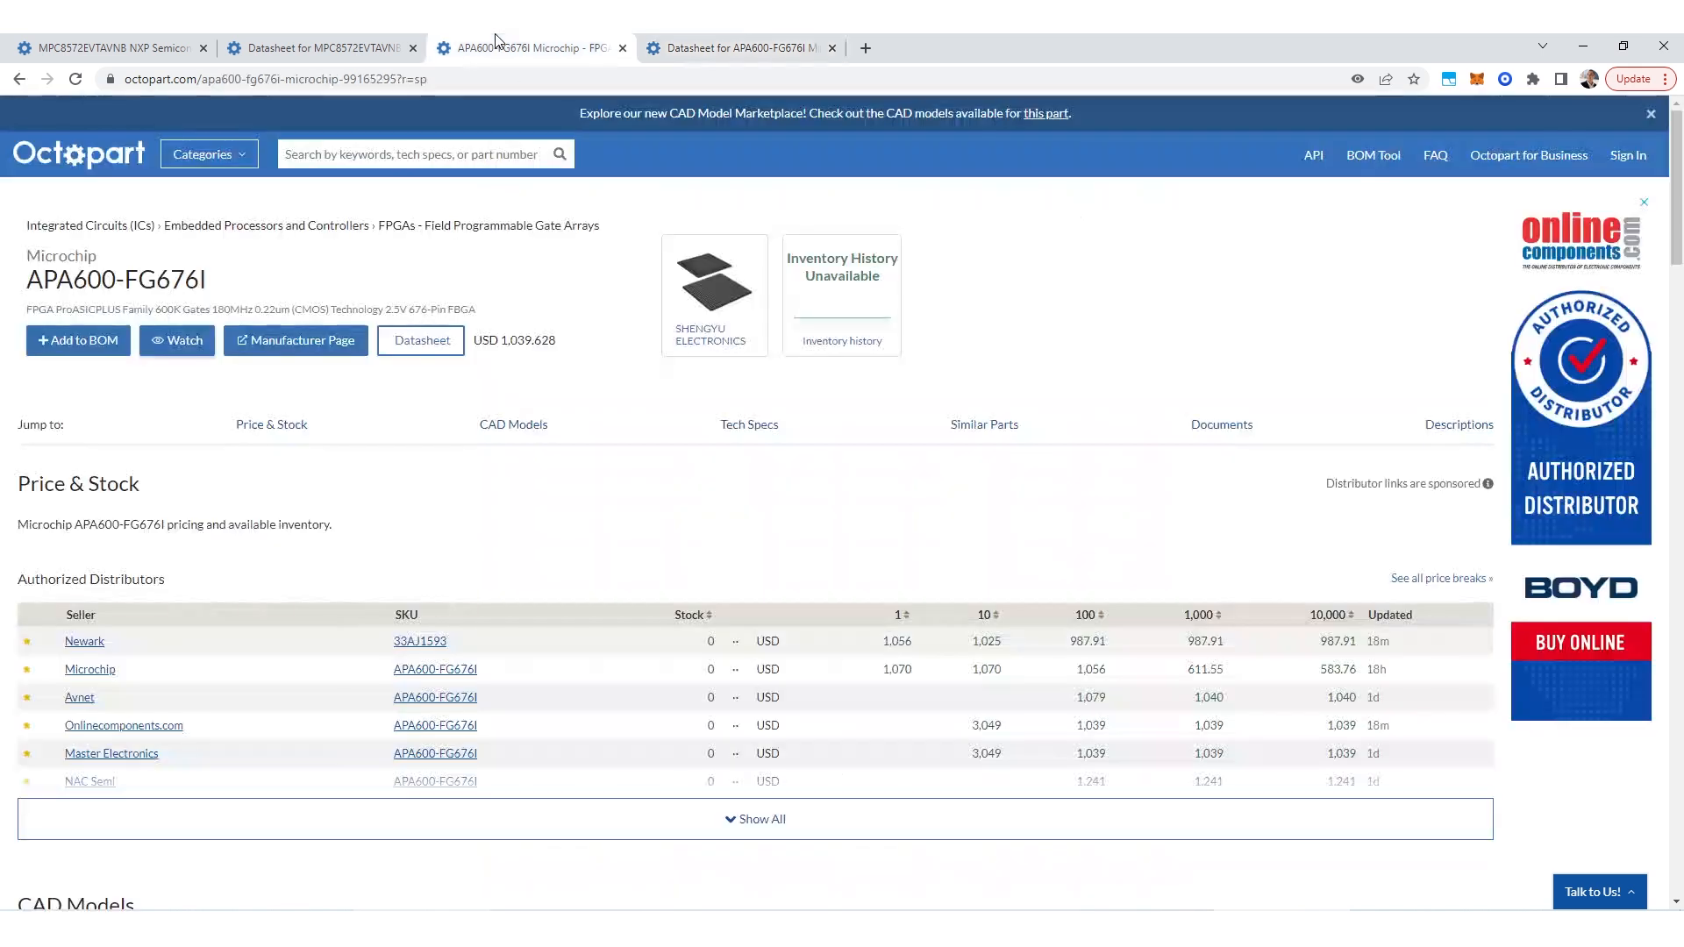
# Select the full APA600-FG676I part number text on the product page.
pyautogui.doubleClick(161, 281)
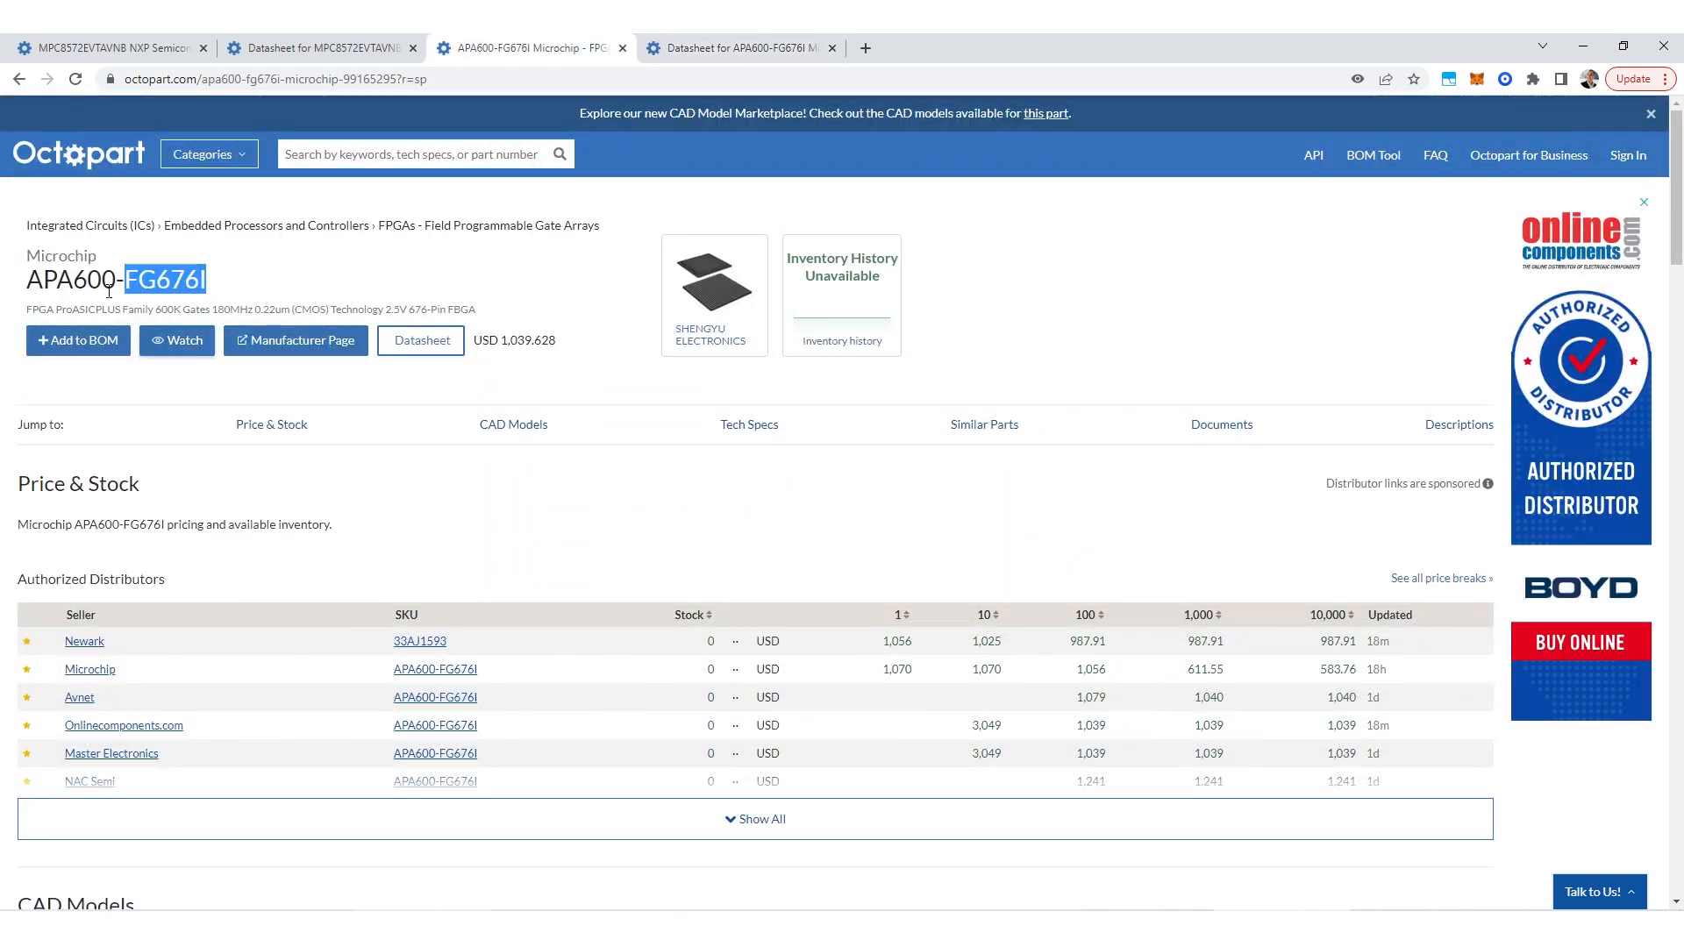
pyautogui.tripleClick(115, 279)
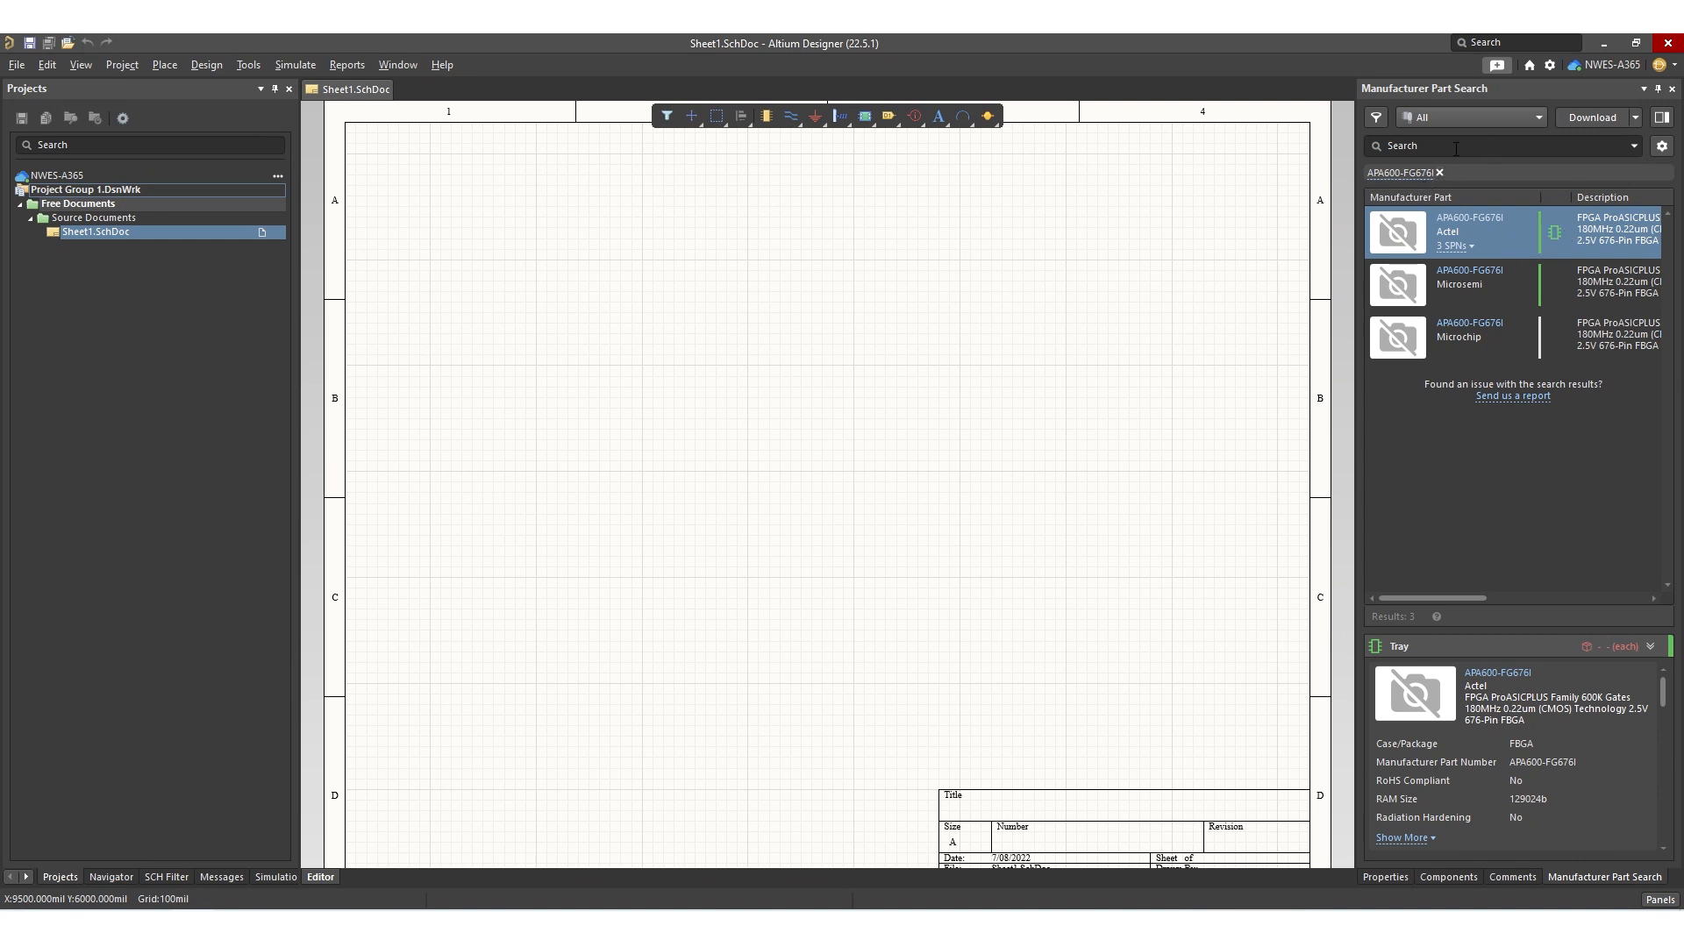
# Search Manufacturer Part Search for APA600-FG676I and start placing the Actel result.
pyautogui.click(1425, 172)
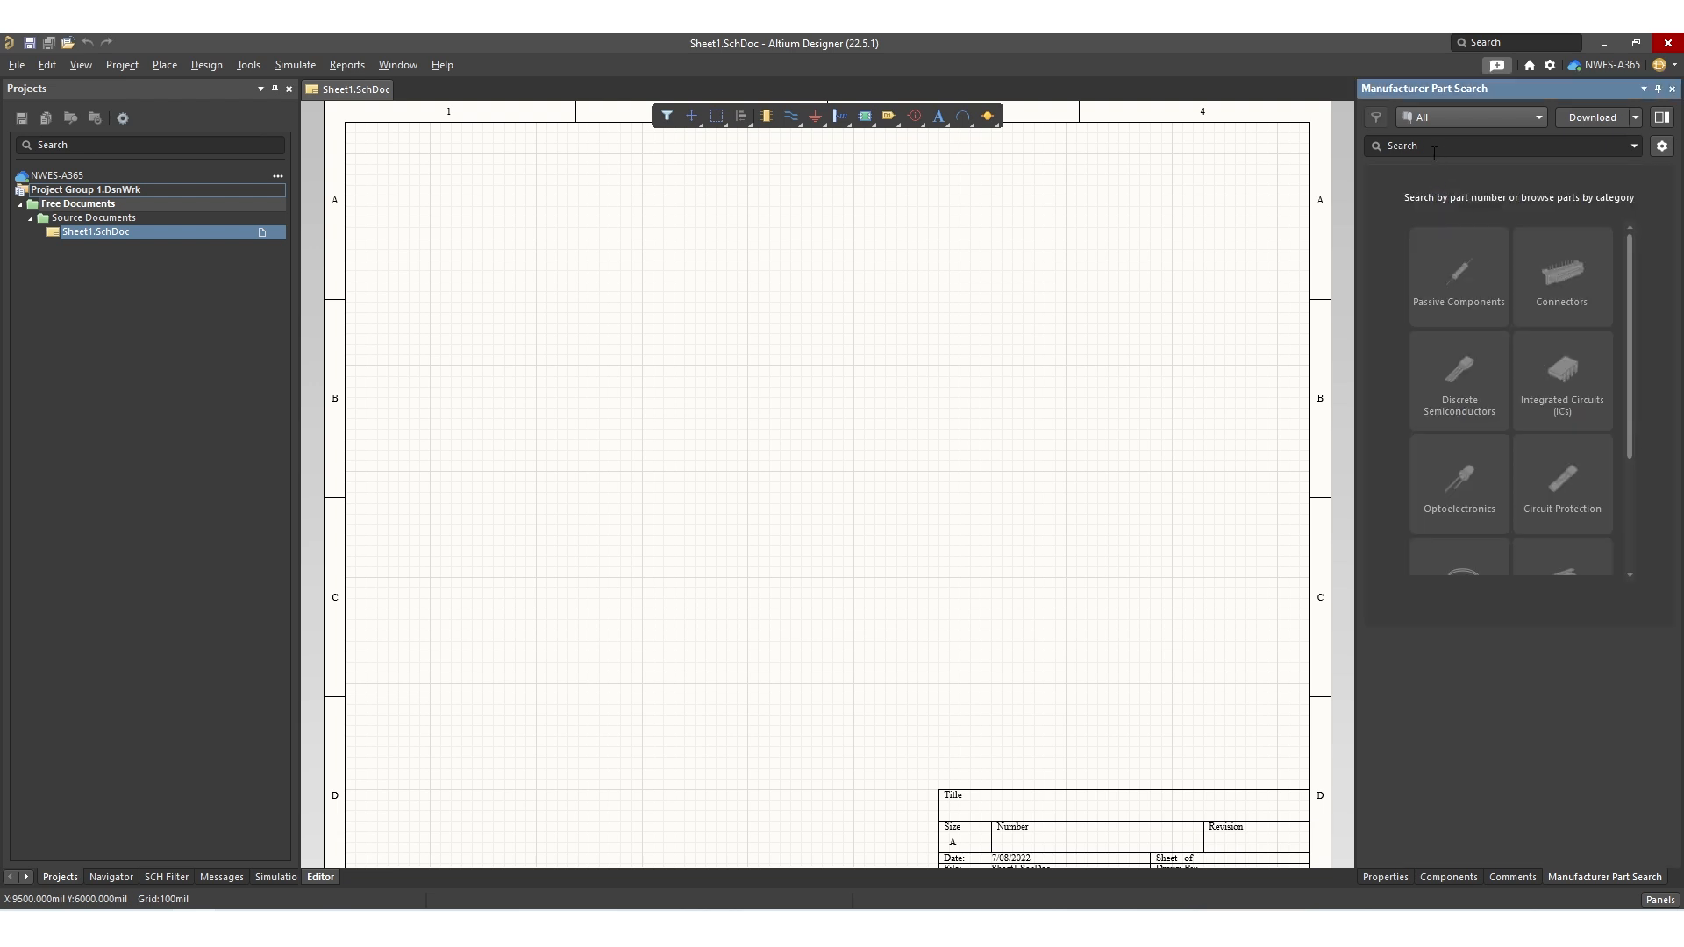
pyautogui.write('APA600-FG676I')
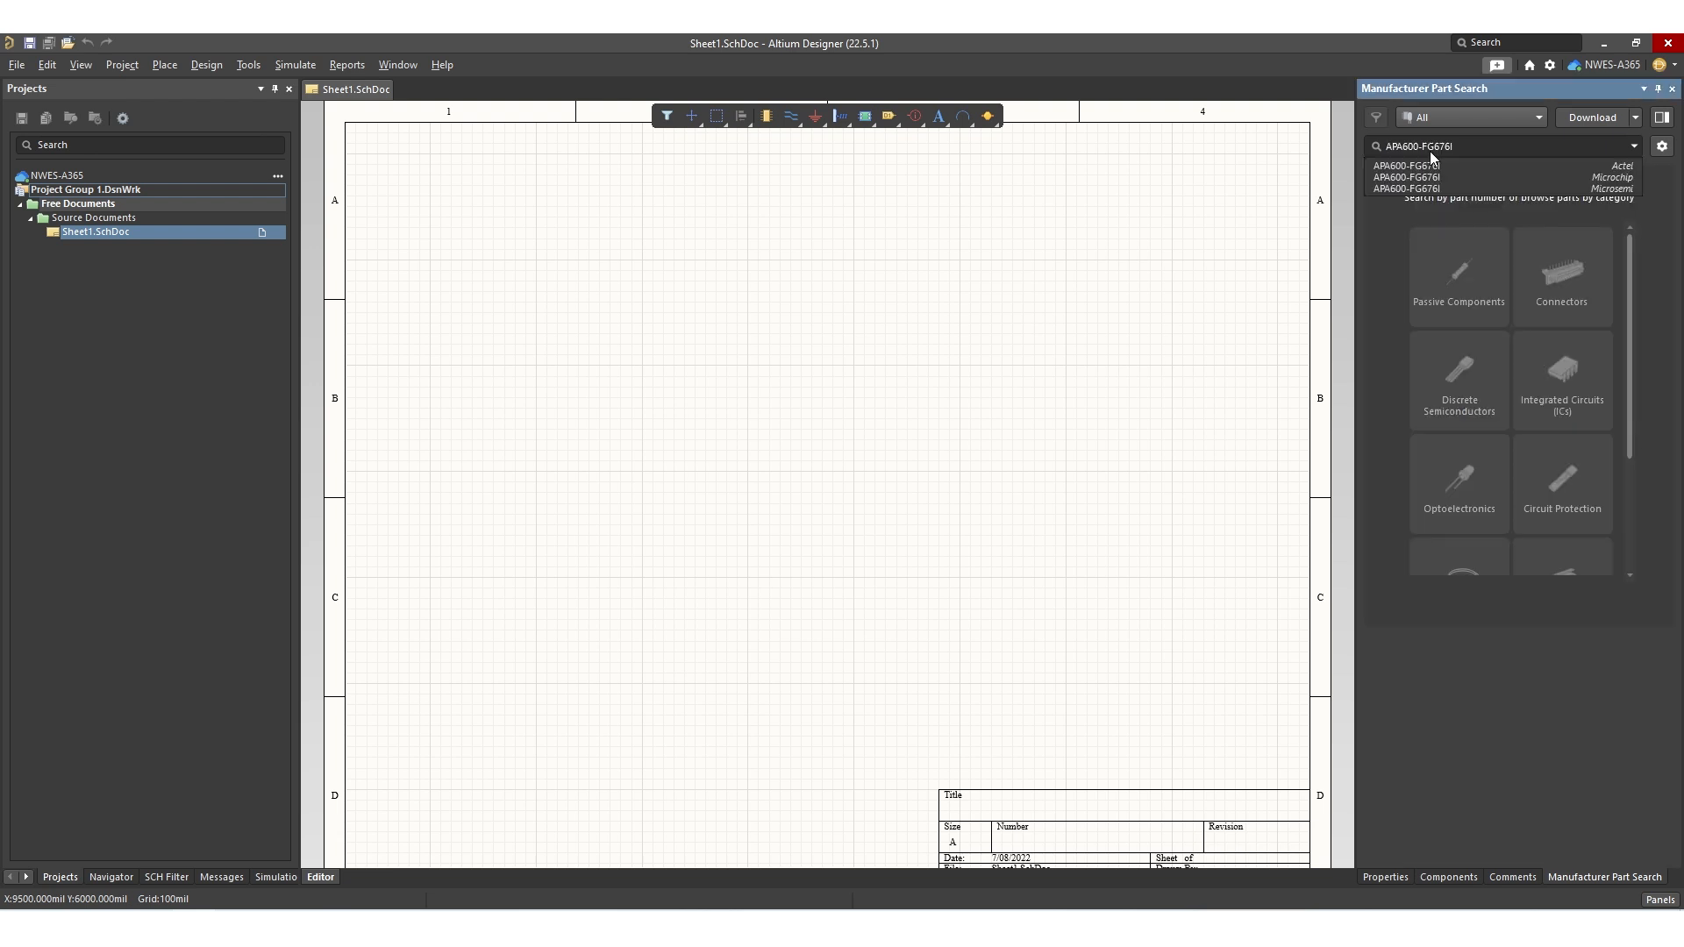
pyautogui.click(1404, 165)
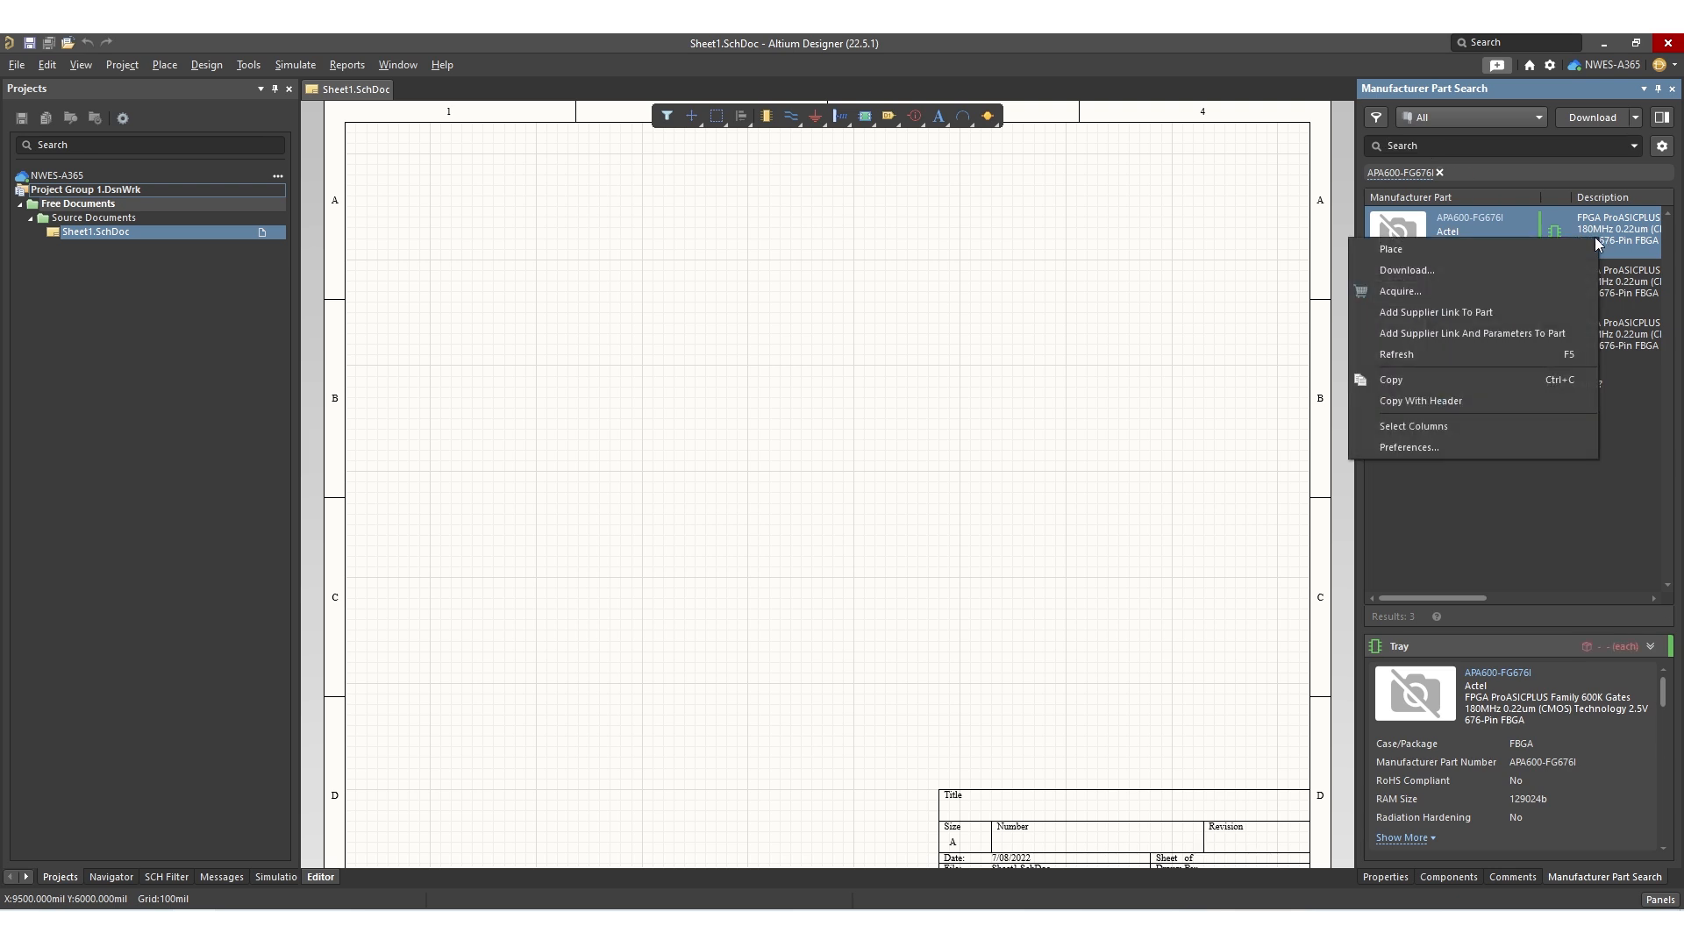
pyautogui.click(1392, 249)
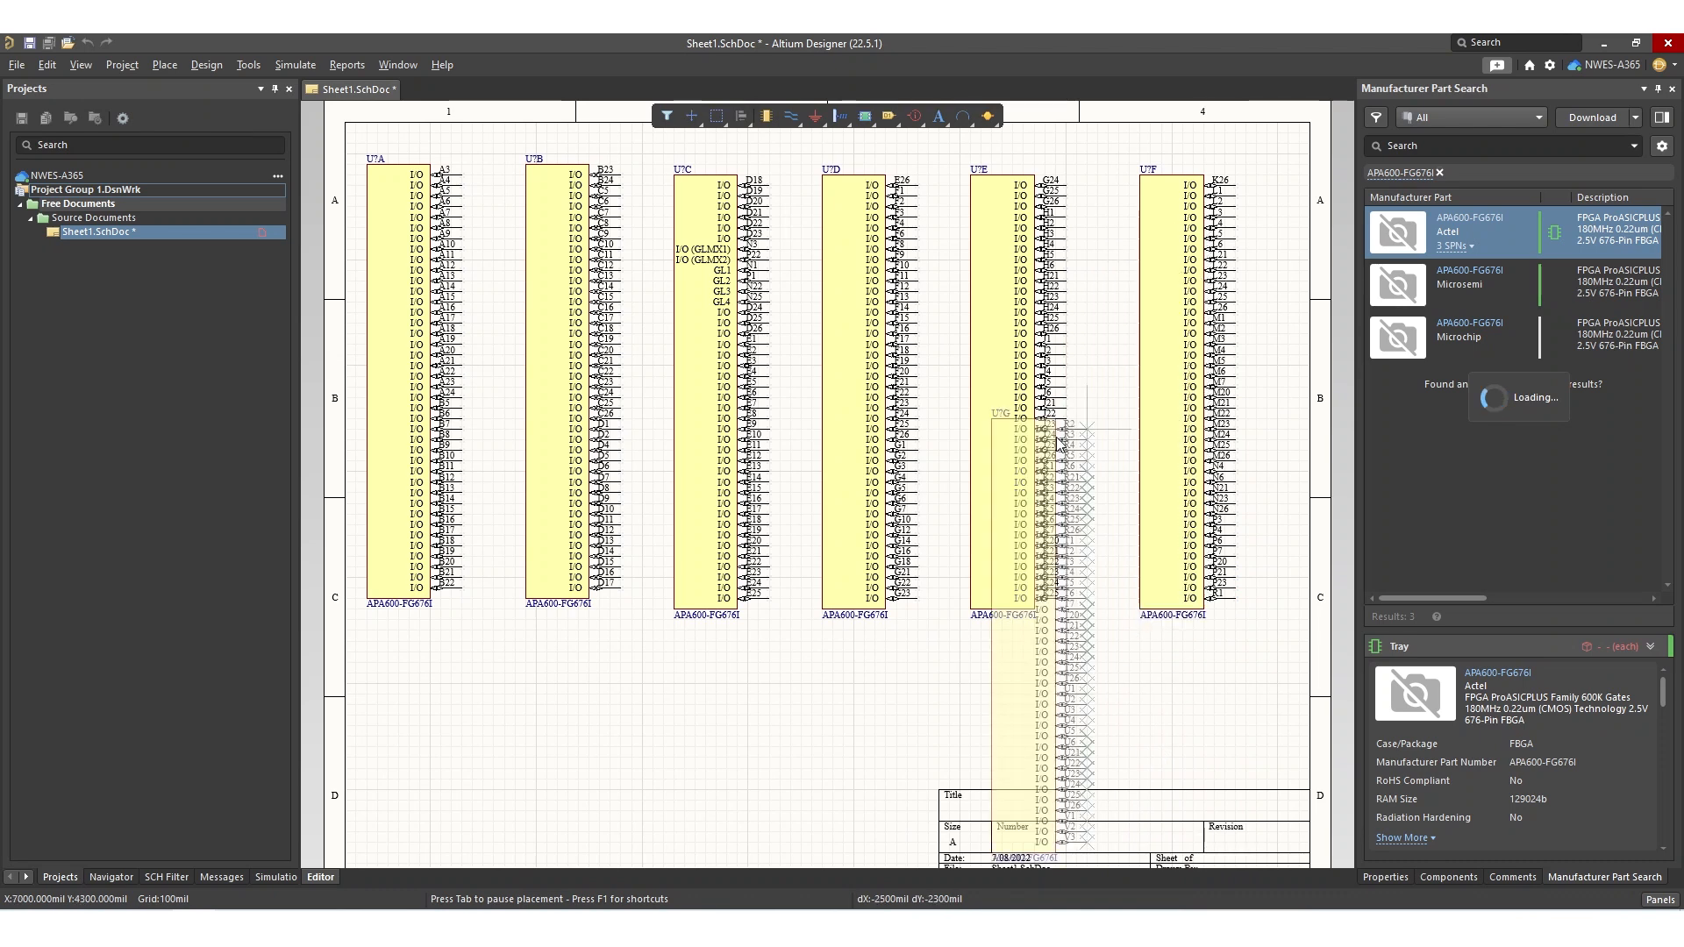
pyautogui.moveTo(1128, 470)
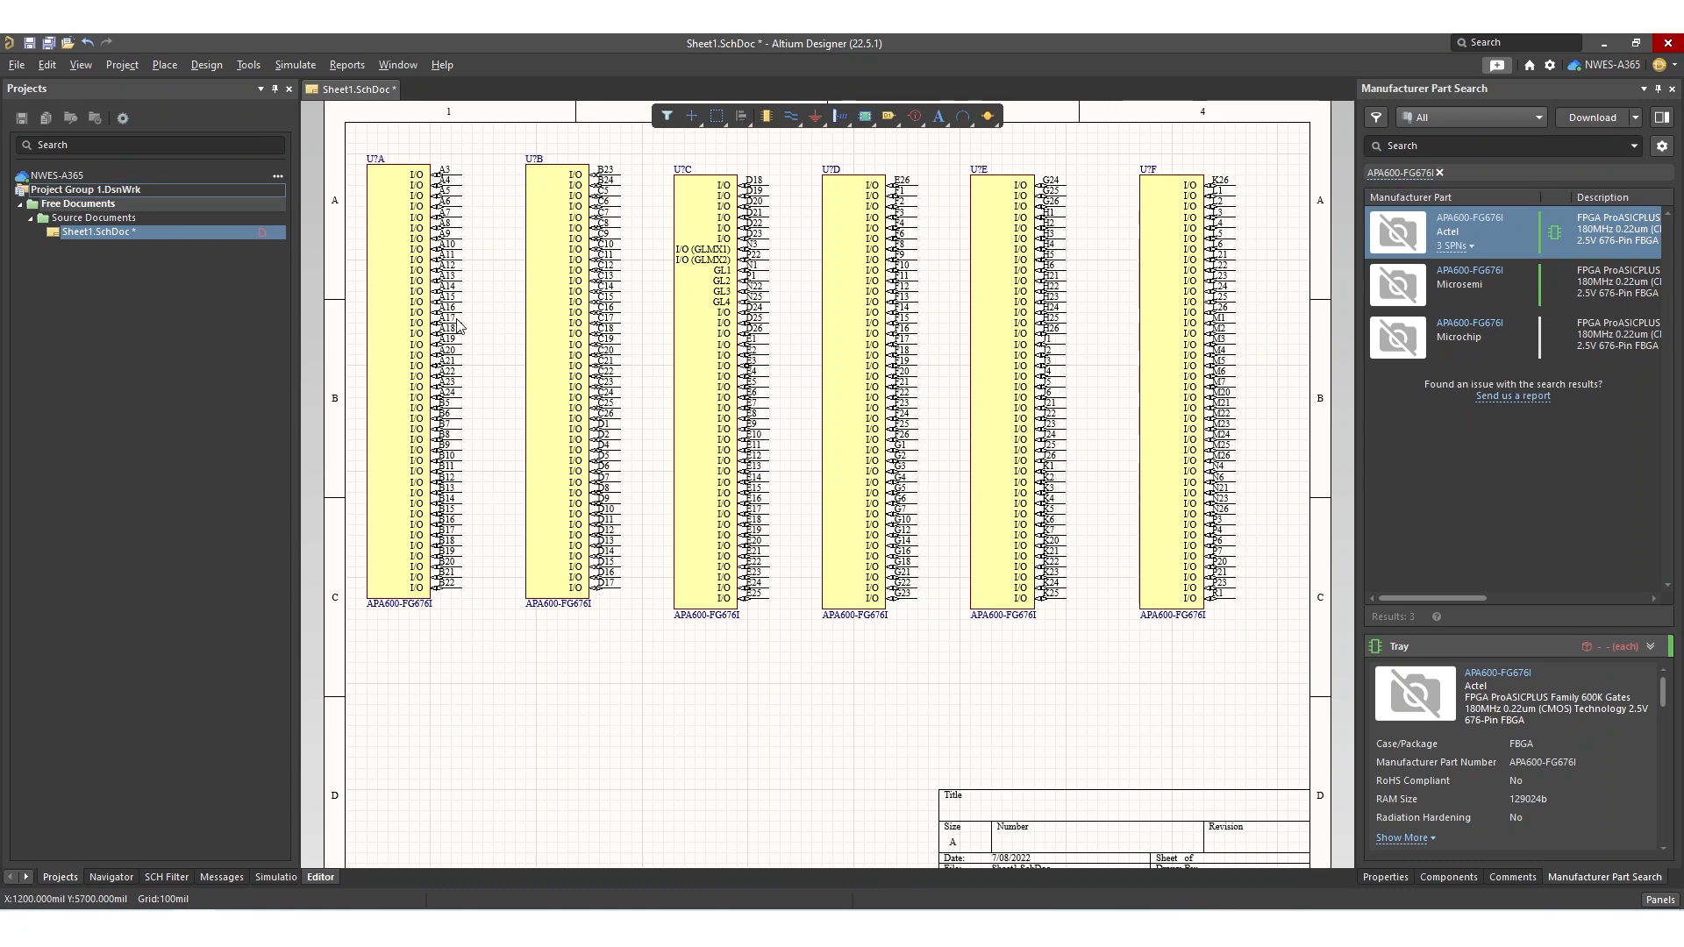
pyautogui.moveTo(447, 161)
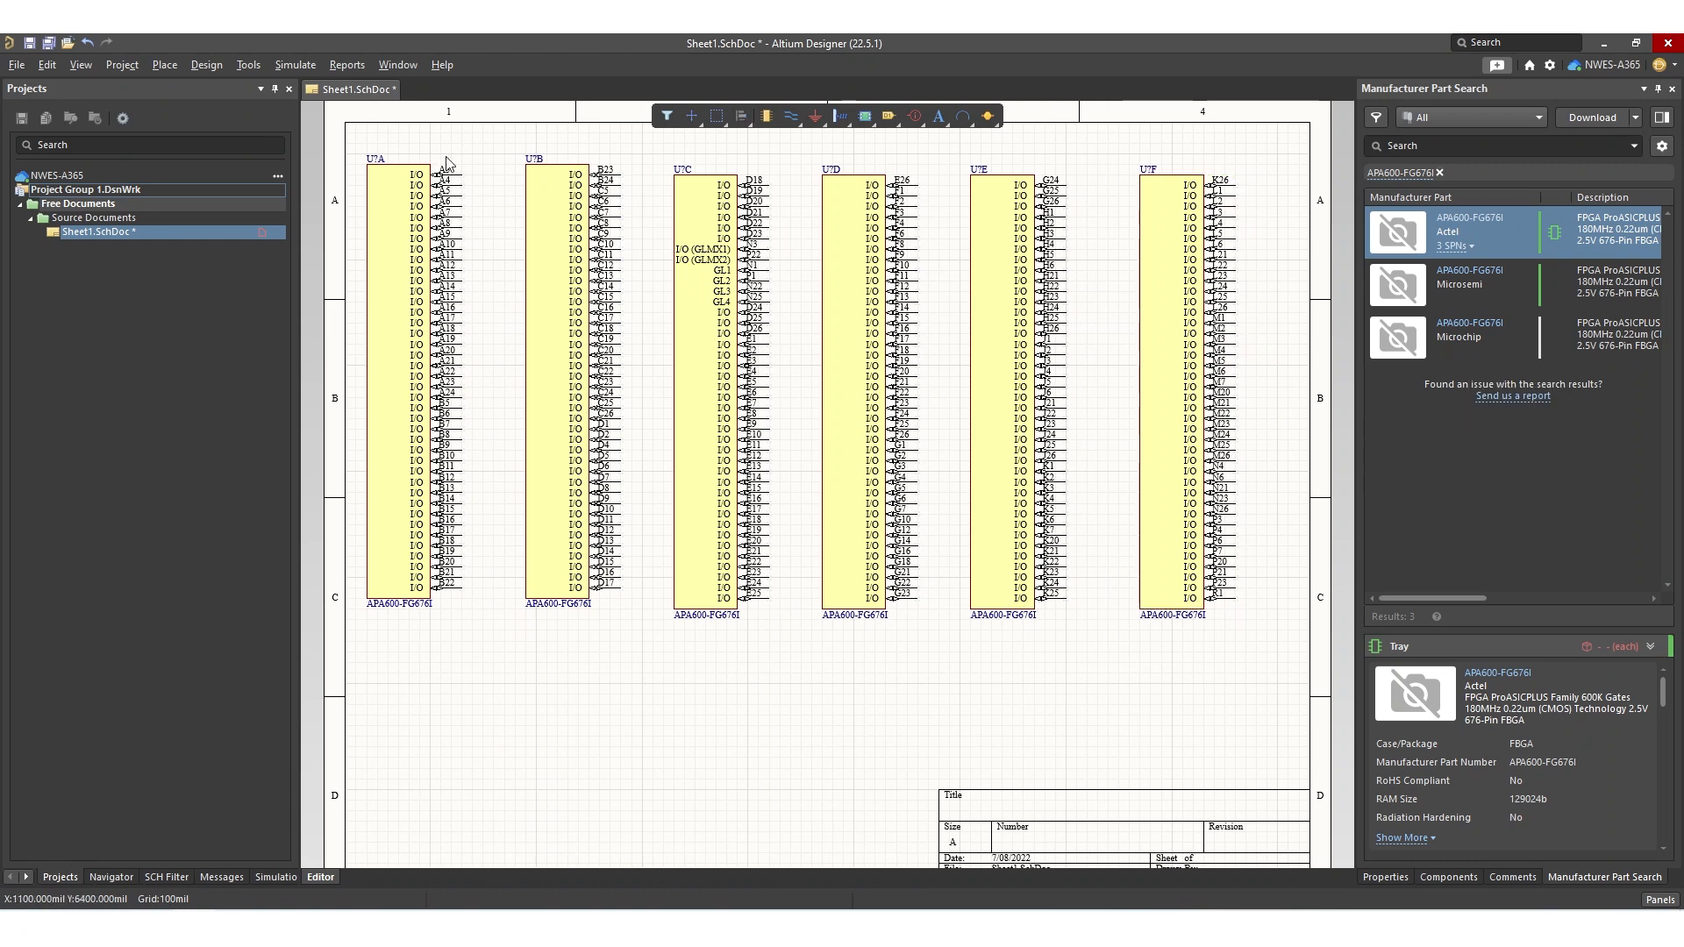
pyautogui.moveTo(509, 585)
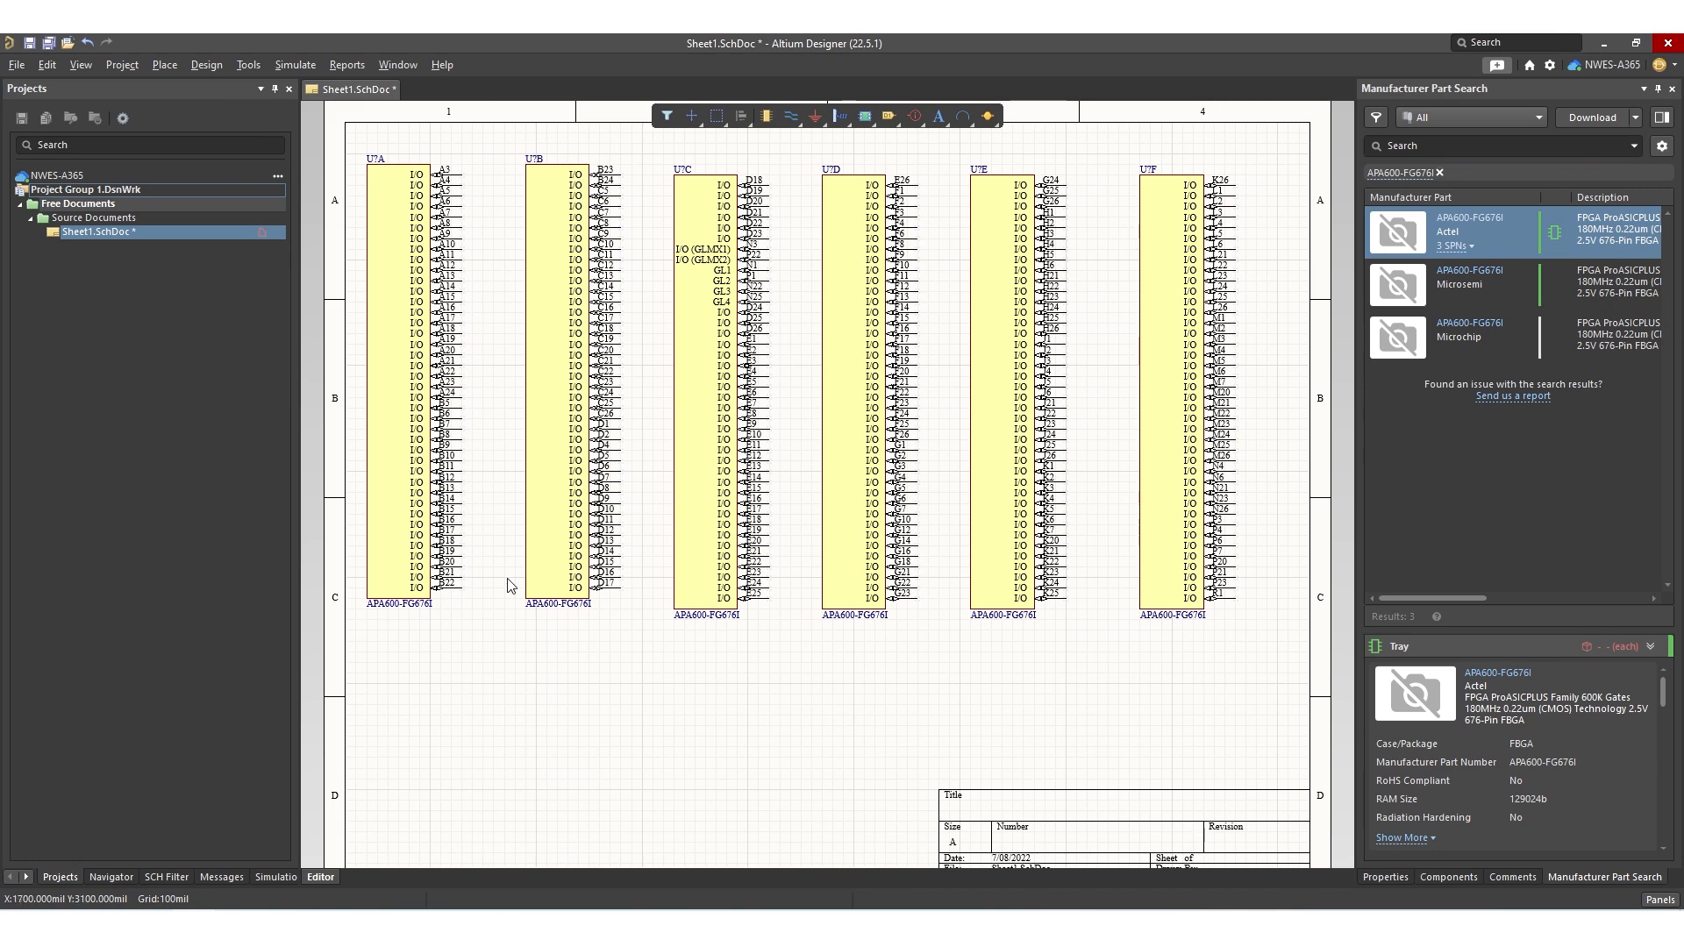
pyautogui.moveTo(426, 800)
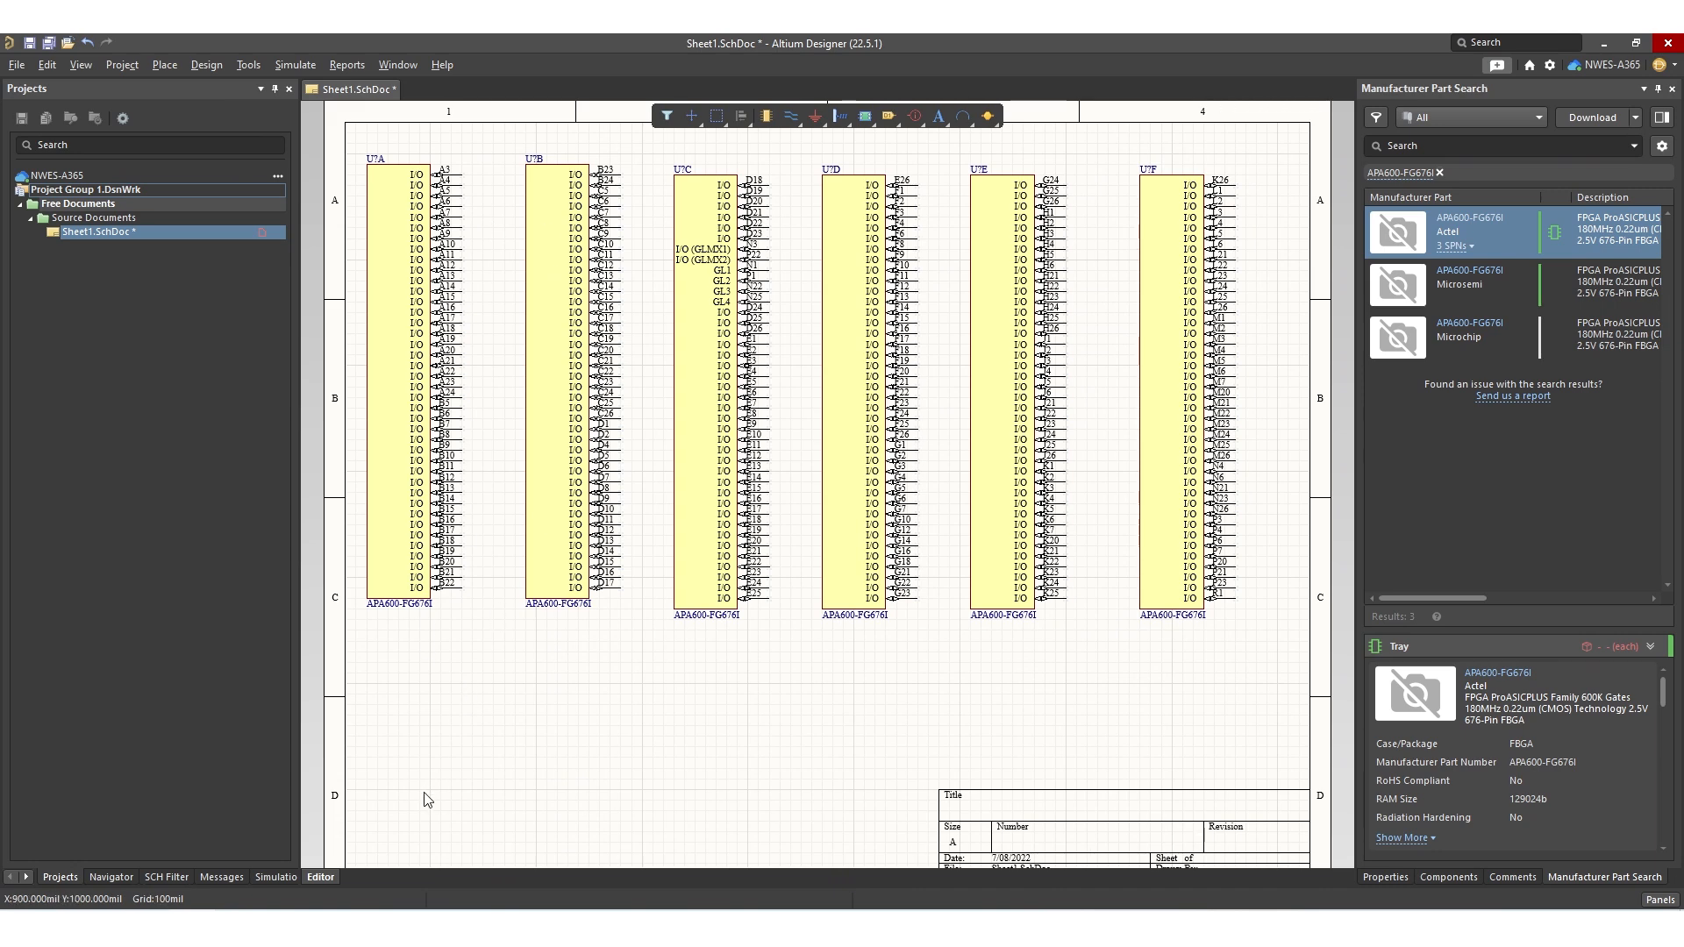
pyautogui.moveTo(427, 419)
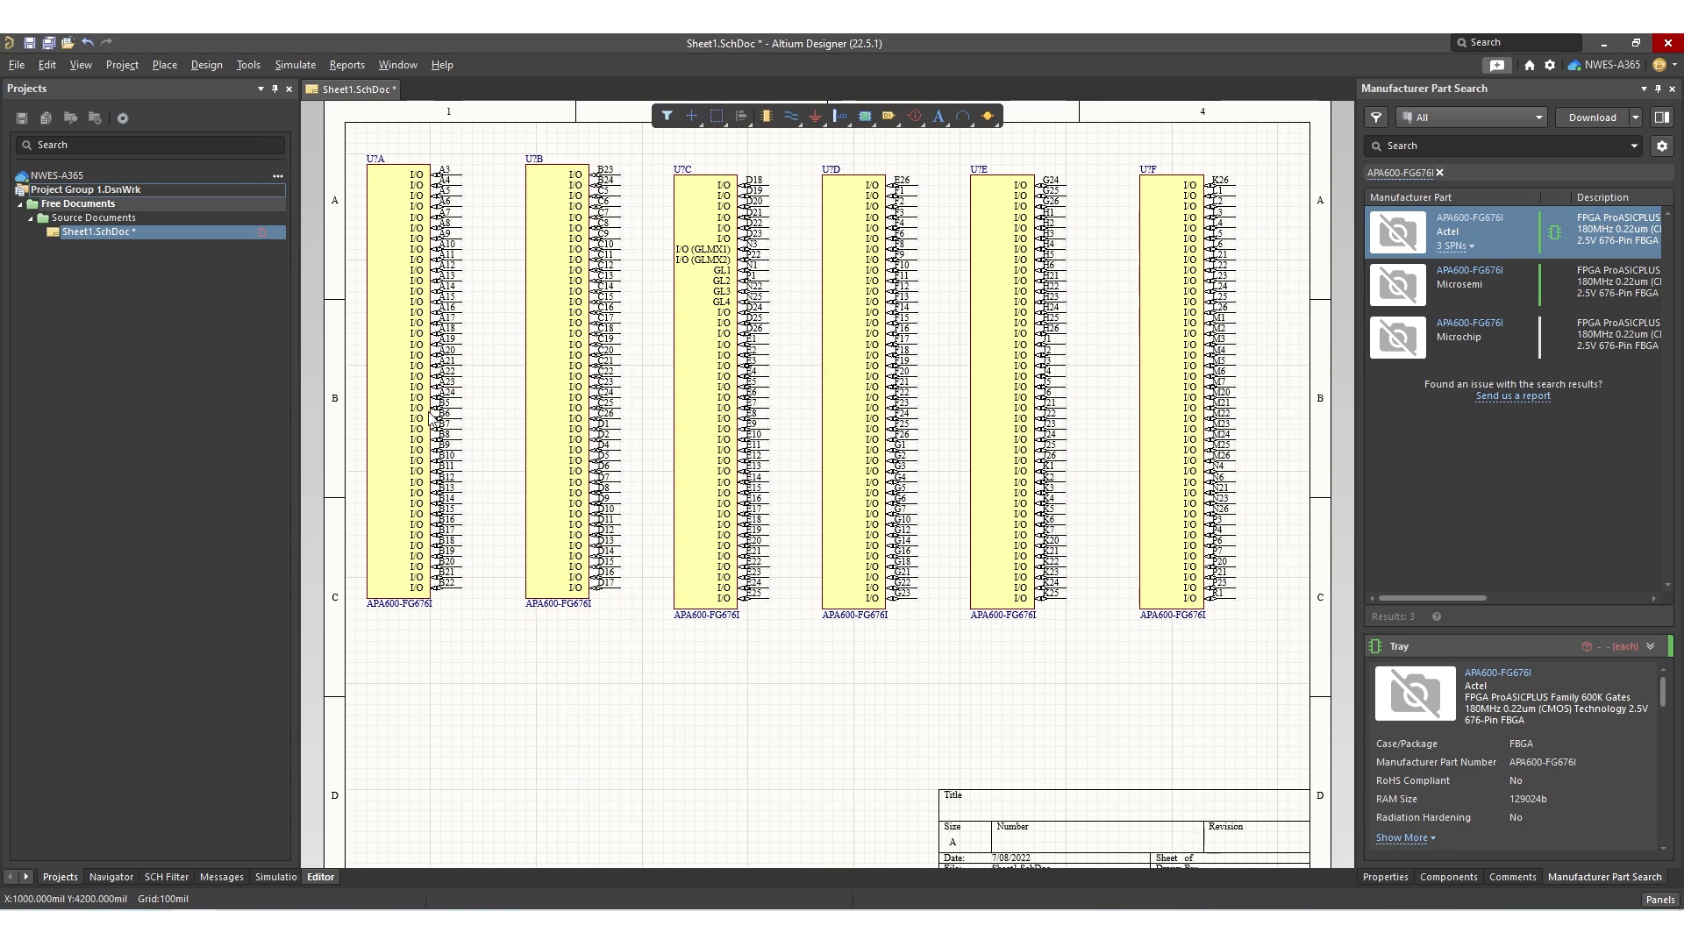
pyautogui.moveTo(467, 225)
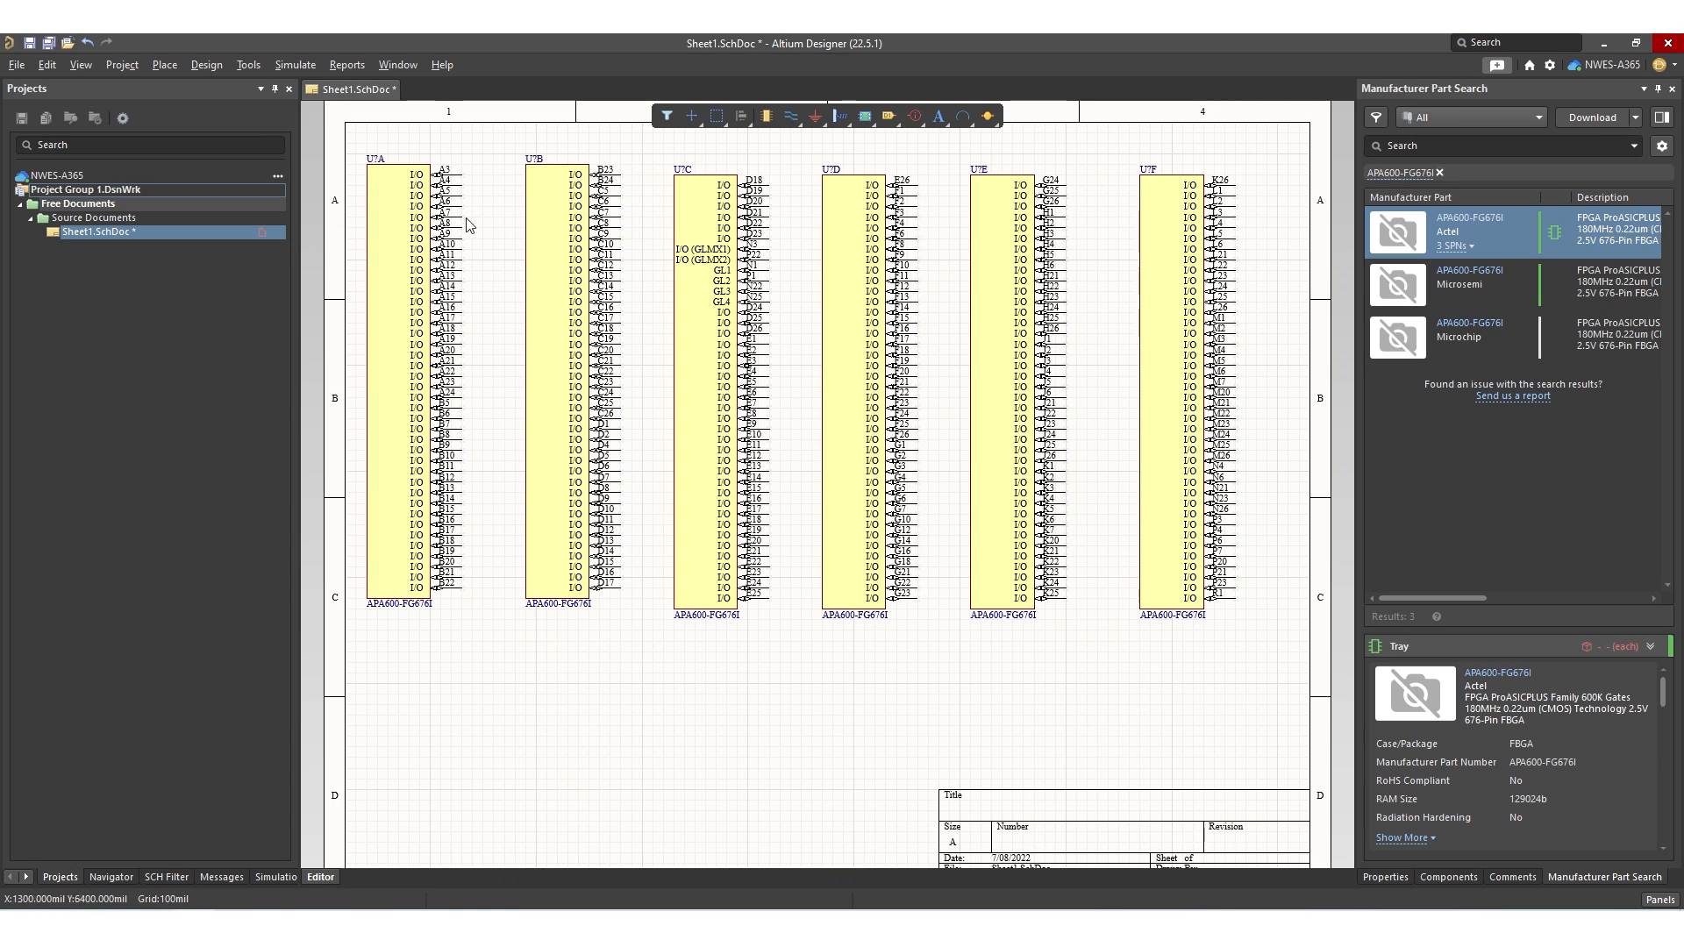
pyautogui.moveTo(771, 124)
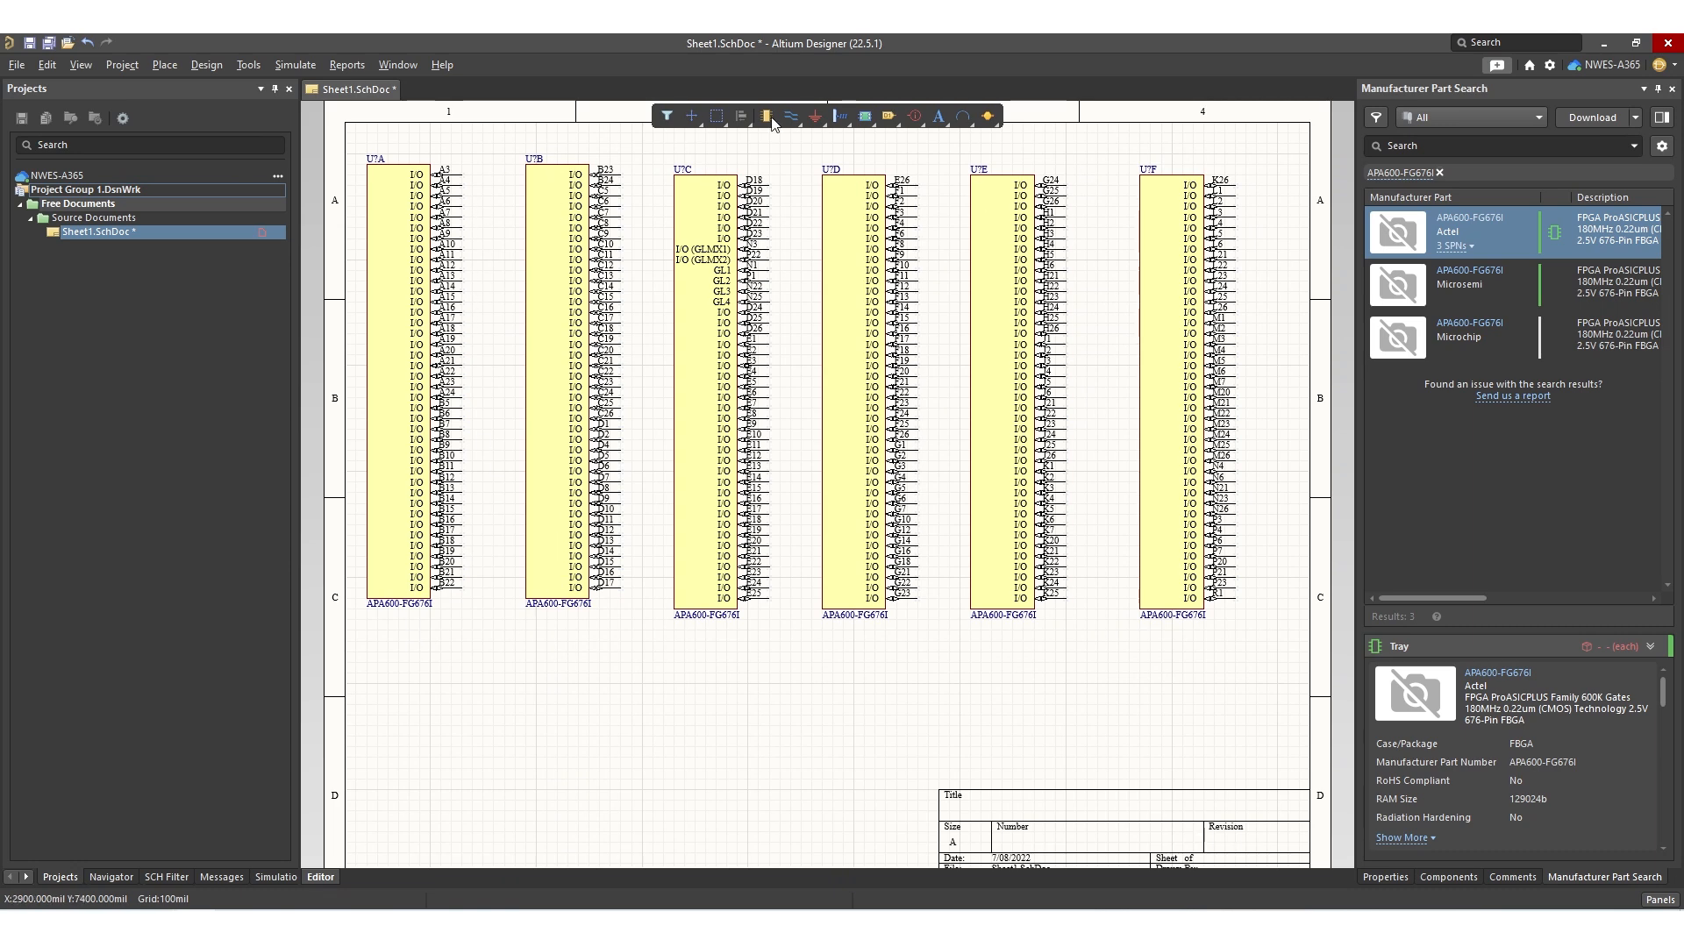
pyautogui.moveTo(483, 191)
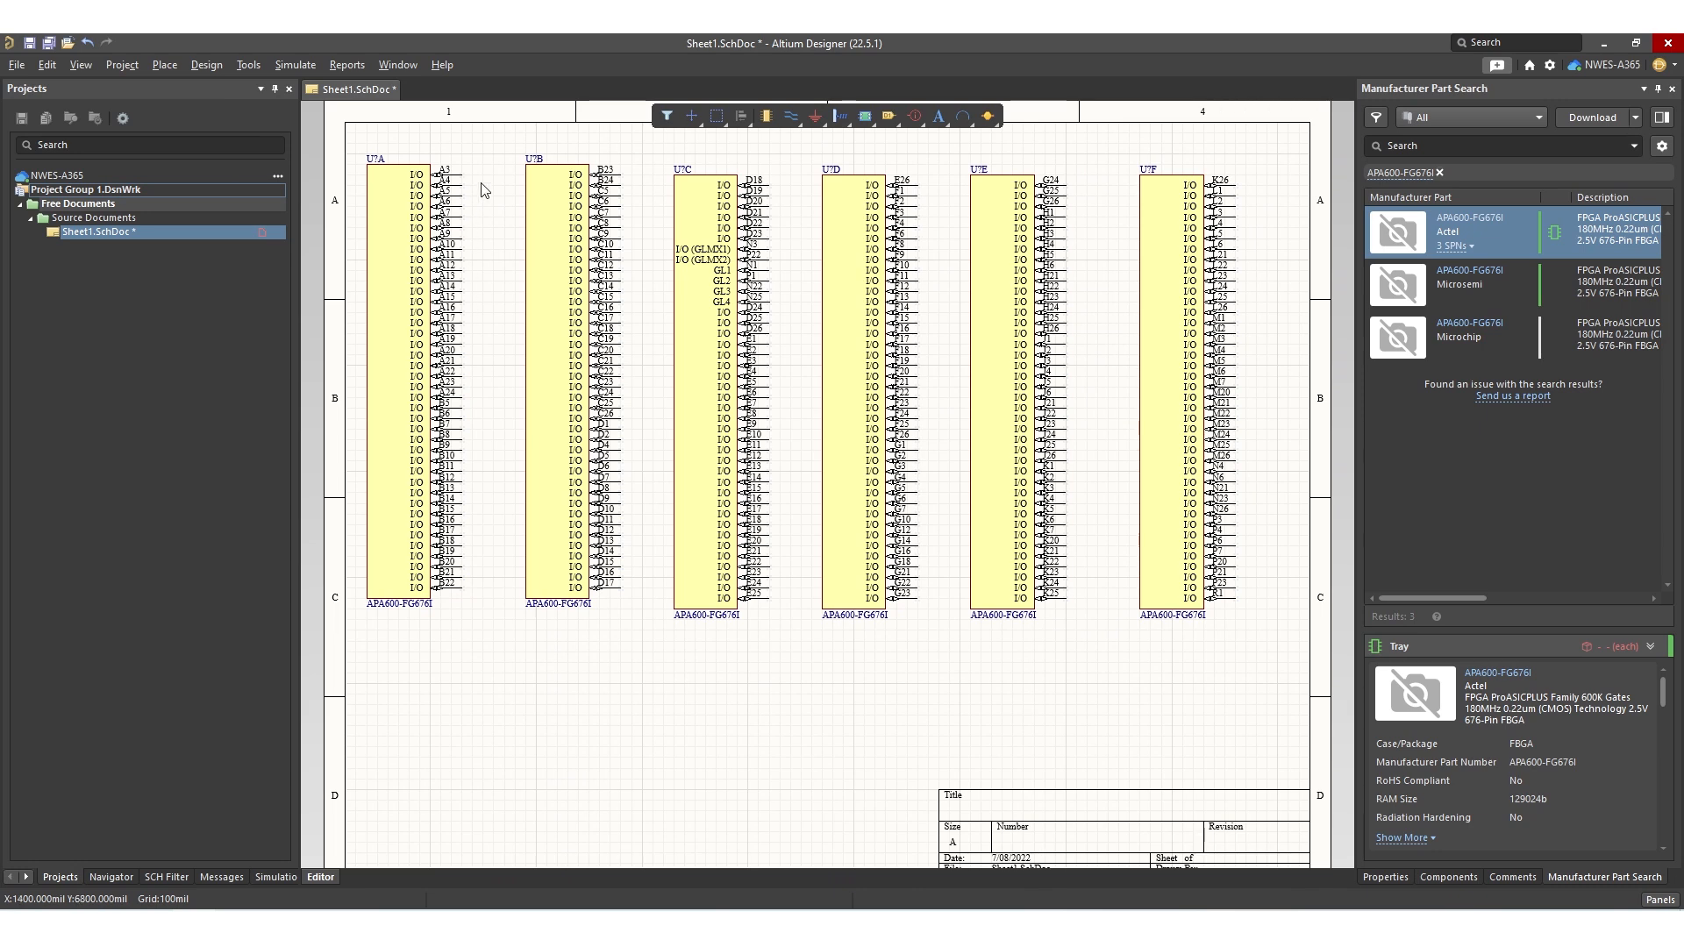
pyautogui.moveTo(588, 636)
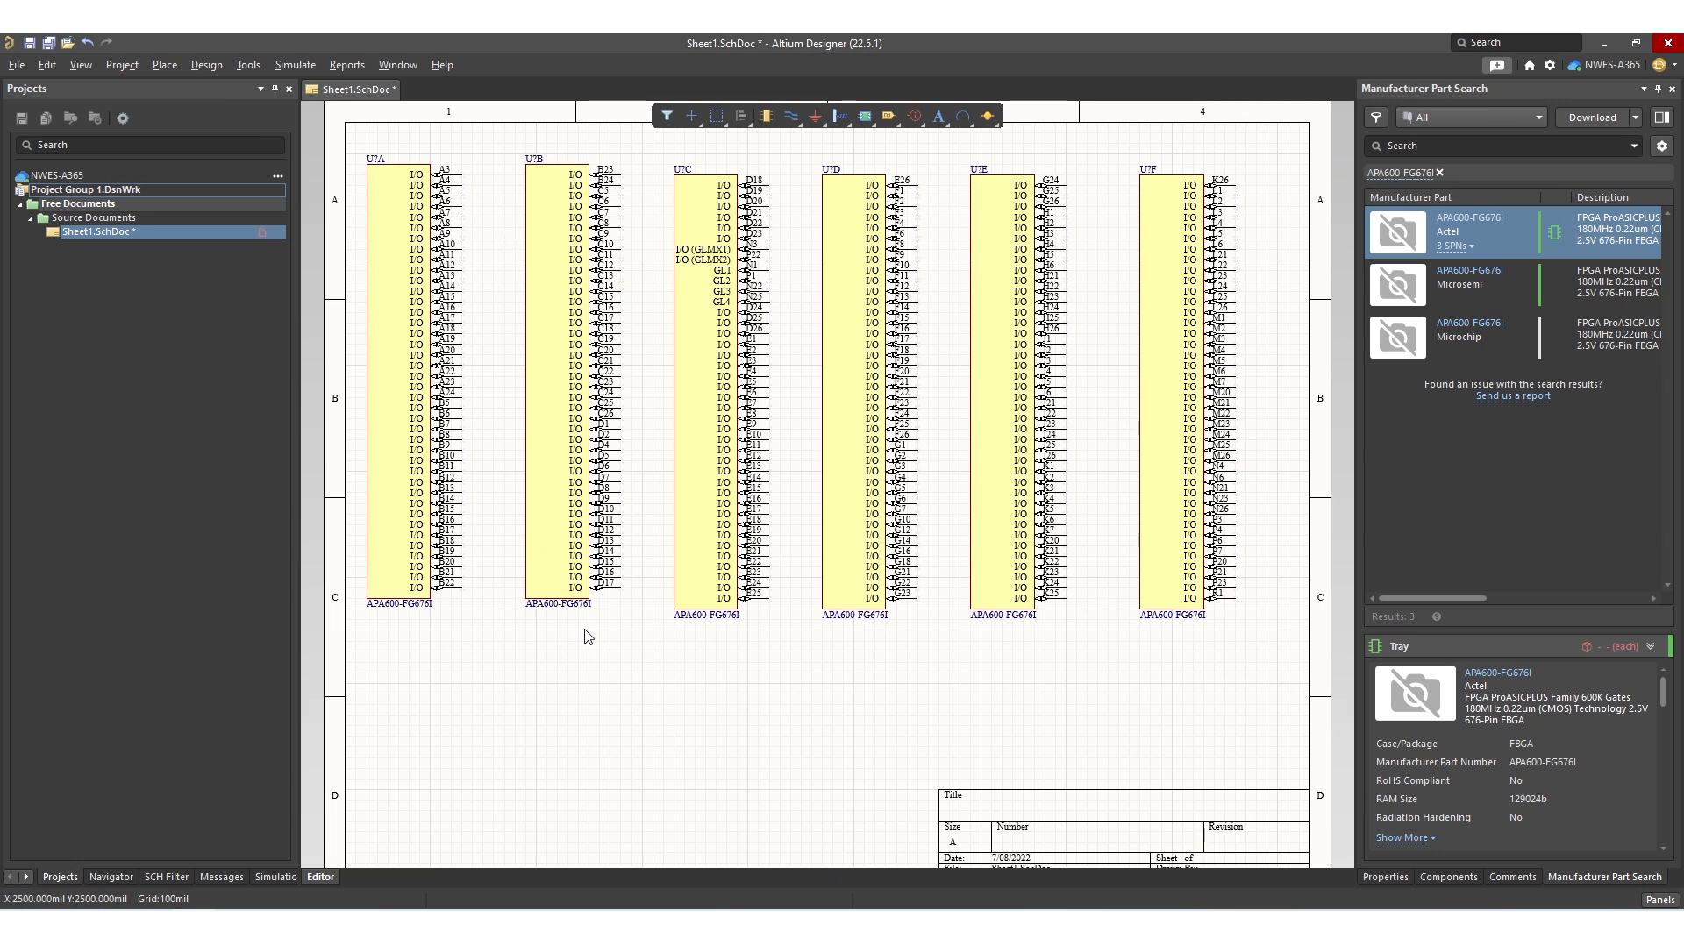
pyautogui.moveTo(1102, 791)
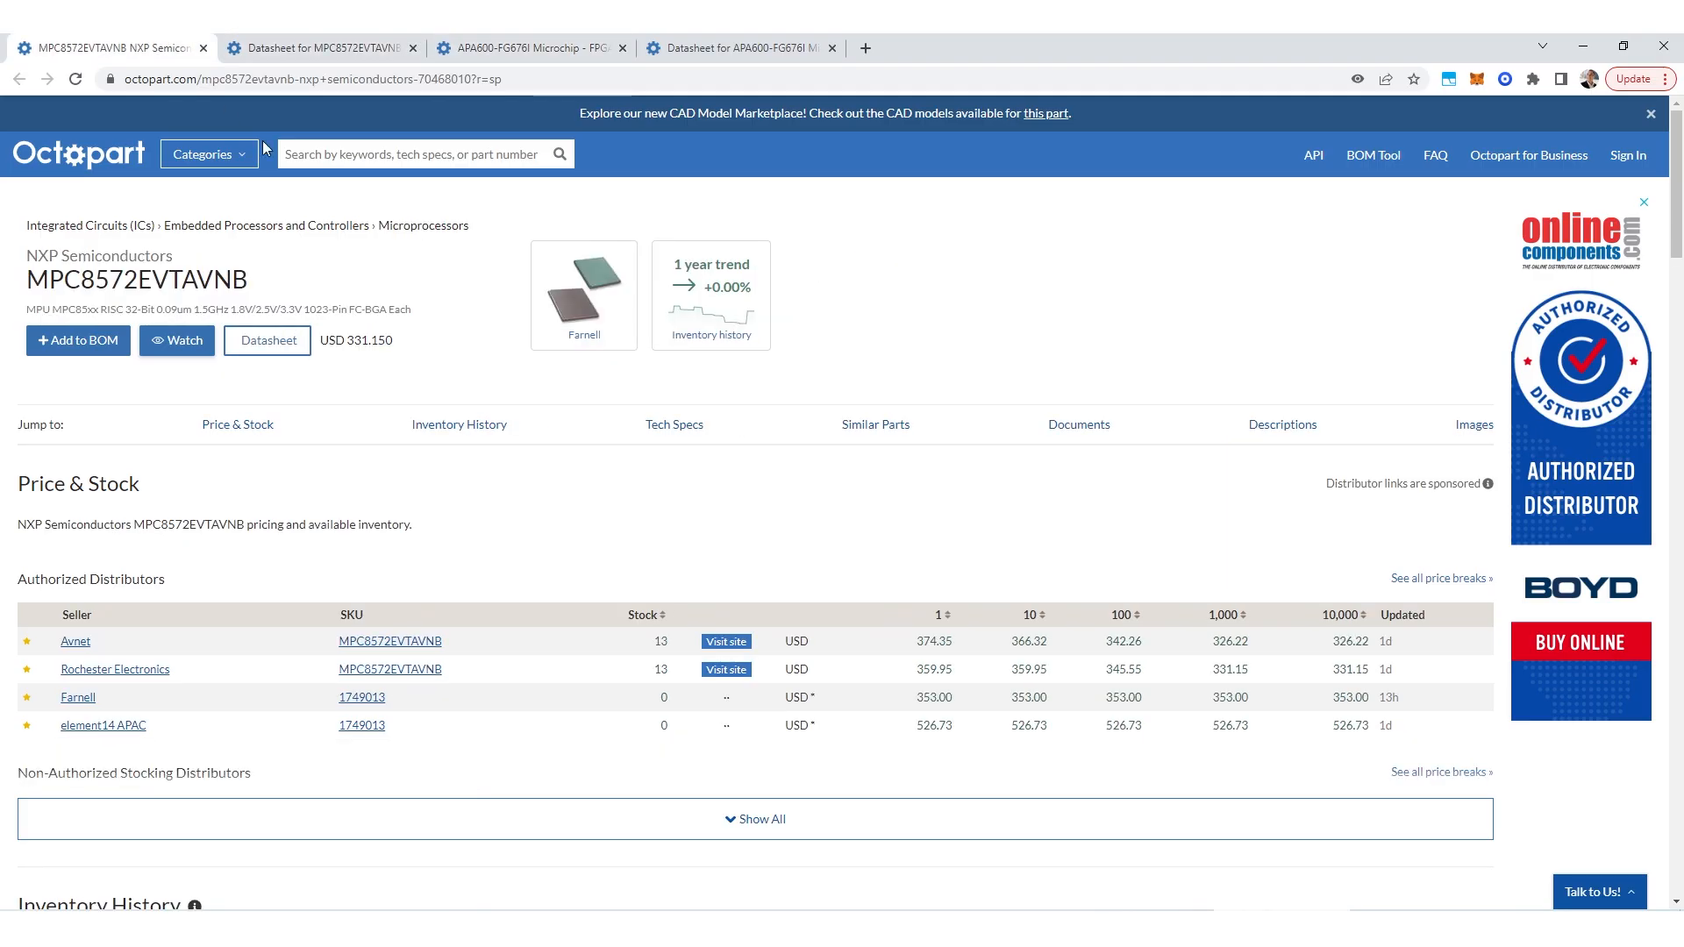
pyautogui.moveTo(429, 304)
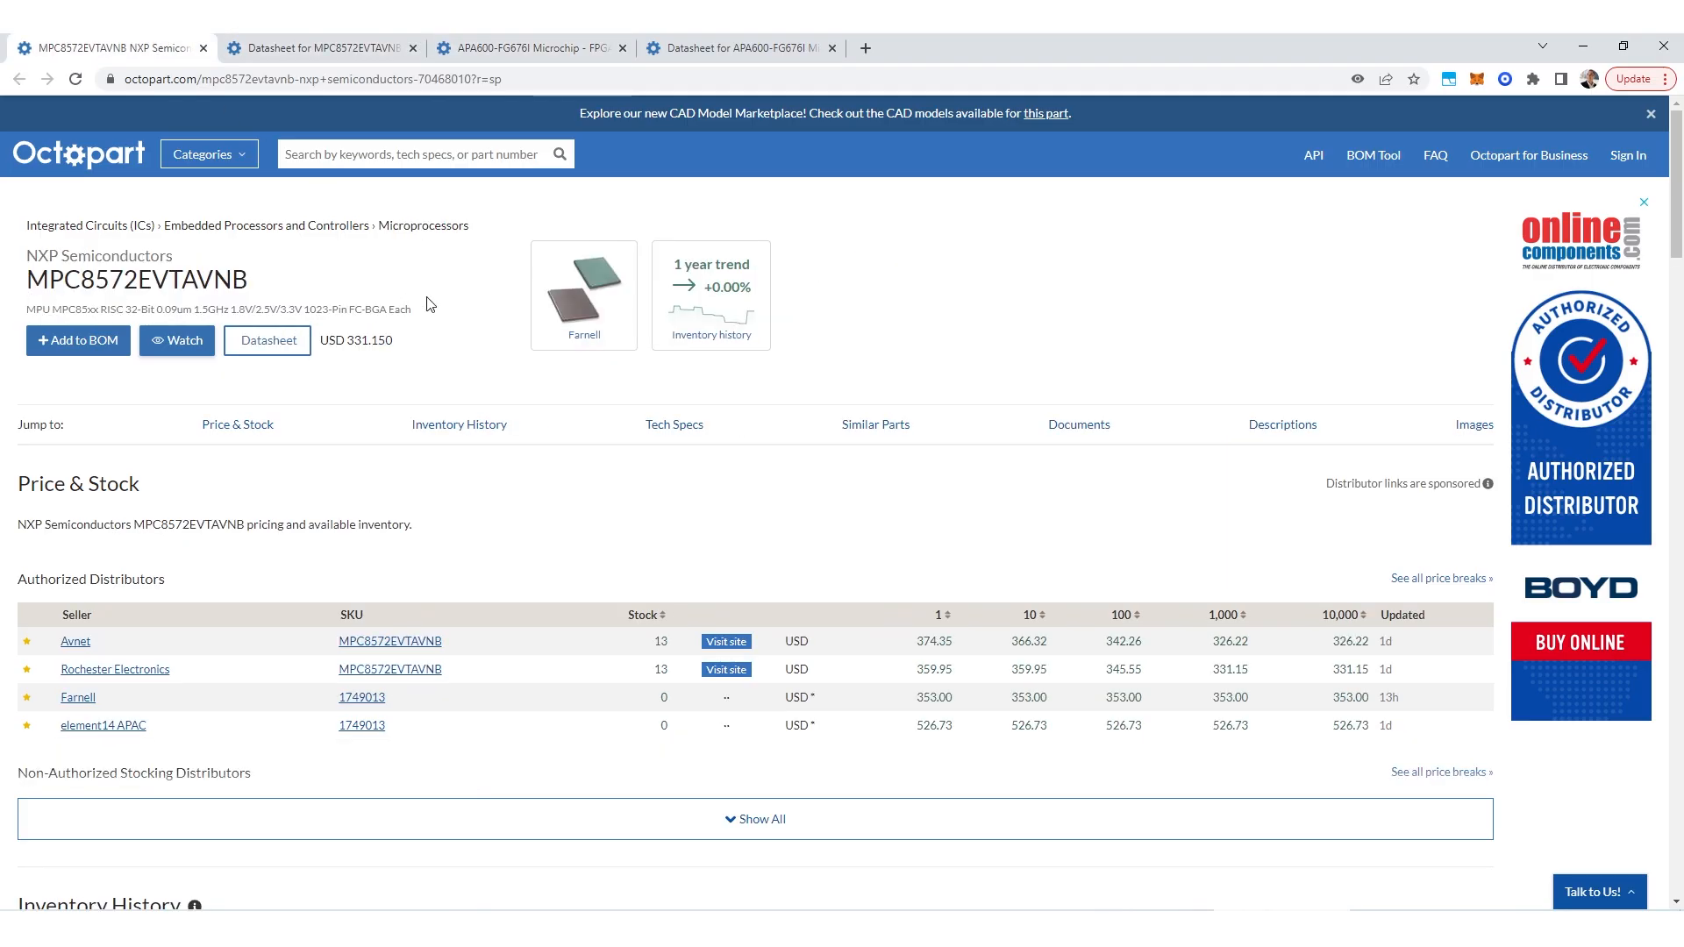
pyautogui.moveTo(450, 317)
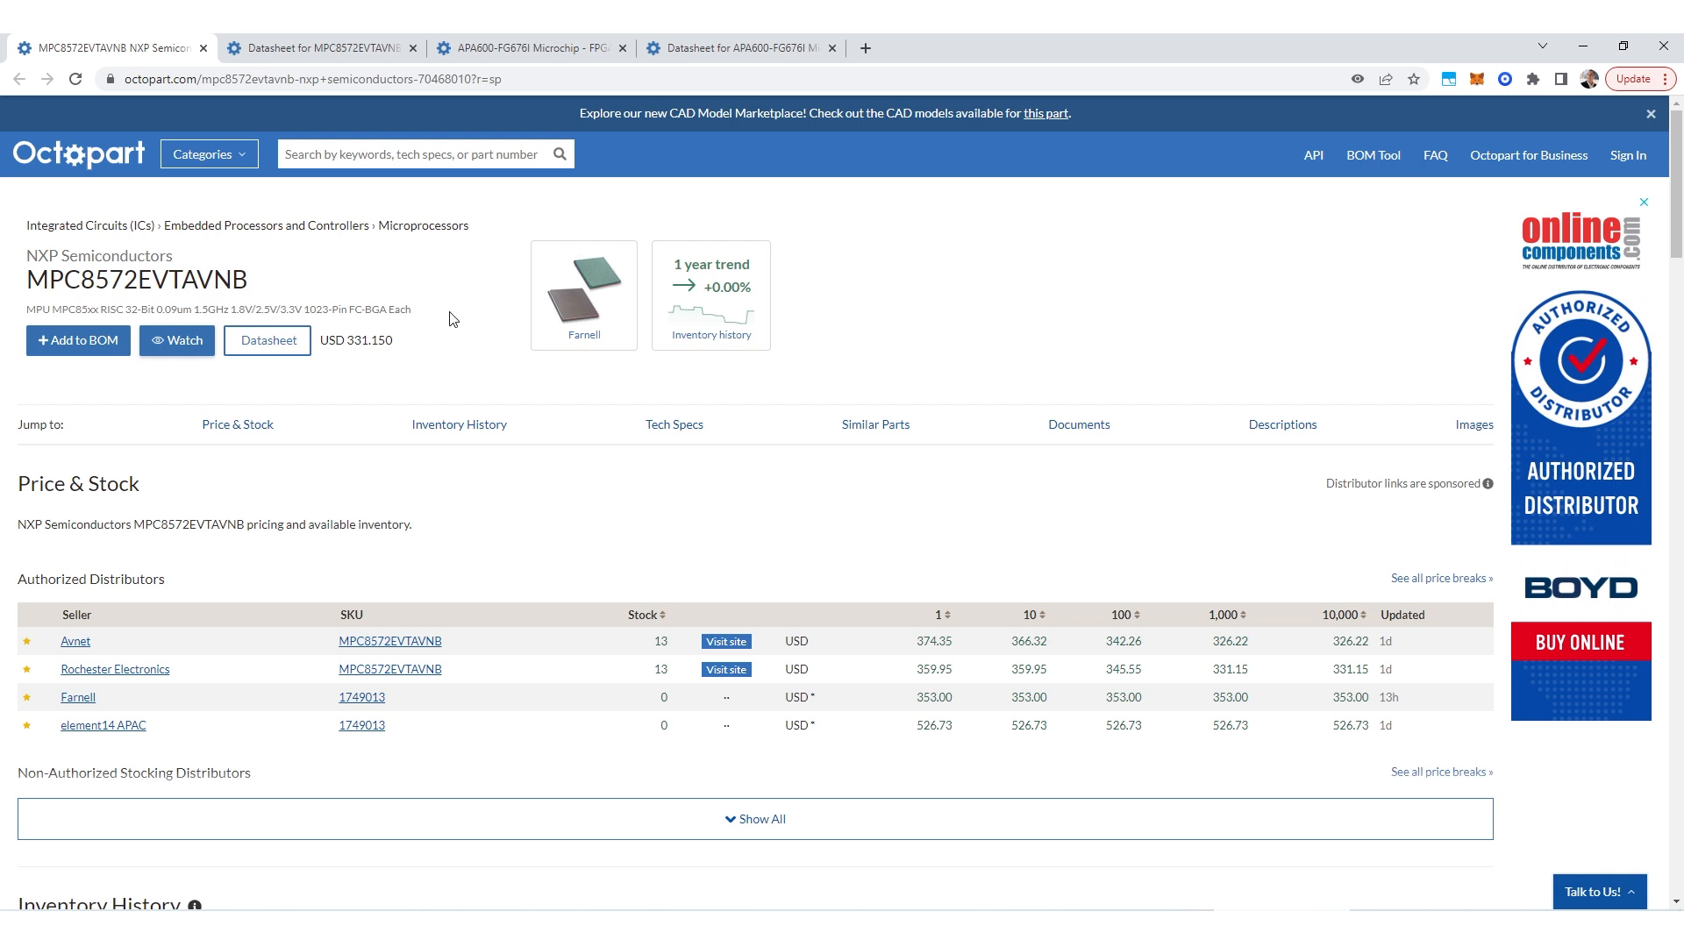
pyautogui.moveTo(975, 307)
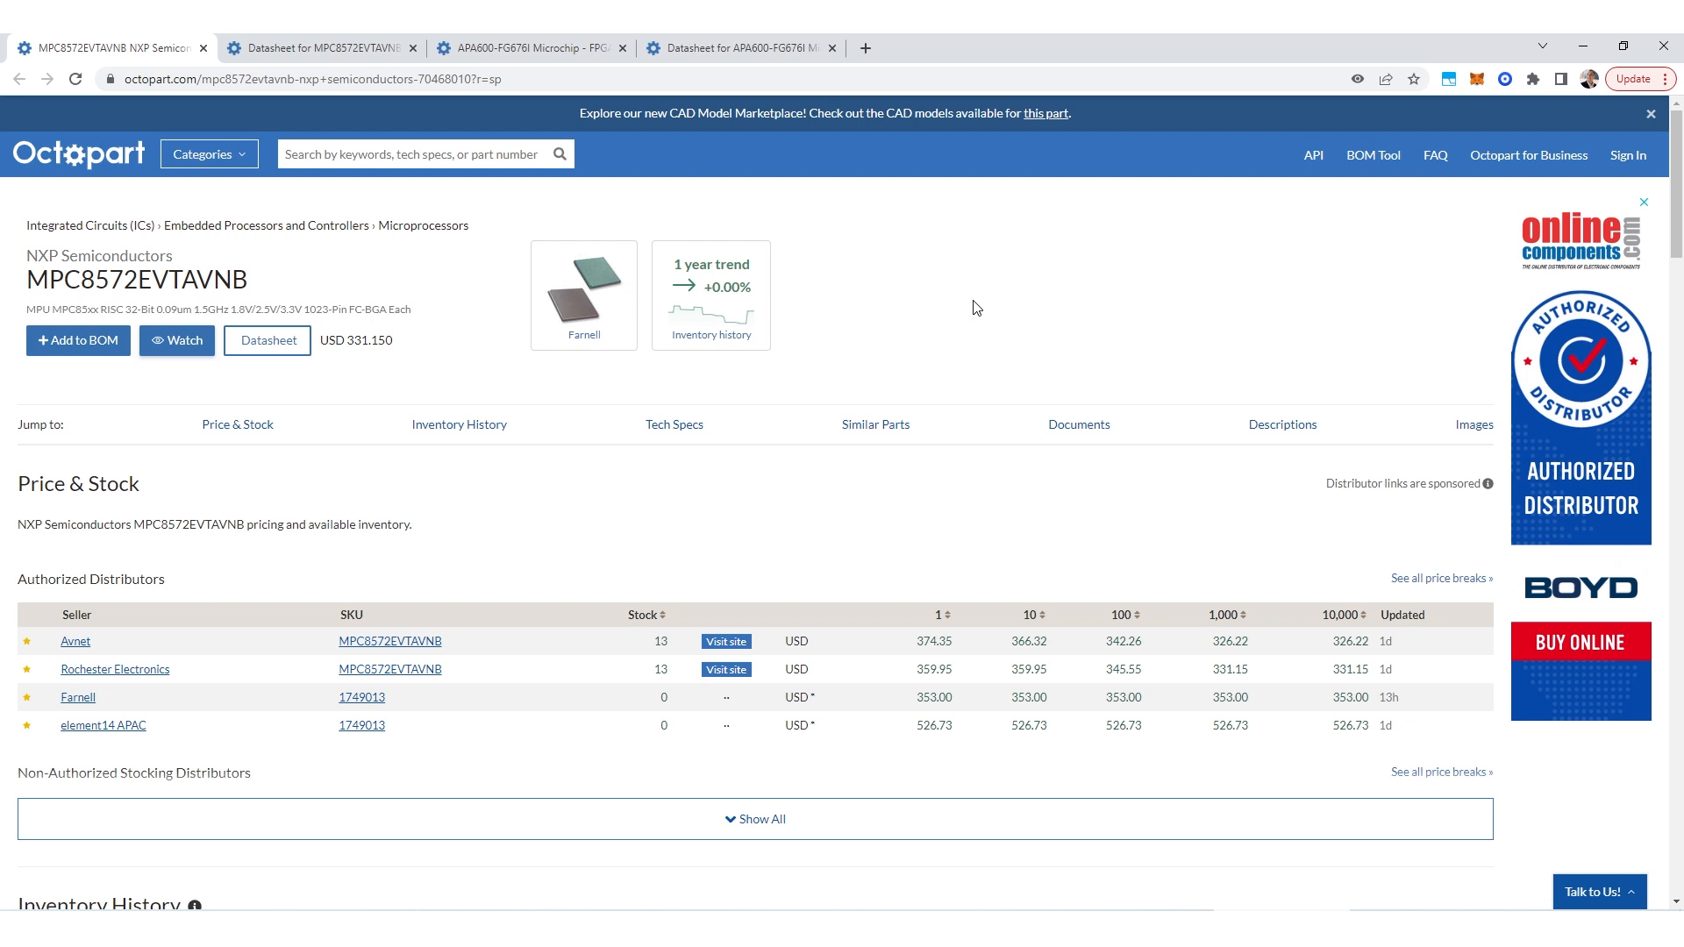
pyautogui.moveTo(497, 391)
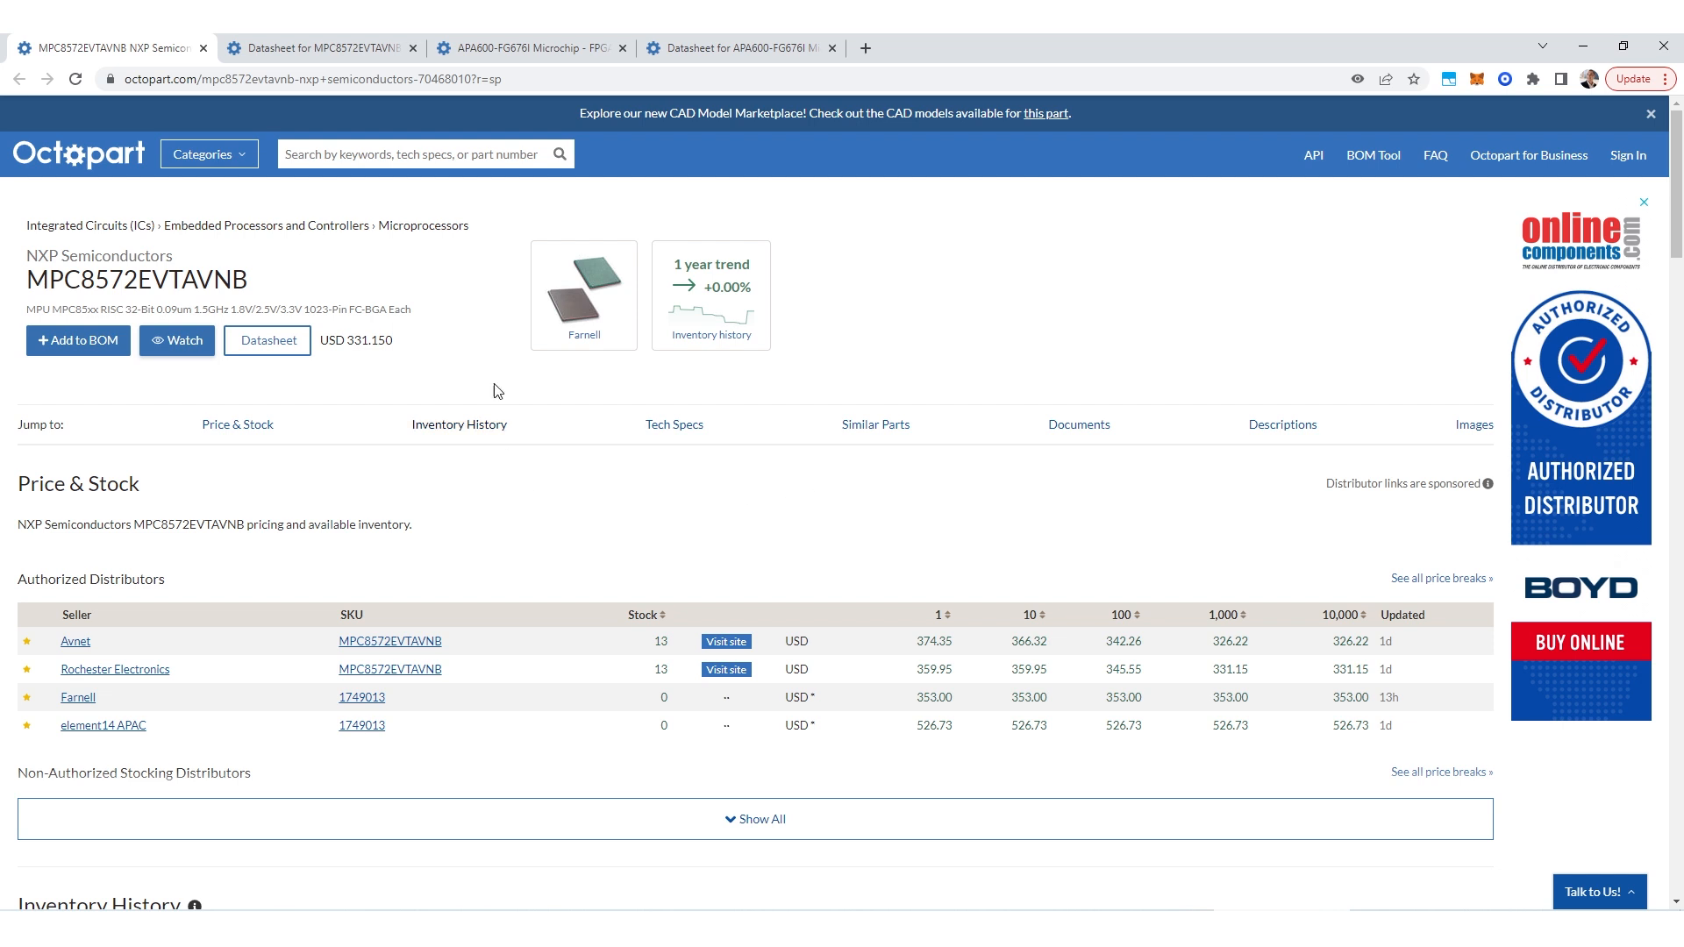
pyautogui.moveTo(467, 335)
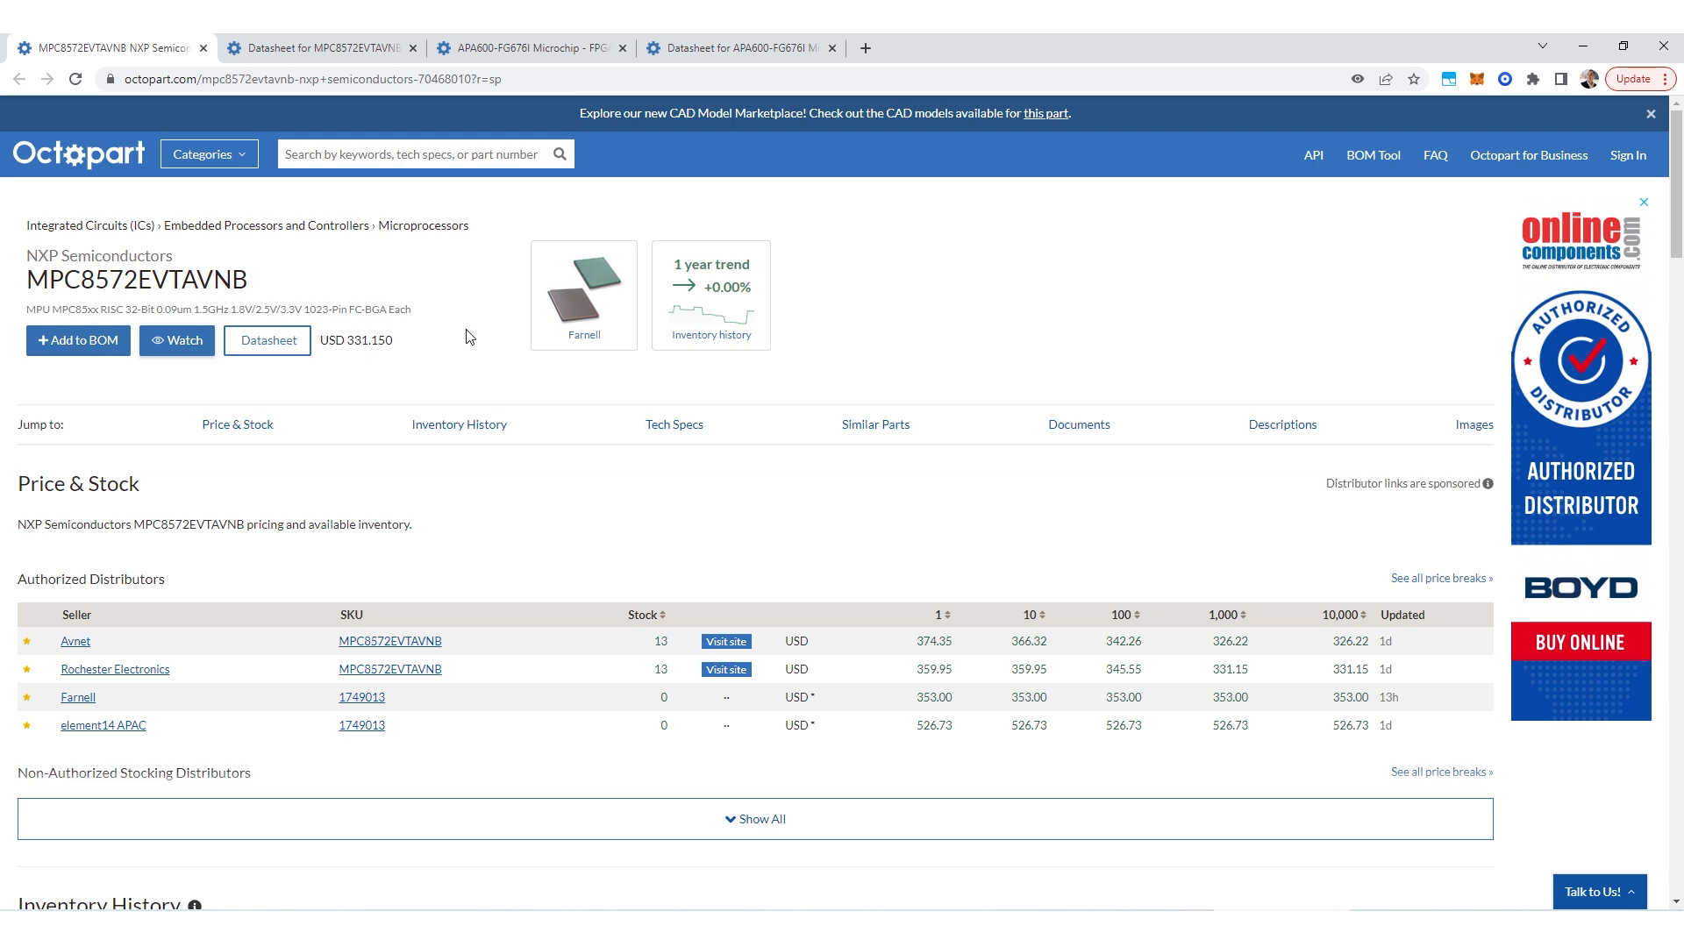
# Open the MPC8572 datasheet at the 18.3 Pinout Listings DDR SDRAM signals.
pyautogui.click(267, 341)
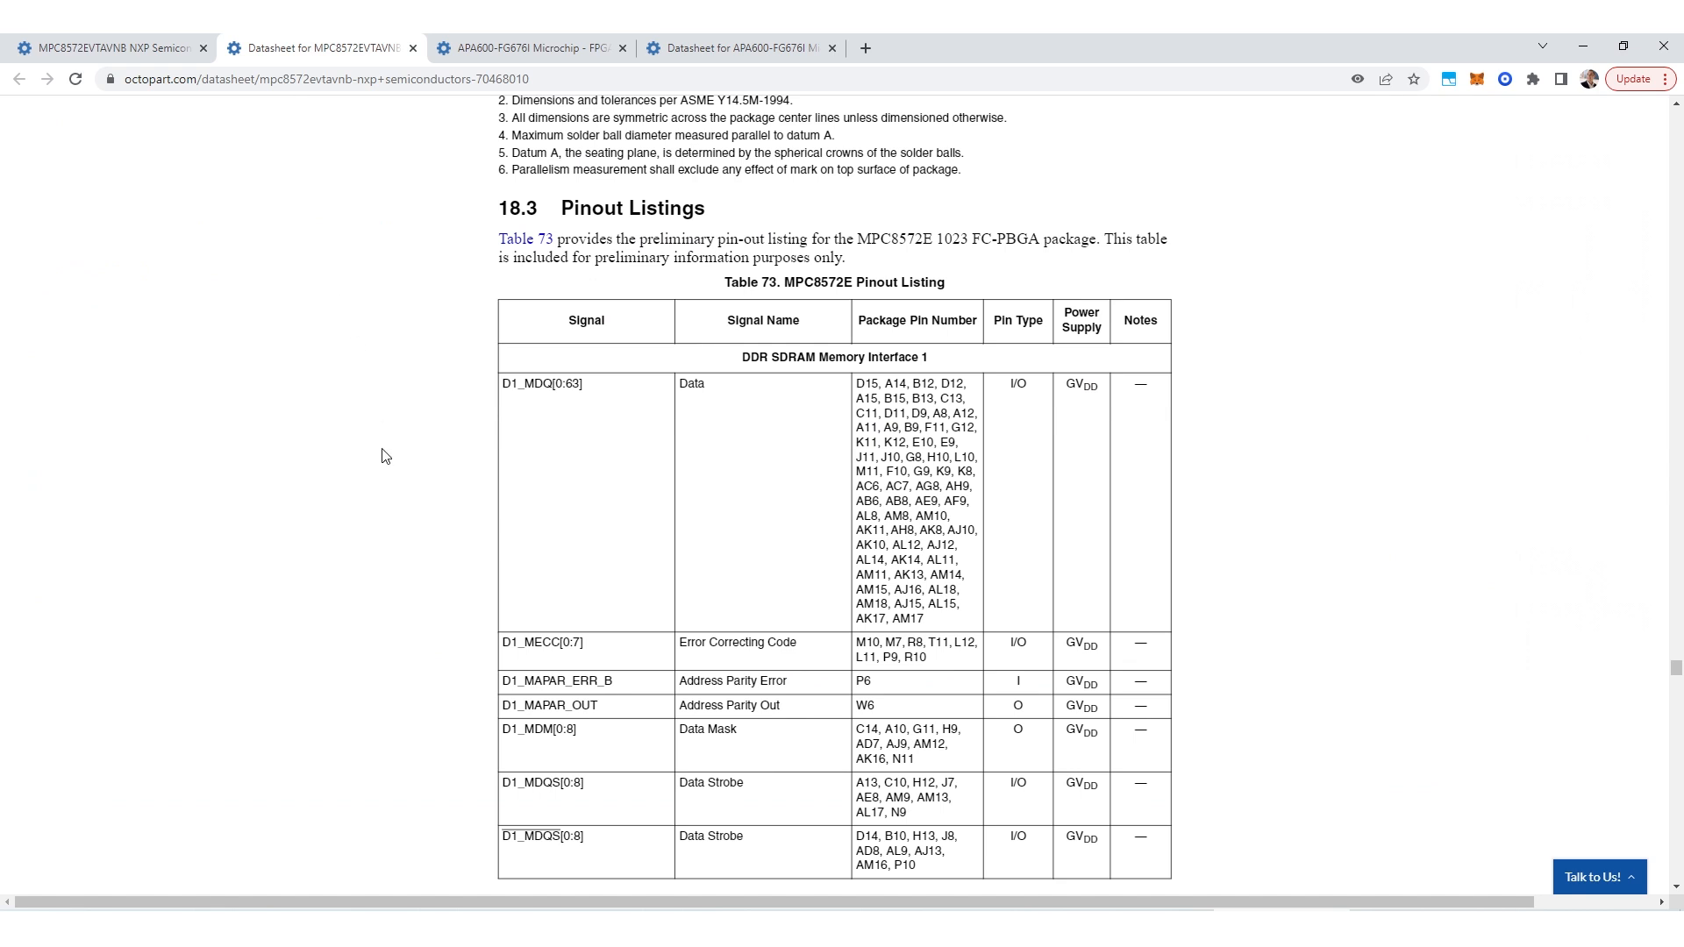
# Read Table 73 from the SerDes lanes through JTAG to the MDVAL–ASLEEP final page.
pyautogui.scroll(-3)
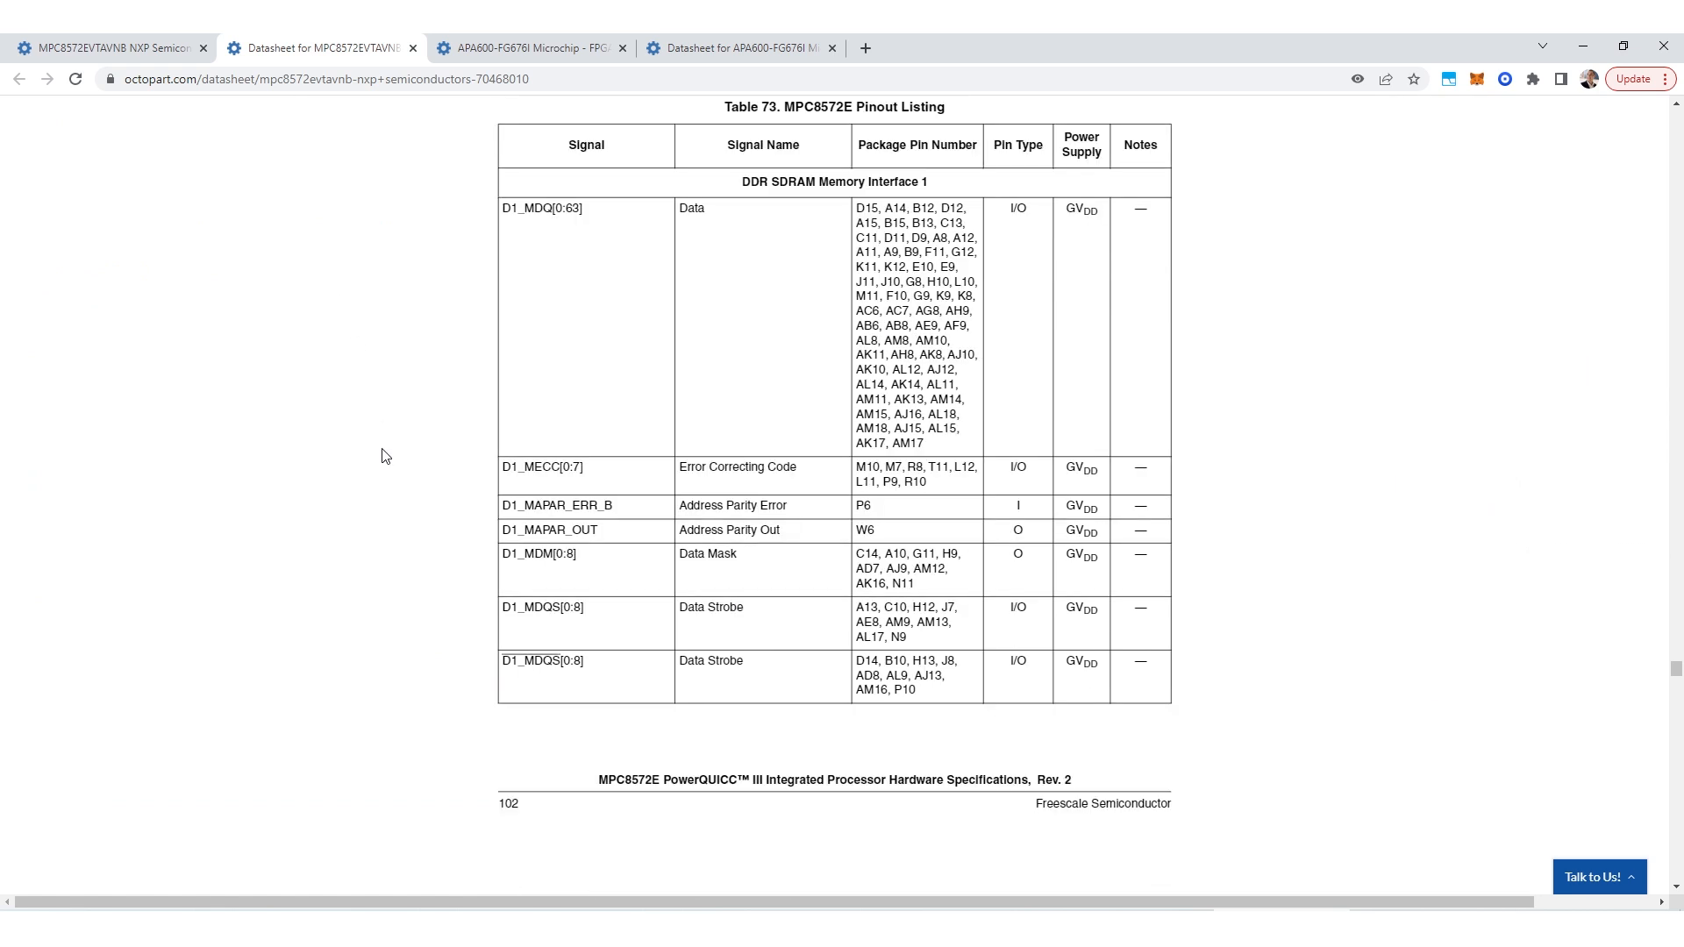
pyautogui.scroll(-3)
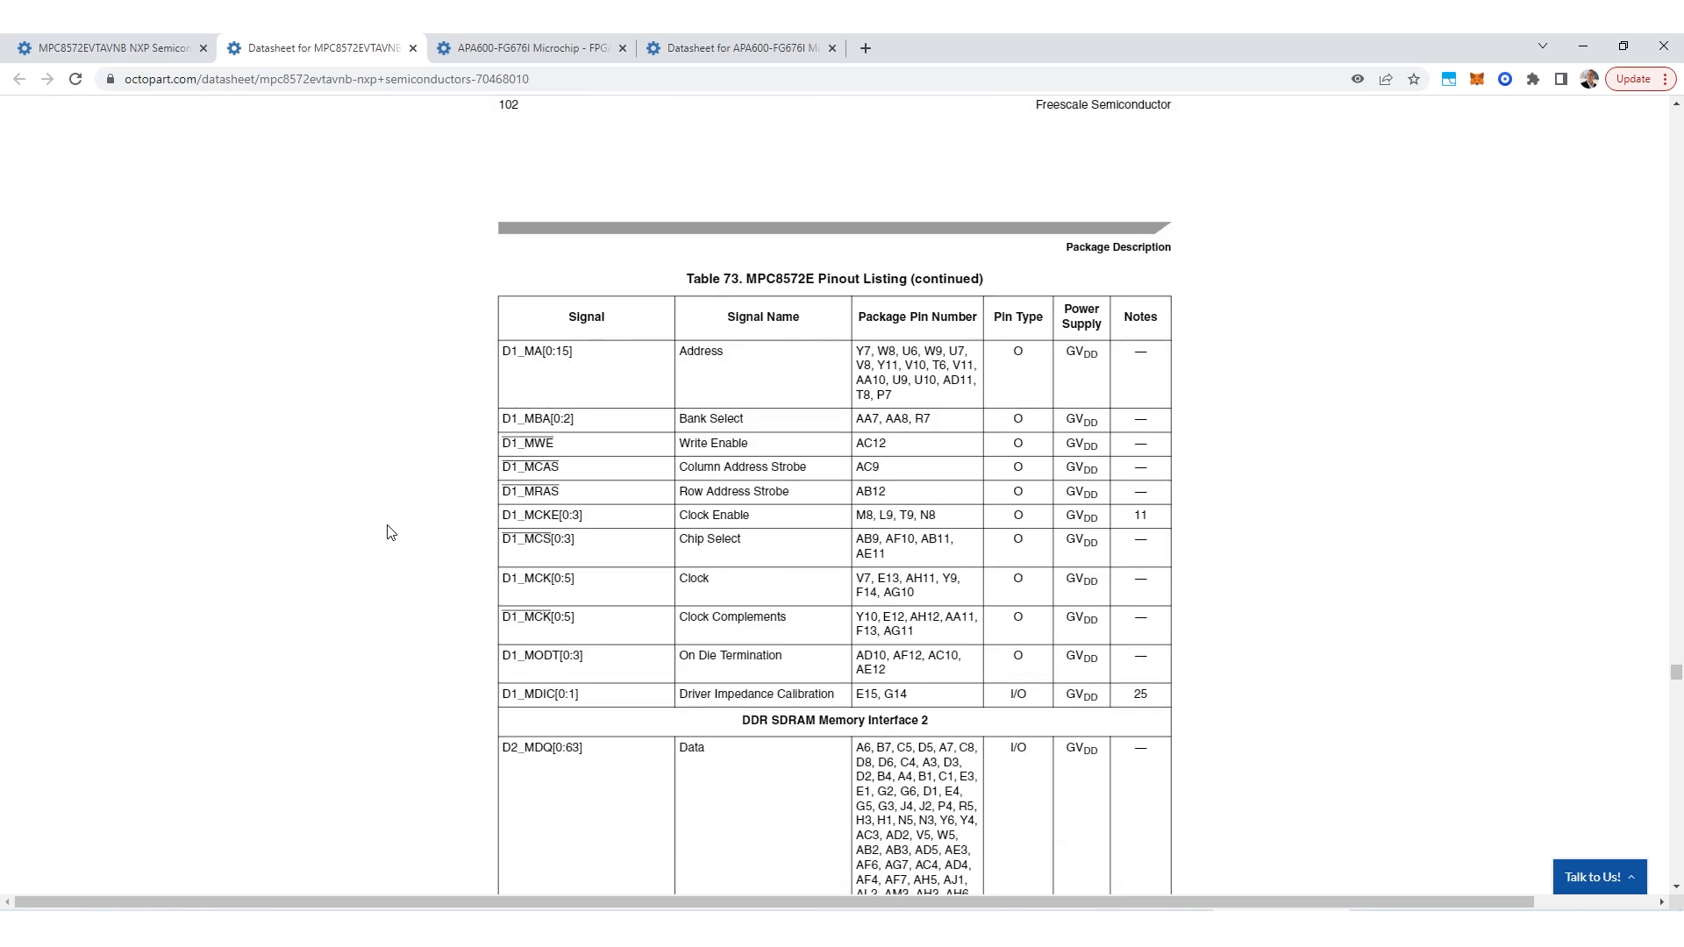
pyautogui.scroll(-3)
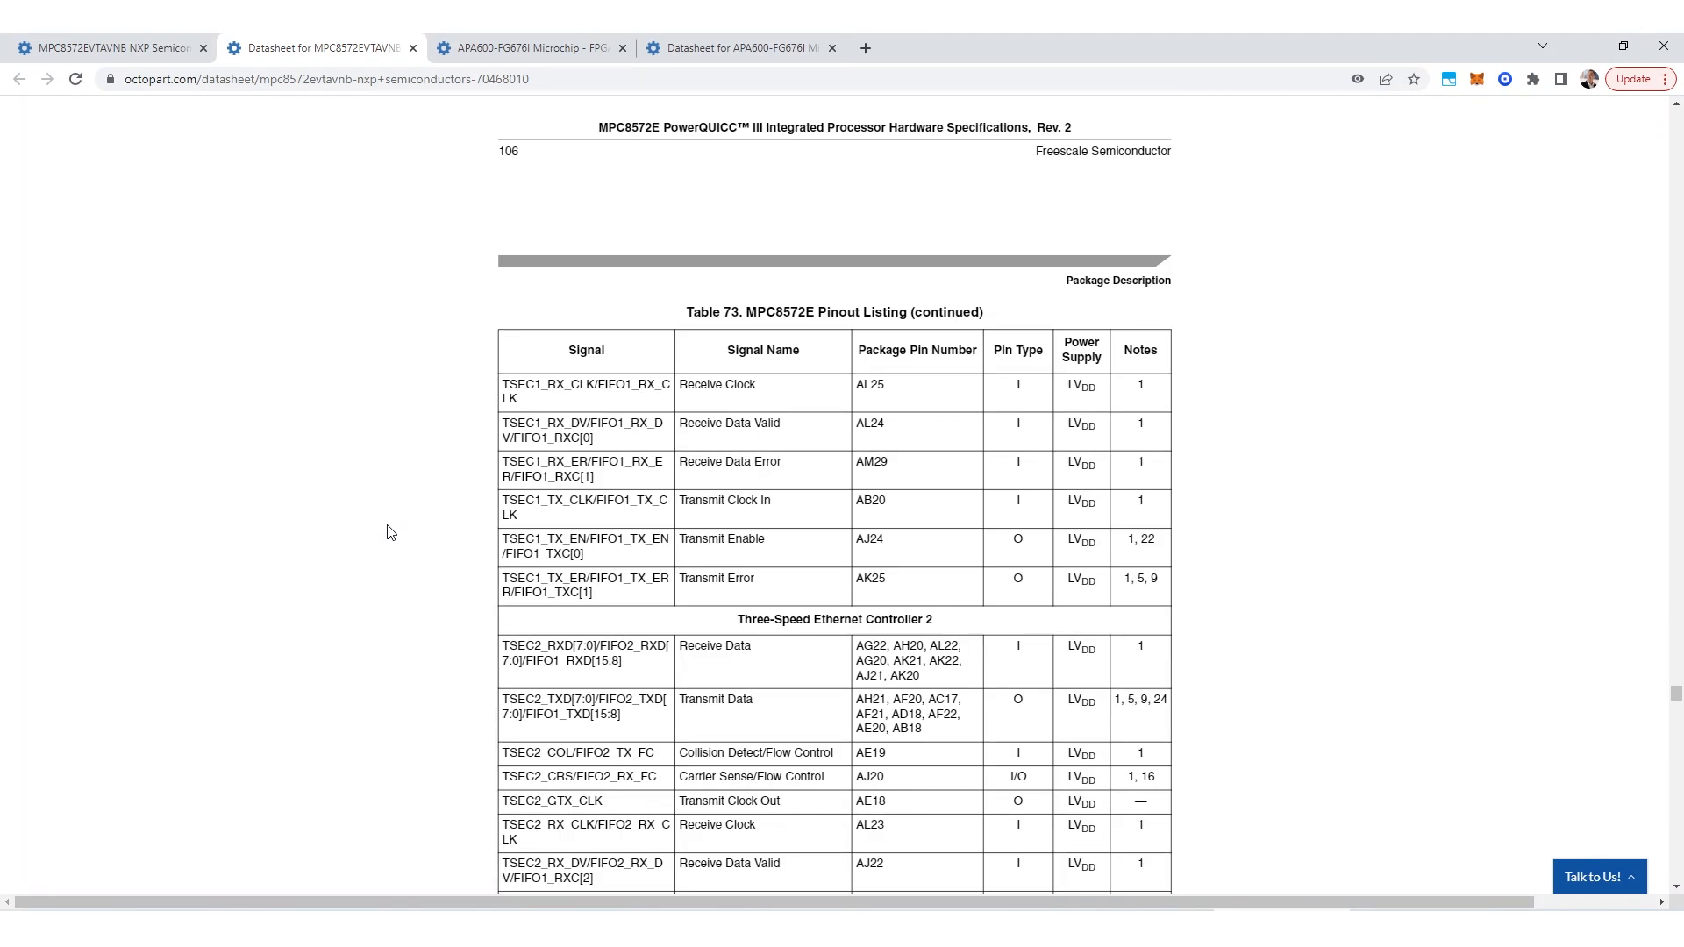
pyautogui.scroll(-3)
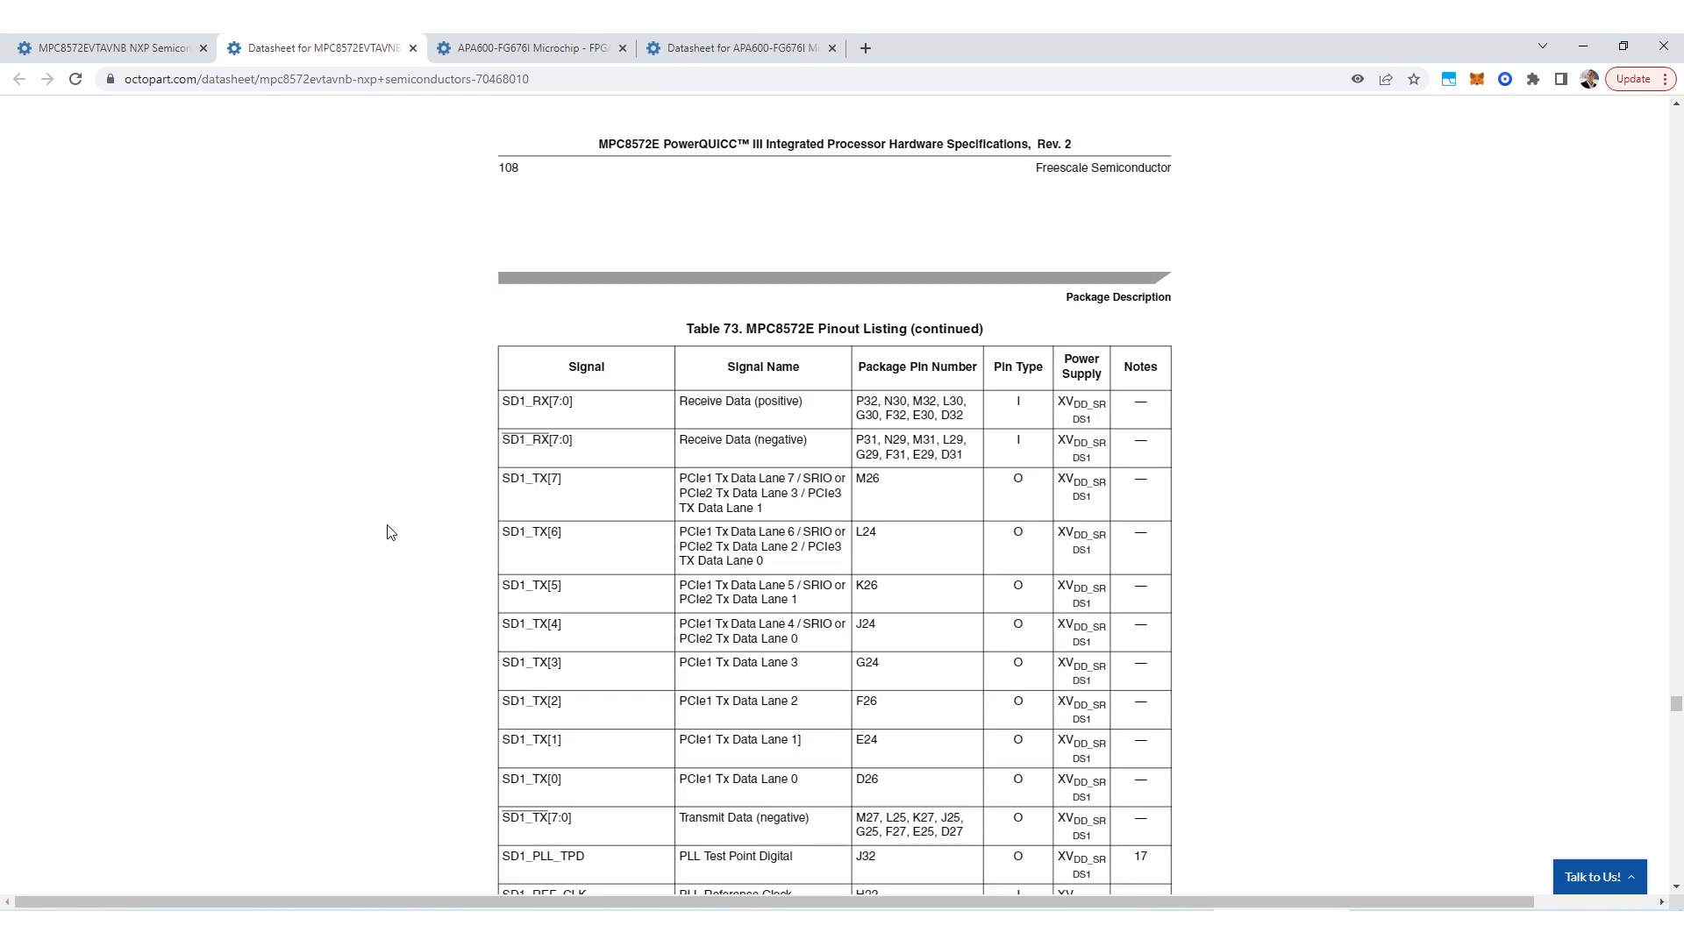
pyautogui.scroll(-3)
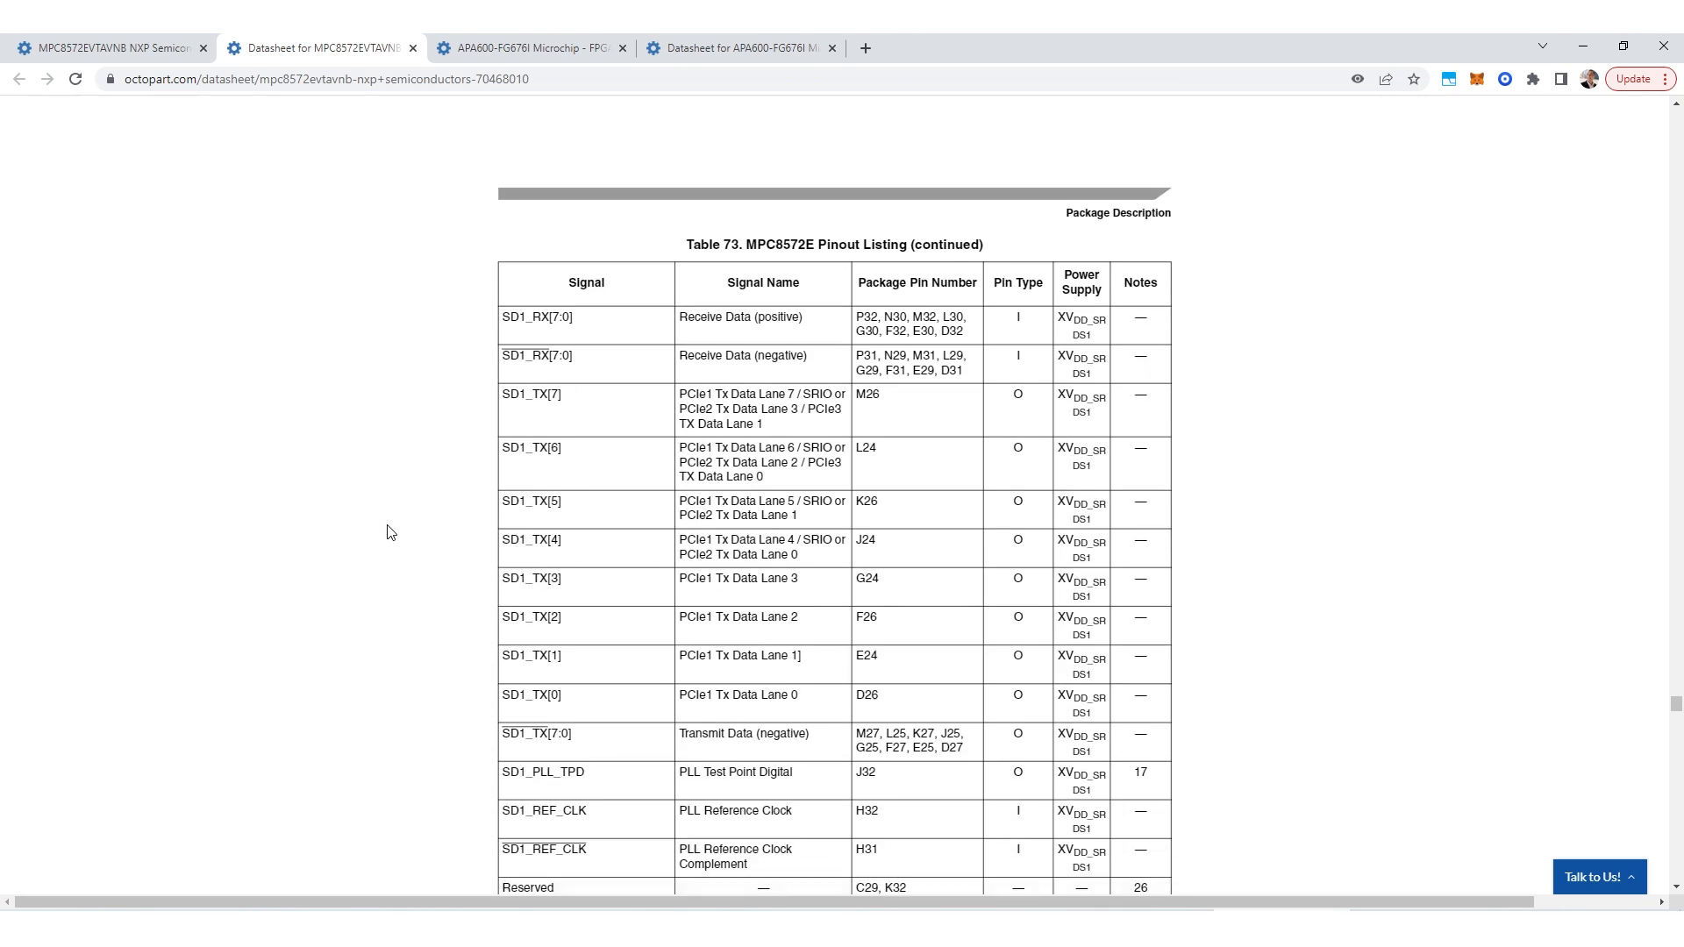
pyautogui.scroll(-3)
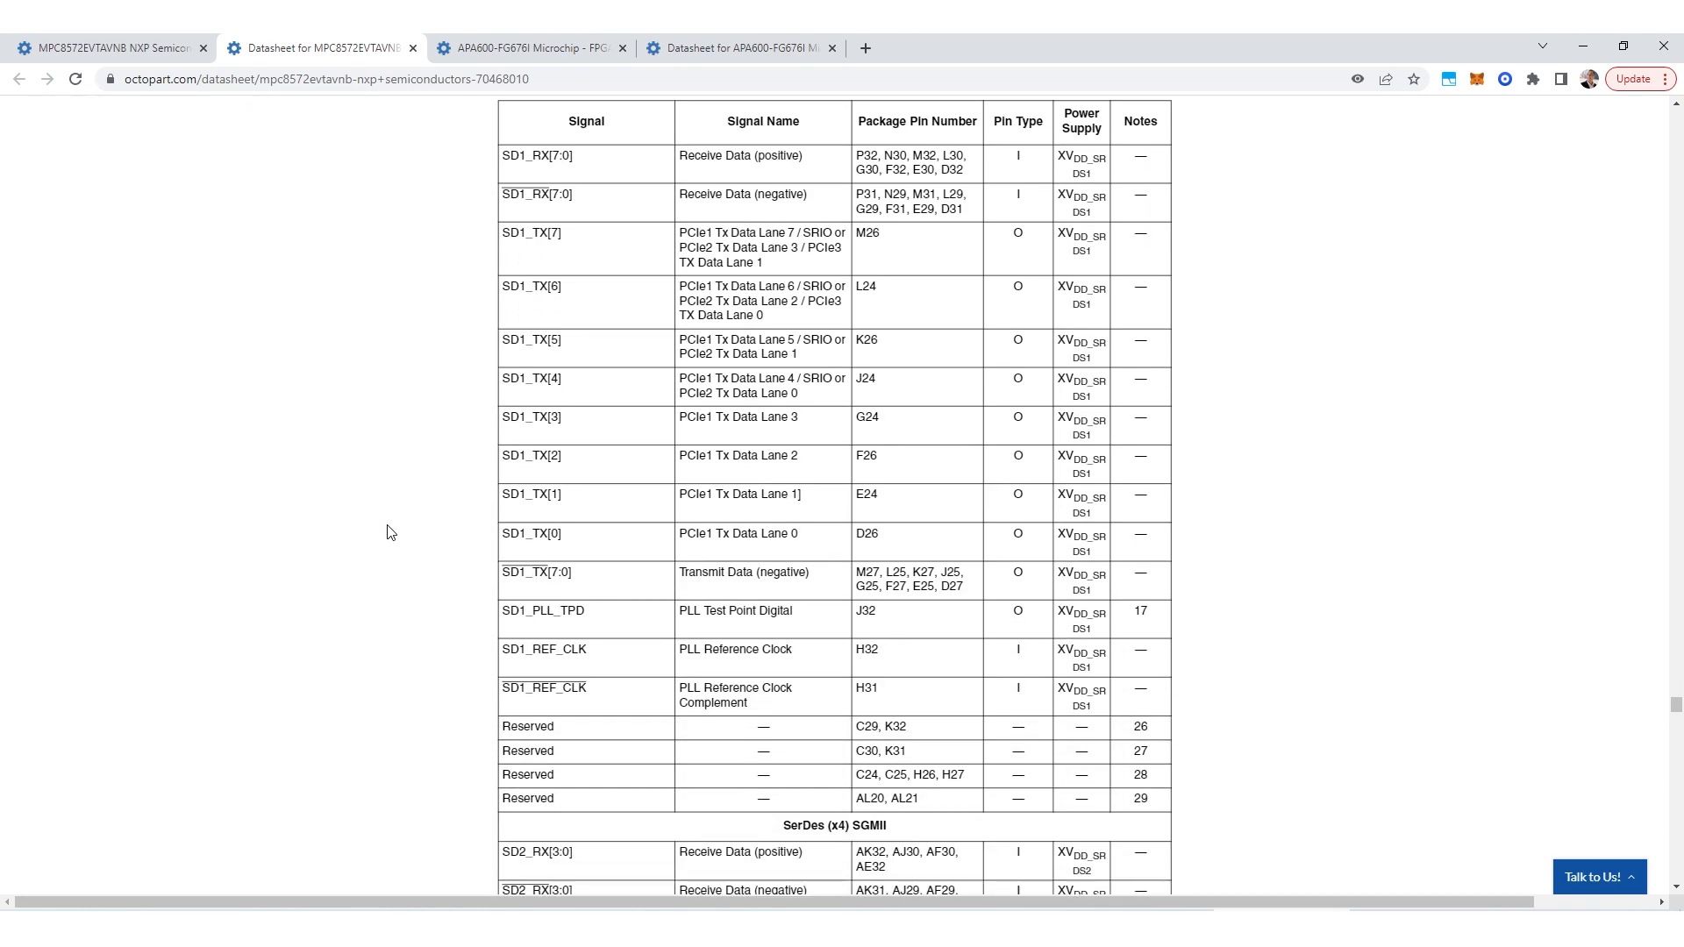
pyautogui.moveTo(781, 485)
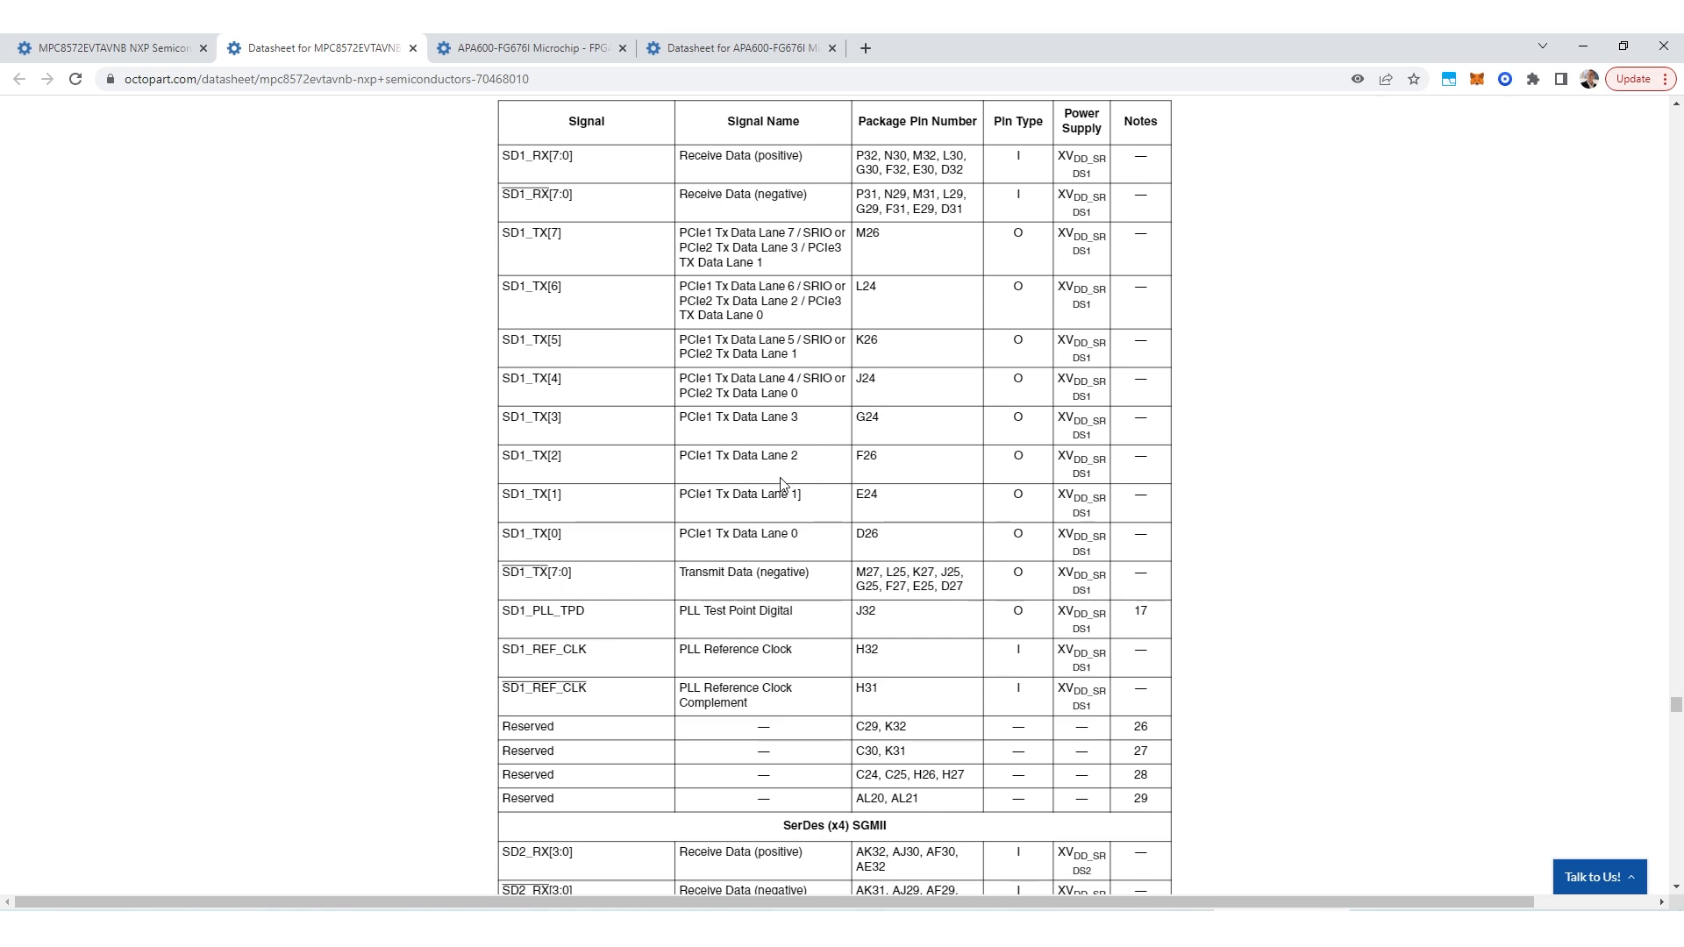
pyautogui.moveTo(918, 470)
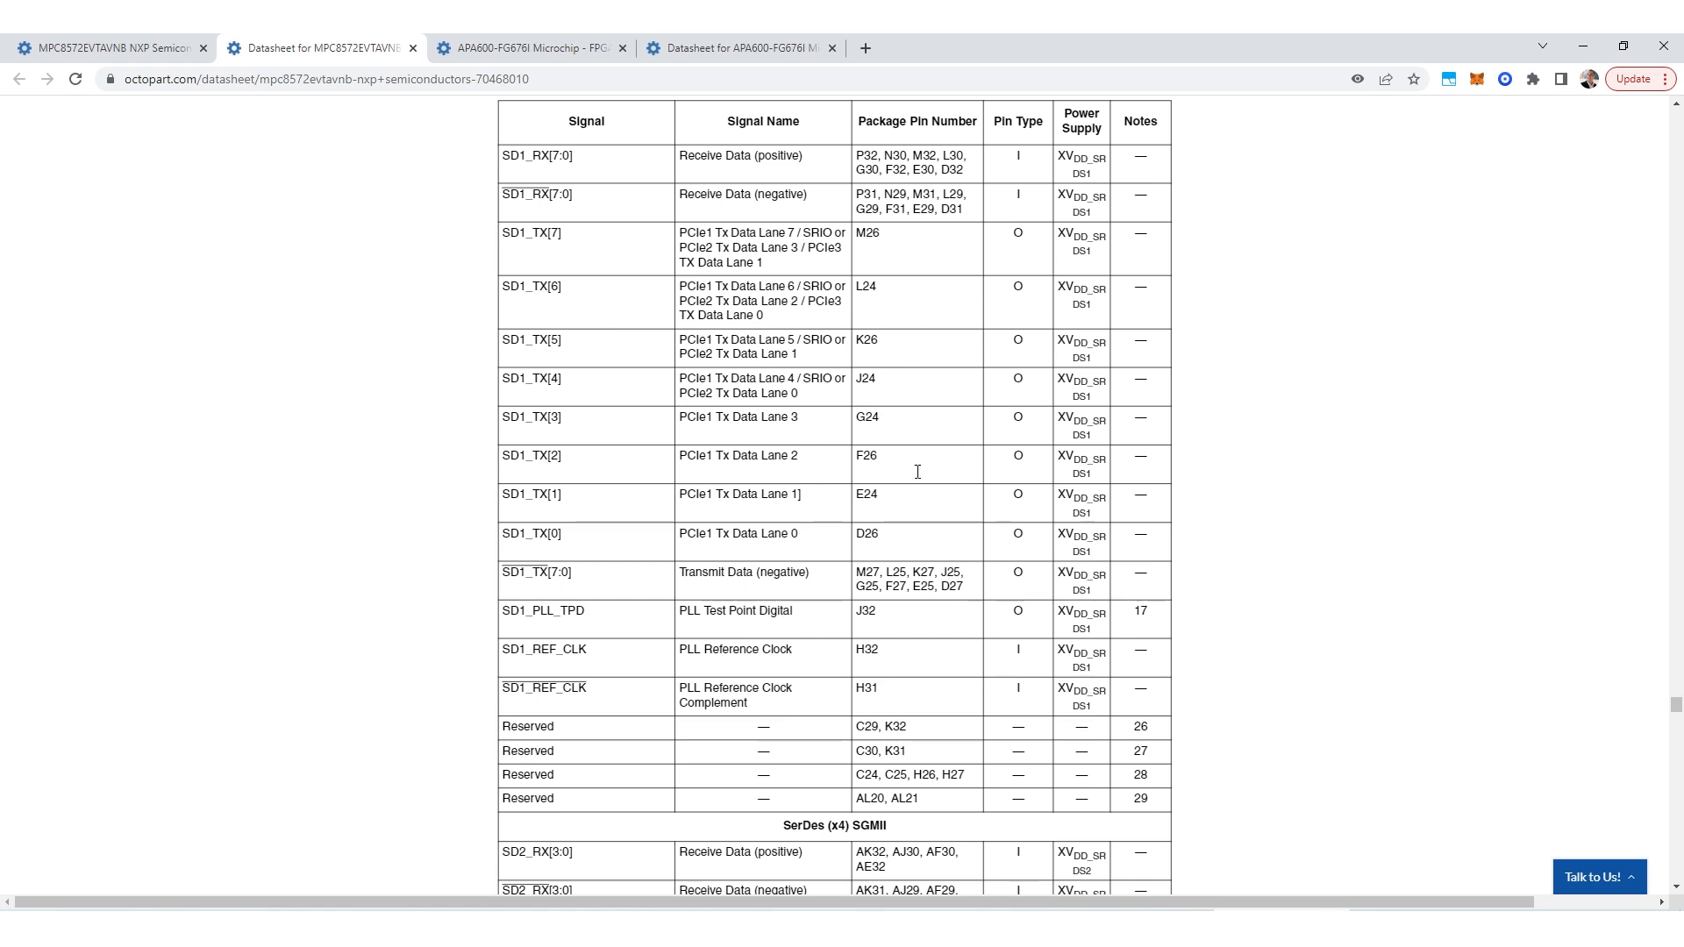
pyautogui.moveTo(205, 541)
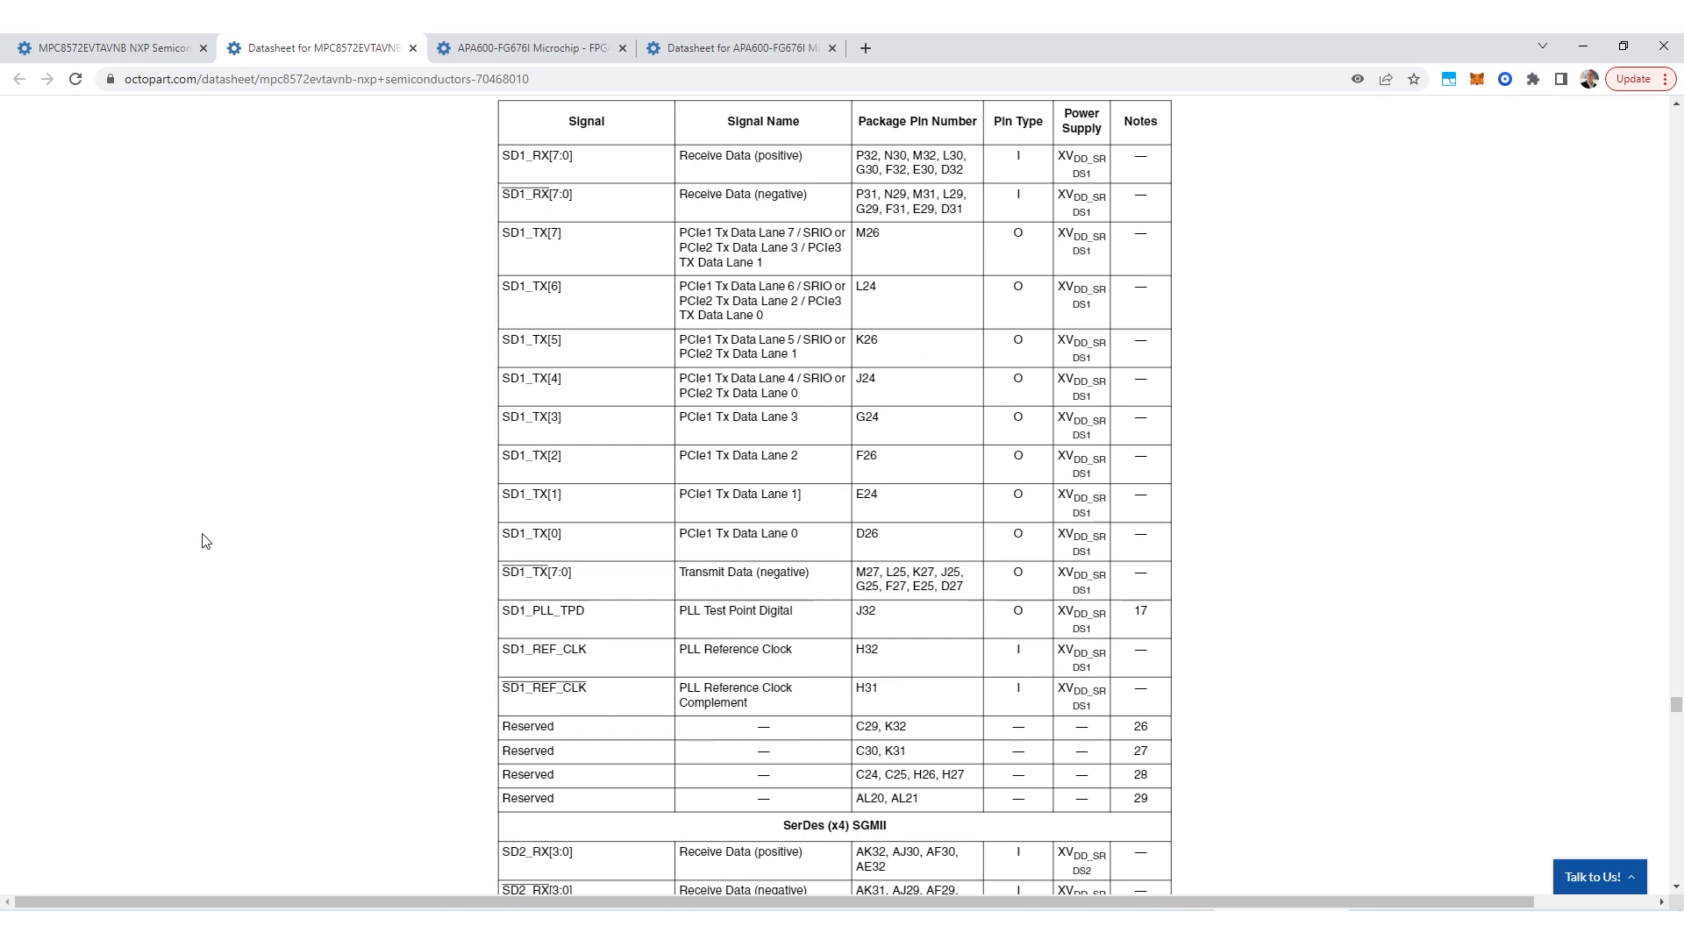
pyautogui.moveTo(914, 652)
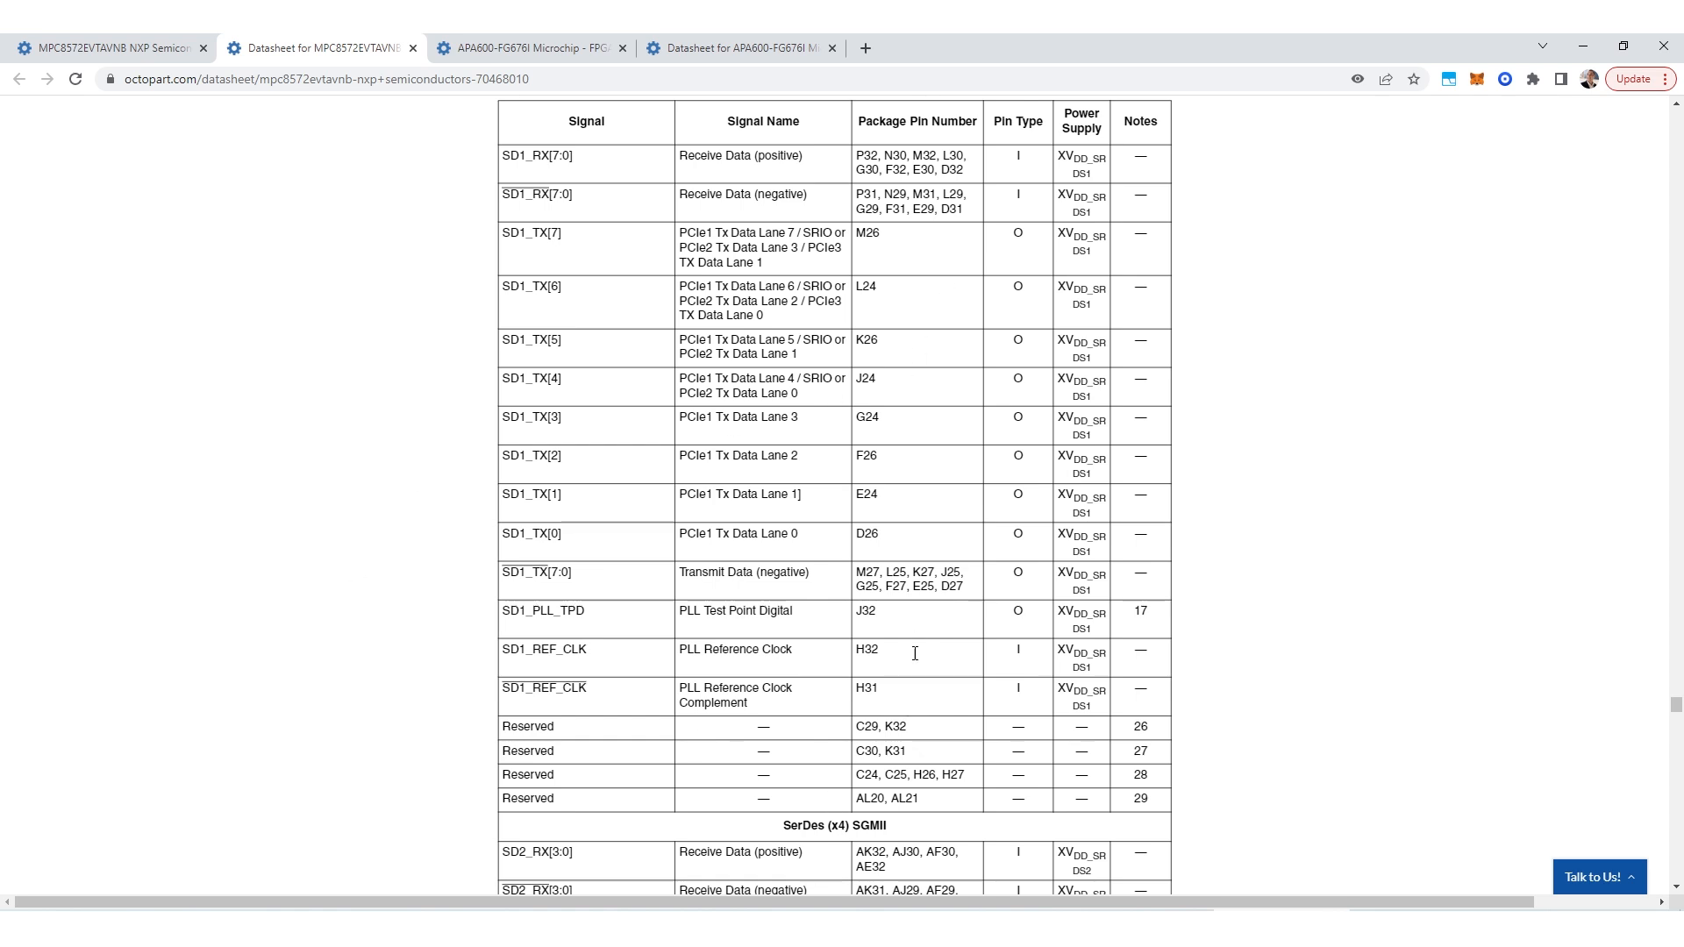
pyautogui.moveTo(868, 611)
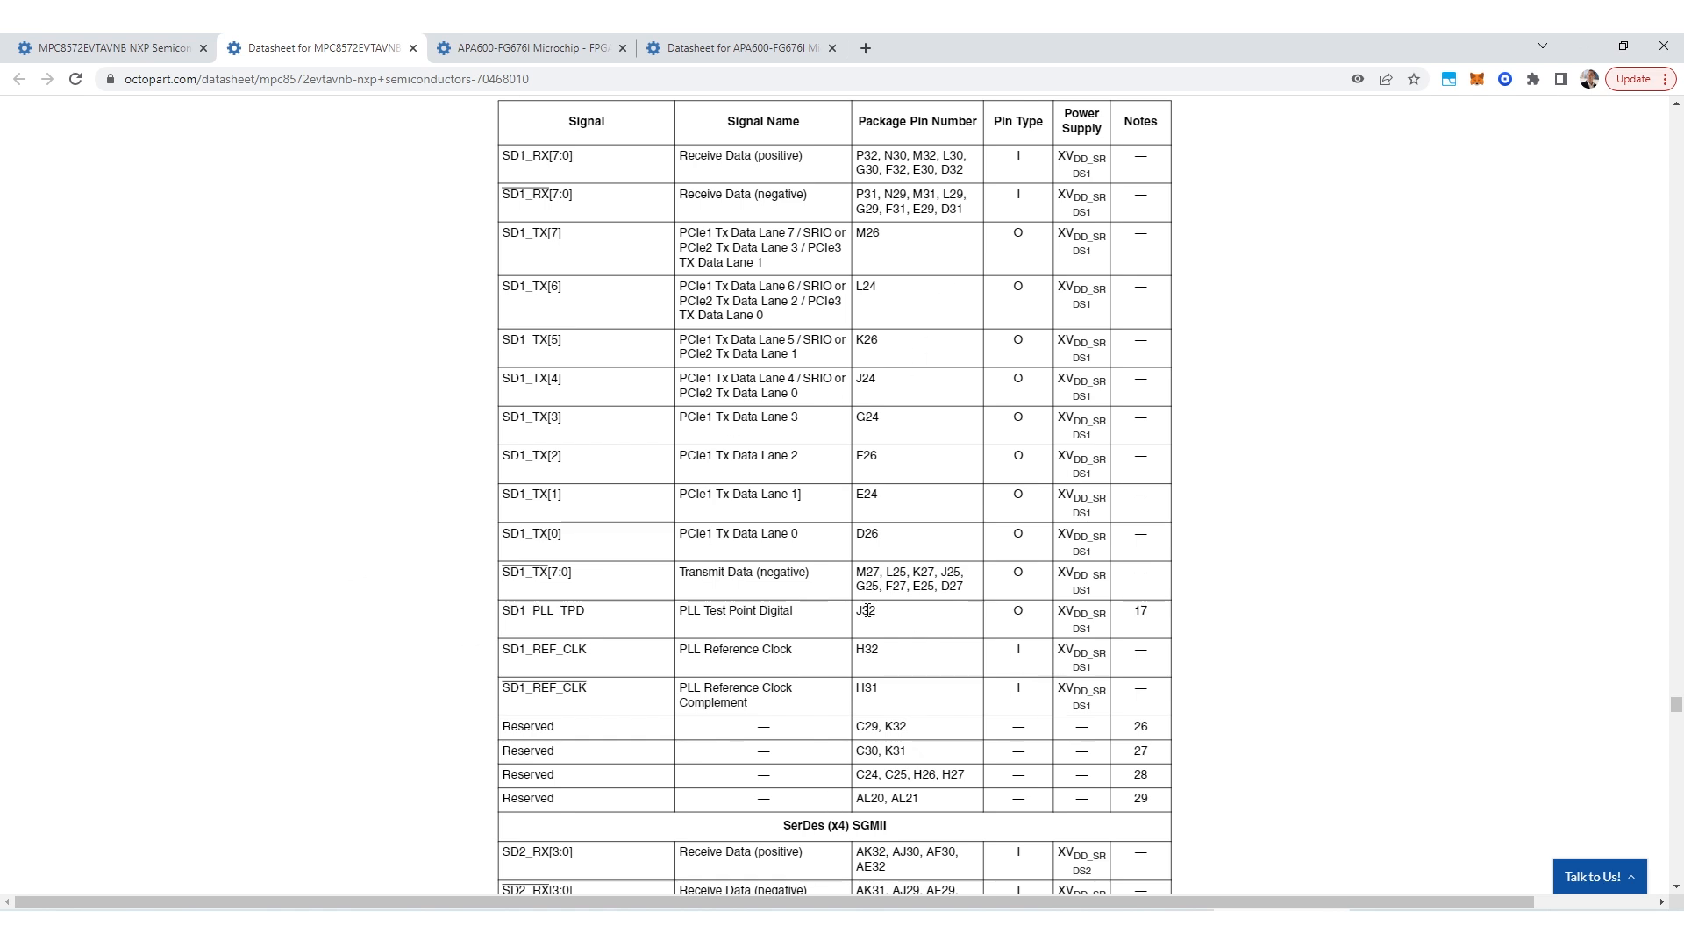
pyautogui.moveTo(327, 592)
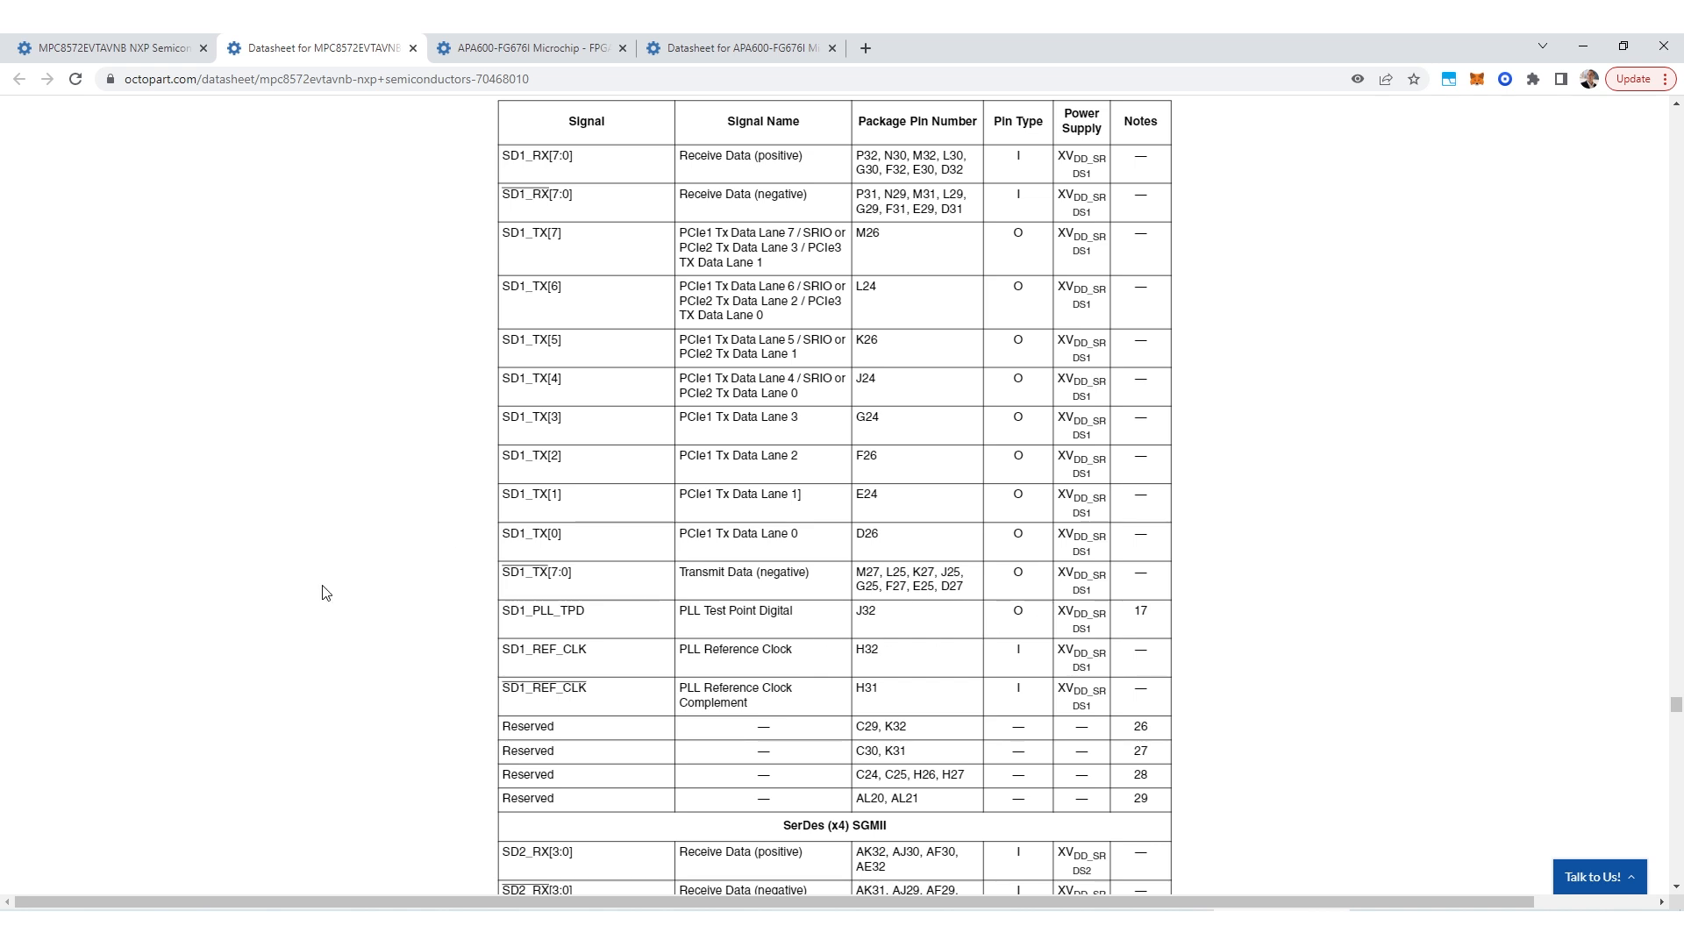
pyautogui.scroll(-3)
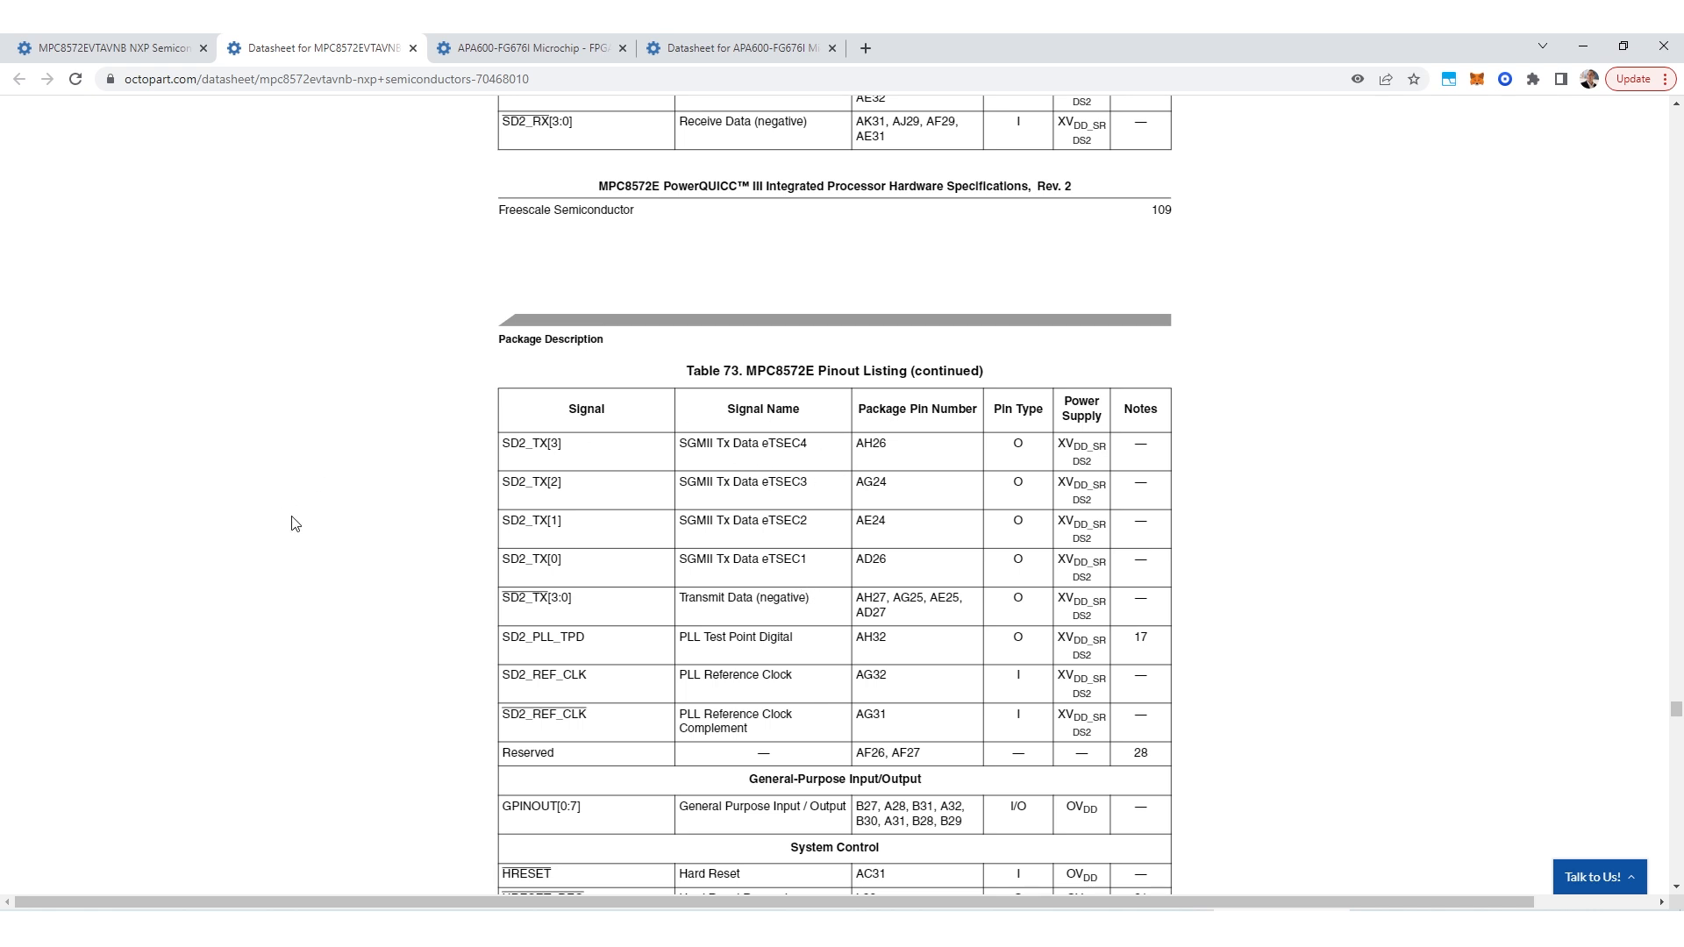
pyautogui.scroll(-3)
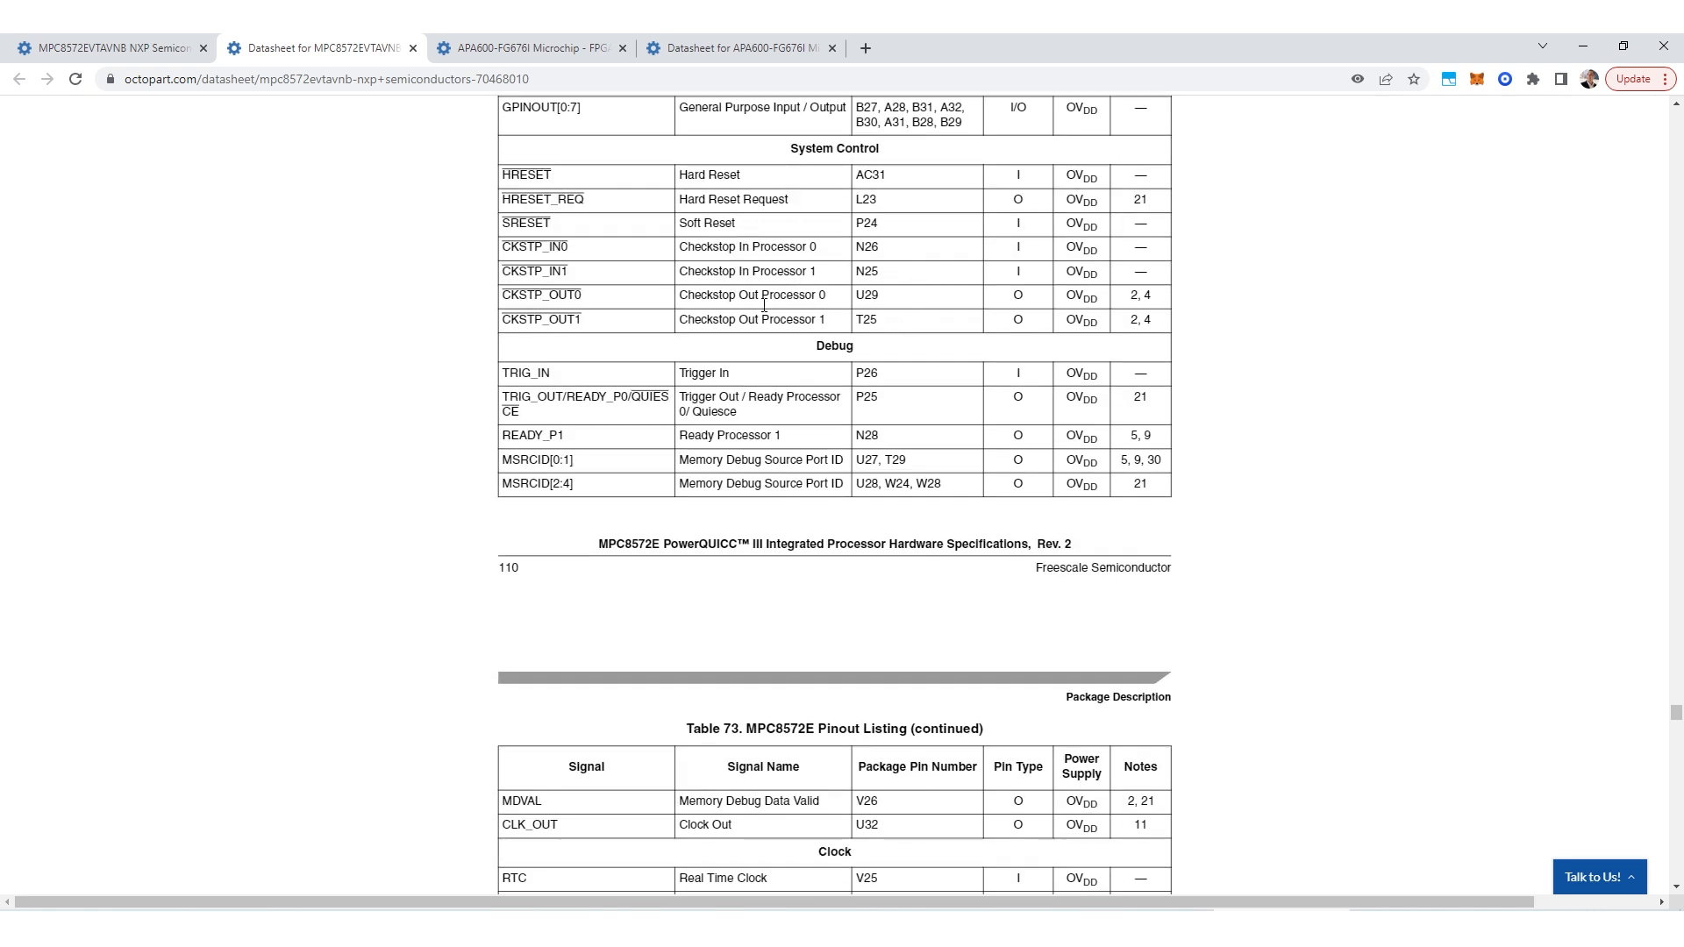
pyautogui.scroll(3)
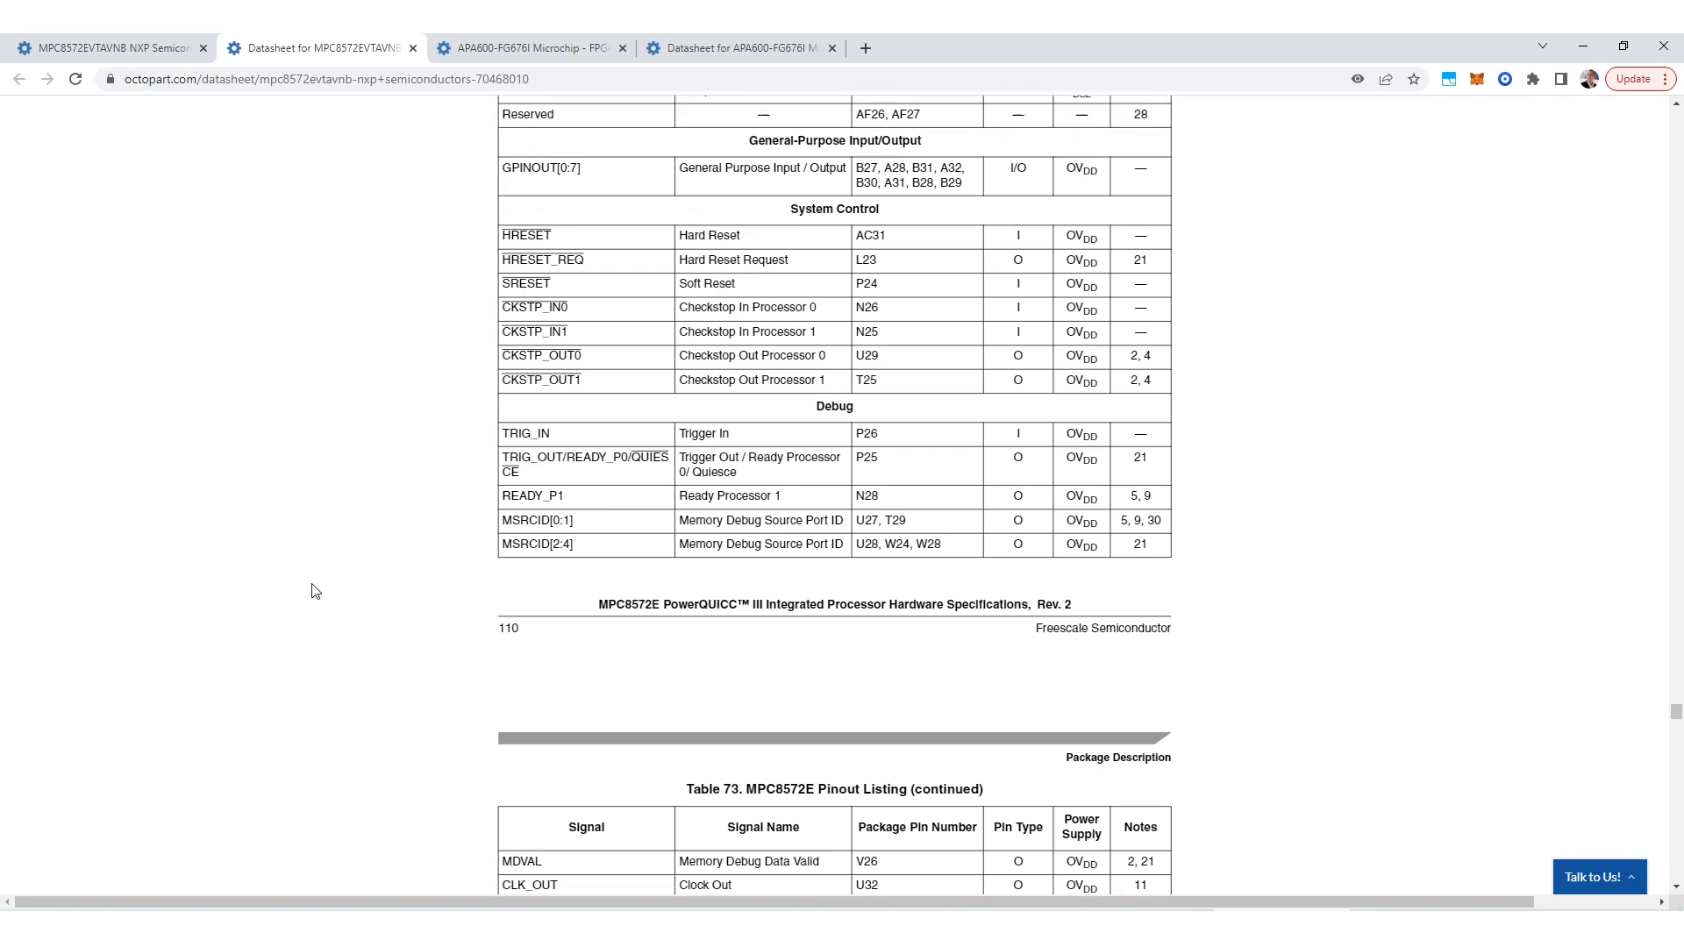
pyautogui.scroll(3)
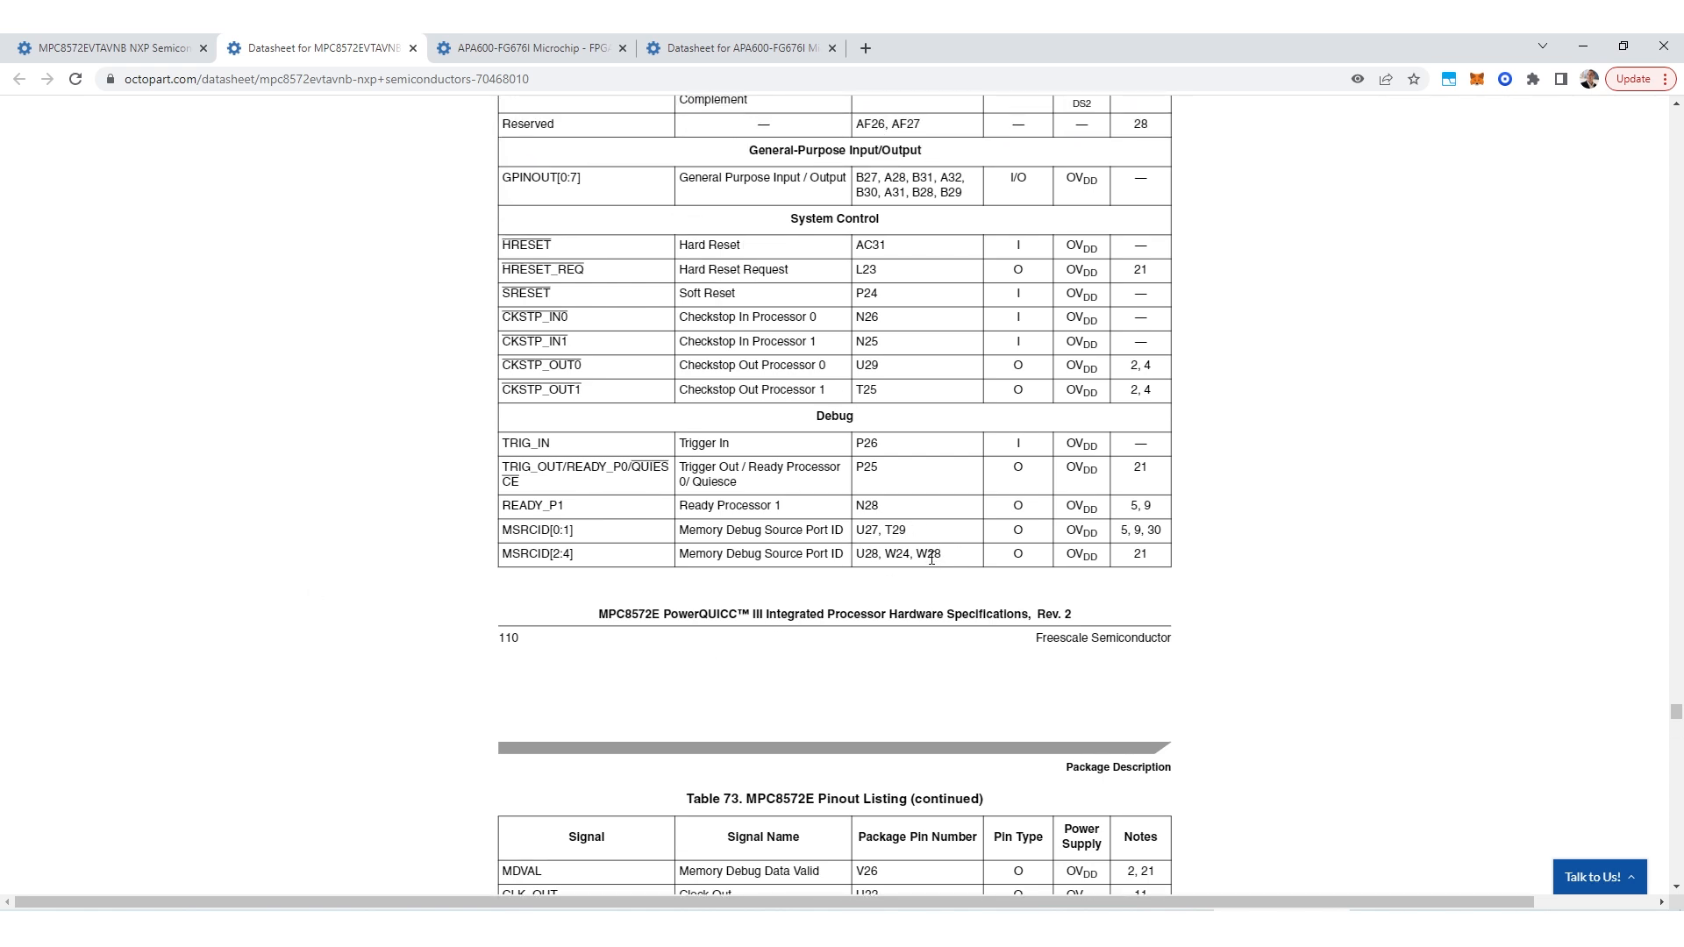
pyautogui.moveTo(396, 673)
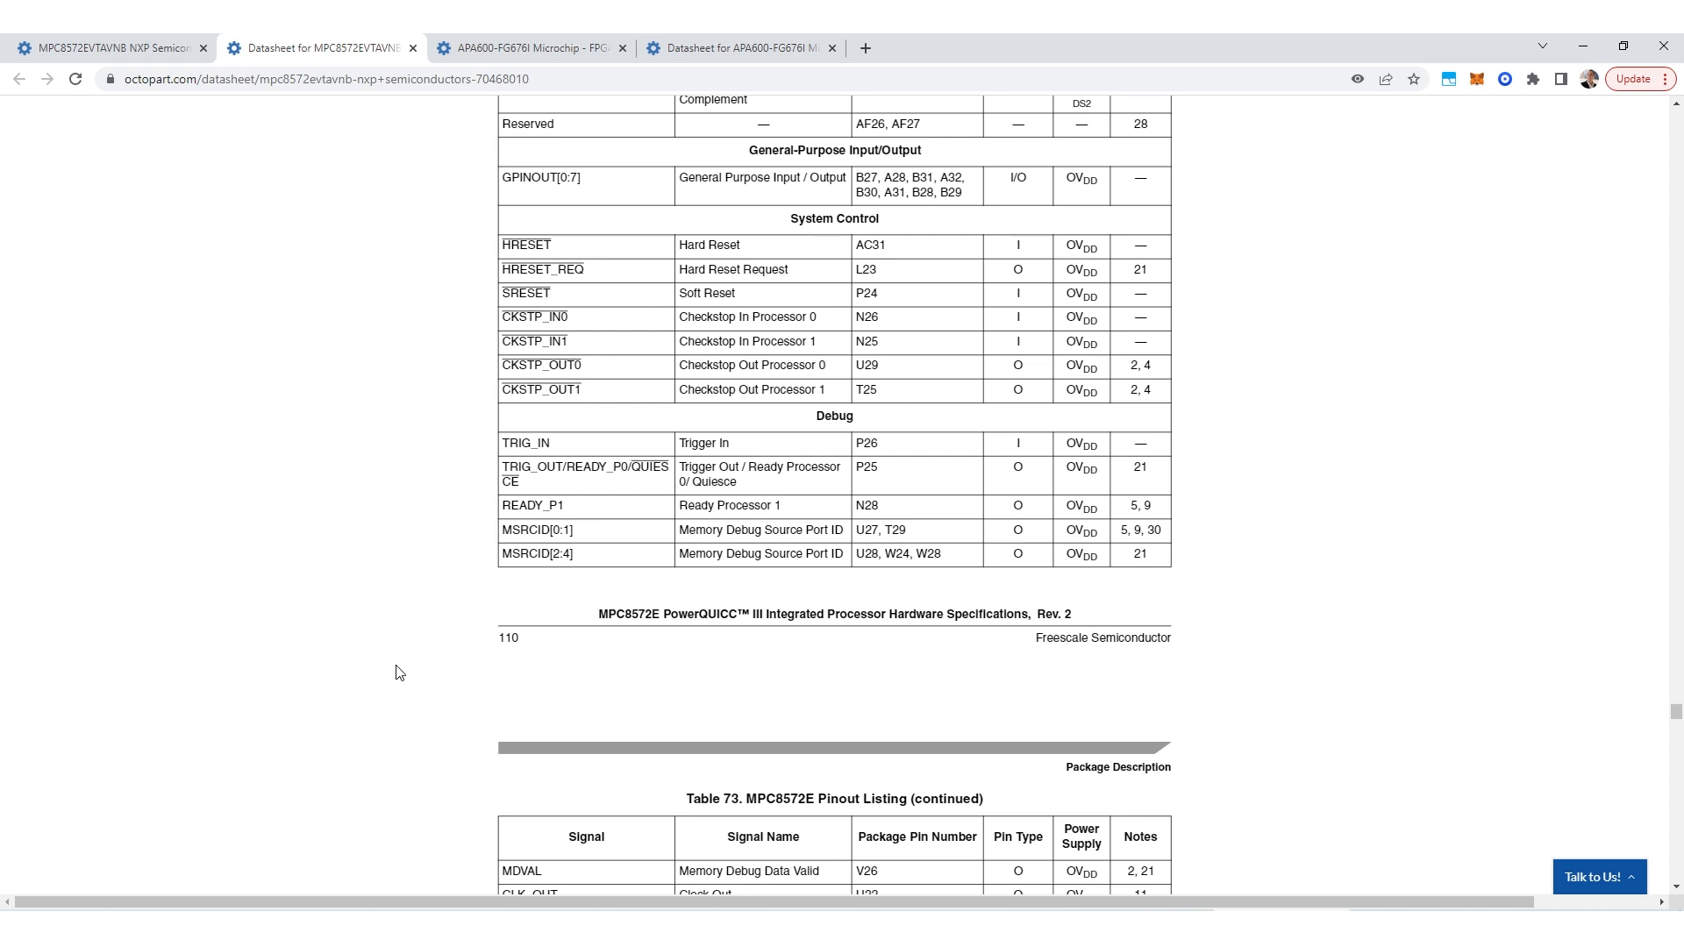
pyautogui.scroll(-3)
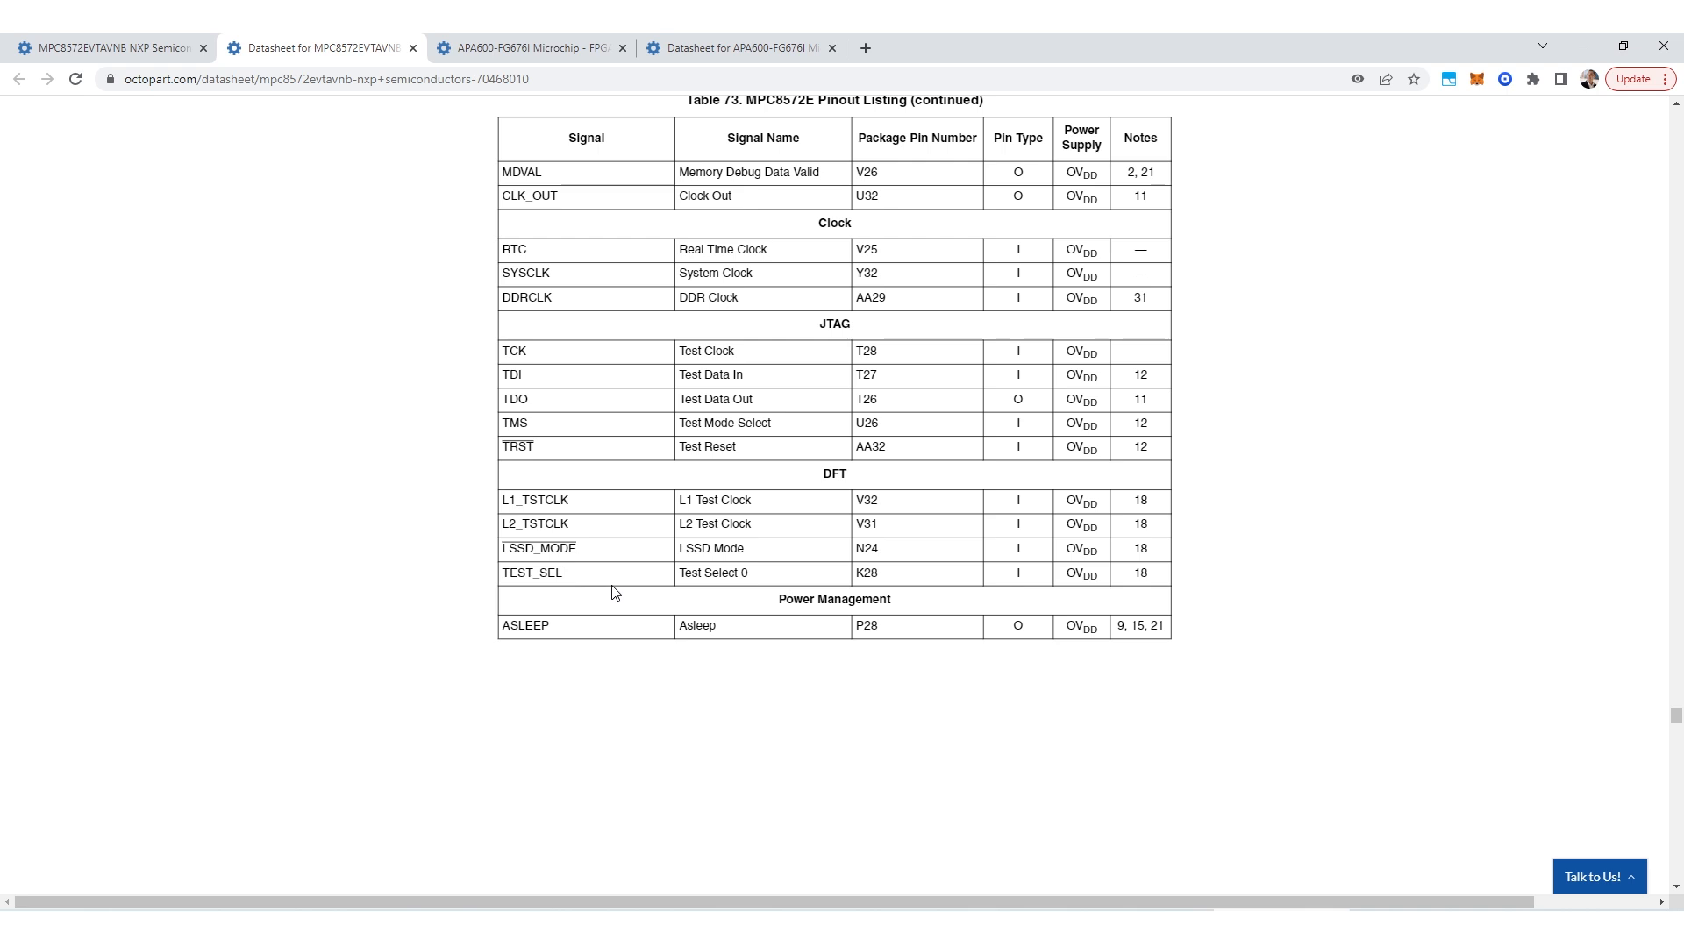
pyautogui.scroll(3)
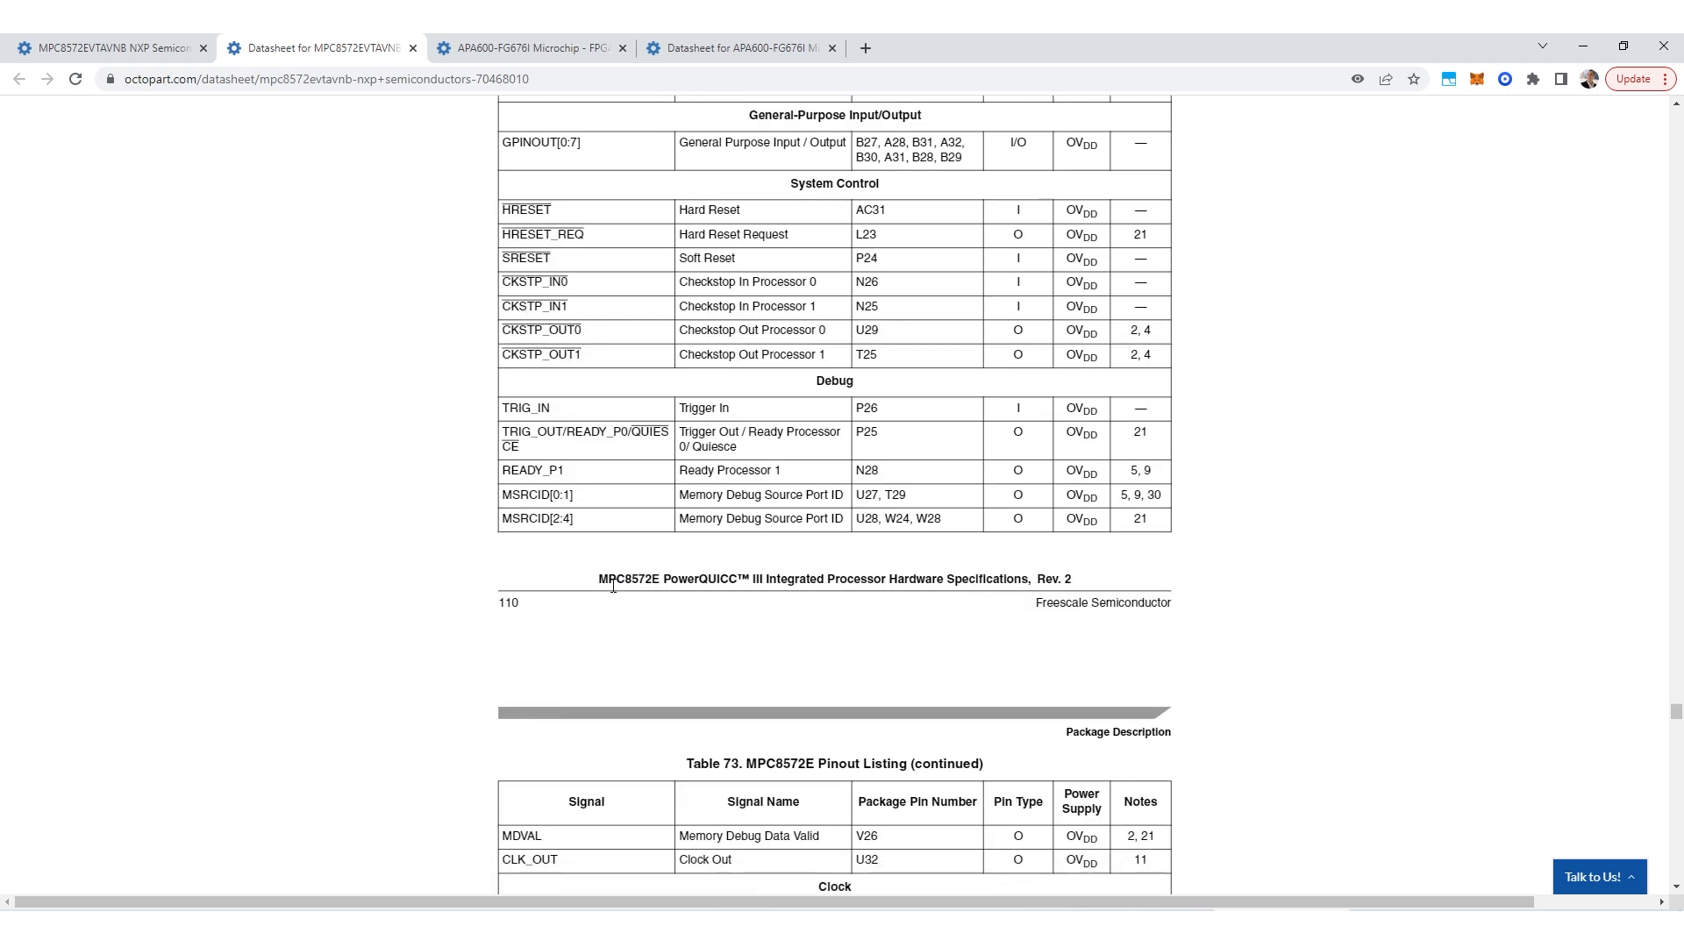
pyautogui.scroll(-3)
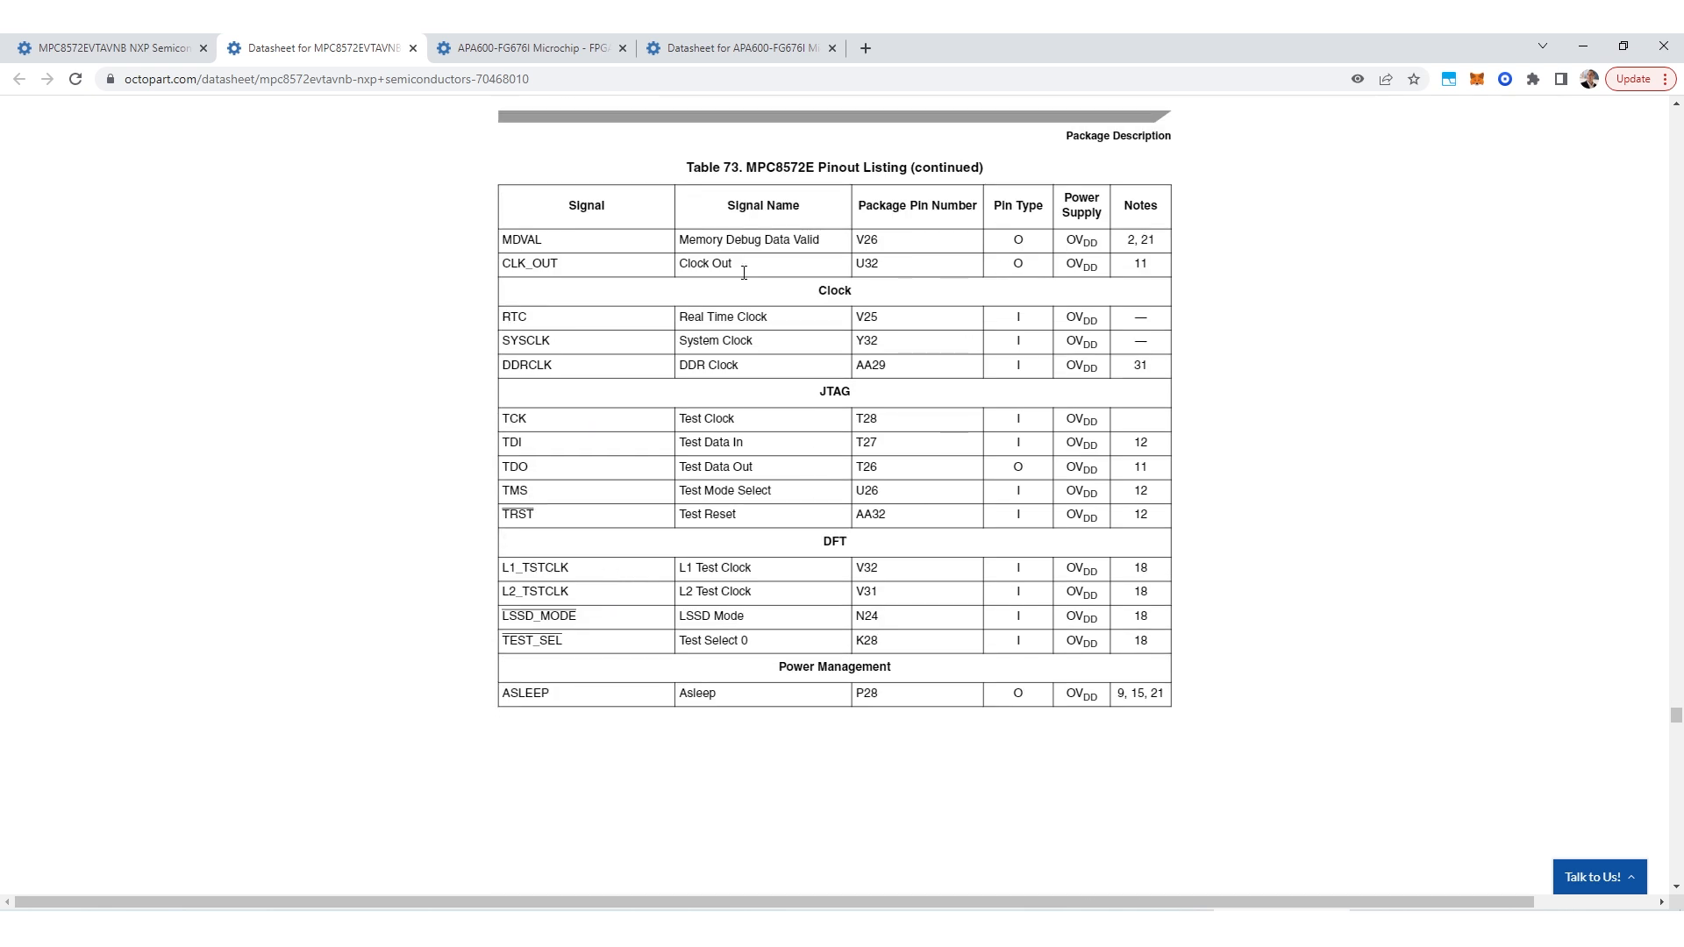
pyautogui.moveTo(692, 766)
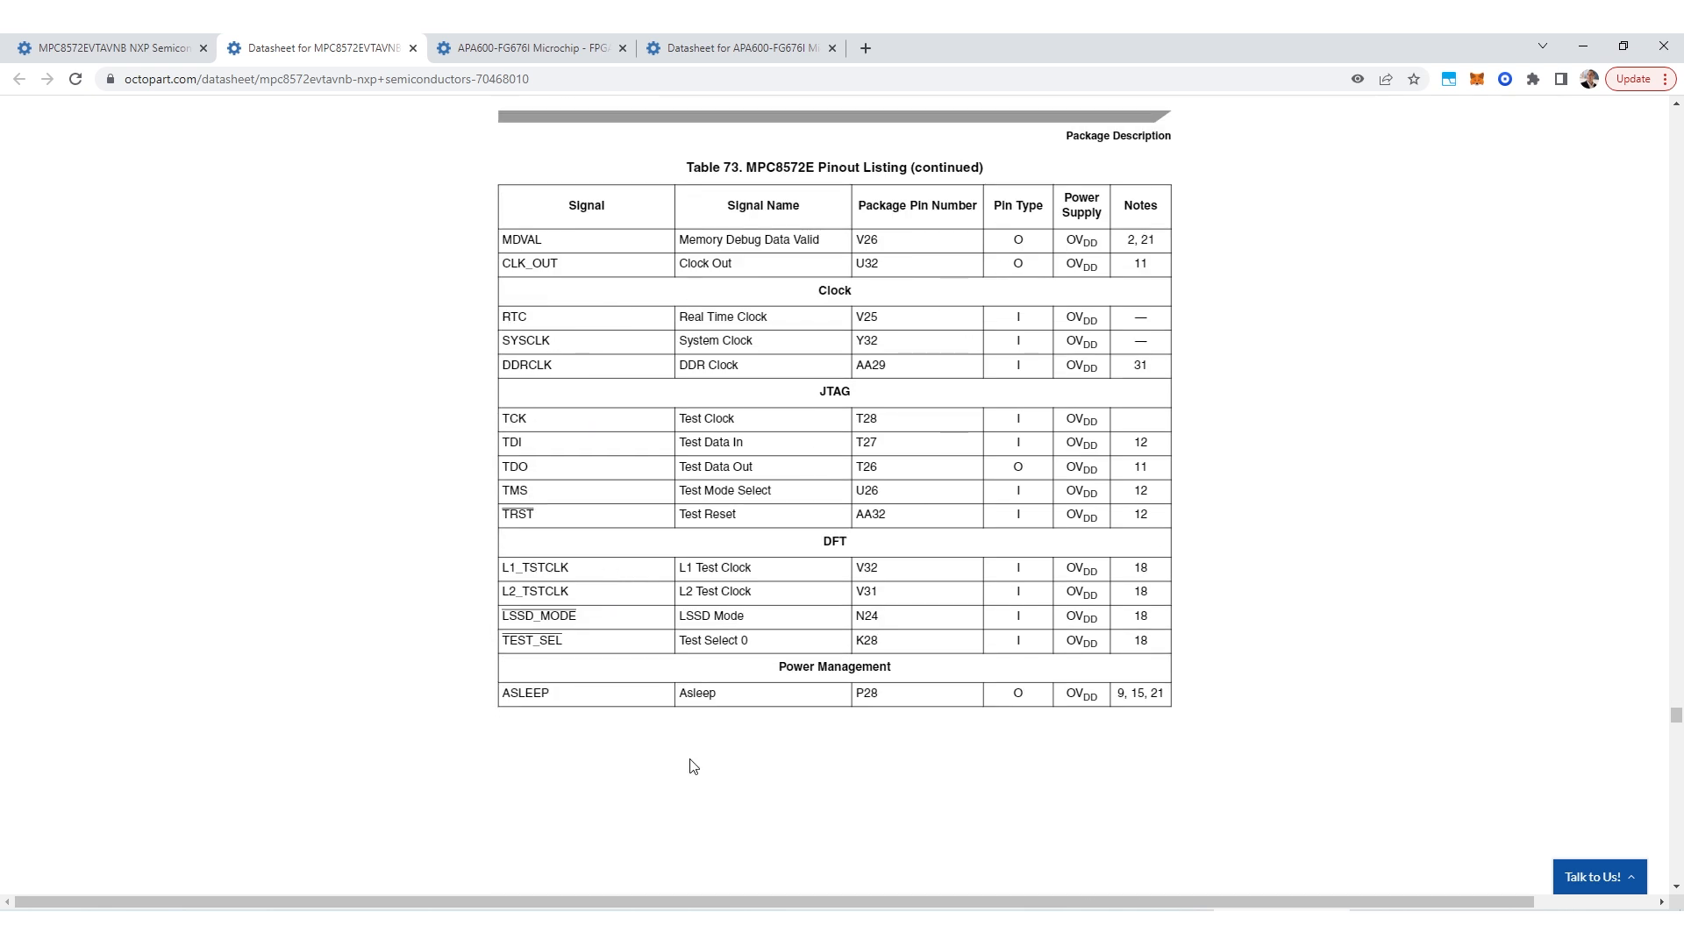
pyautogui.moveTo(1315, 655)
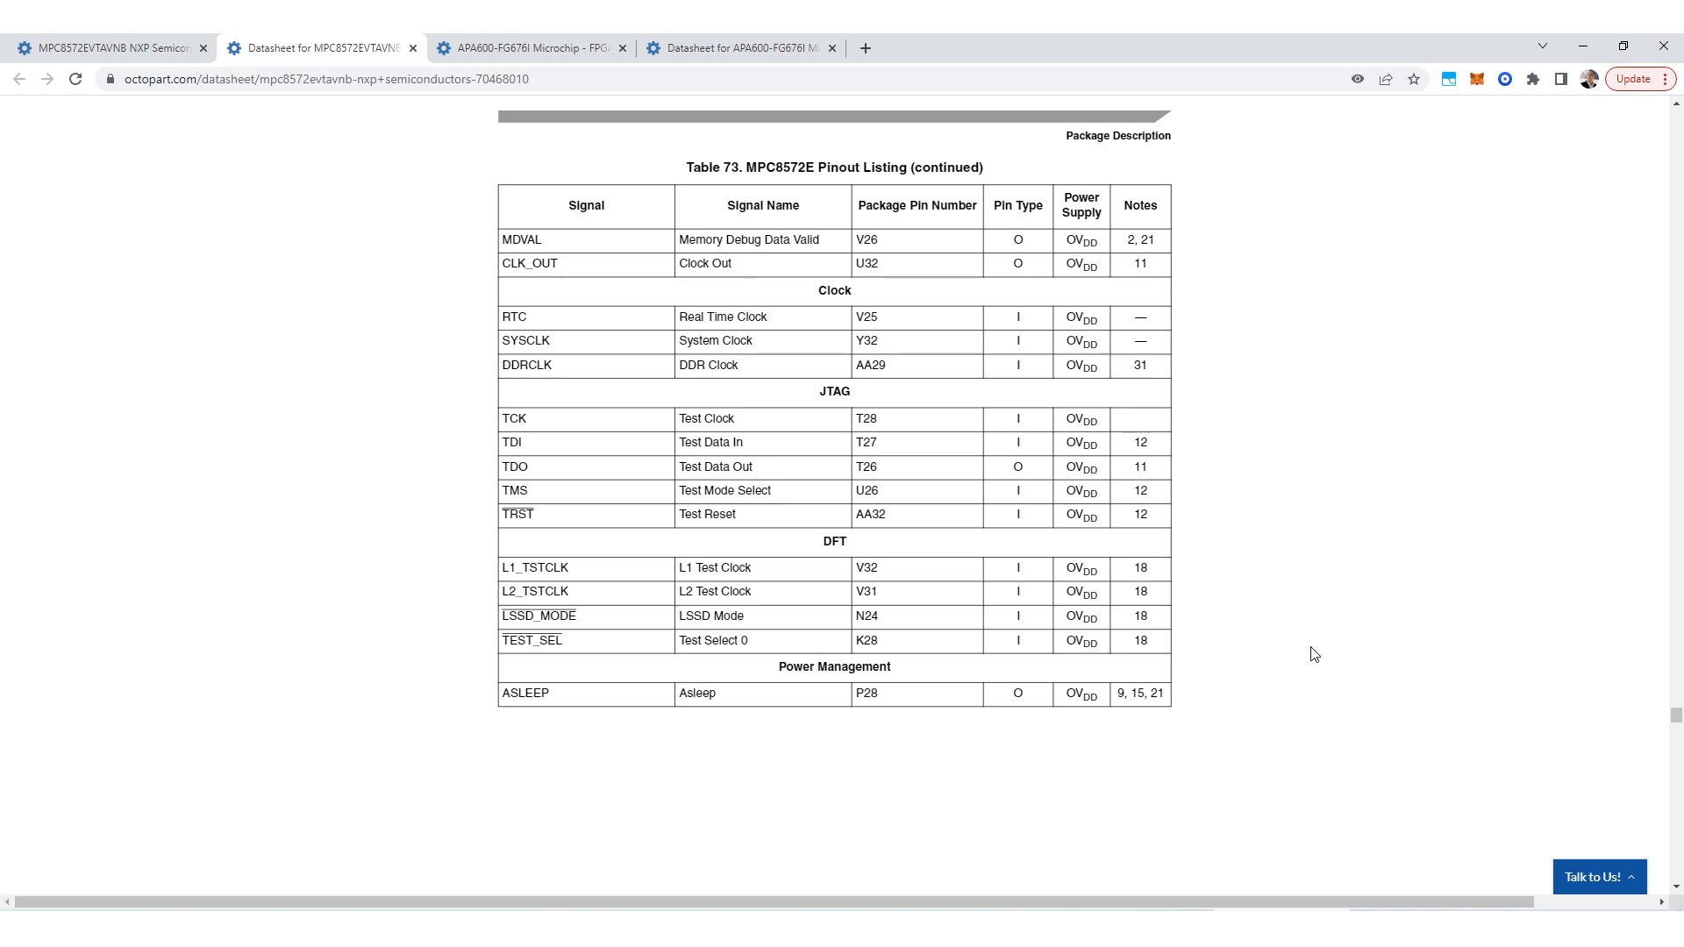
pyautogui.moveTo(333, 41)
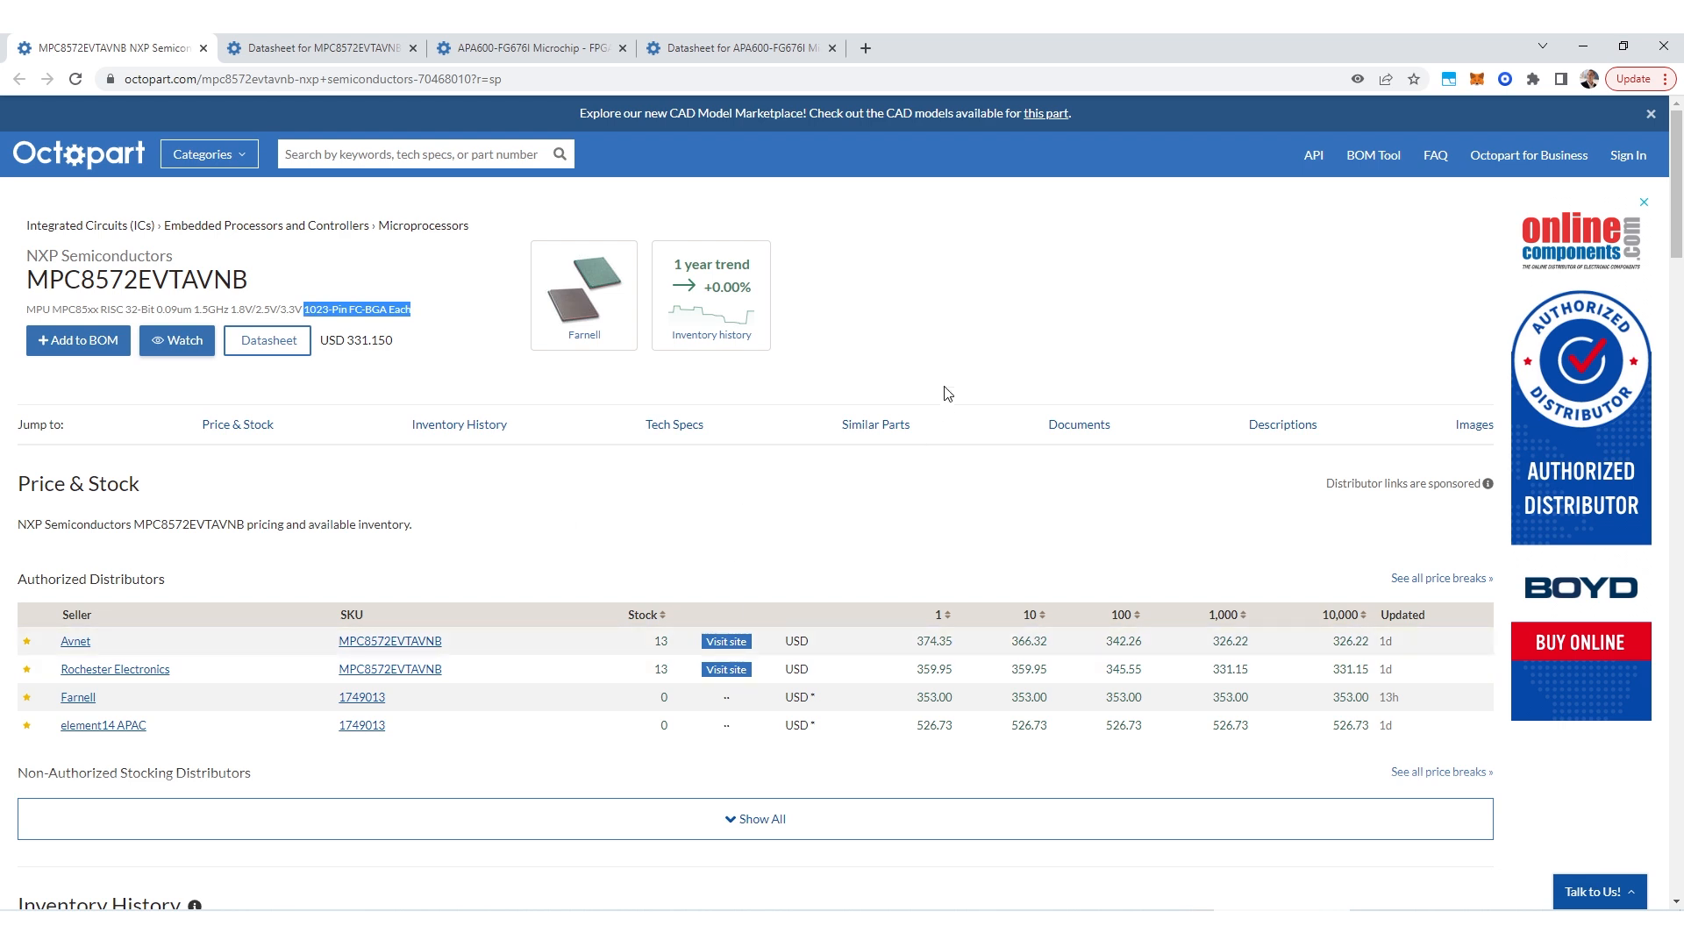
# Clear the highlight on the MPC8572EVTAVNB package description.
pyautogui.click(1021, 284)
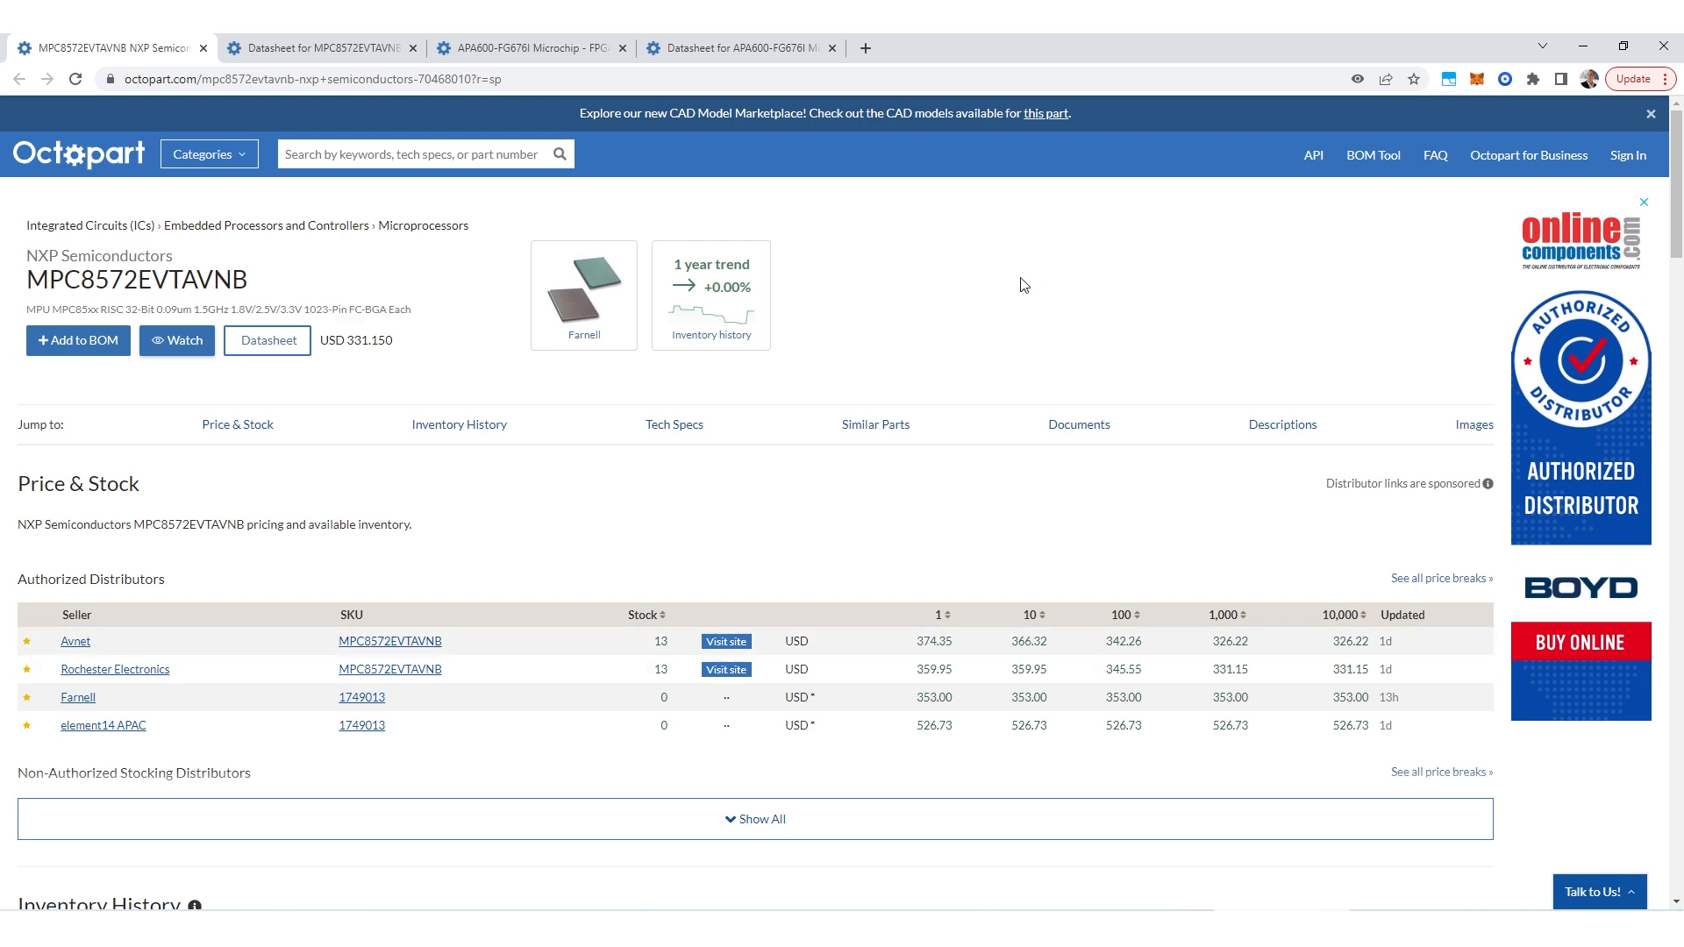
pyautogui.moveTo(494, 336)
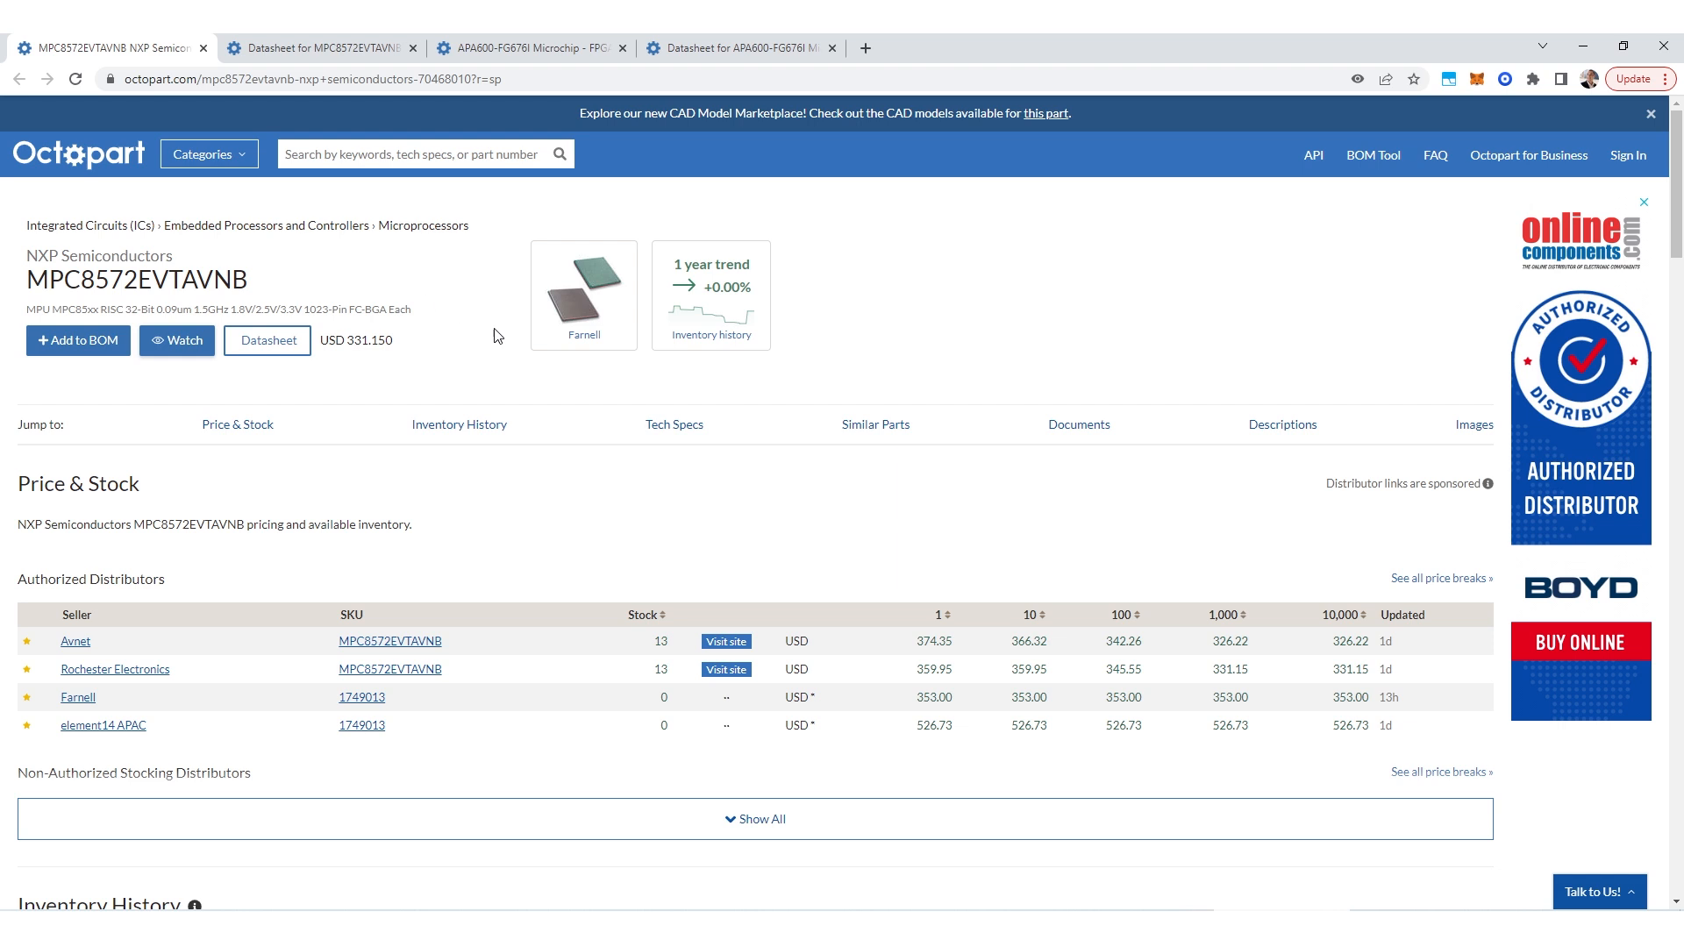
pyautogui.moveTo(466, 335)
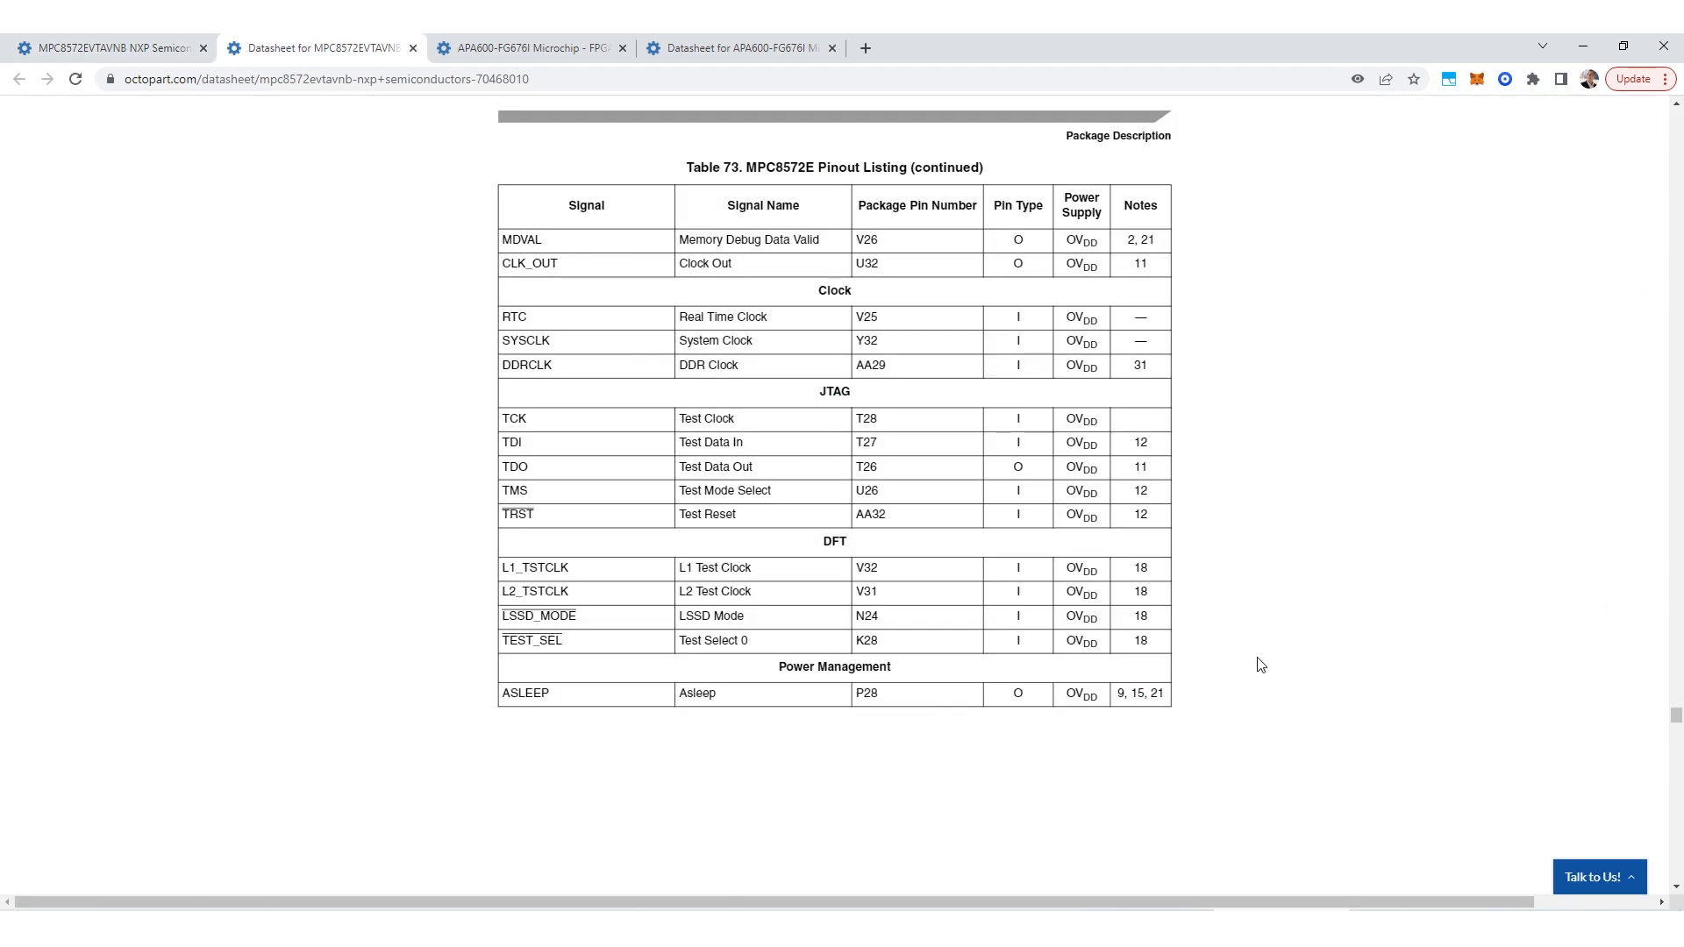
pyautogui.moveTo(1234, 664)
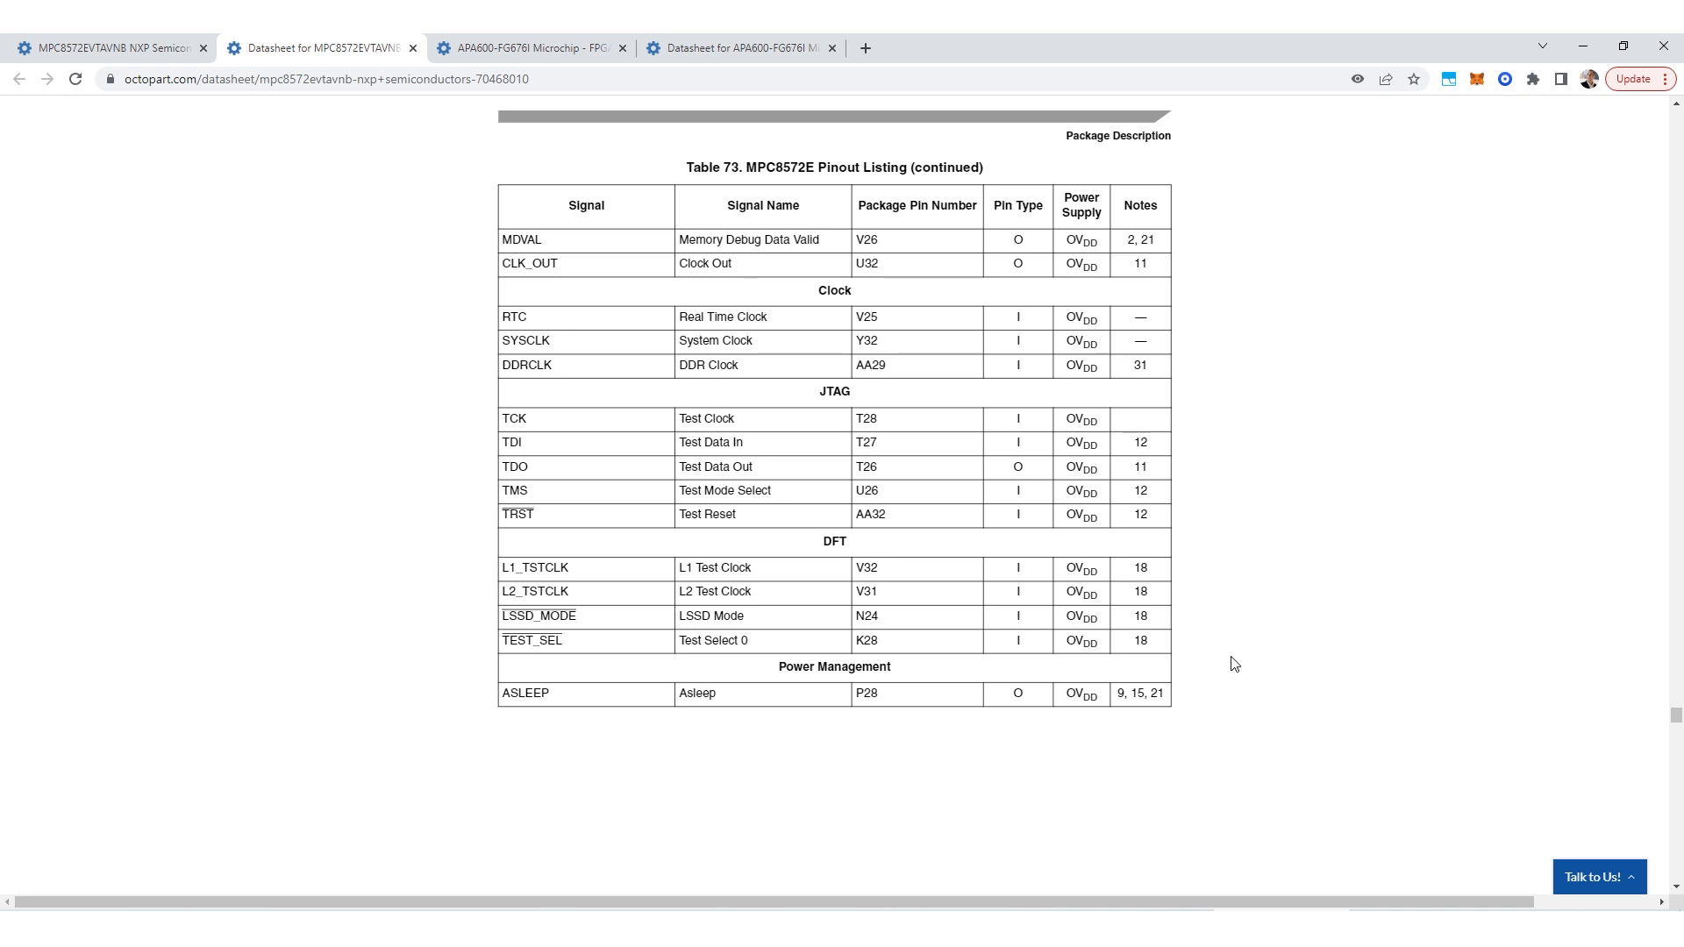
pyautogui.moveTo(807, 596)
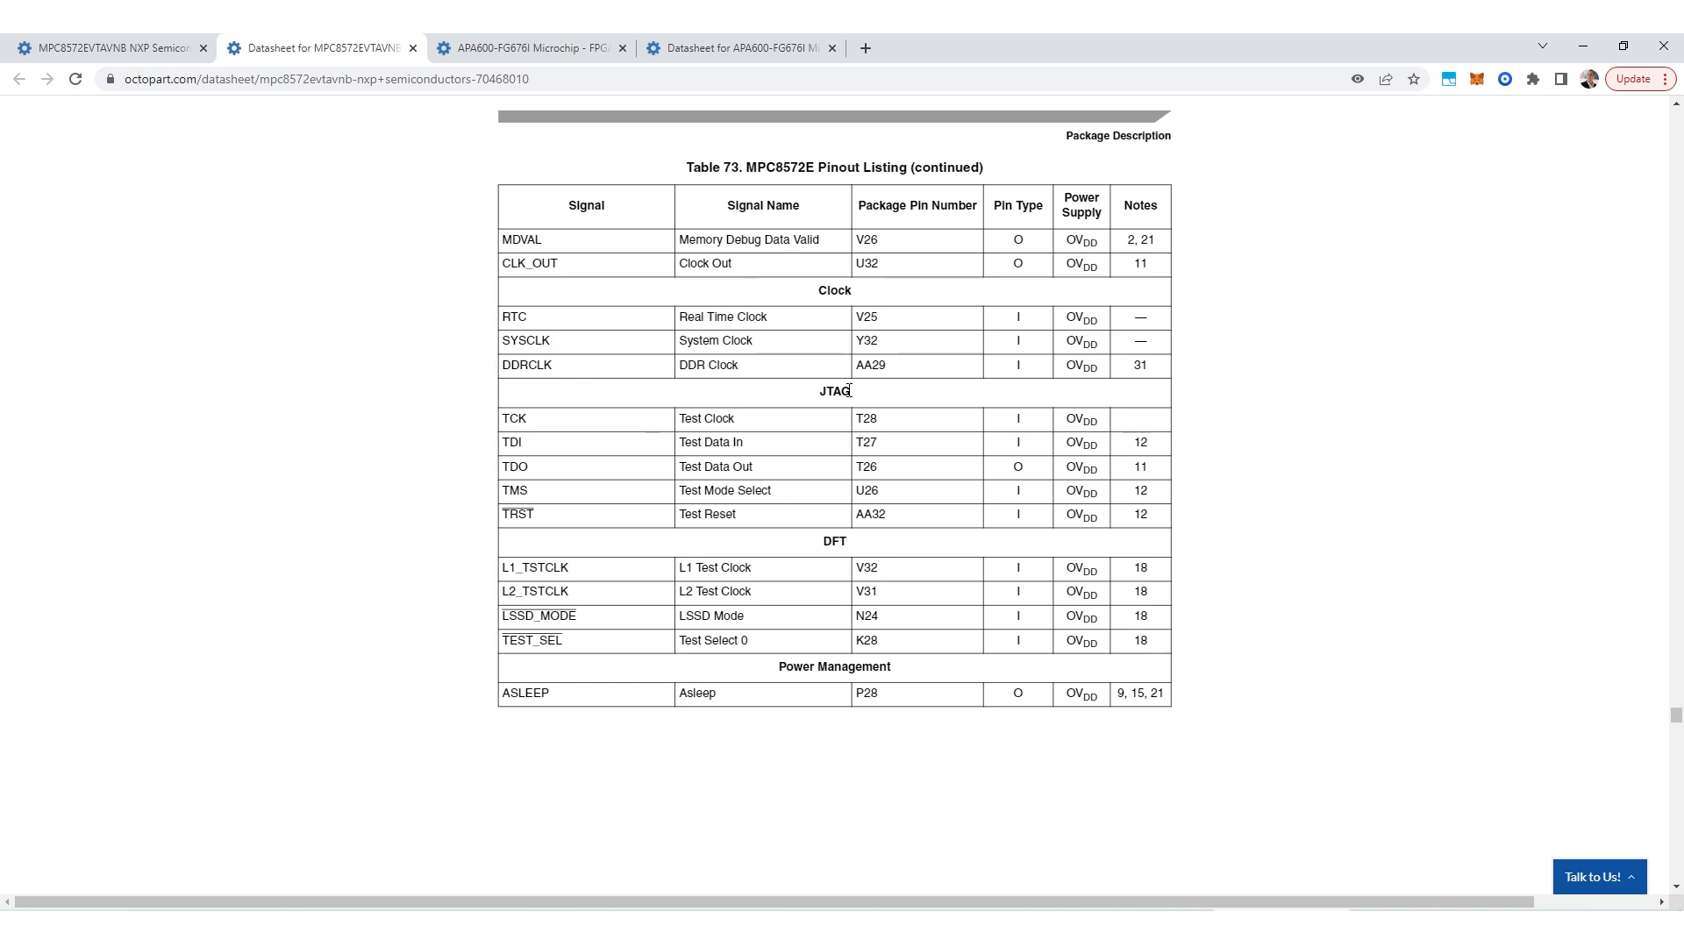
pyautogui.moveTo(1249, 536)
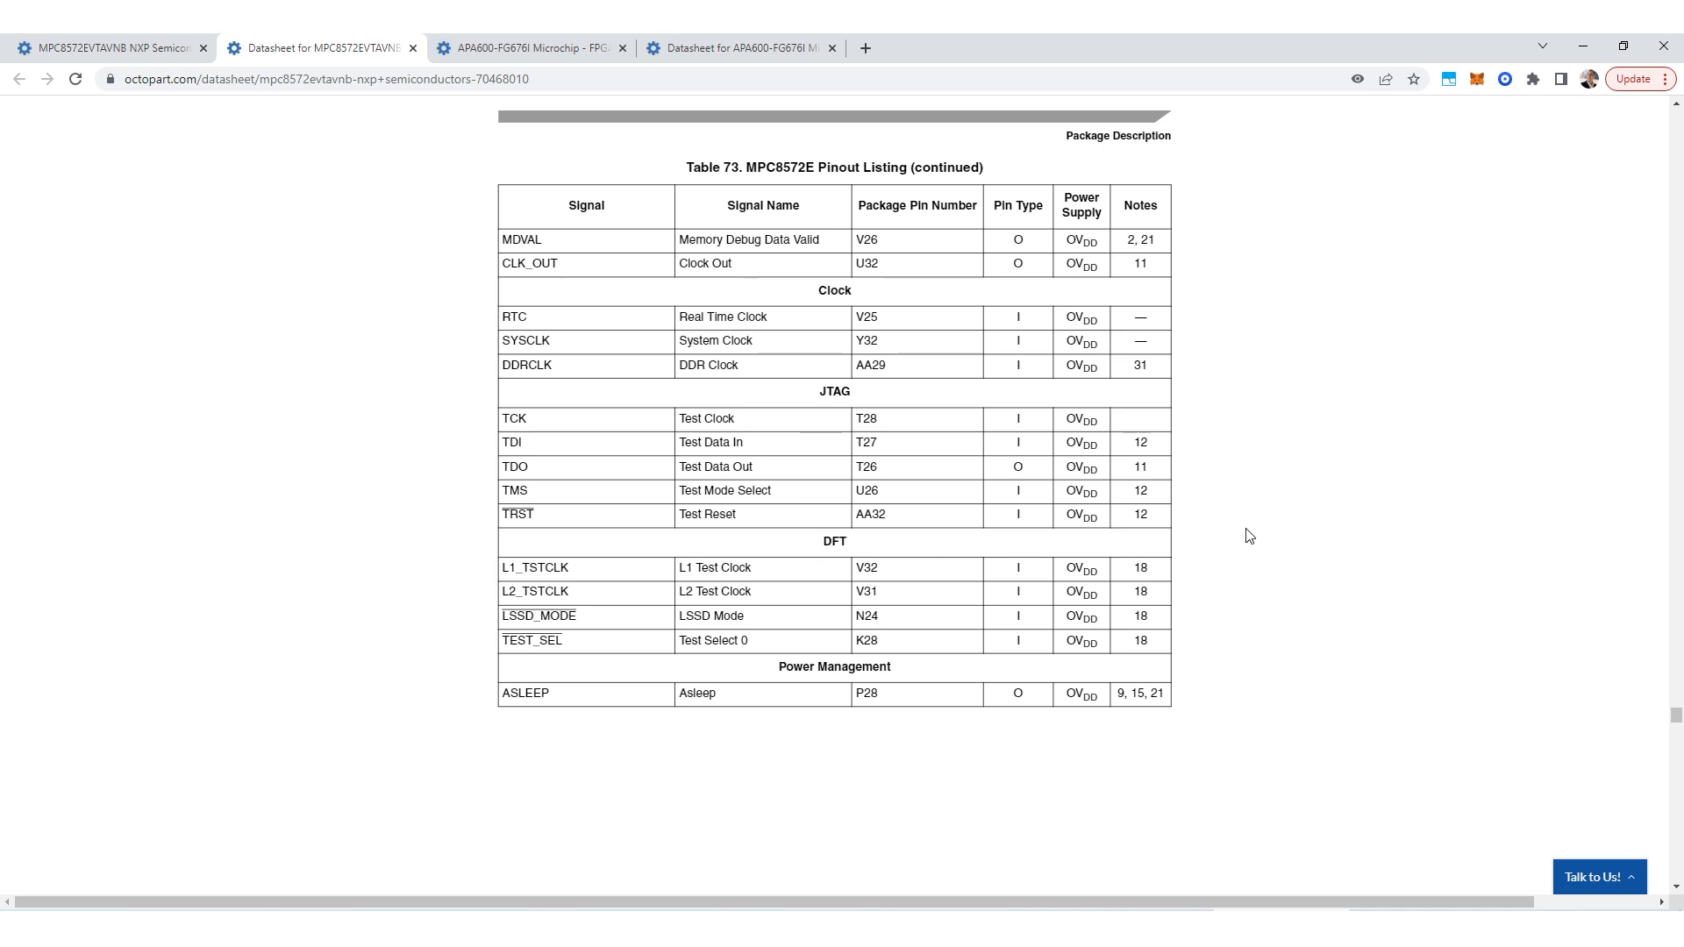
pyautogui.moveTo(1144, 680)
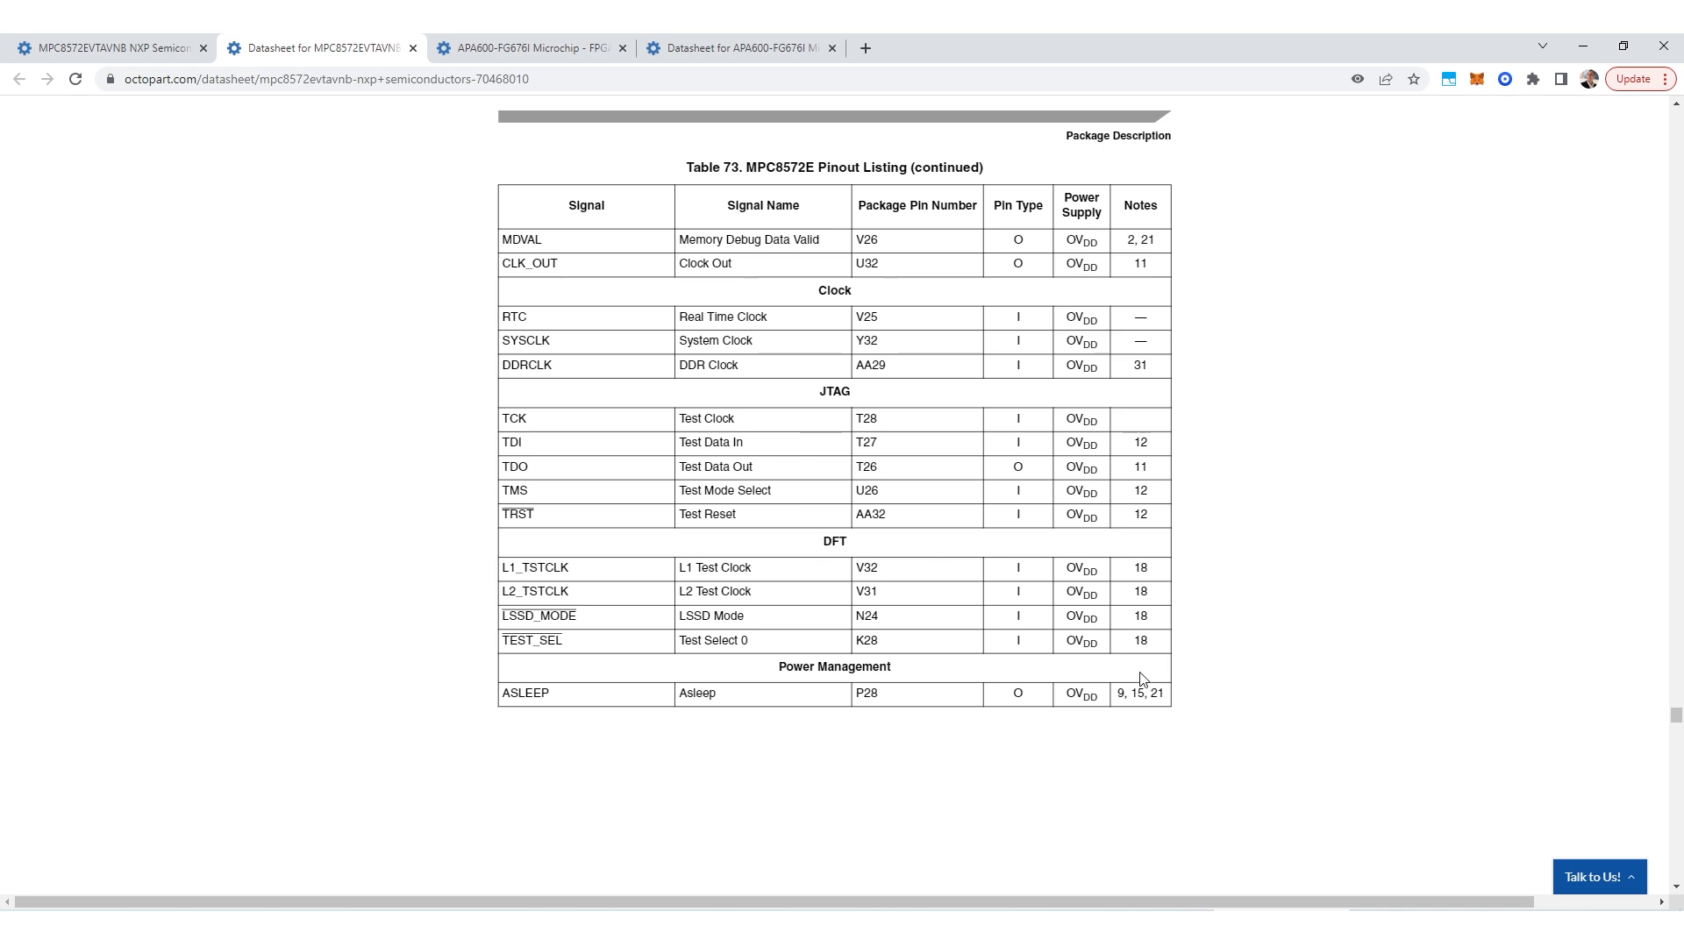
pyautogui.moveTo(908, 394)
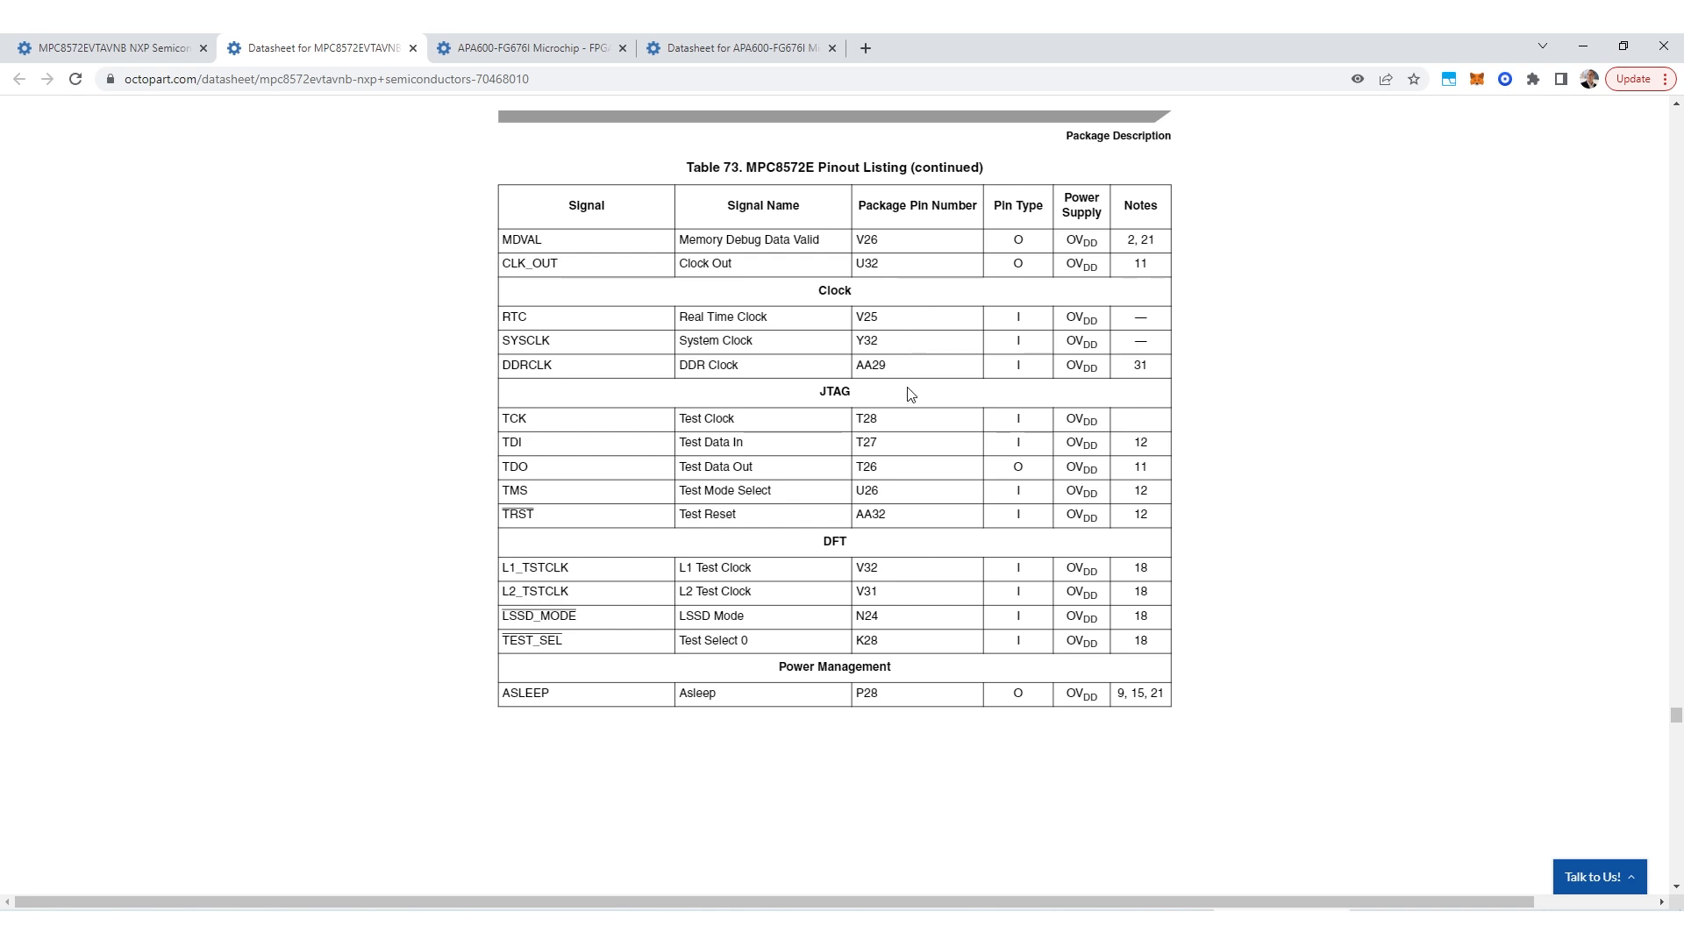
pyautogui.moveTo(954, 401)
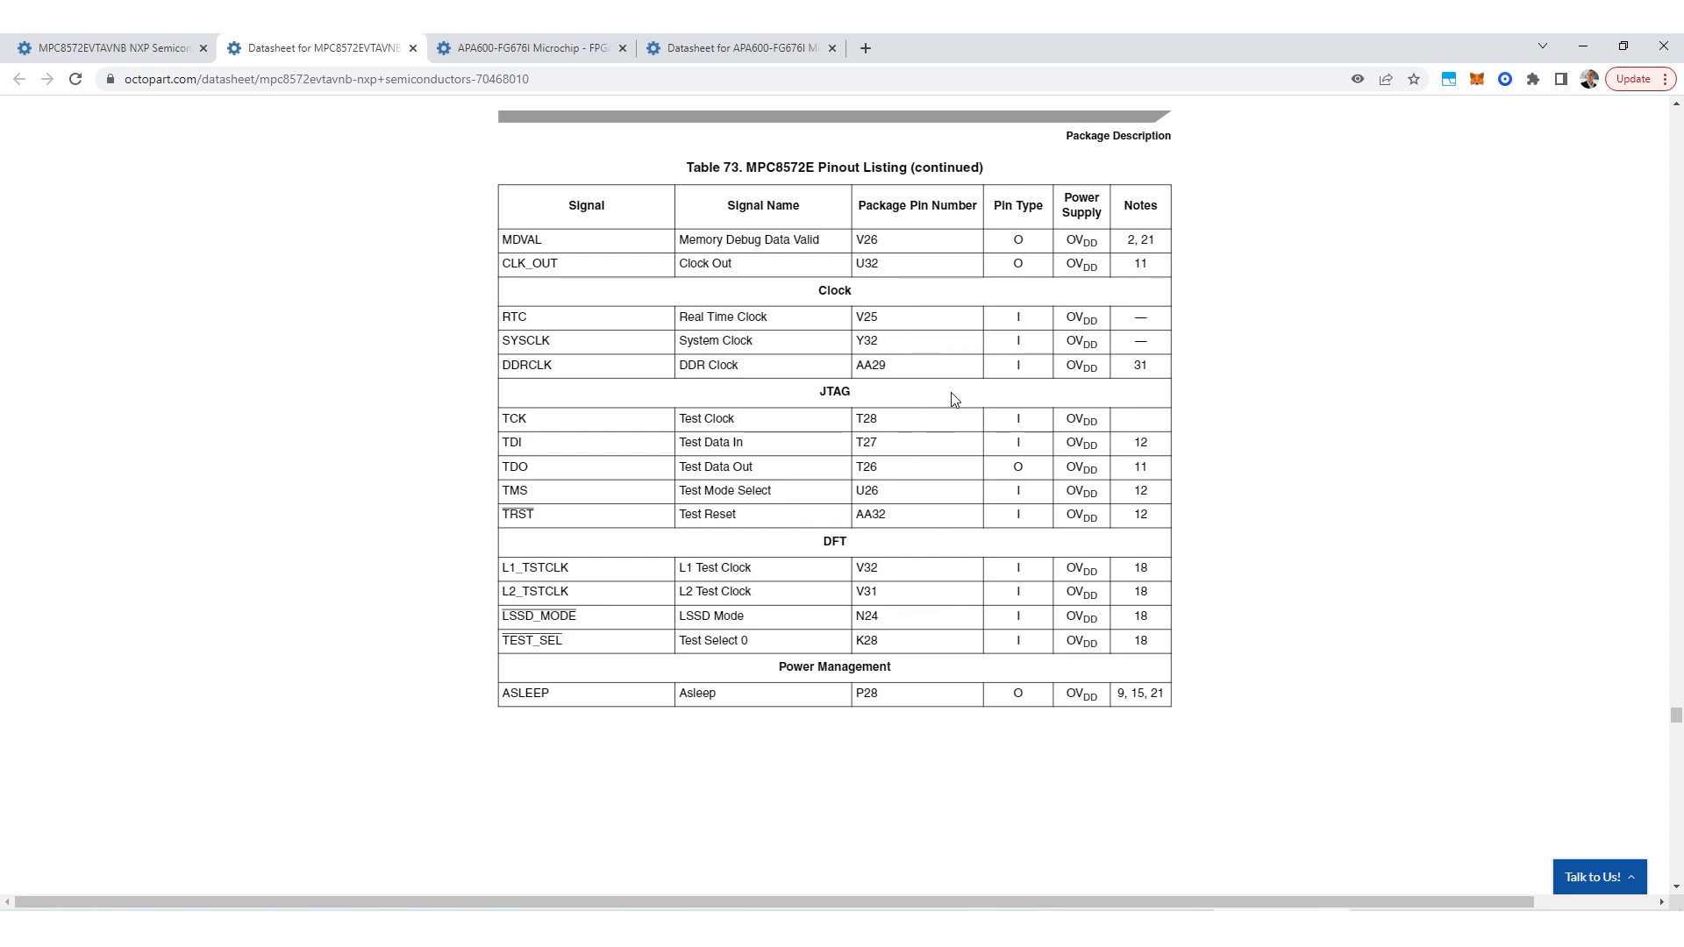
# Bring the XGND_SRDS1 and XGND_SRDS2 SerDes ground pin rows on page 112 into view.
pyautogui.scroll(3)
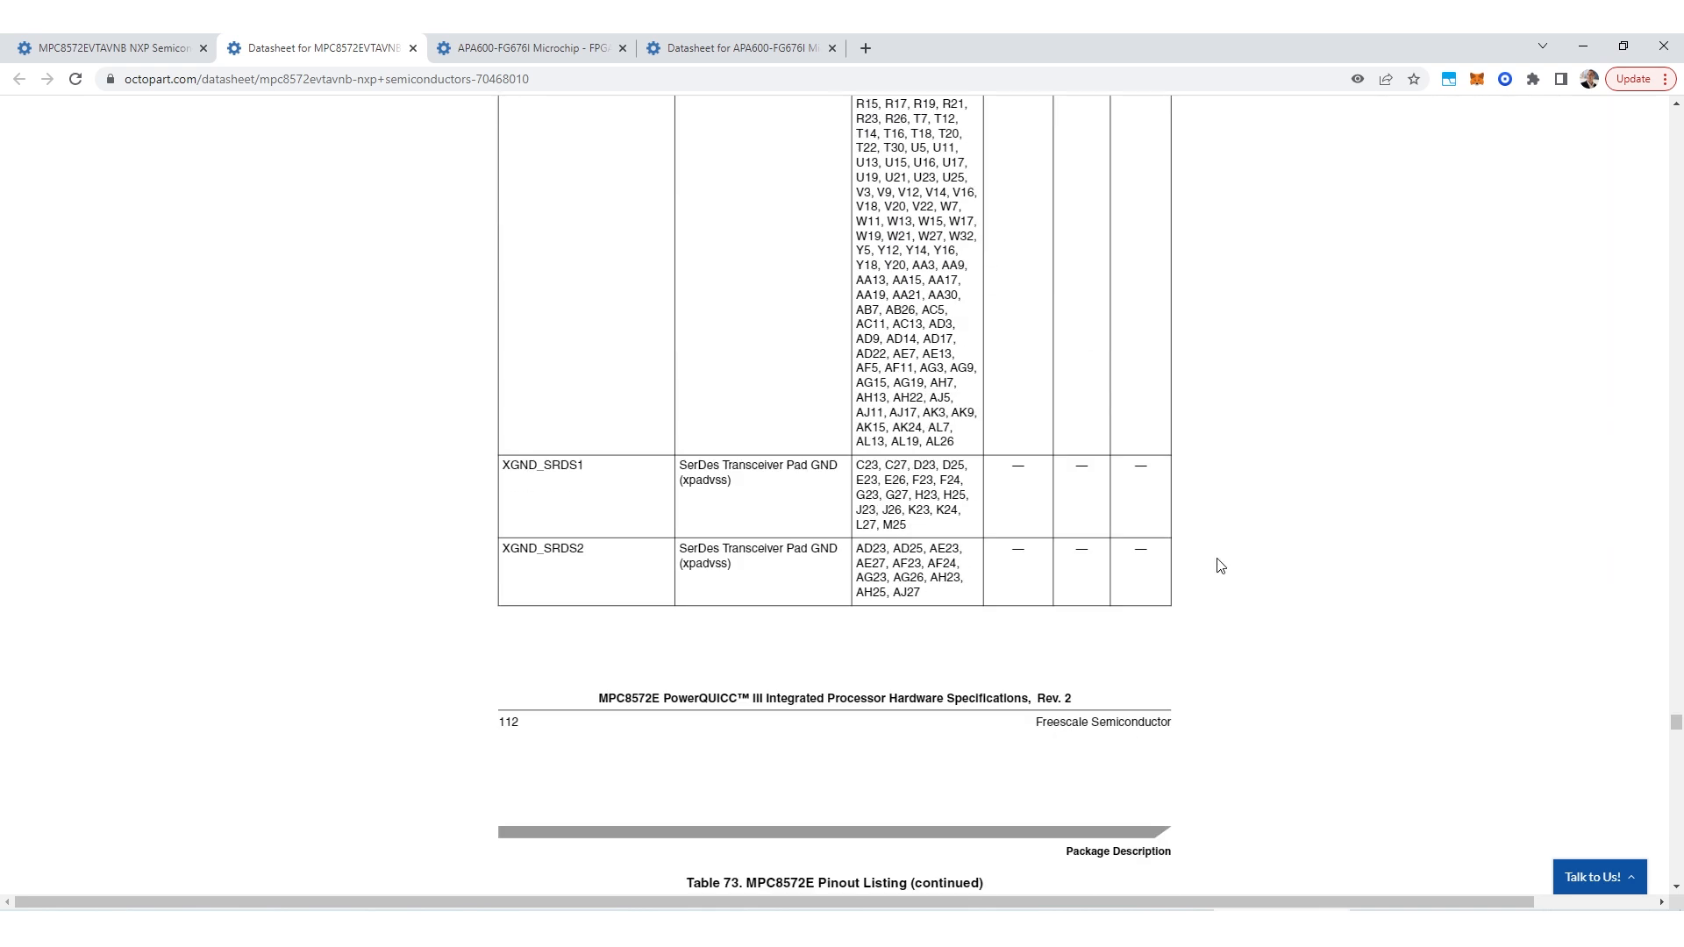
# Scroll up to the GND ball list in the Power and Ground Signals table and clear the selection.
pyautogui.scroll(3)
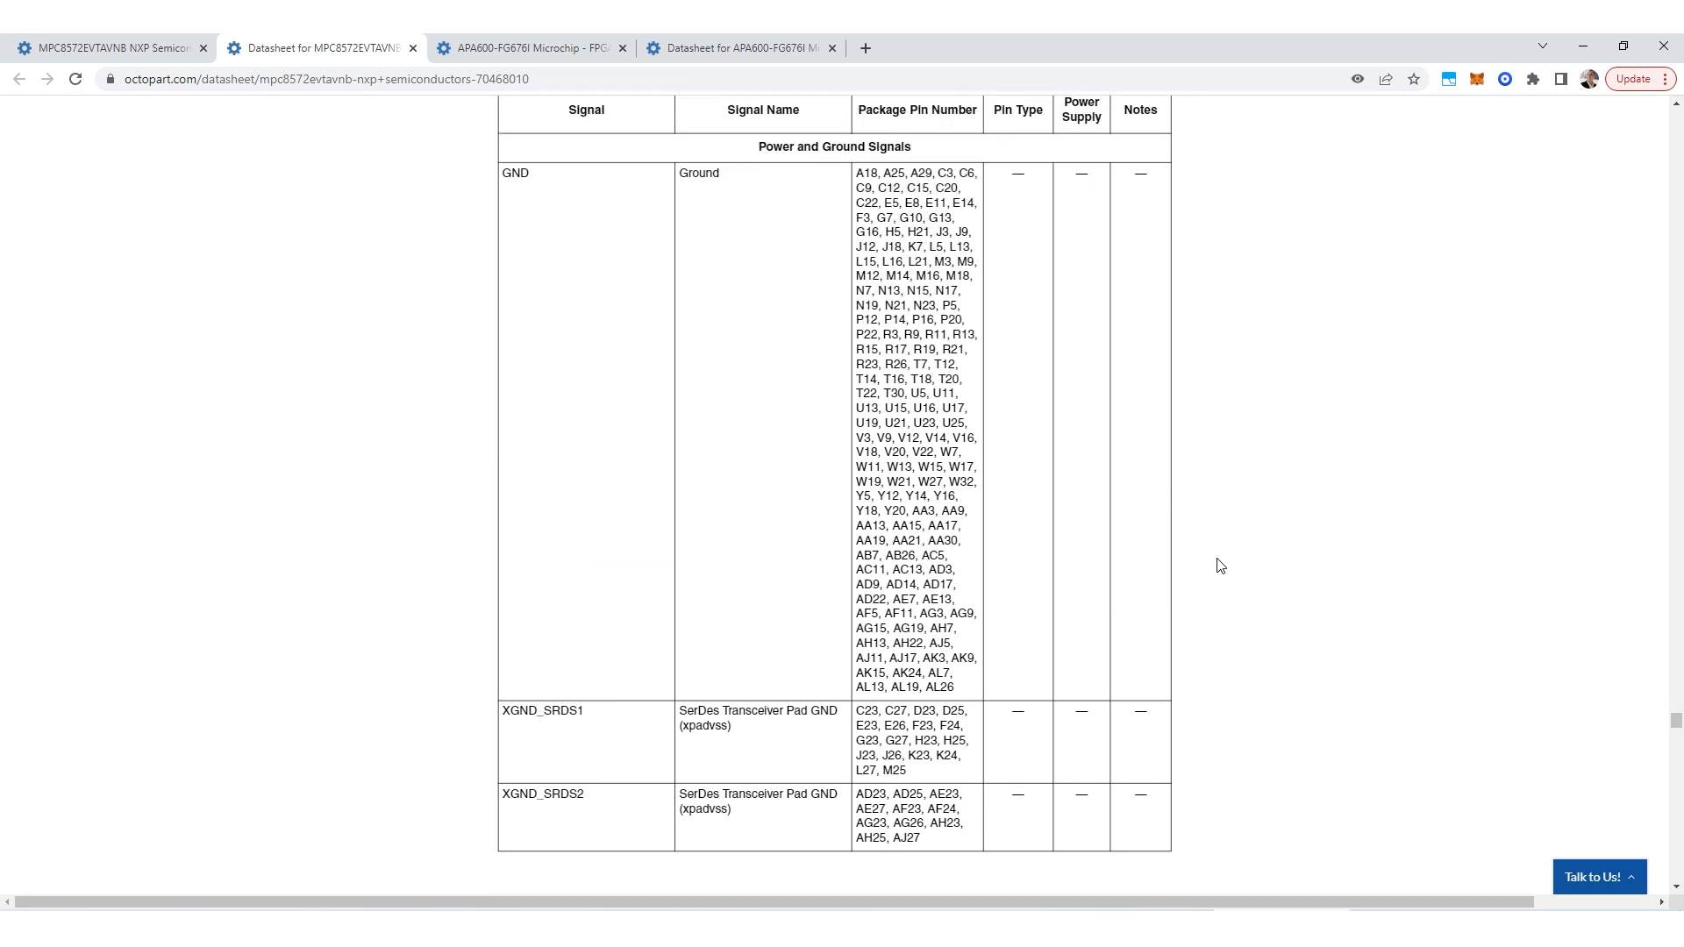
pyautogui.moveTo(532, 200)
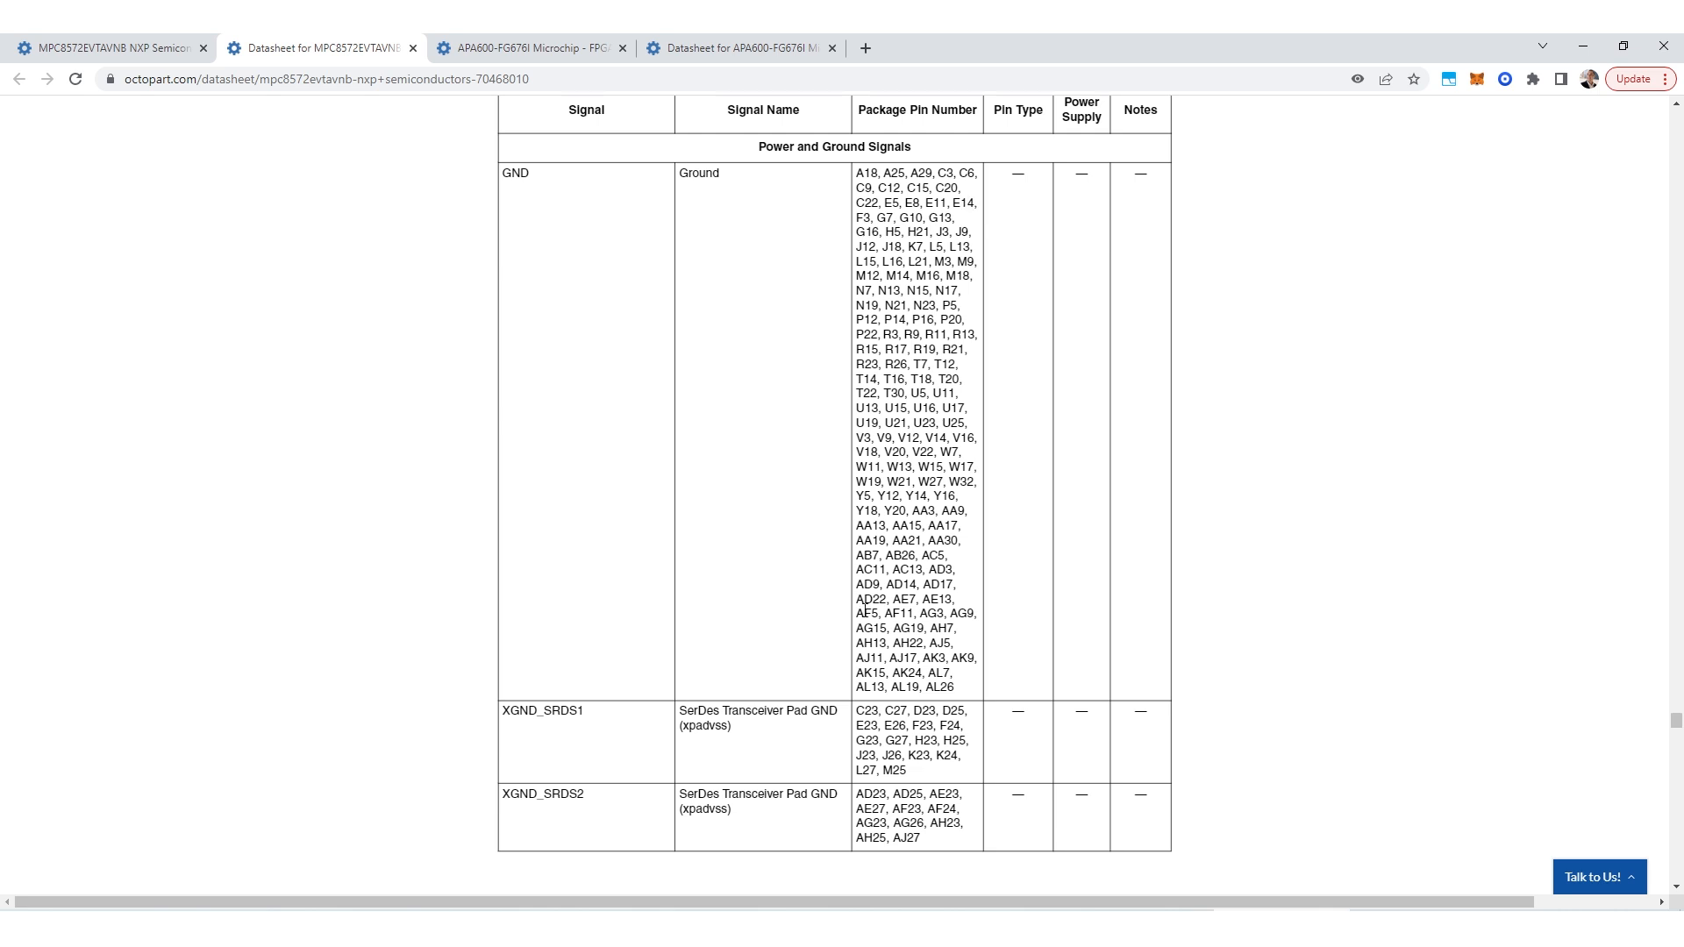
pyautogui.moveTo(541, 179)
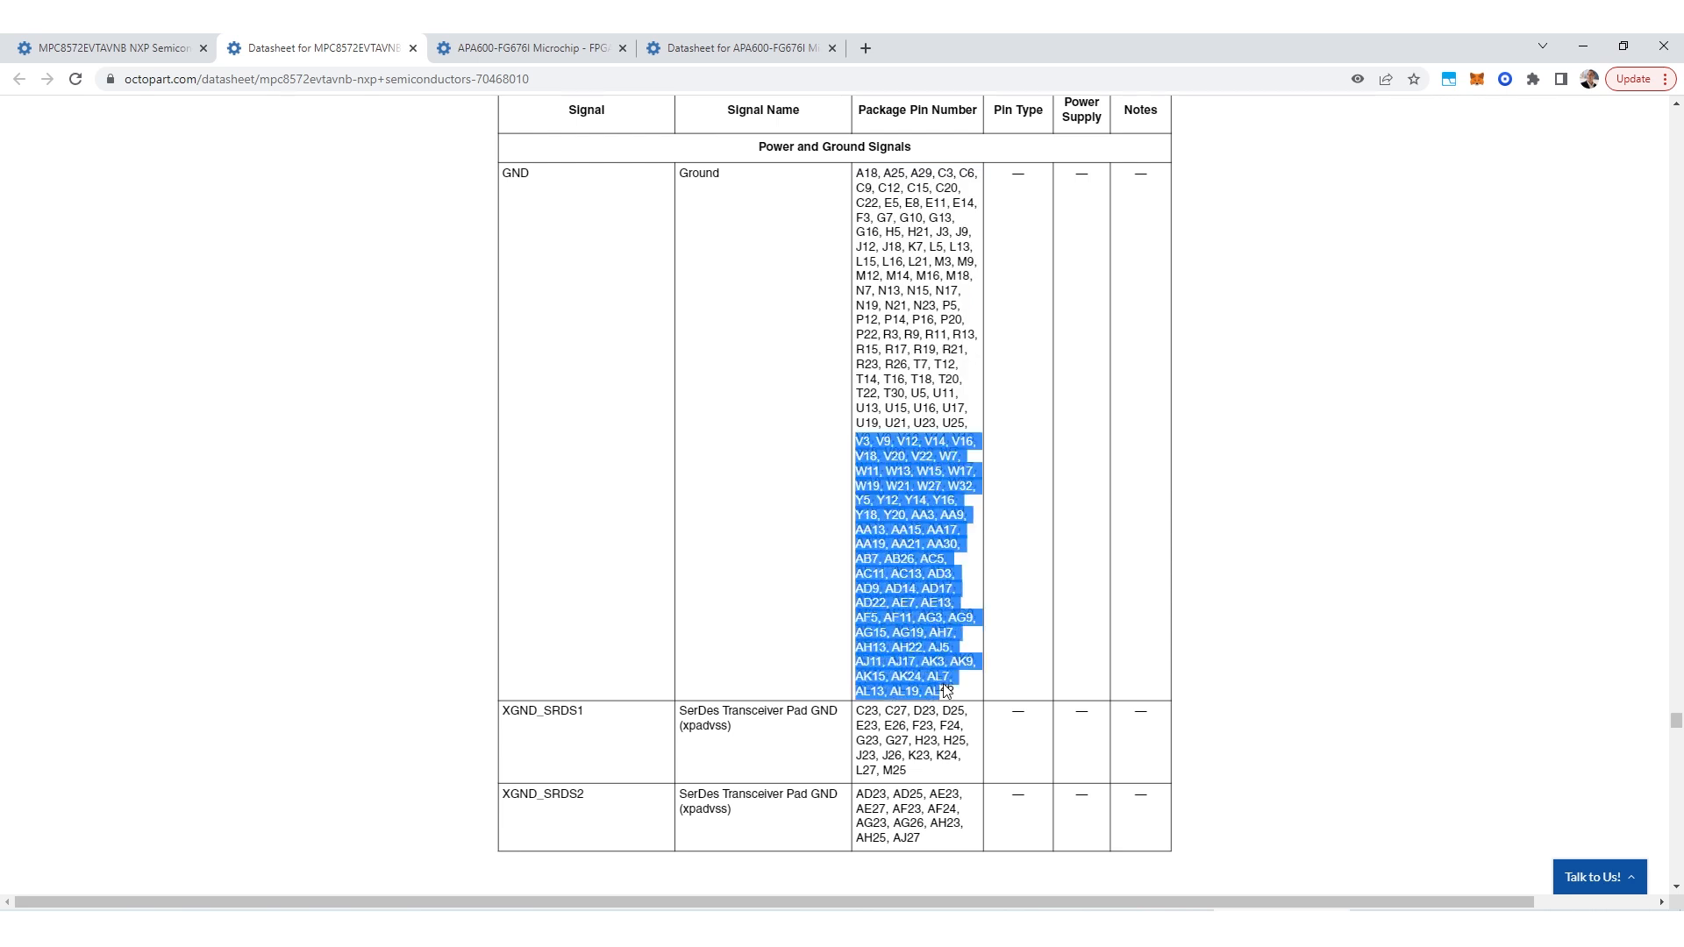
pyautogui.moveTo(577, 446)
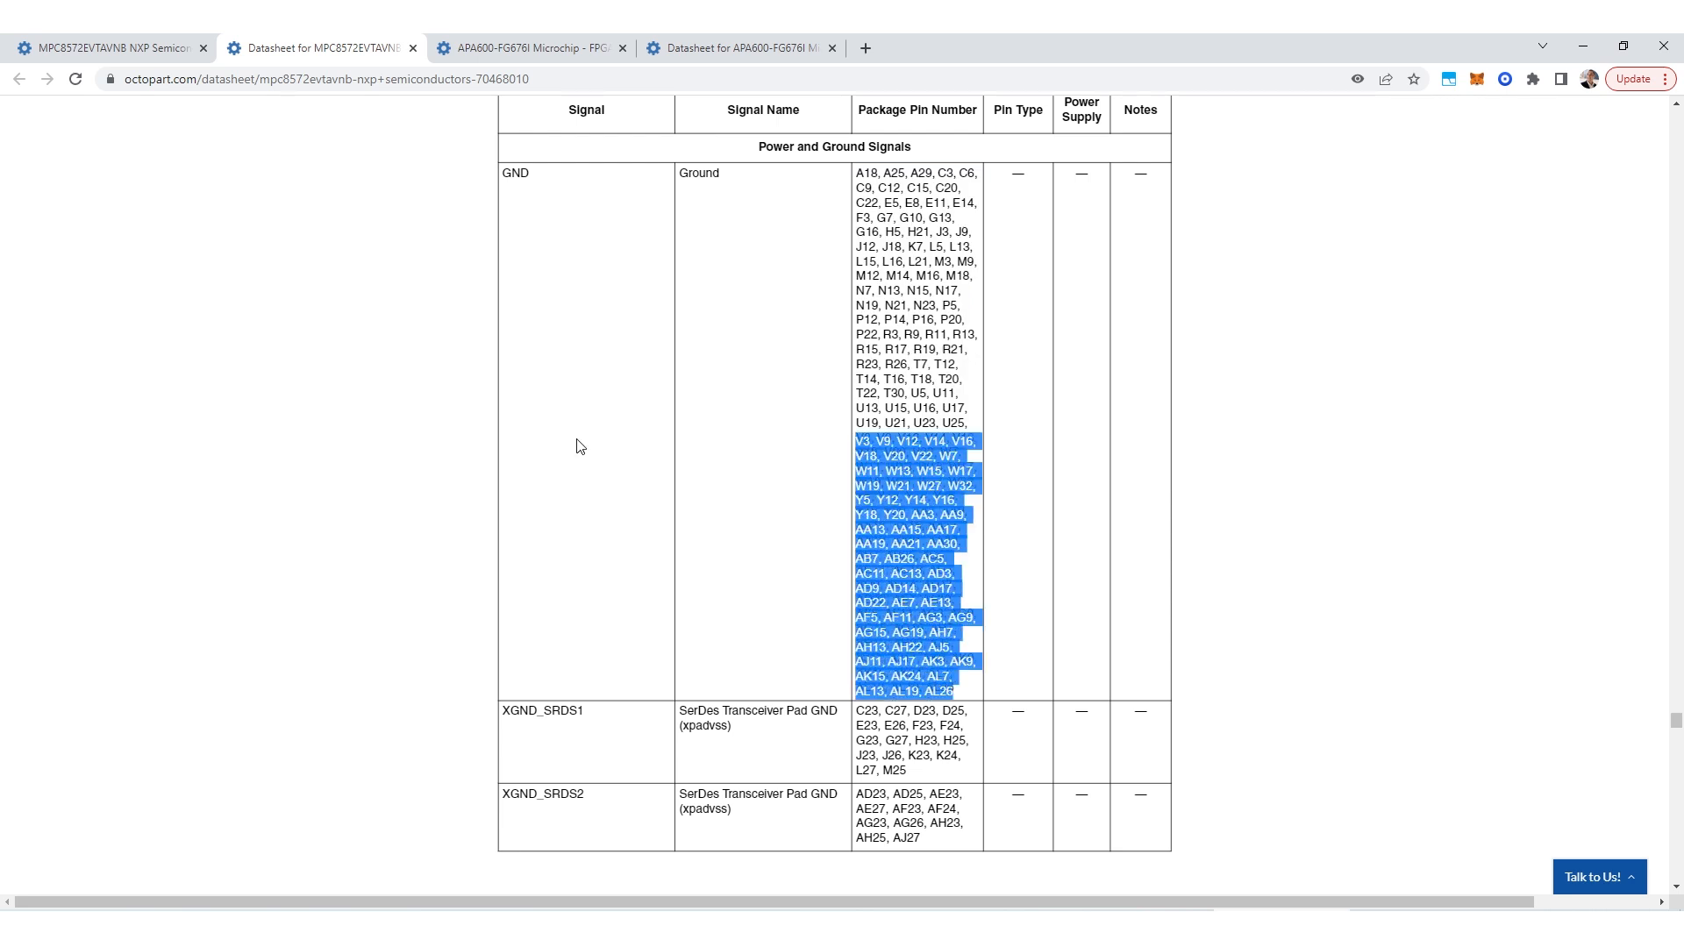
pyautogui.click(1005, 359)
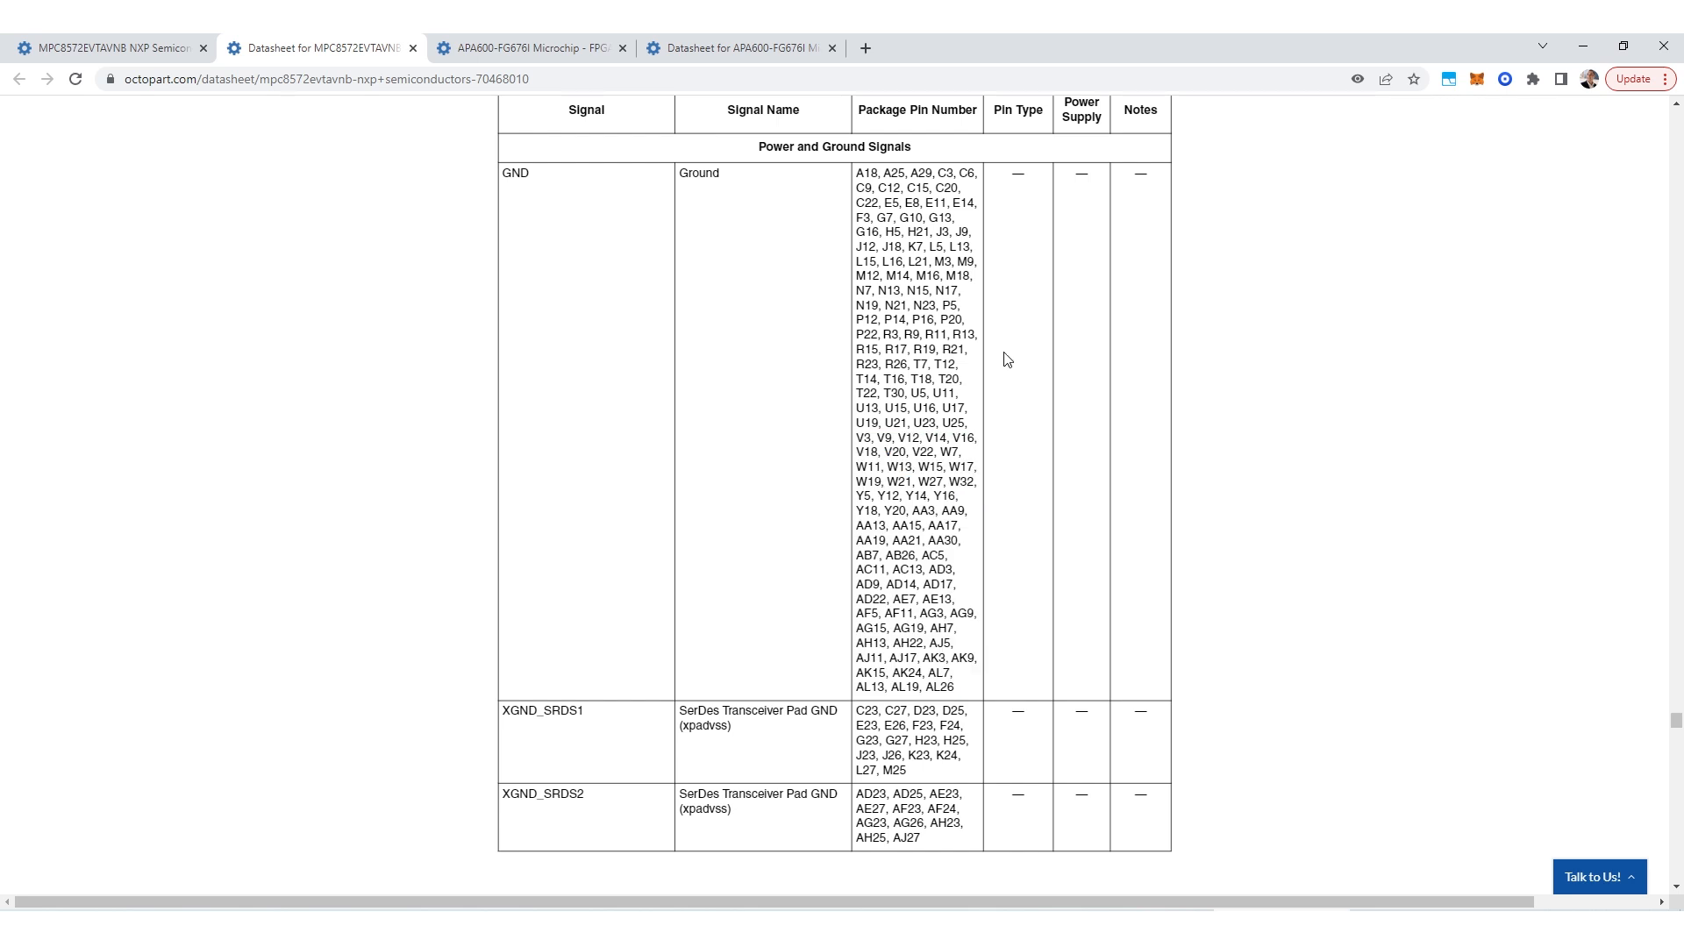
pyautogui.moveTo(1109, 606)
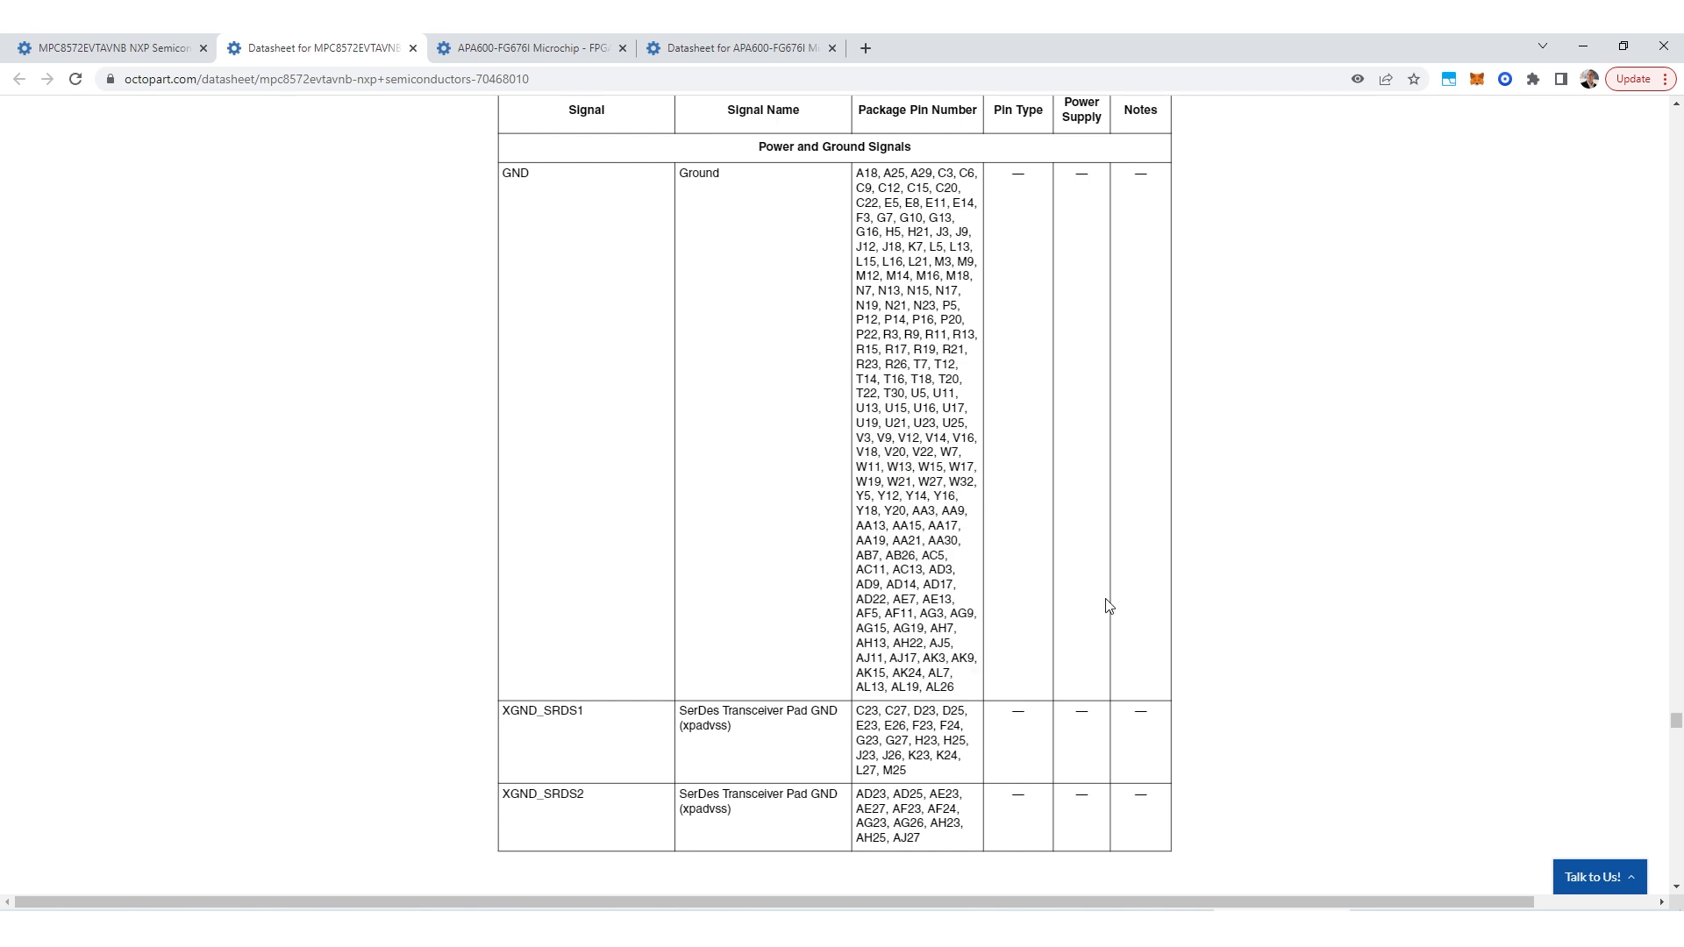